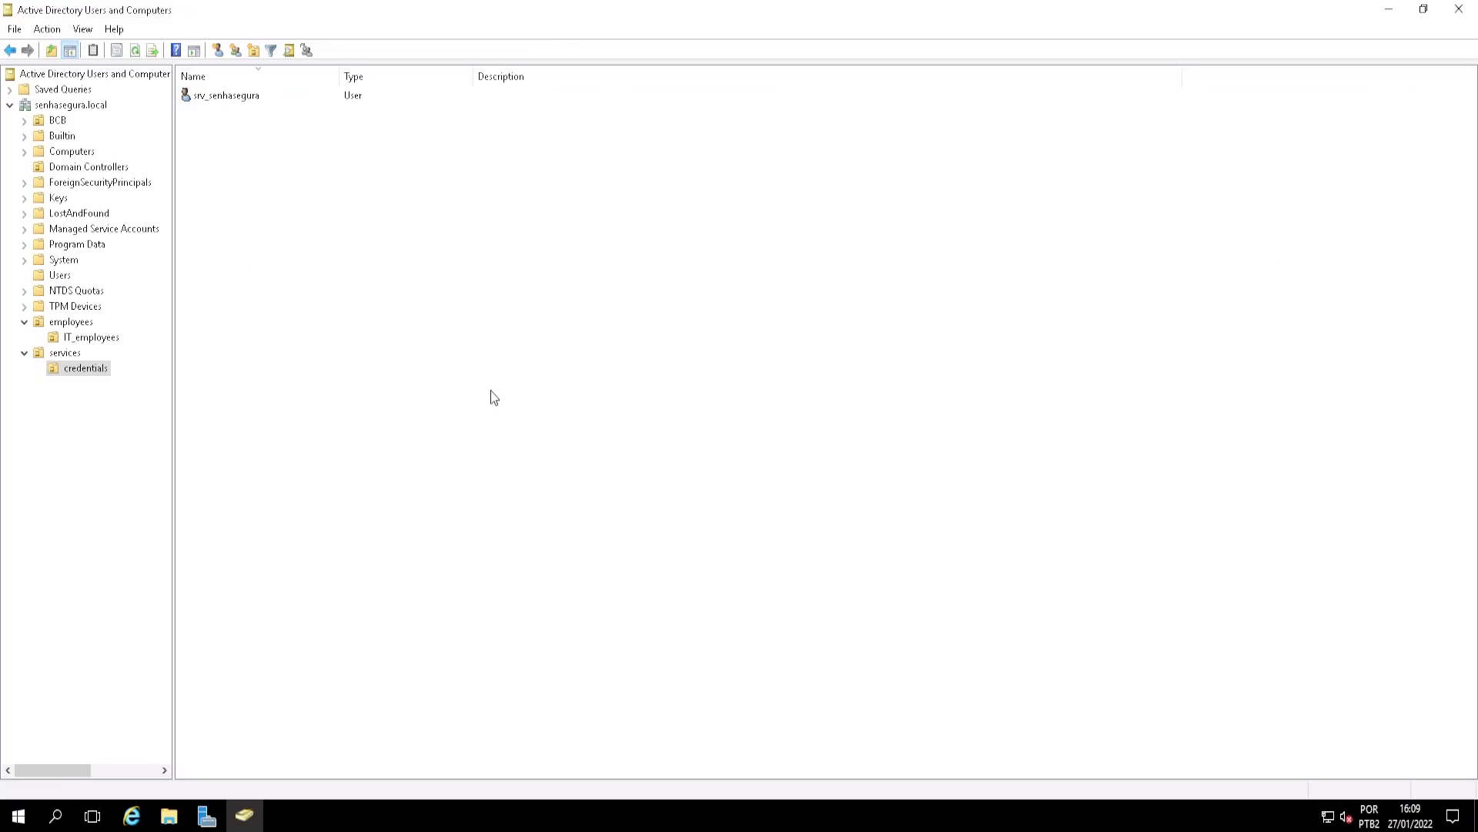
mouse_move(530, 415)
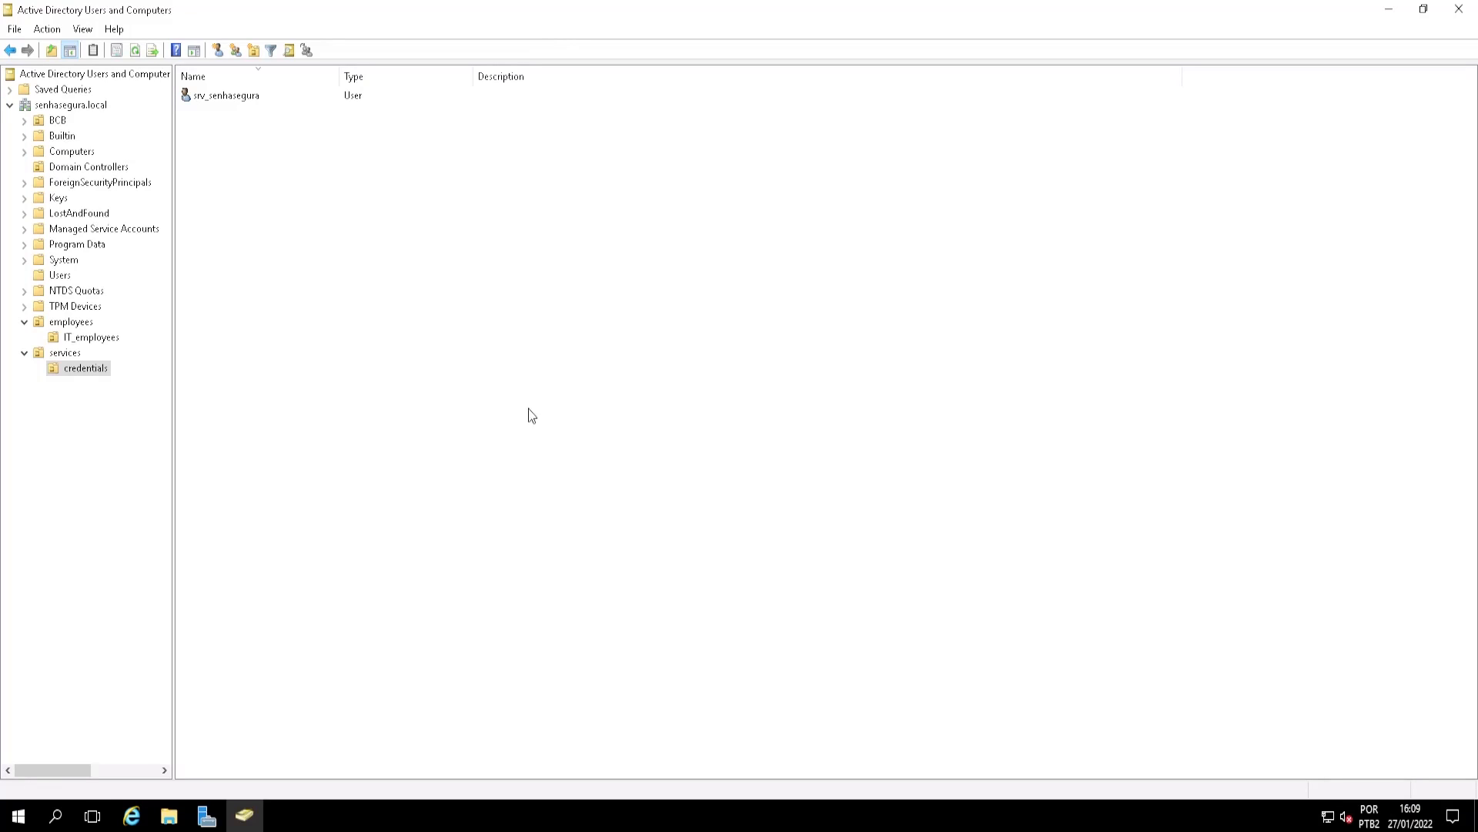
mouse_move(549, 430)
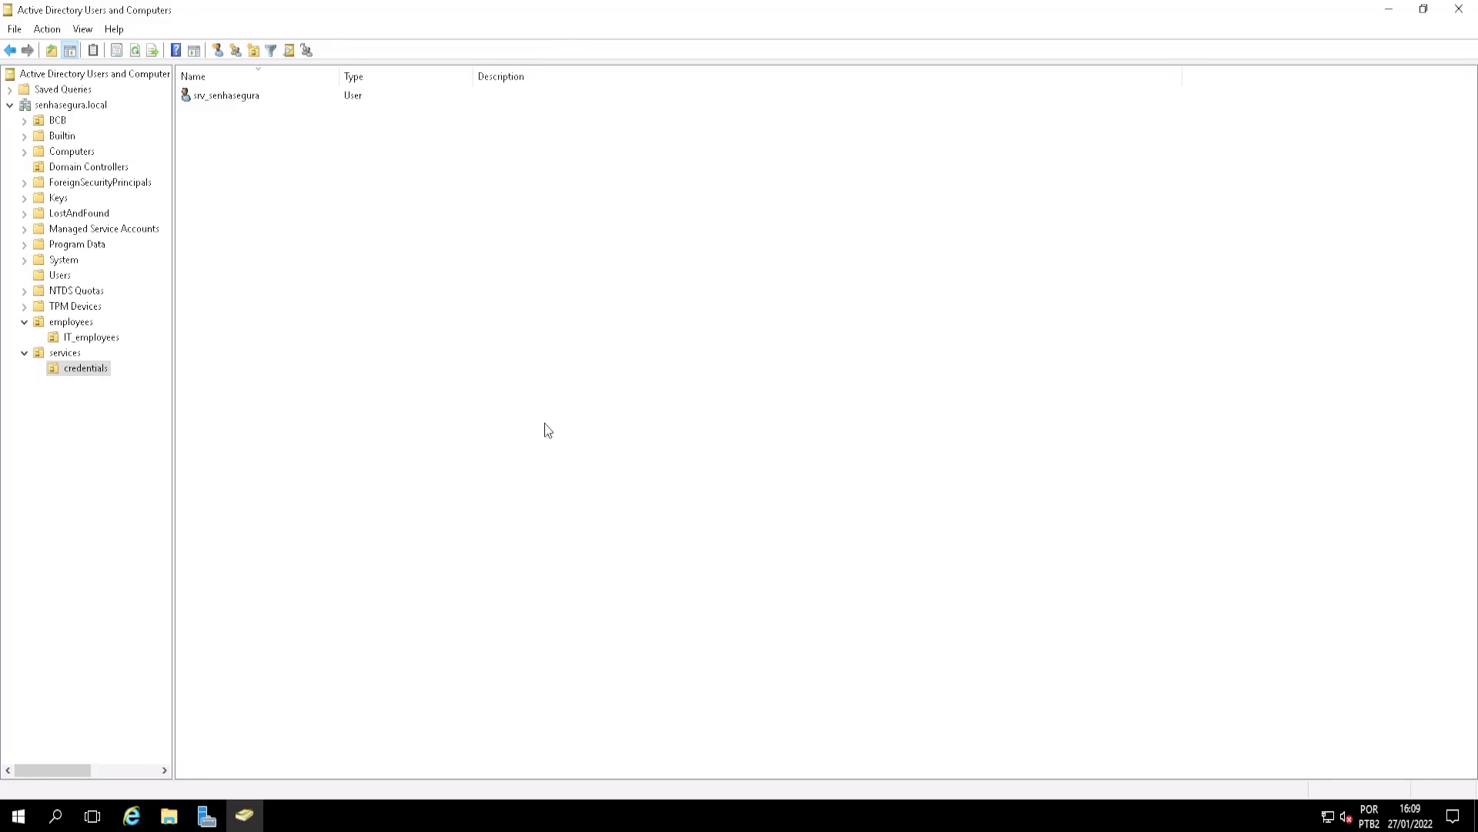
mouse_move(538, 437)
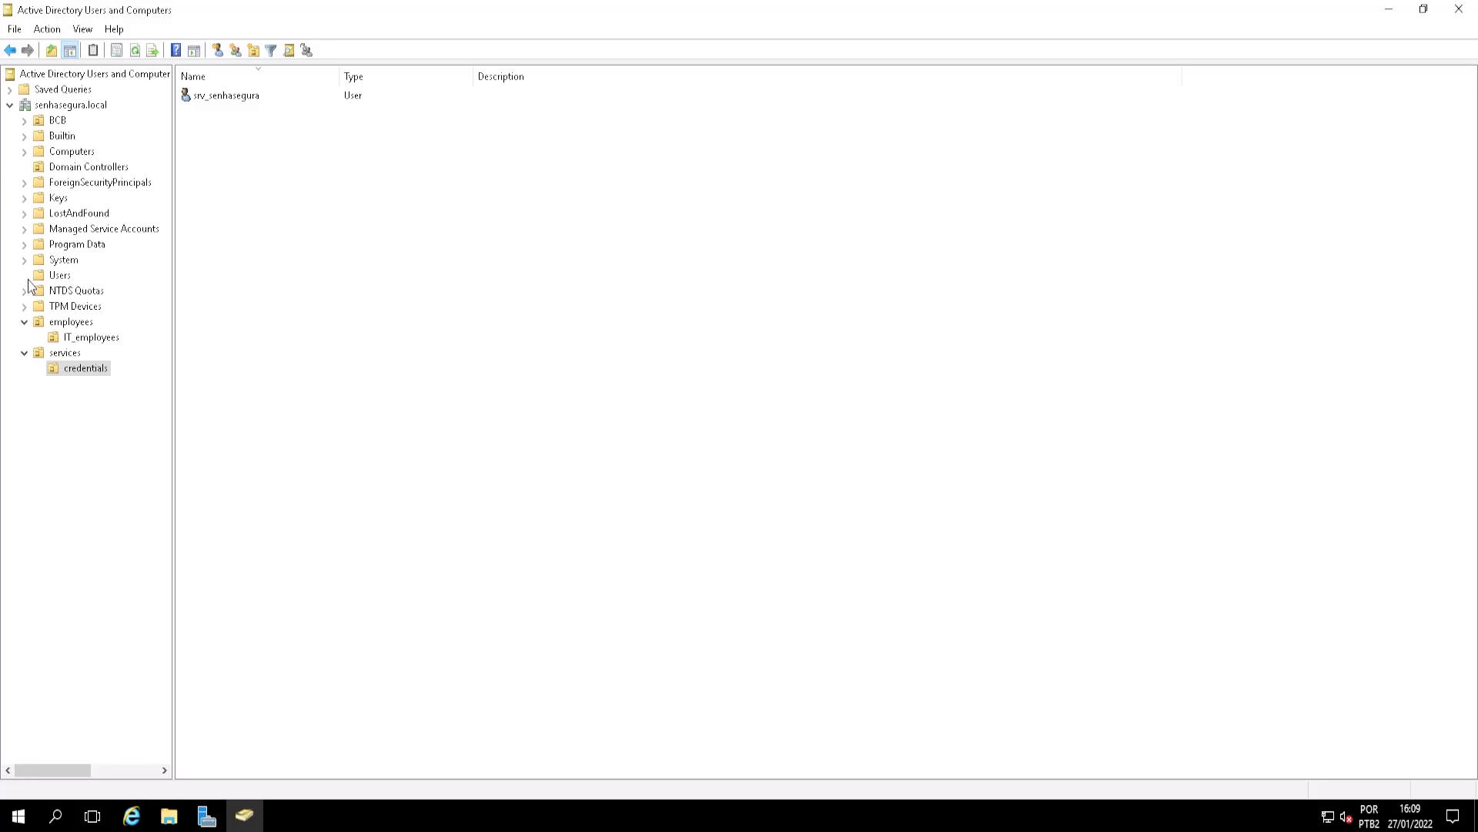
Expand the employees OU under senhasegura.local to reveal its IT_employees sub-unit
left_click(71, 322)
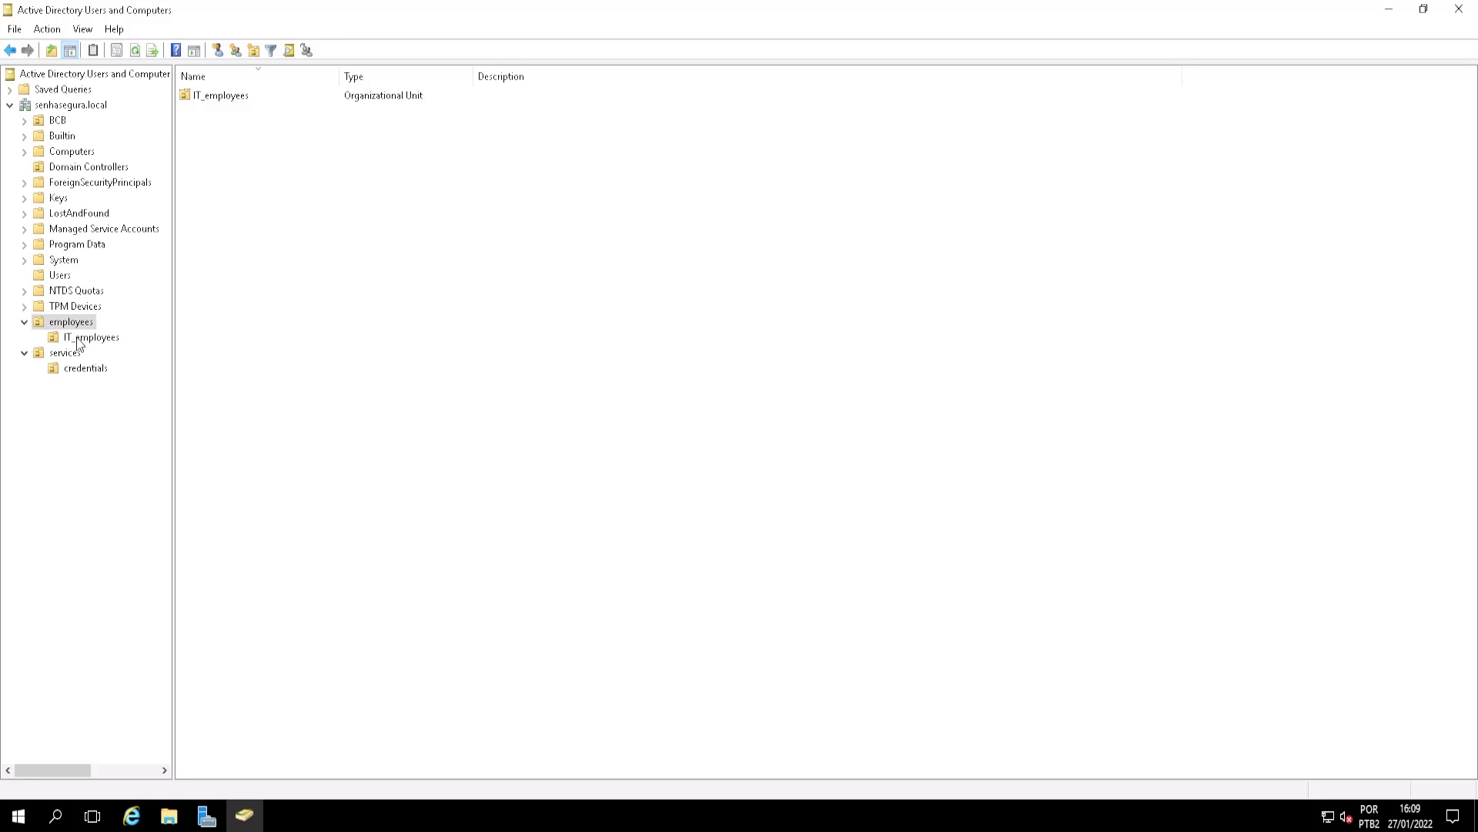
left_click(92, 336)
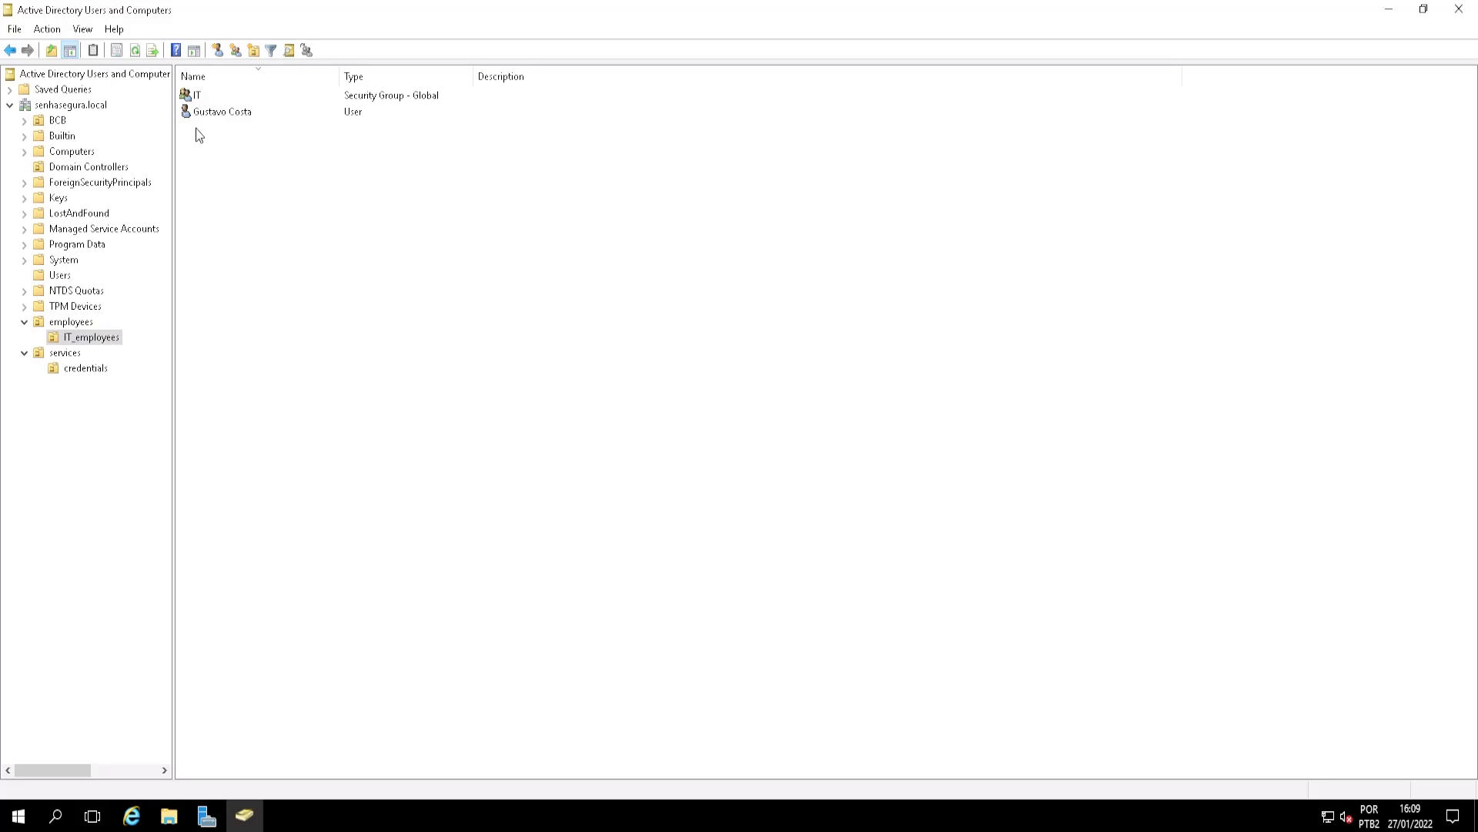
left_click(222, 111)
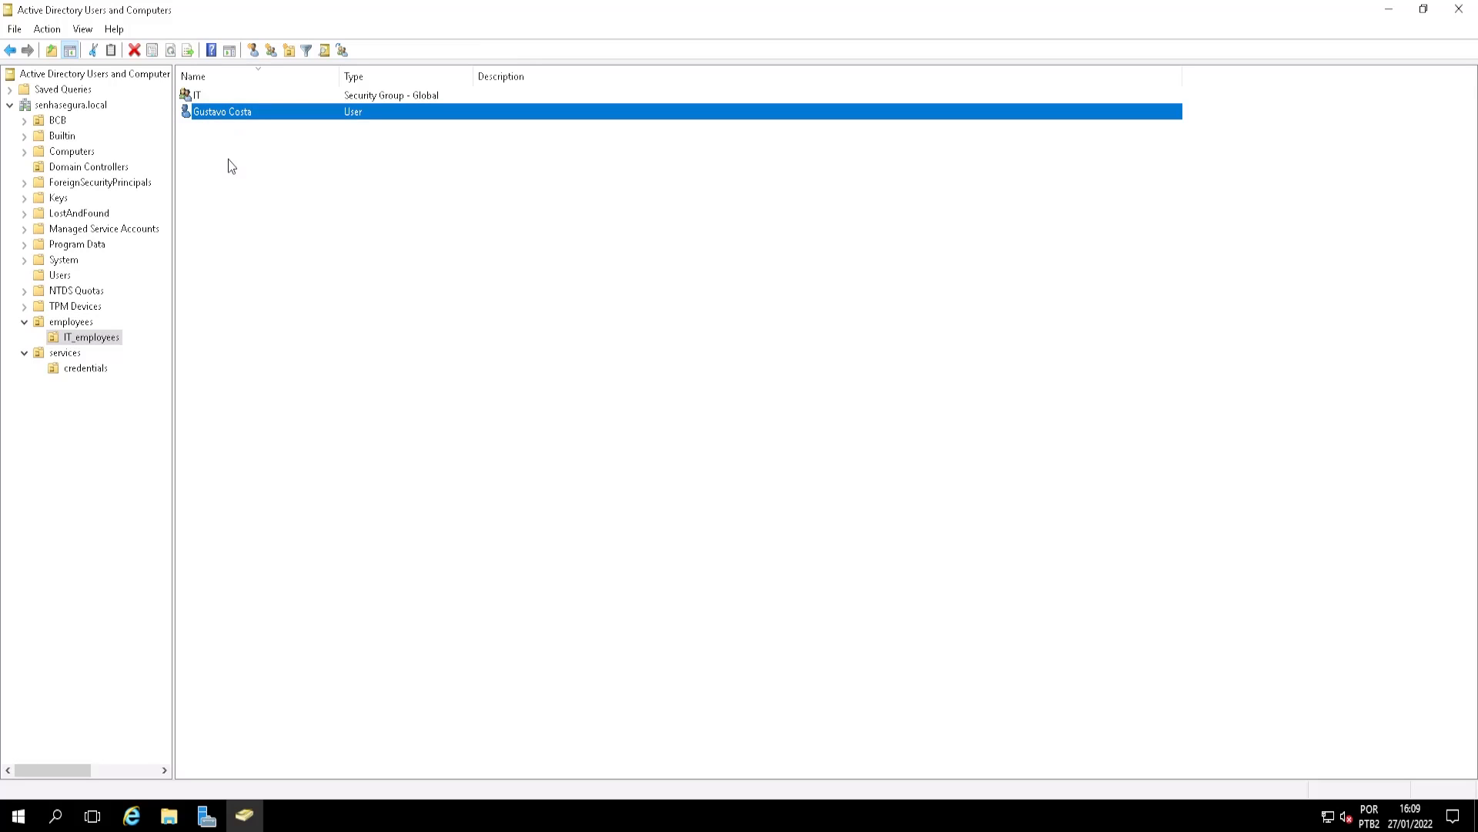
mouse_move(247, 165)
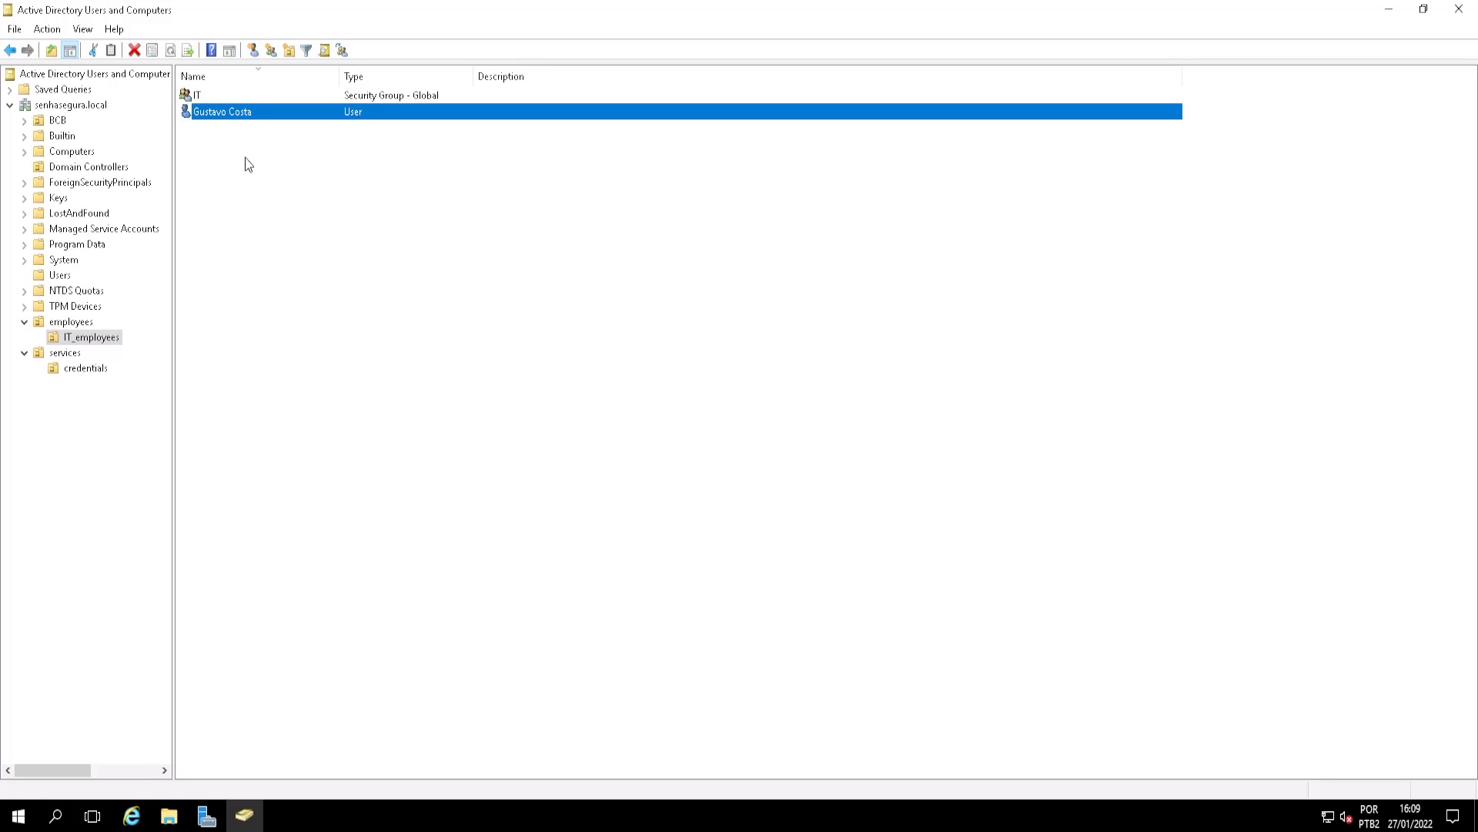
right_click(223, 111)
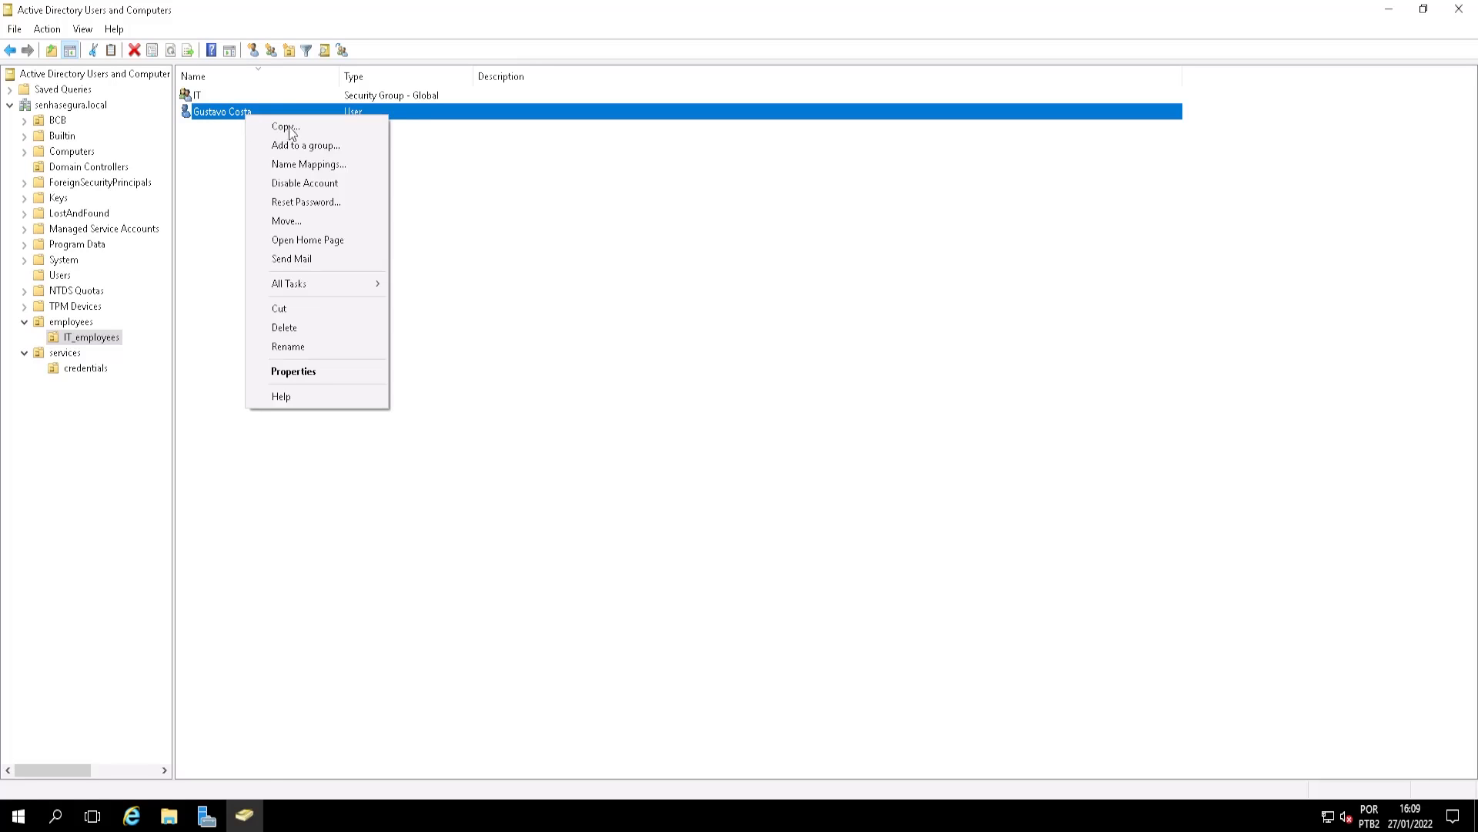
left_click(292, 371)
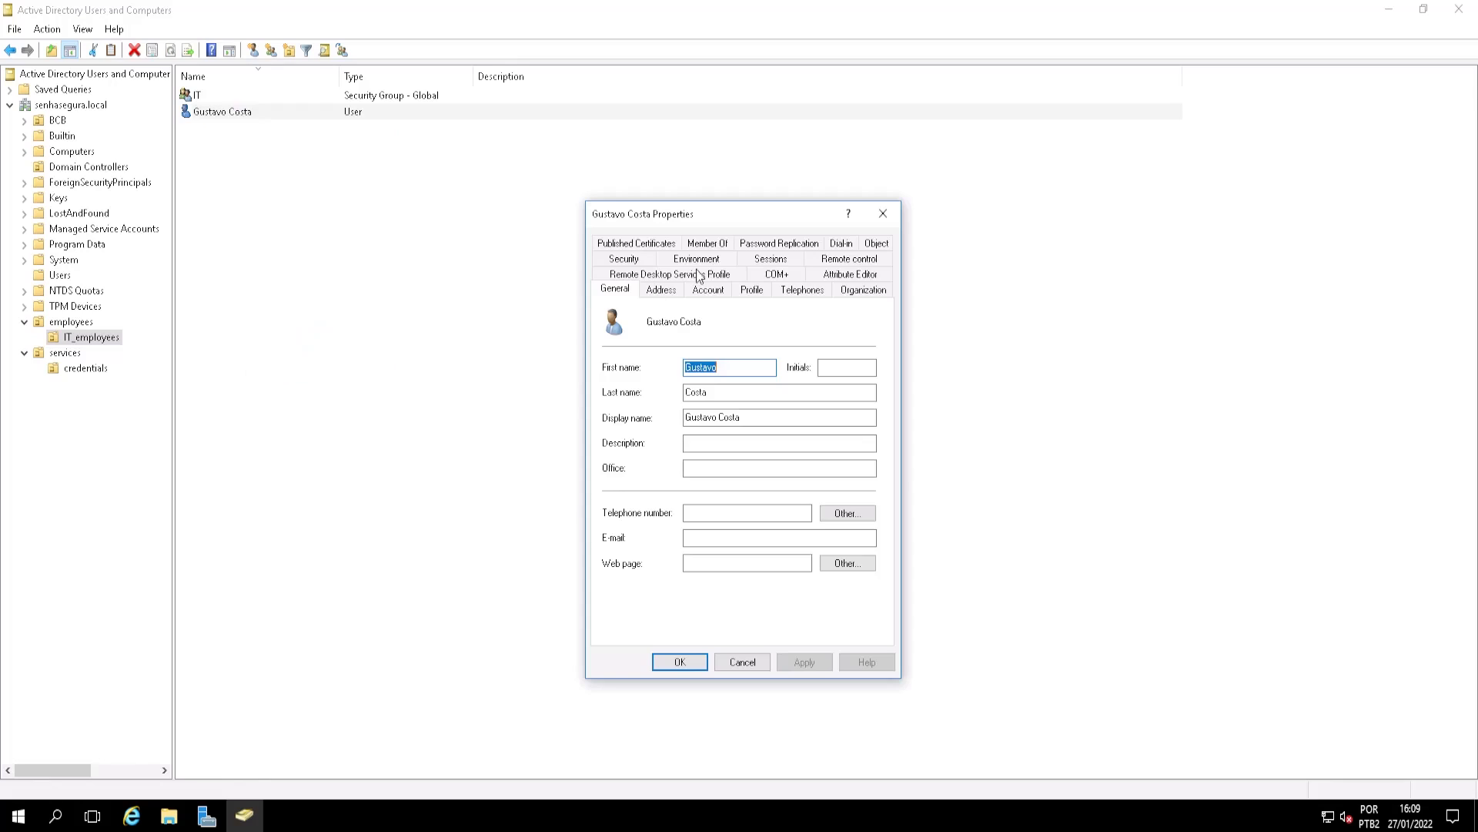
left_click(707, 290)
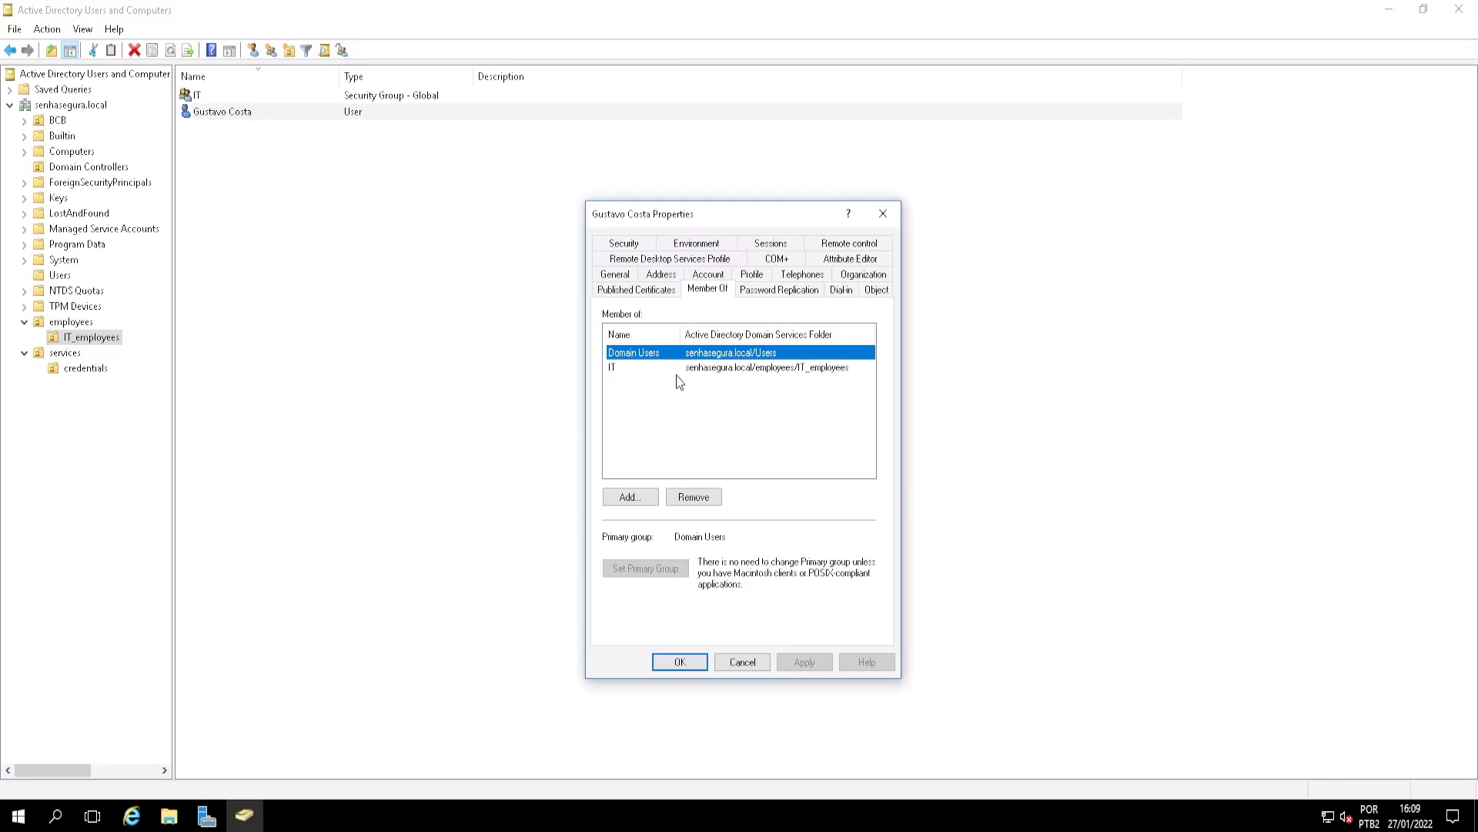
mouse_move(677, 368)
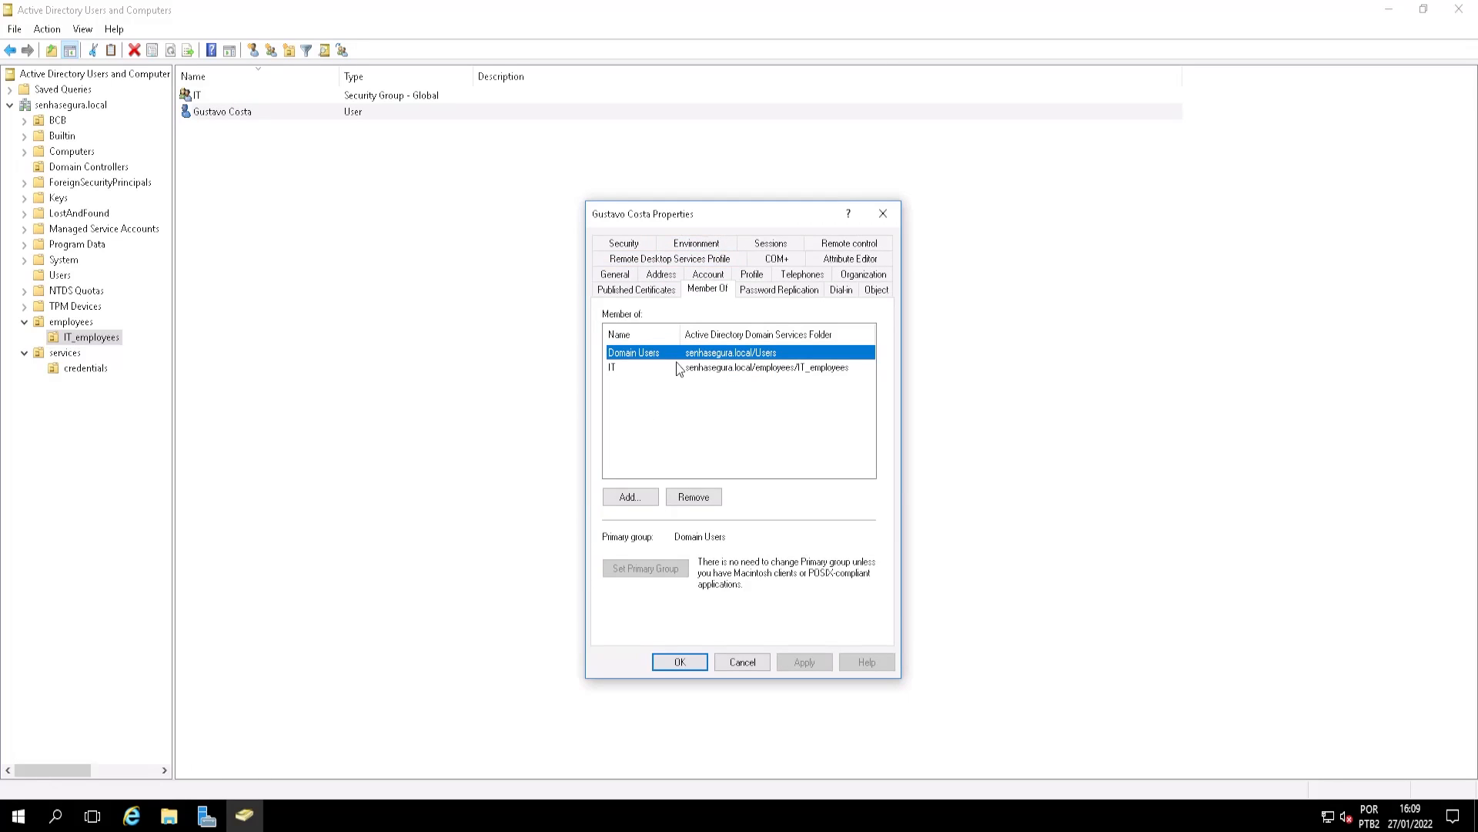
mouse_move(688, 370)
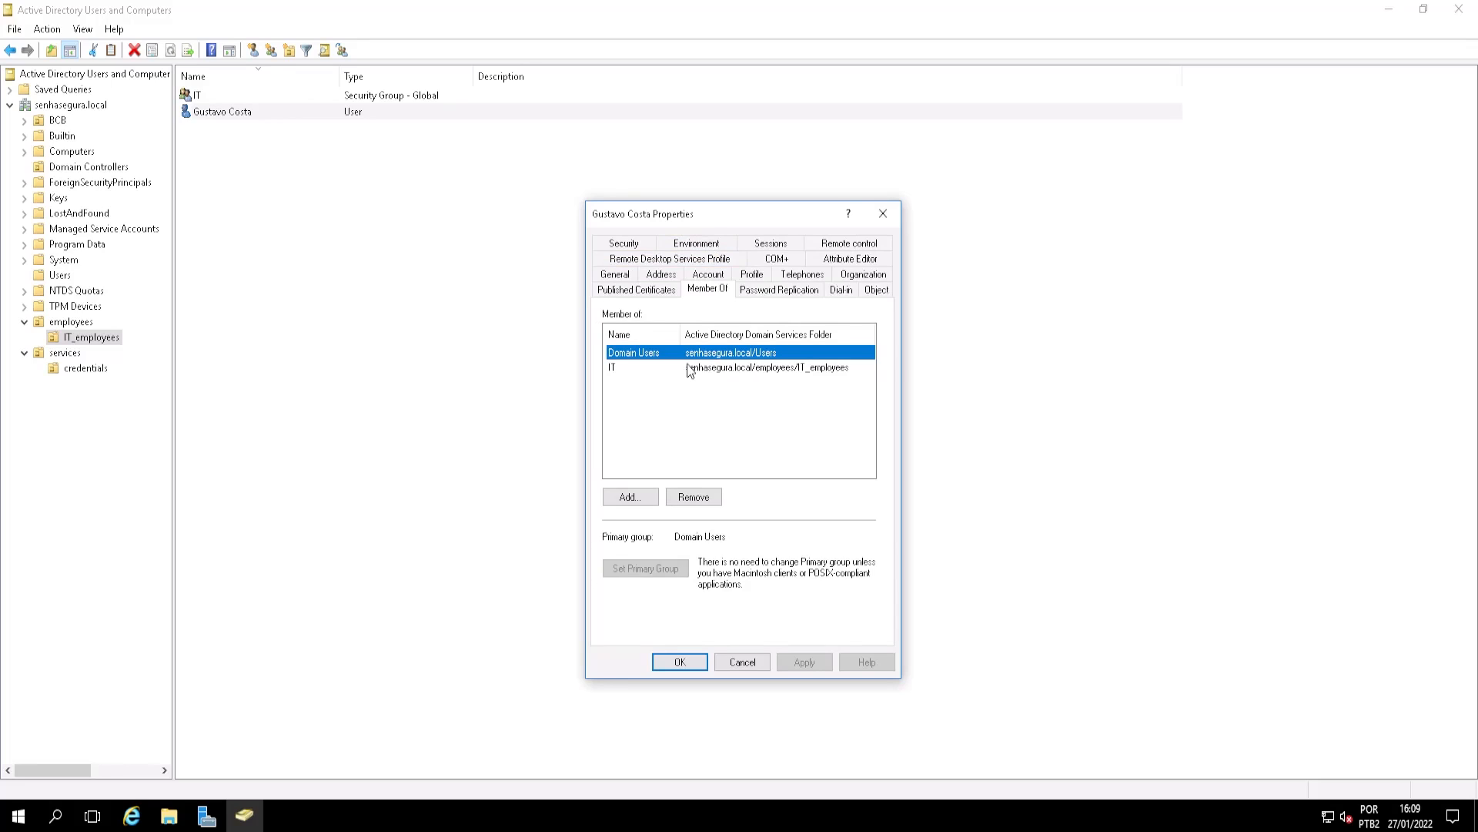
mouse_move(883, 214)
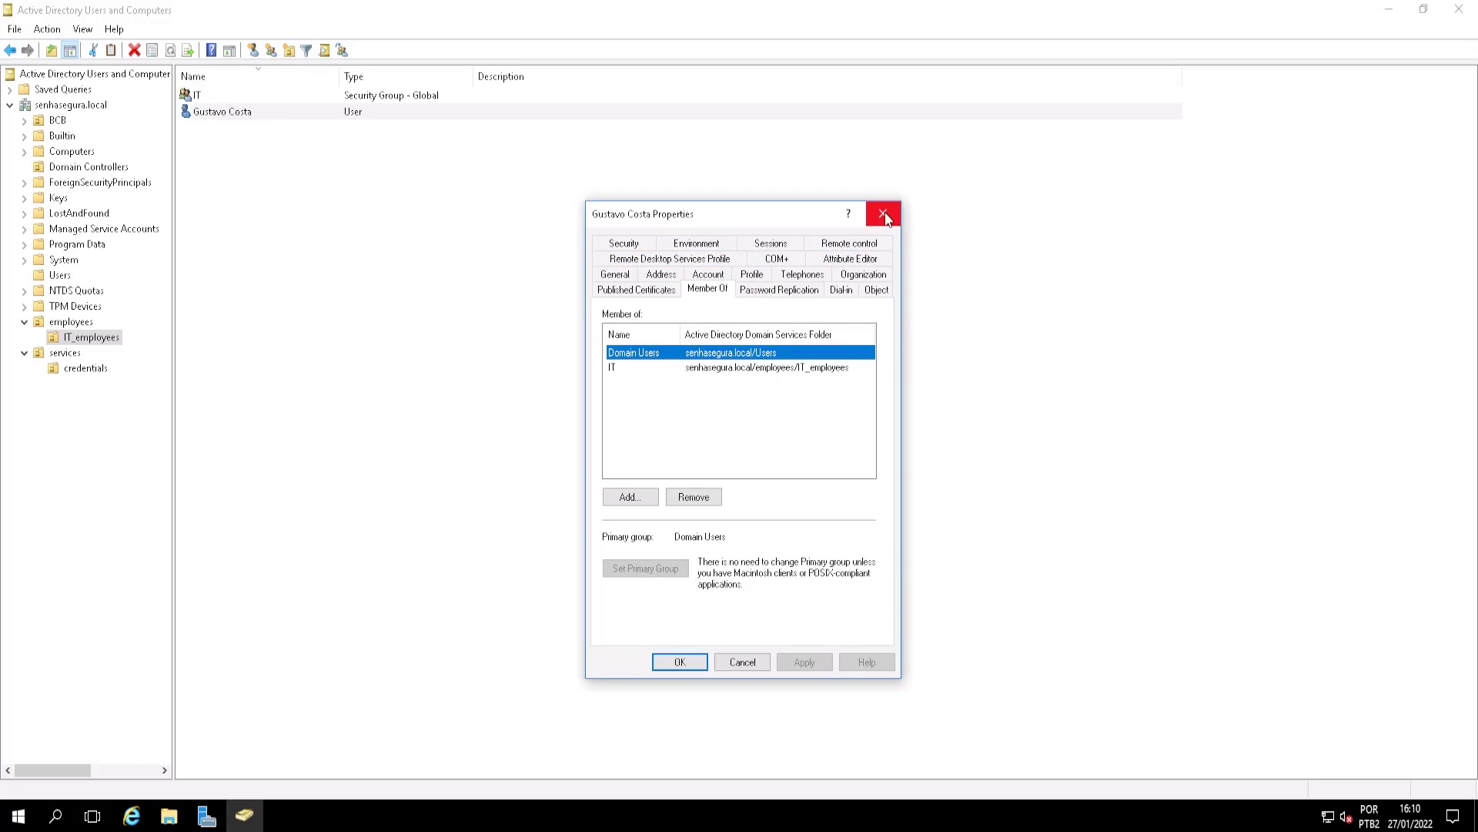
mouse_move(883, 213)
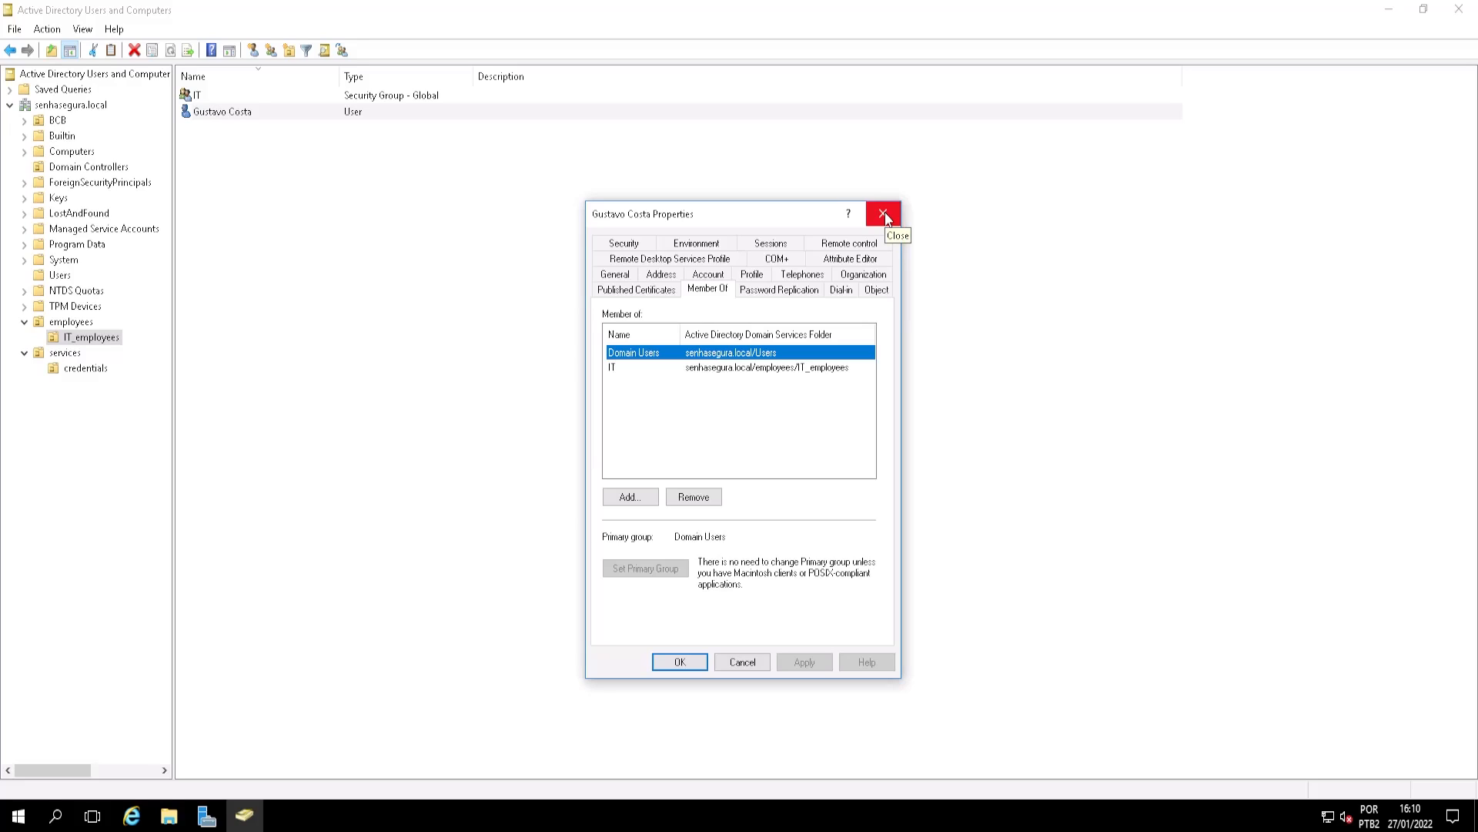
mouse_move(883, 214)
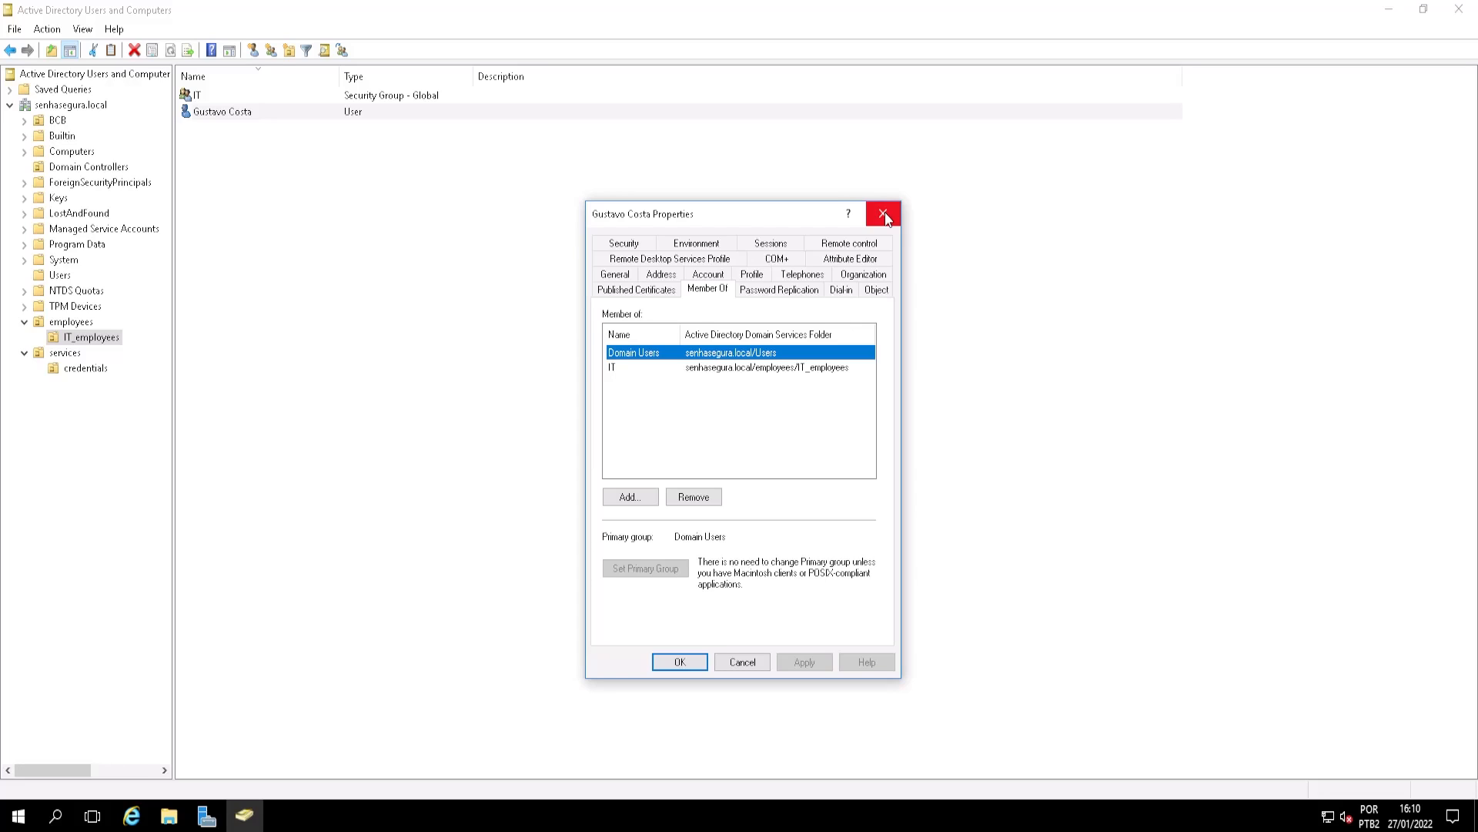
left_click(883, 214)
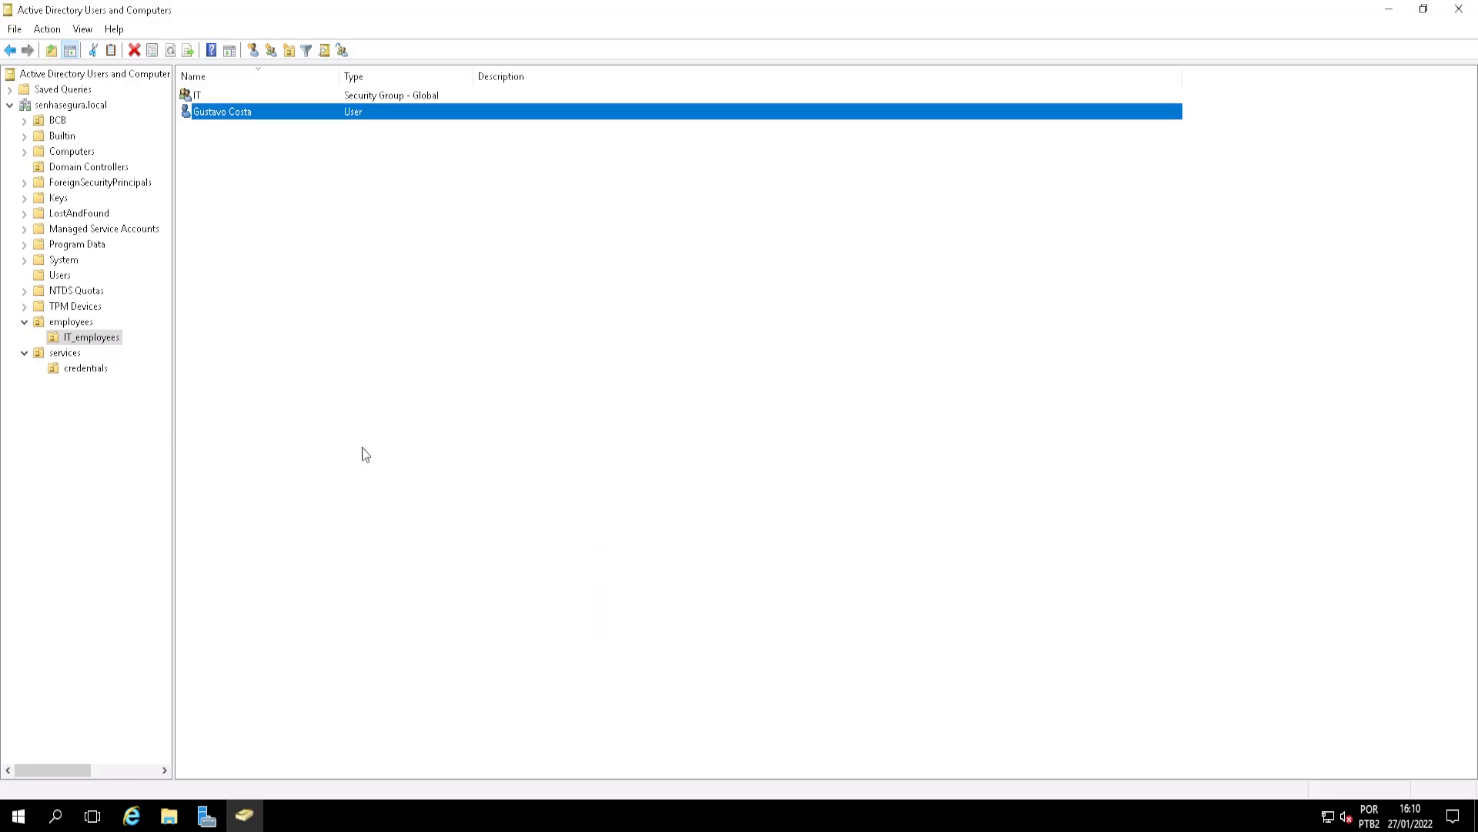
Select the srv_senhasegura account in the services/credentials OU
left_click(65, 352)
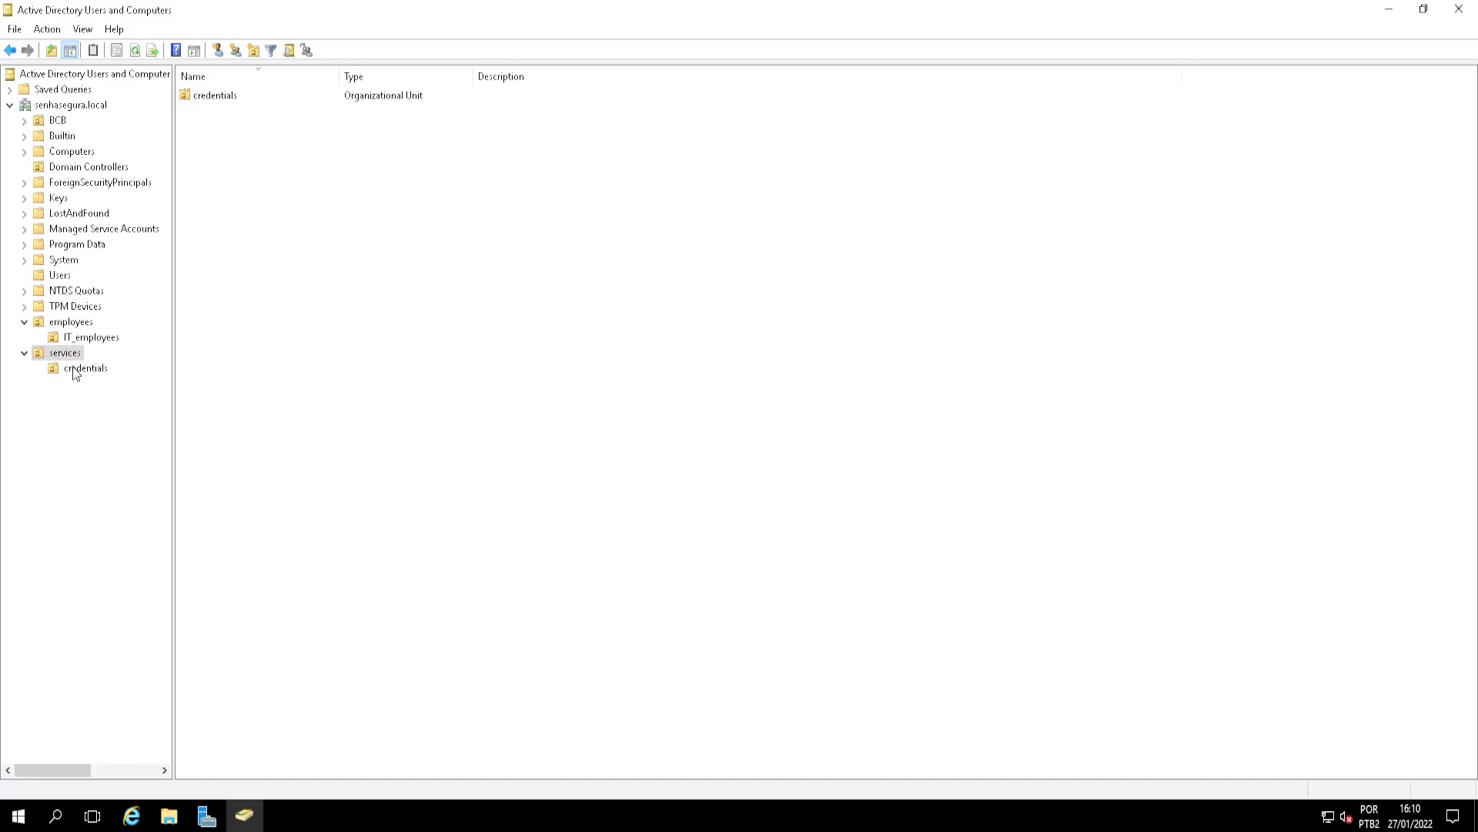
left_click(85, 368)
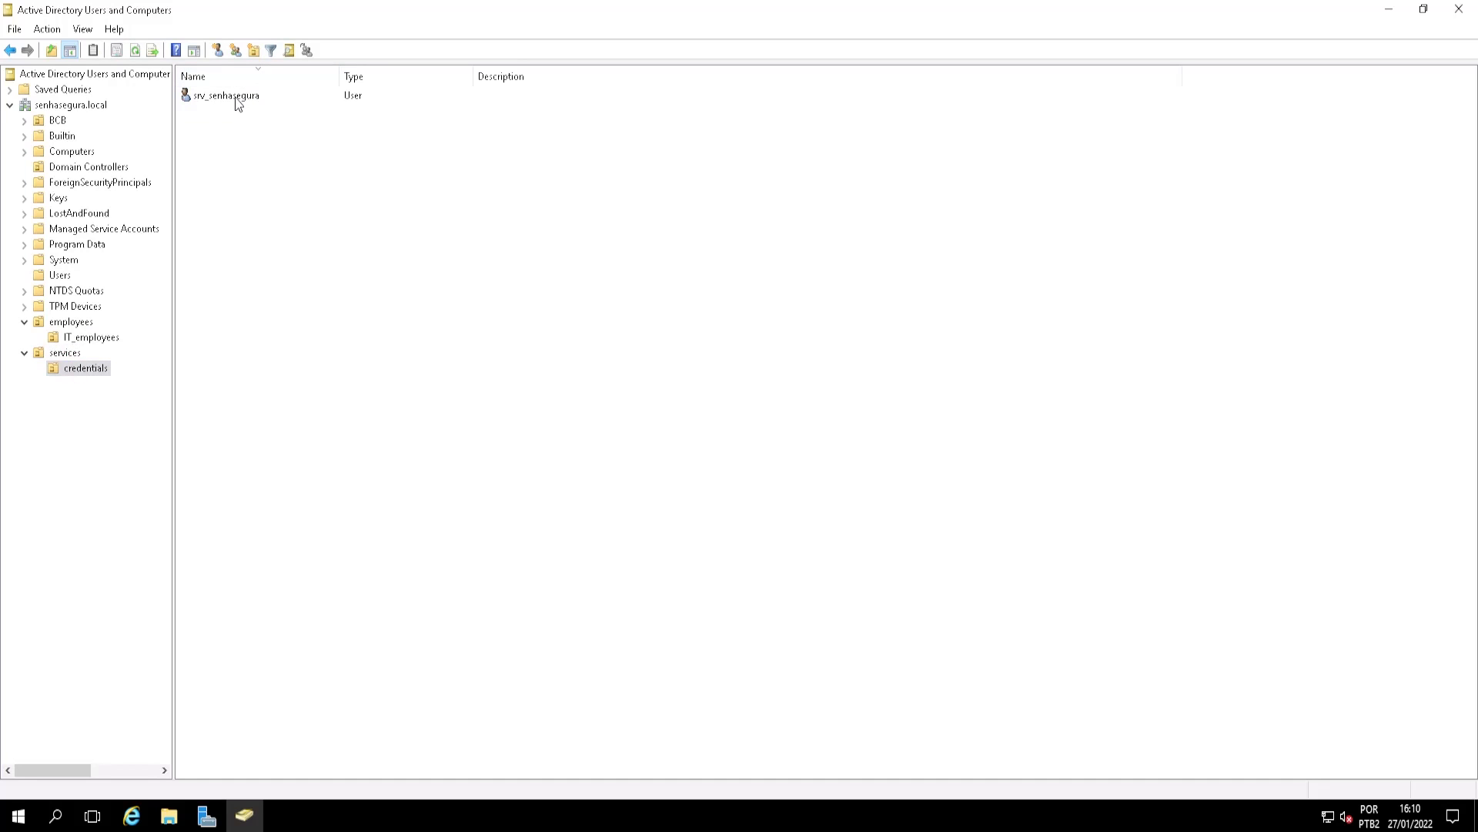
left_click(224, 95)
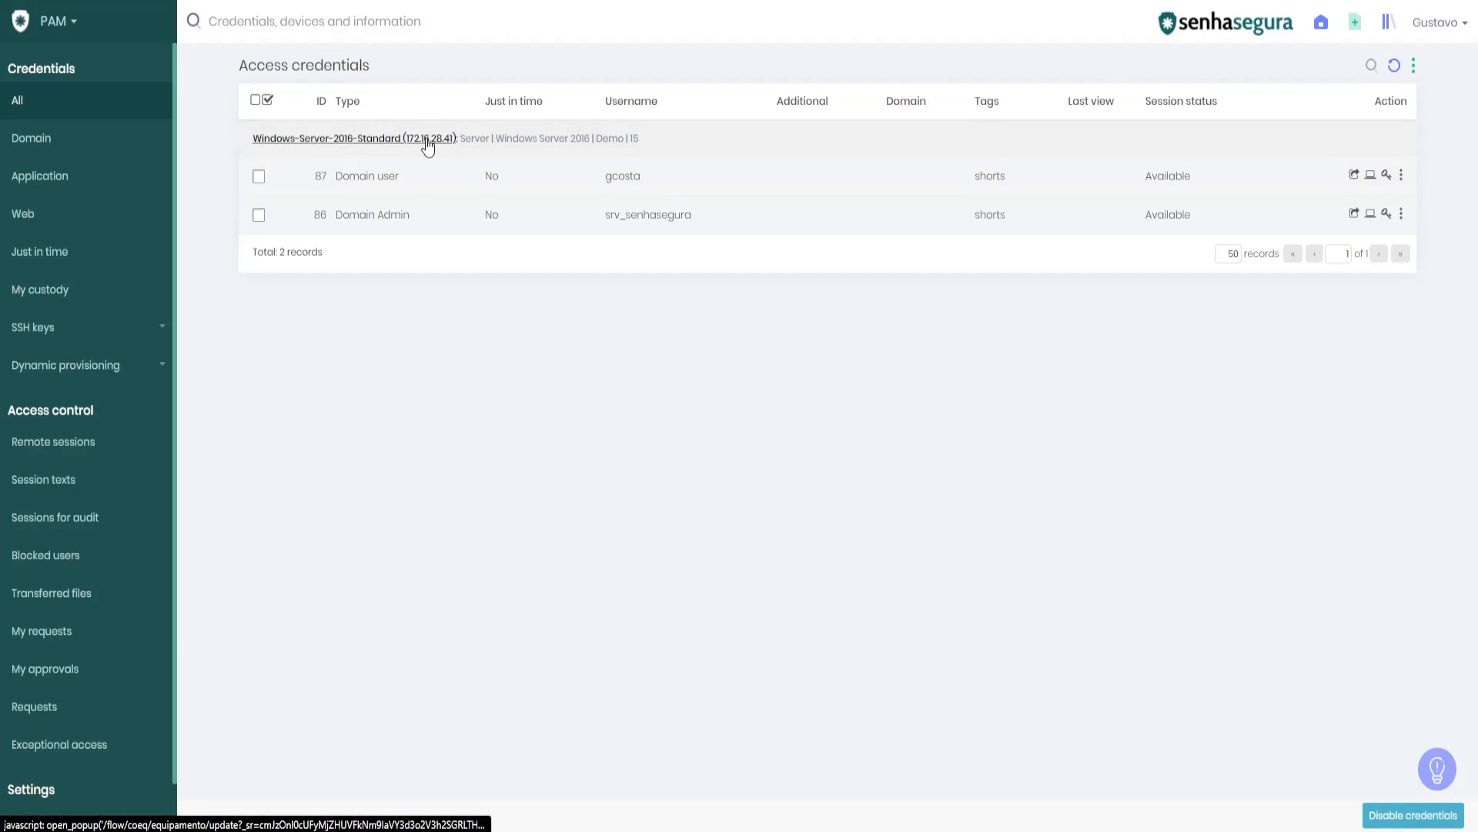
Test the Windows Server 2016 device's LDAPS connection on port 636, then close the device window
left_click(353, 137)
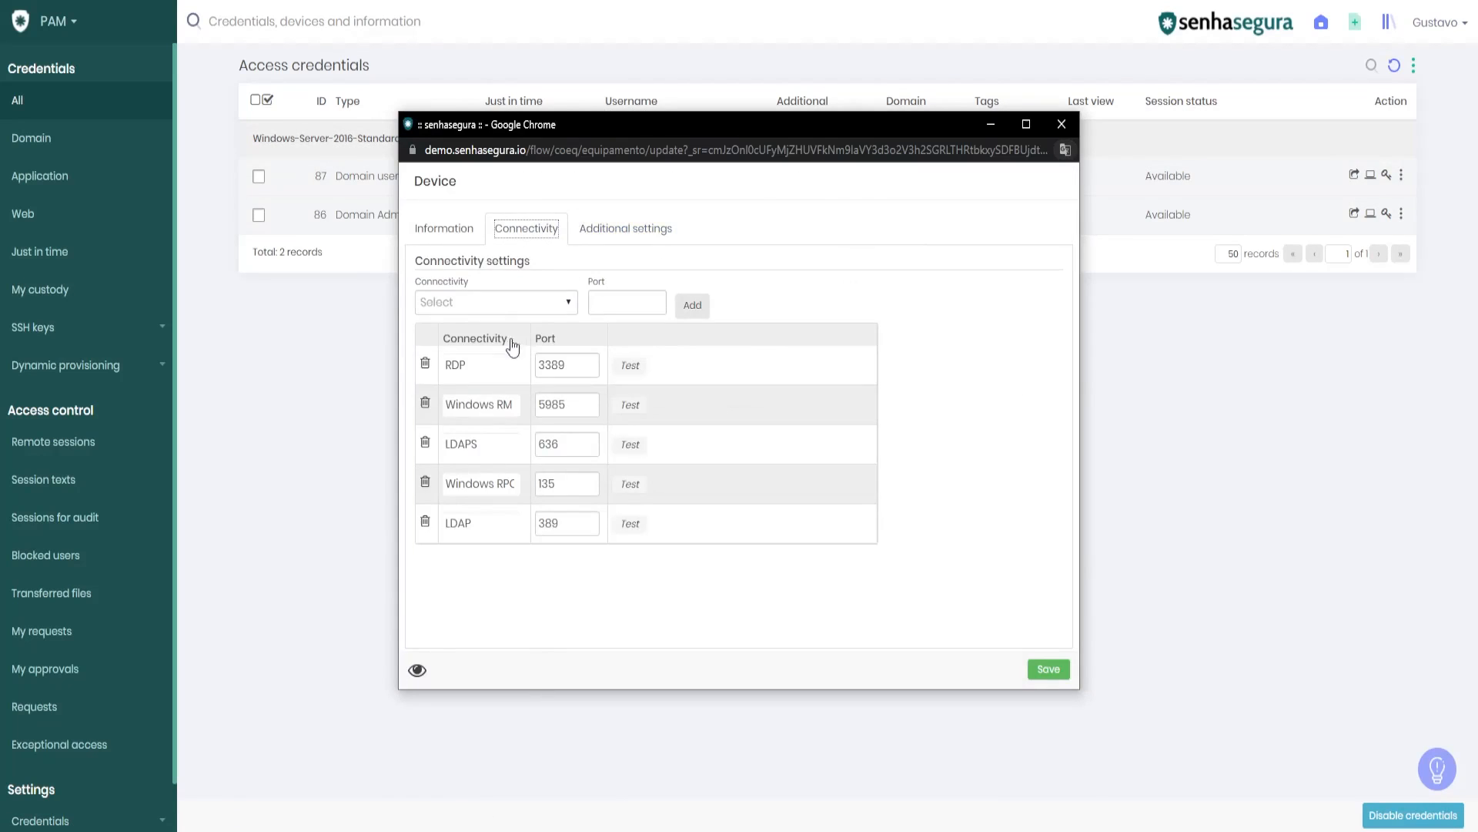
mouse_move(630, 455)
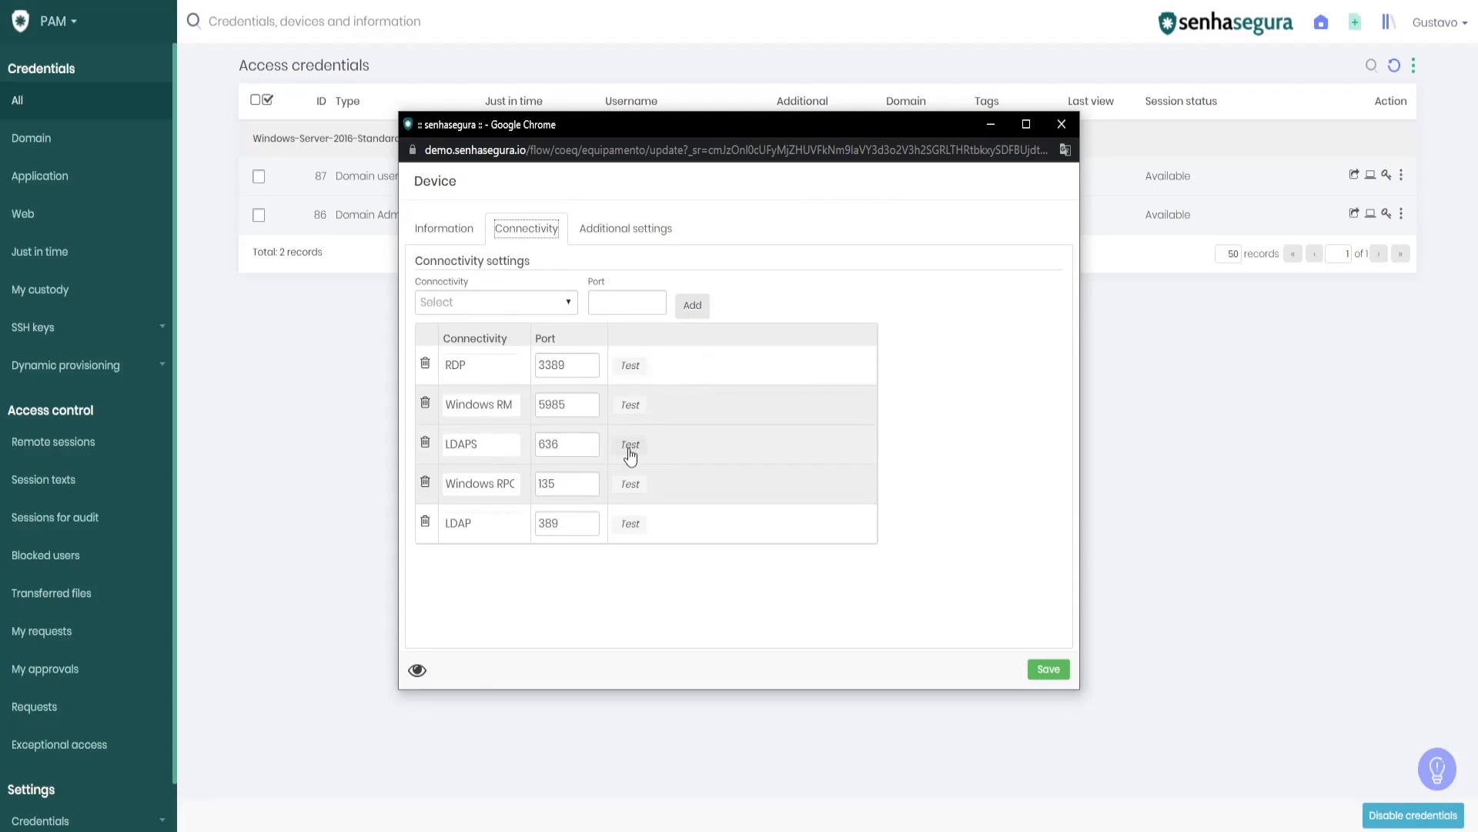
left_click(629, 445)
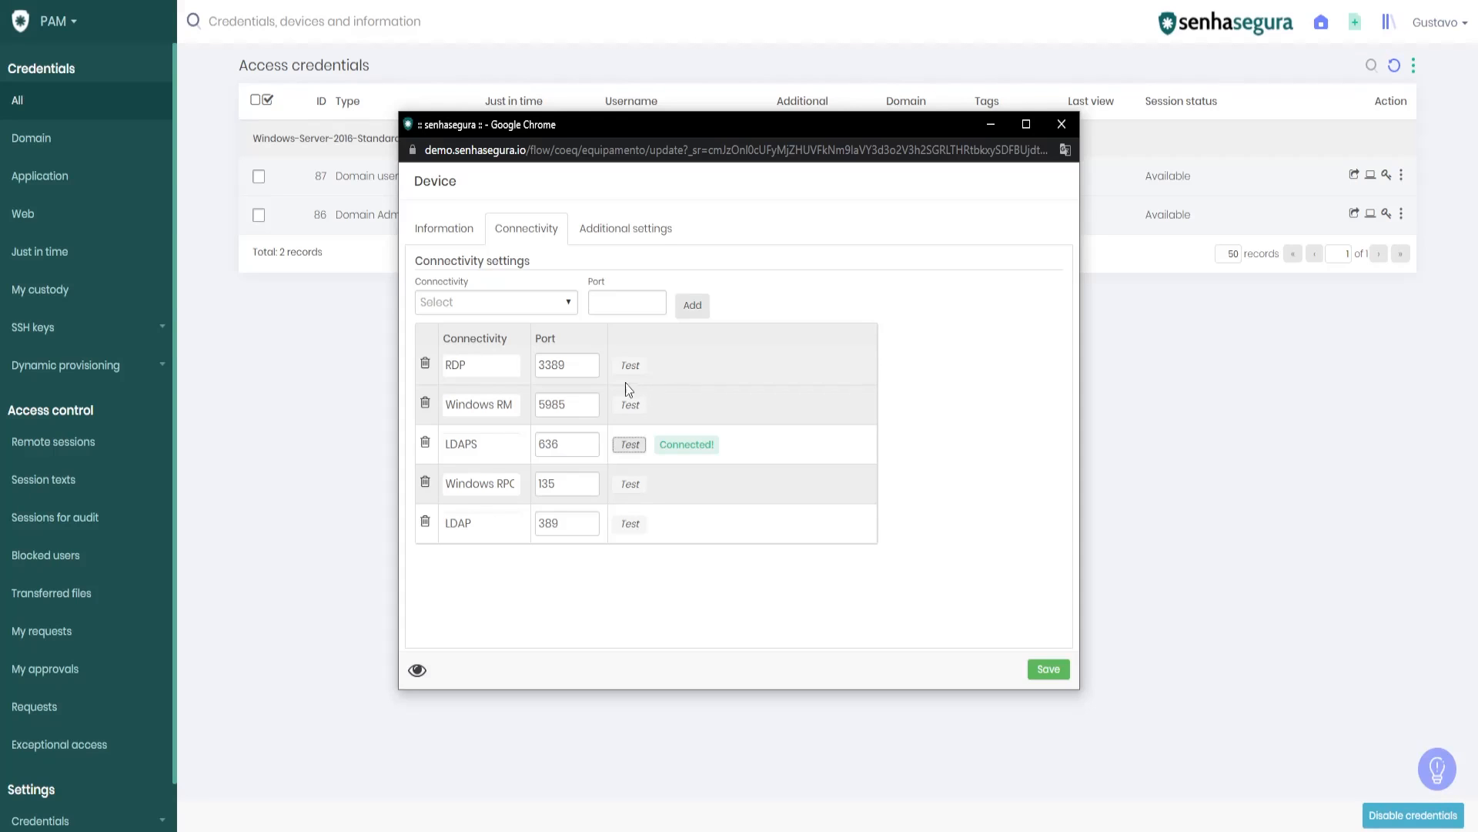
left_click(1061, 123)
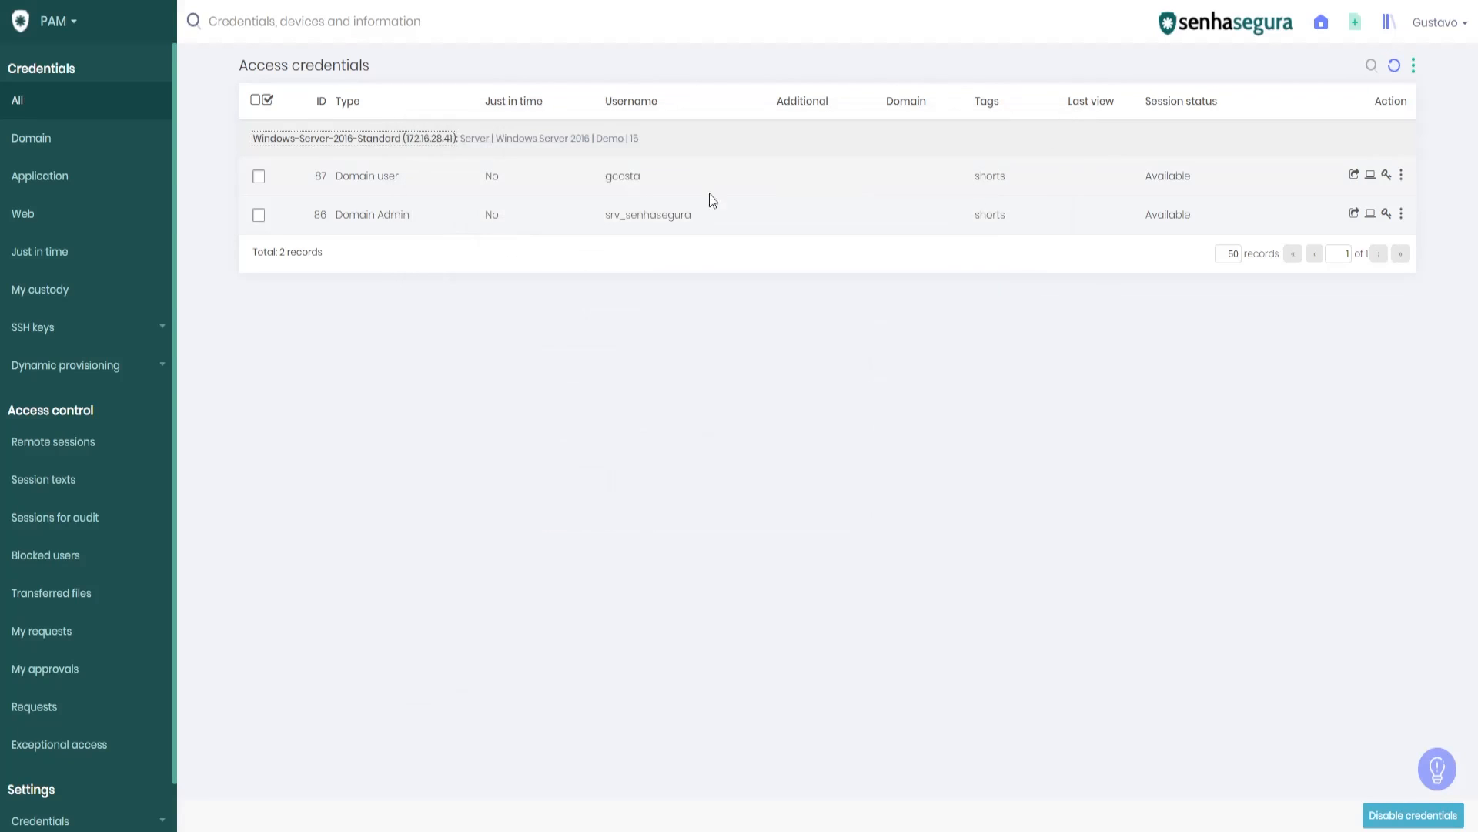
mouse_move(624, 195)
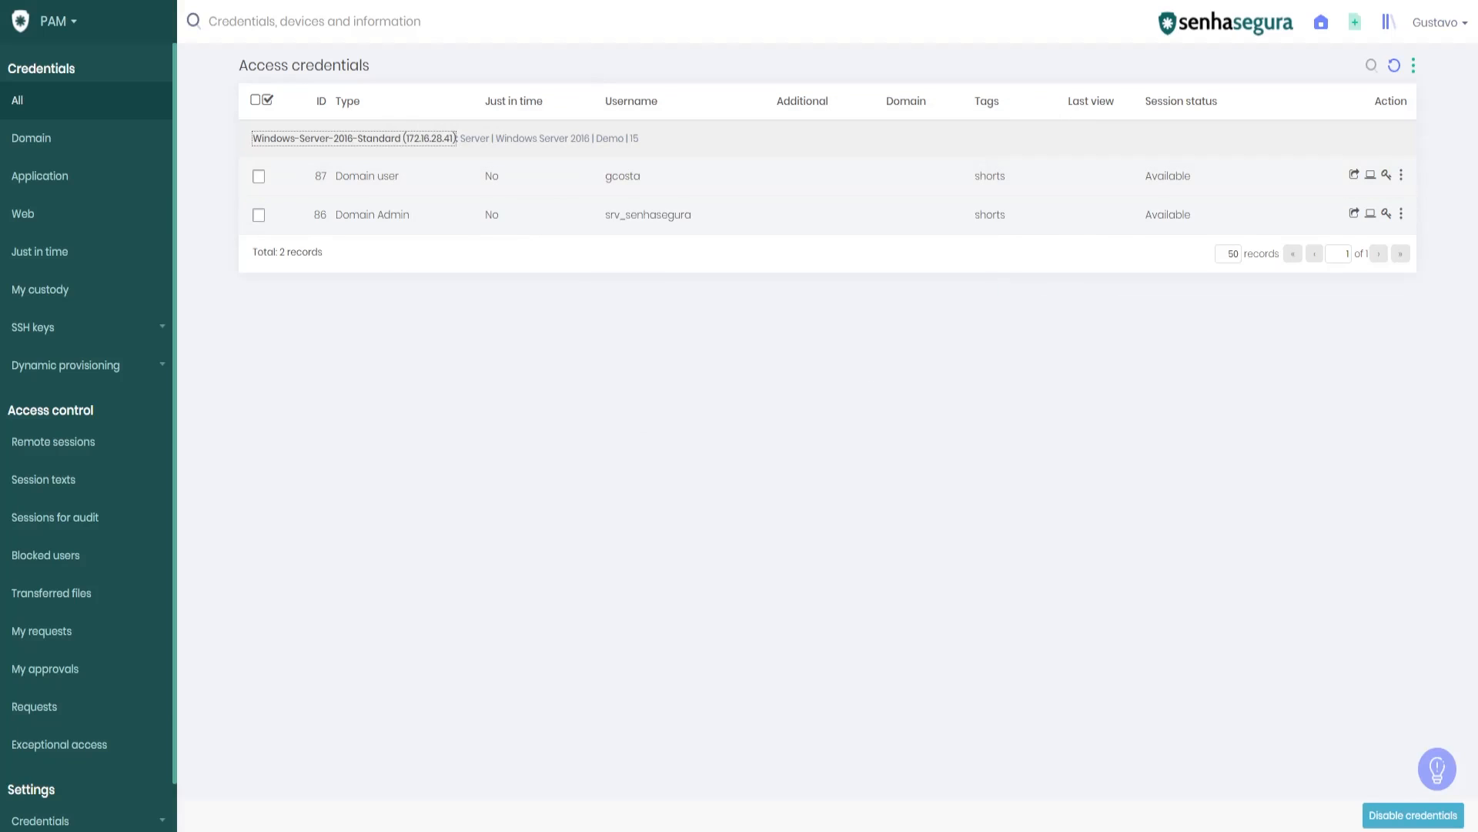
mouse_move(355, 137)
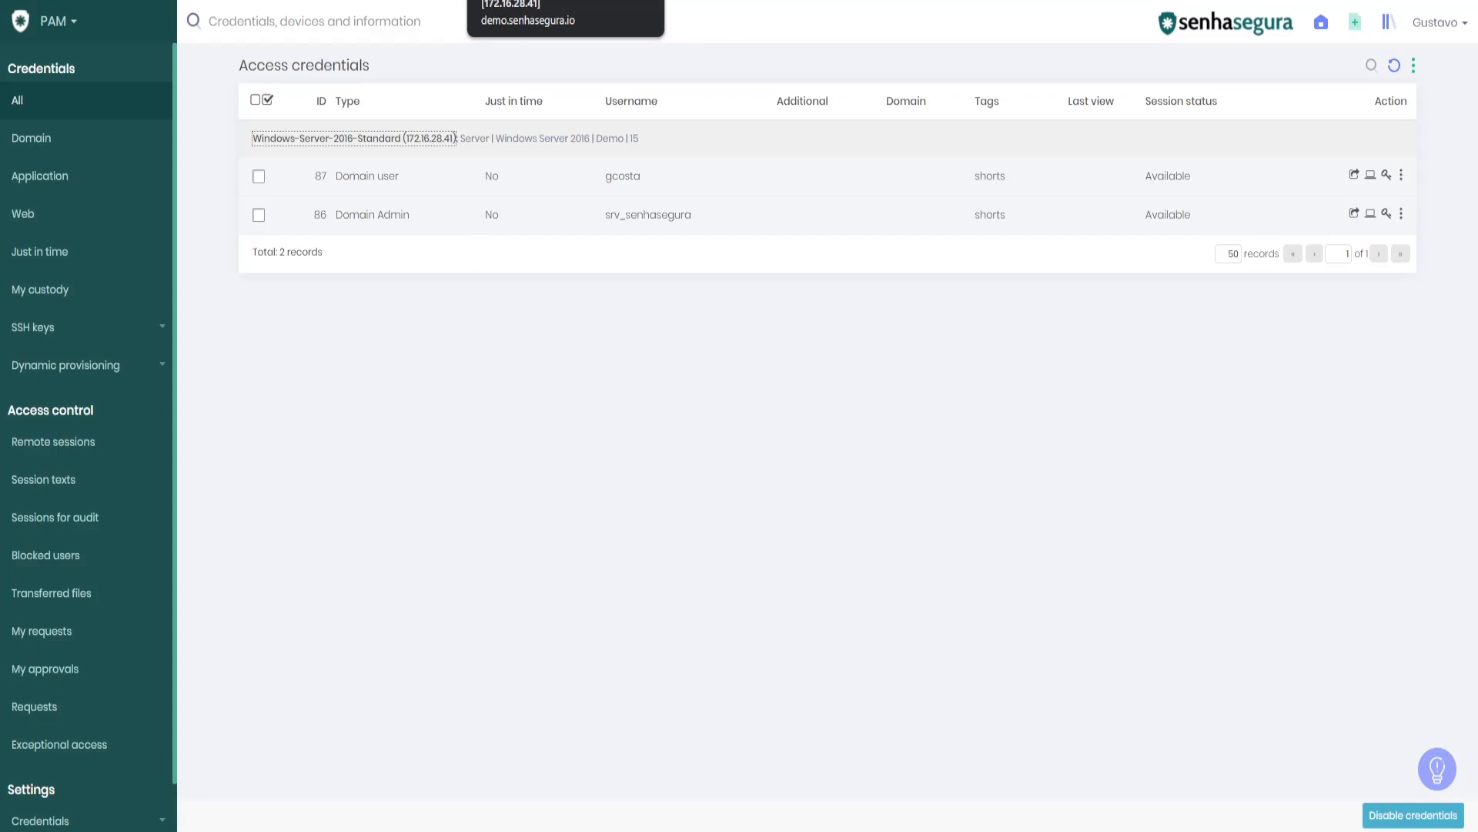
mouse_move(645, 247)
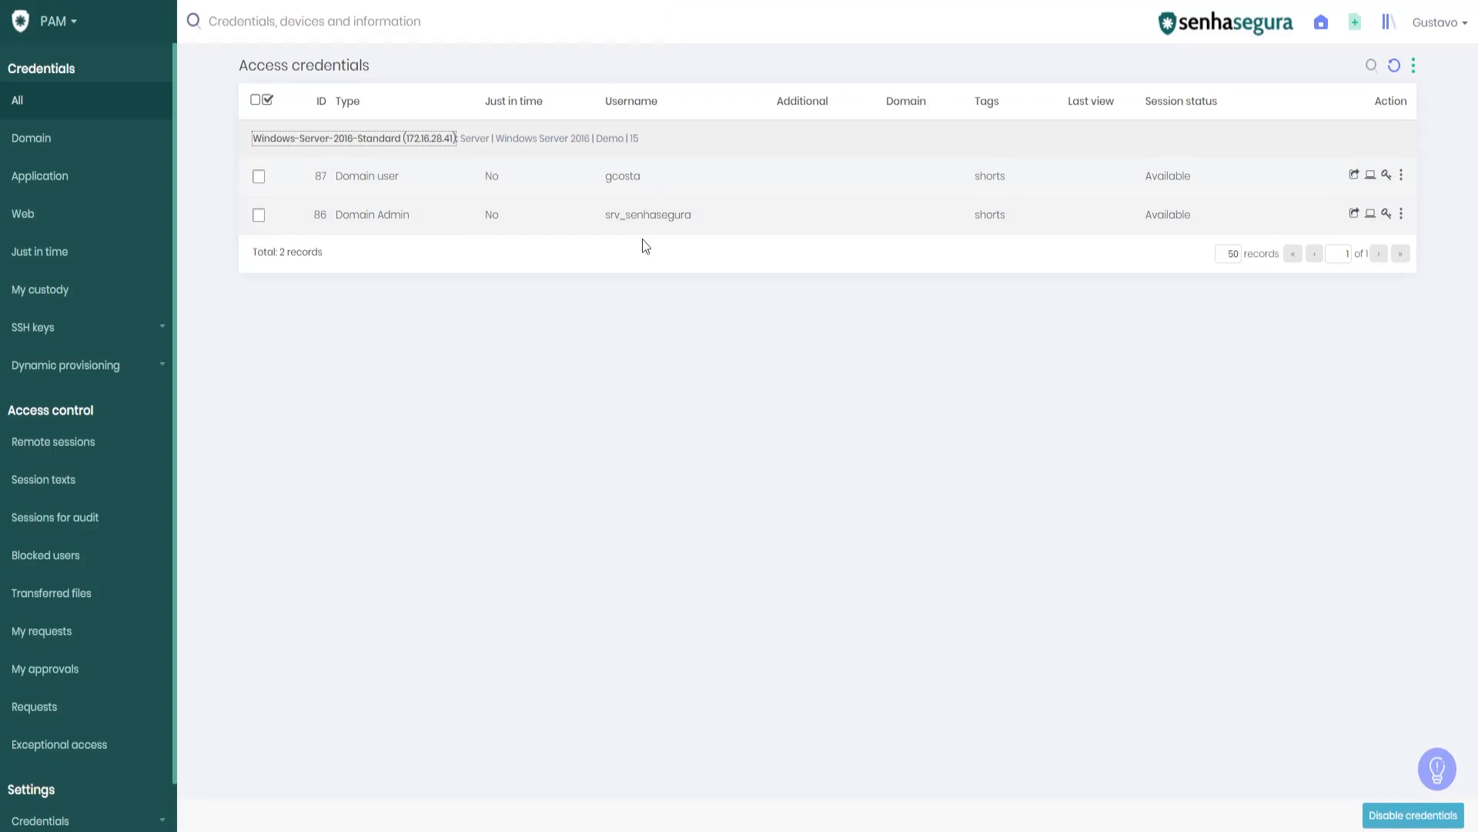
double_click(634, 214)
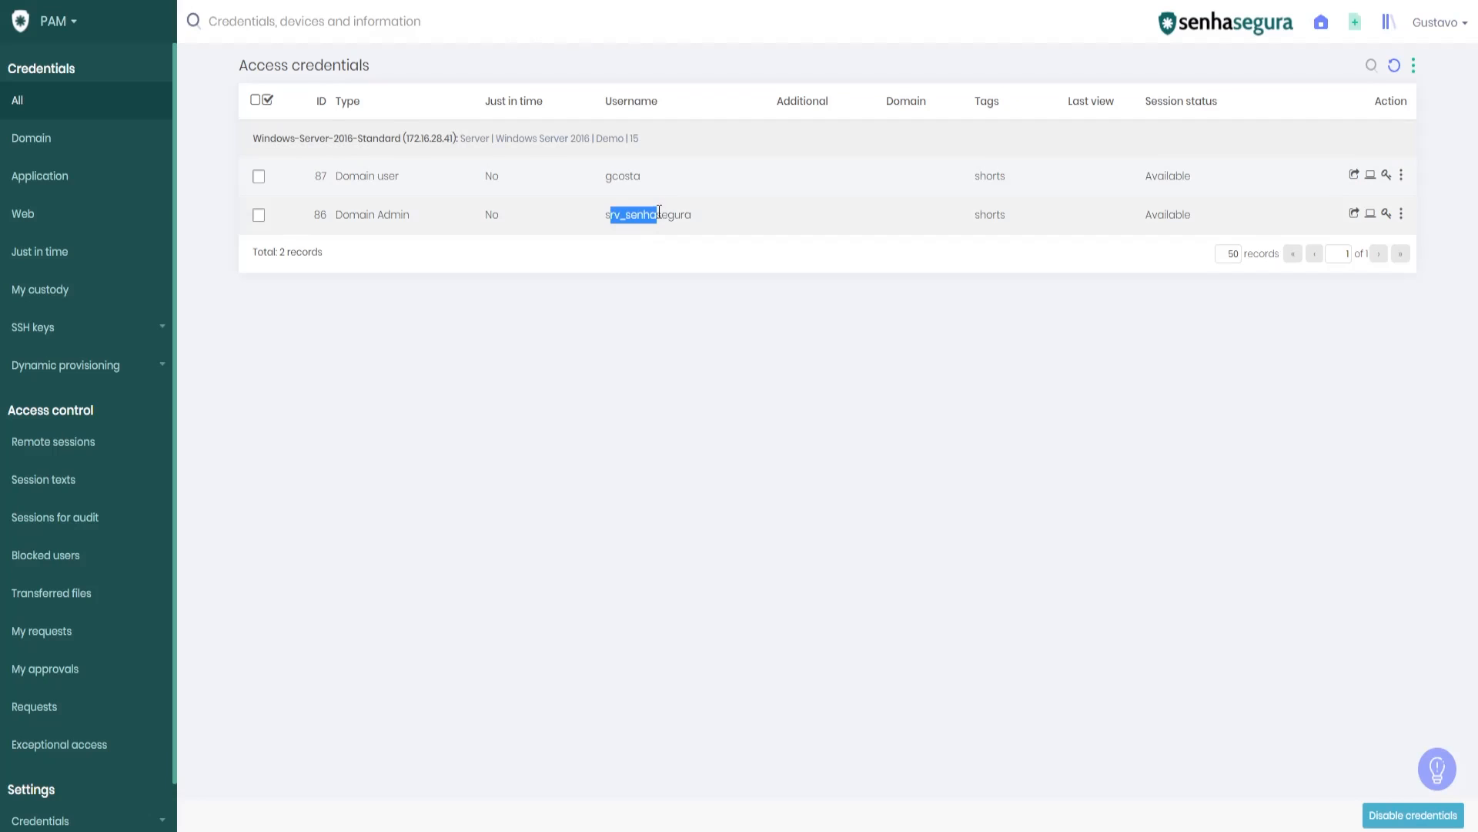
mouse_move(601, 193)
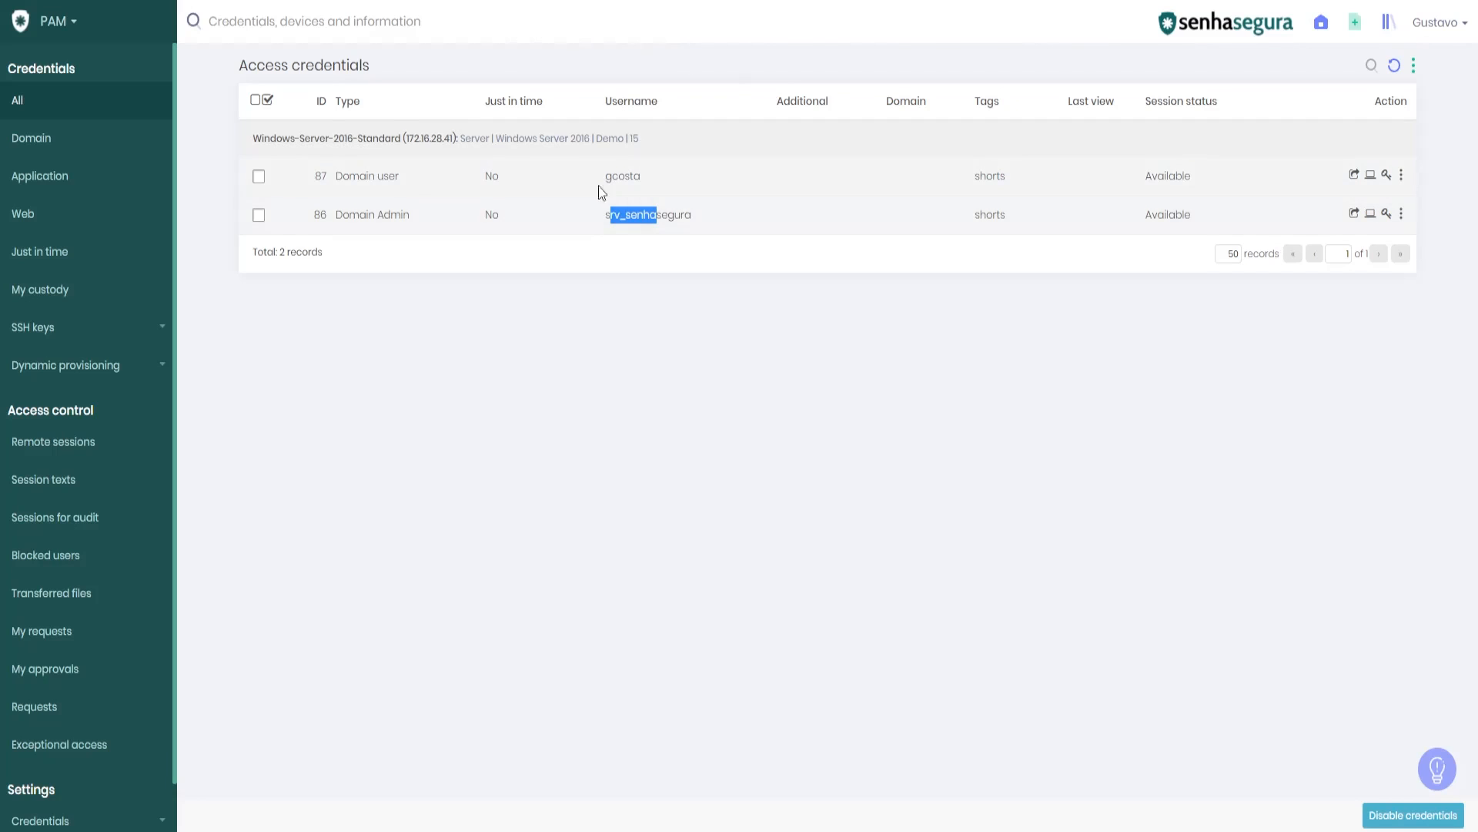
mouse_move(148, 74)
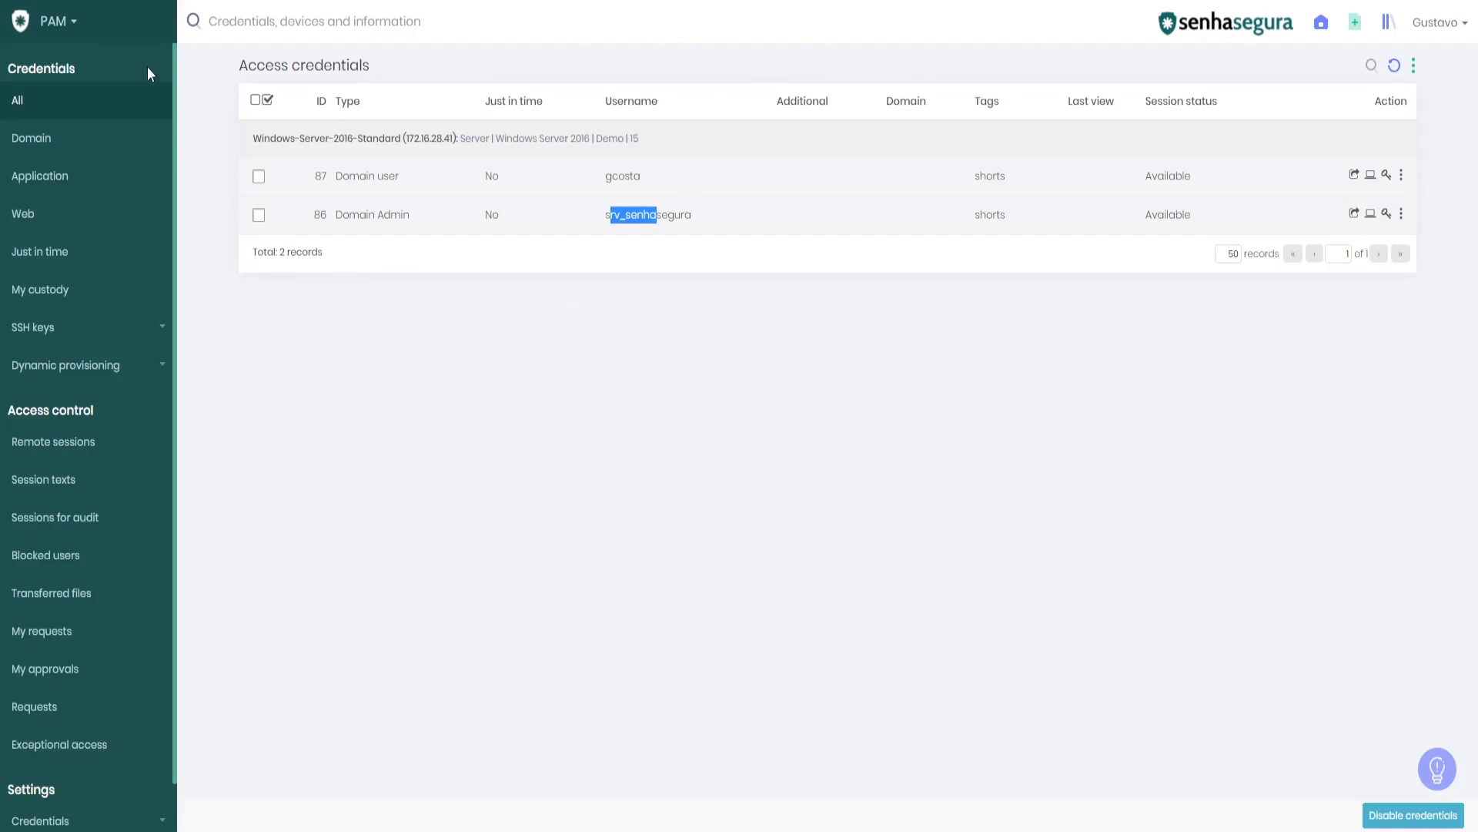
left_click(52, 20)
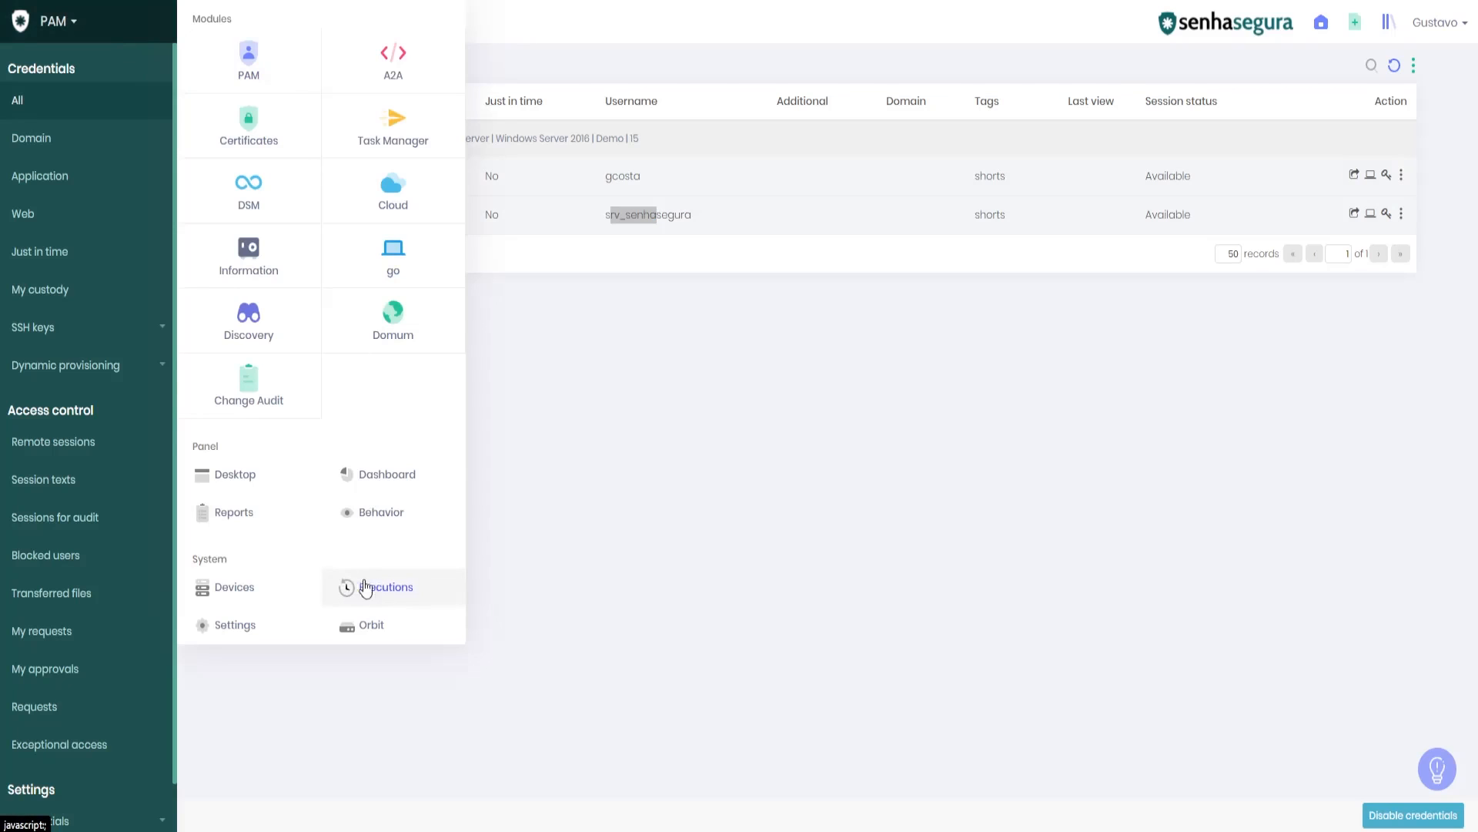
left_click(385, 587)
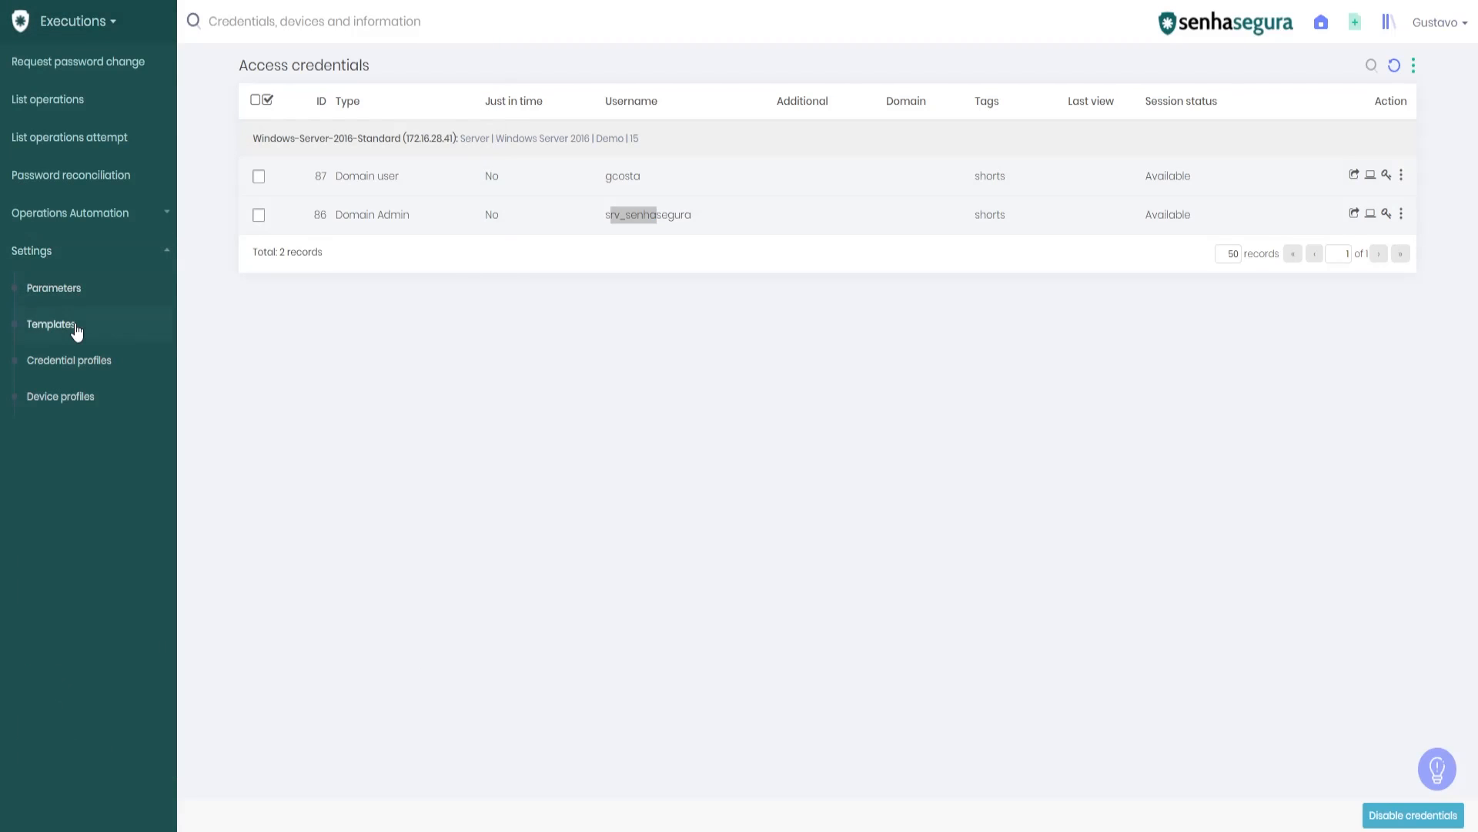
left_click(50, 324)
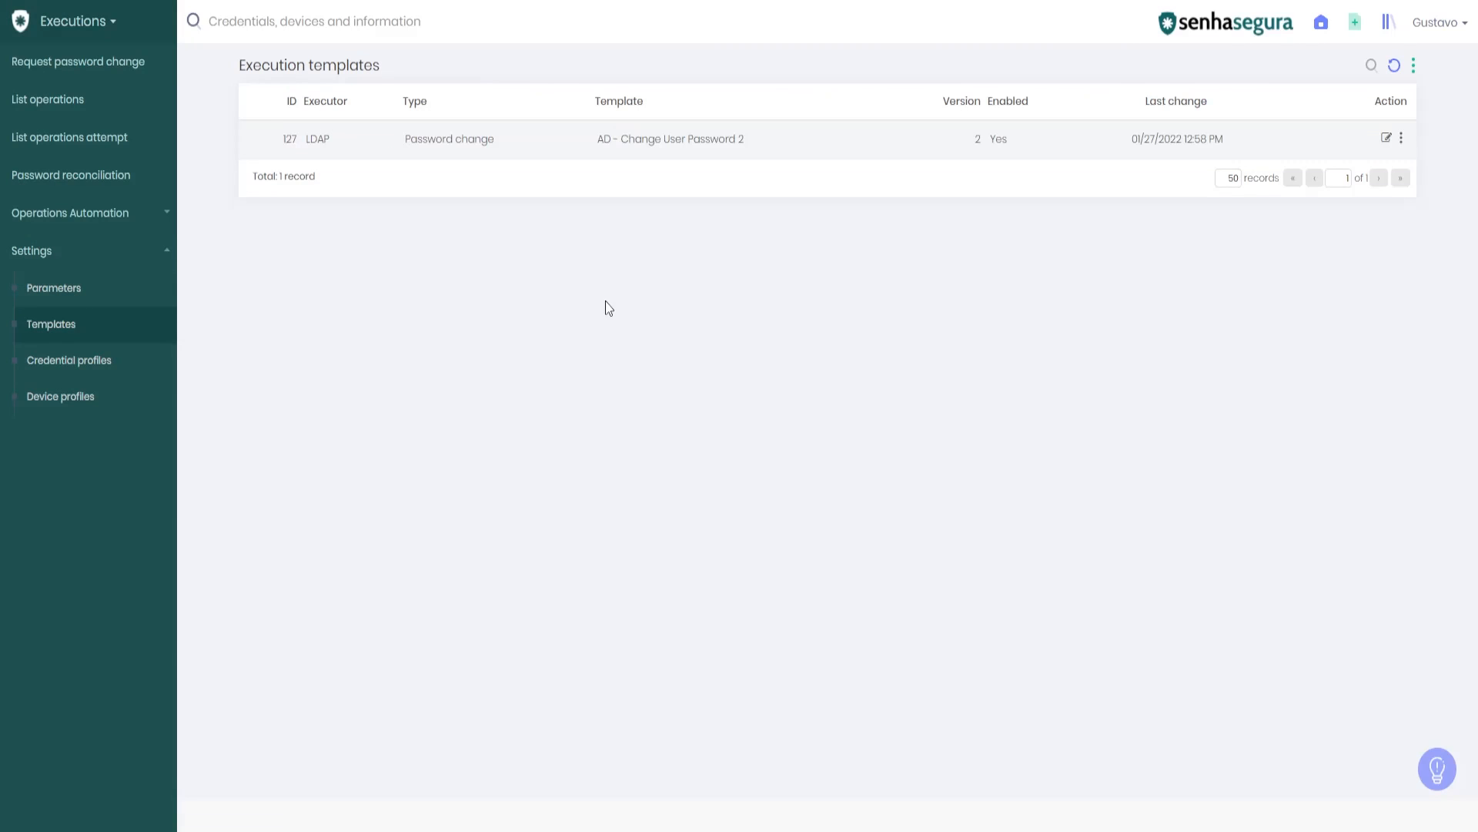
mouse_move(1058, 208)
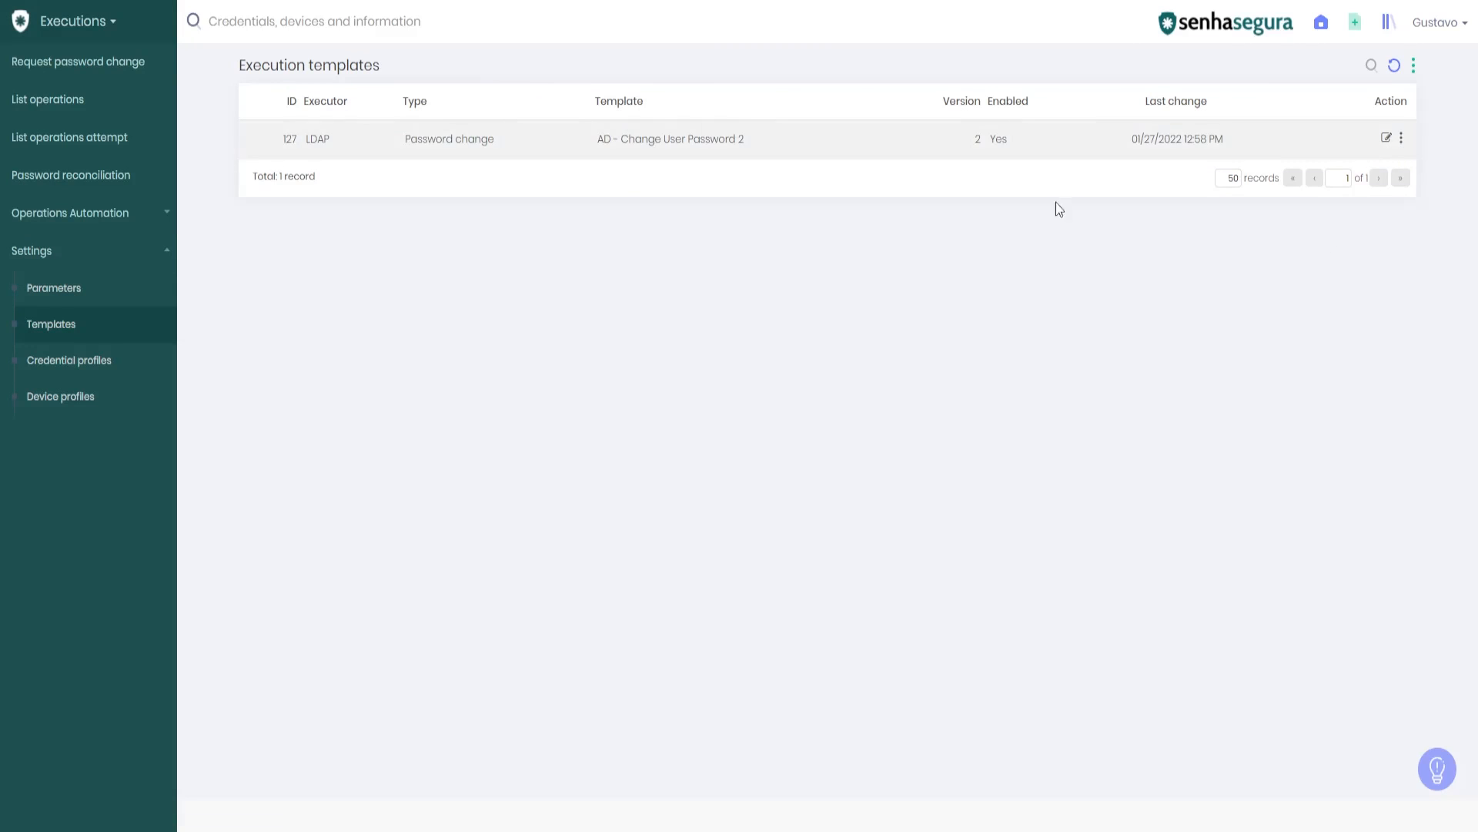
Open the AD - Change User Password 2 template editor, dismiss translation, and select the bind command
left_click(1386, 139)
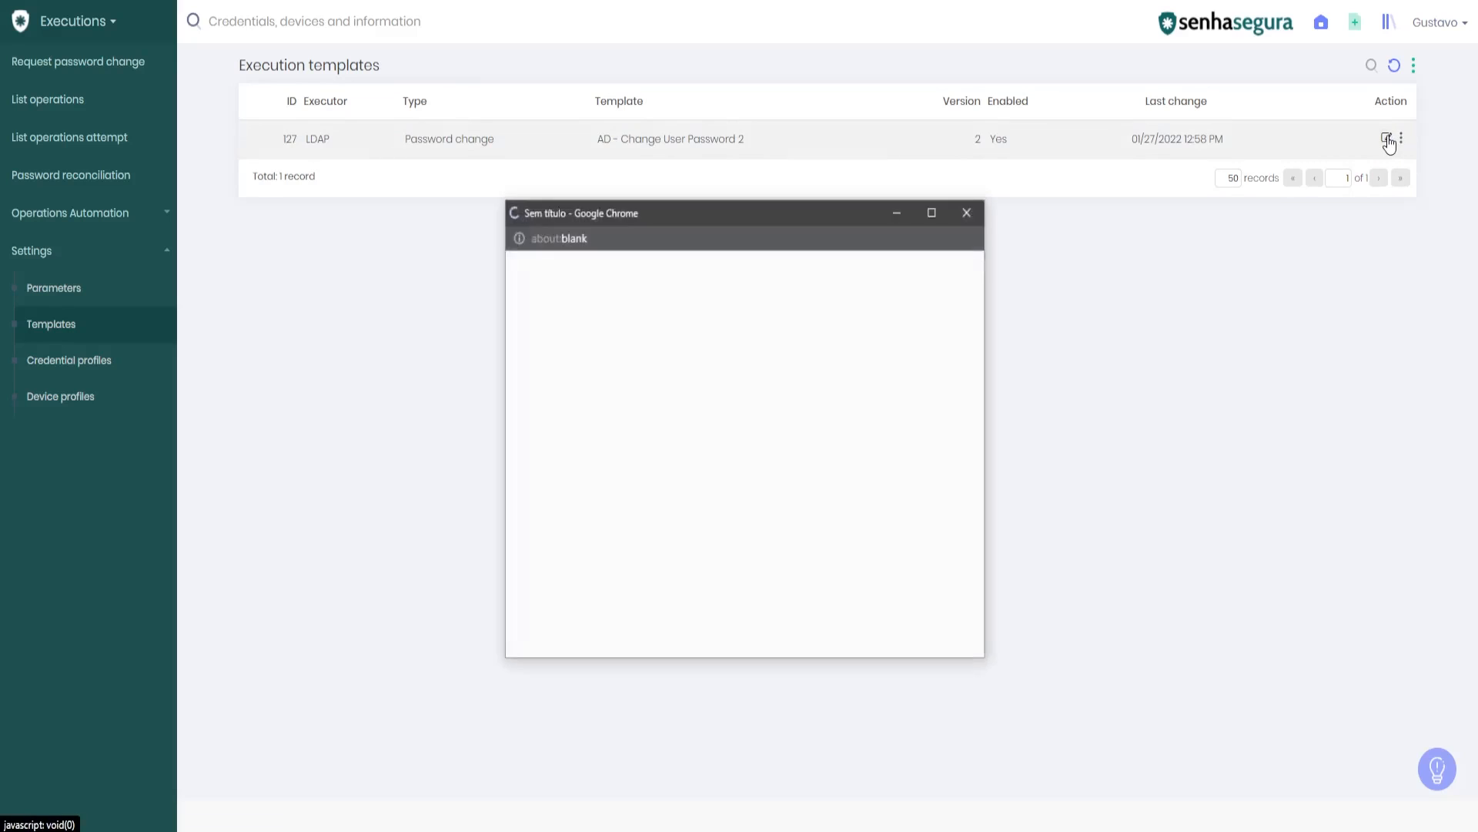
left_click(1387, 138)
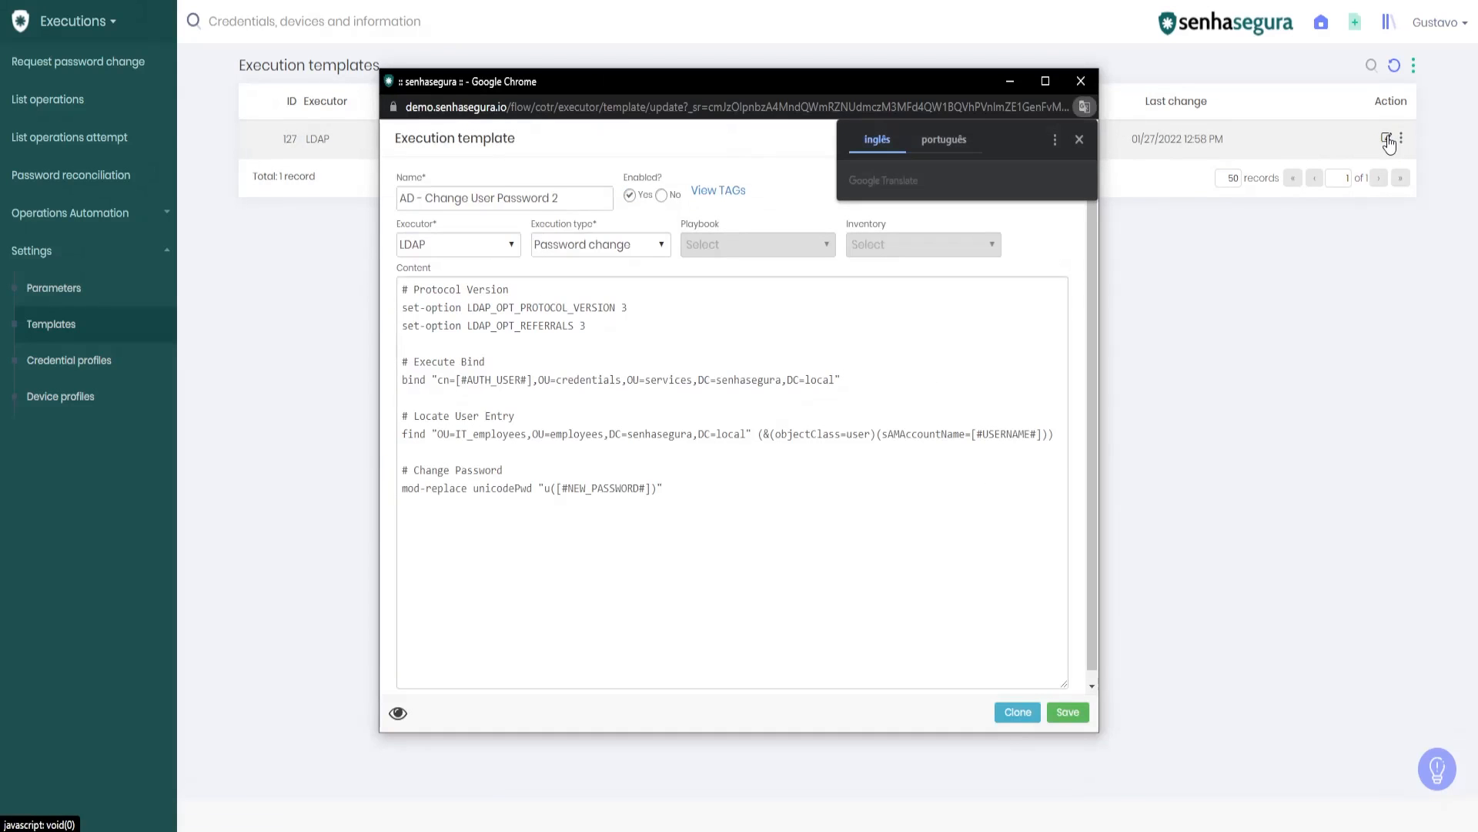
left_click(1079, 139)
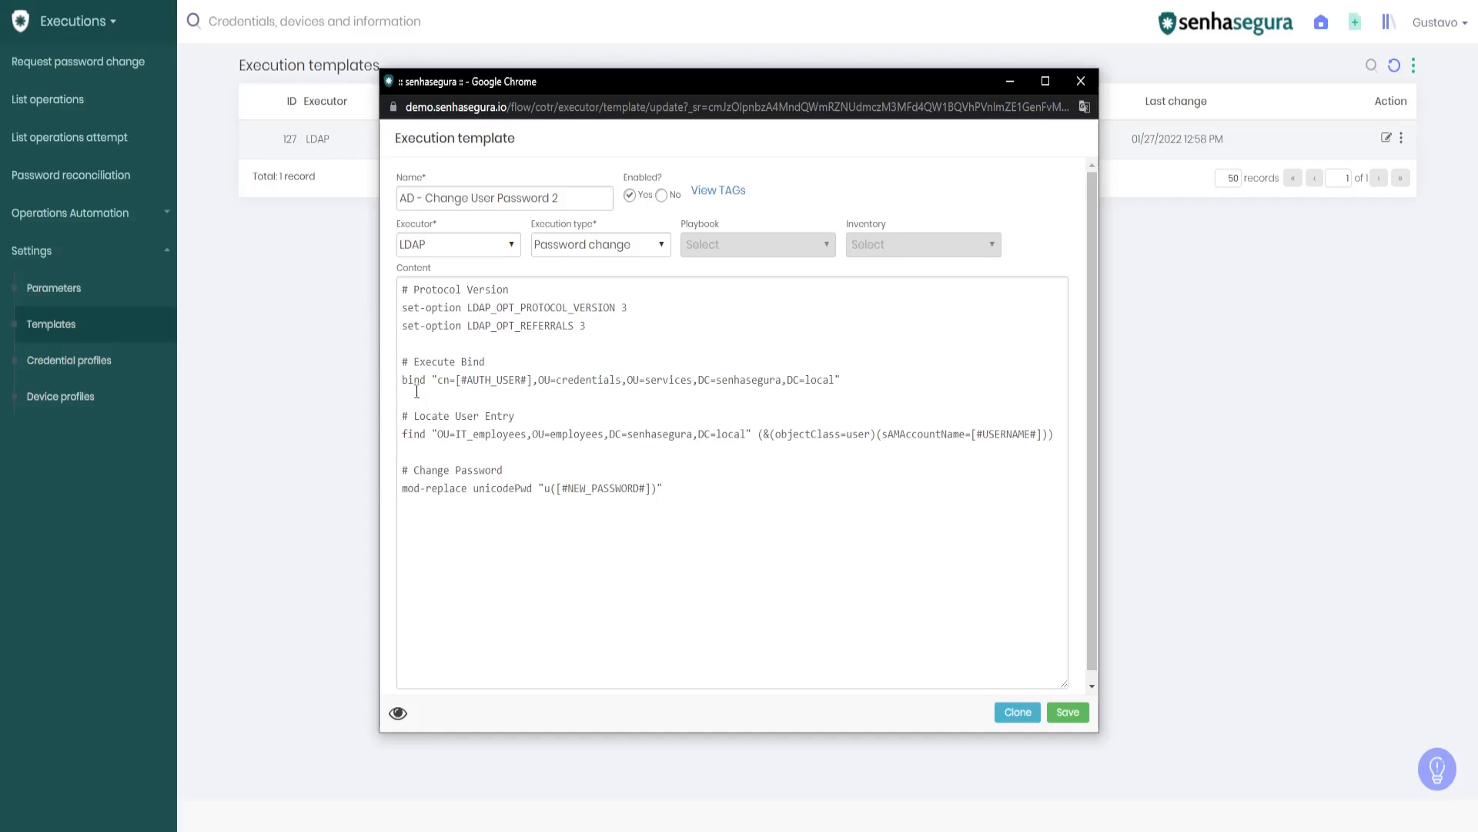
double_click(471, 377)
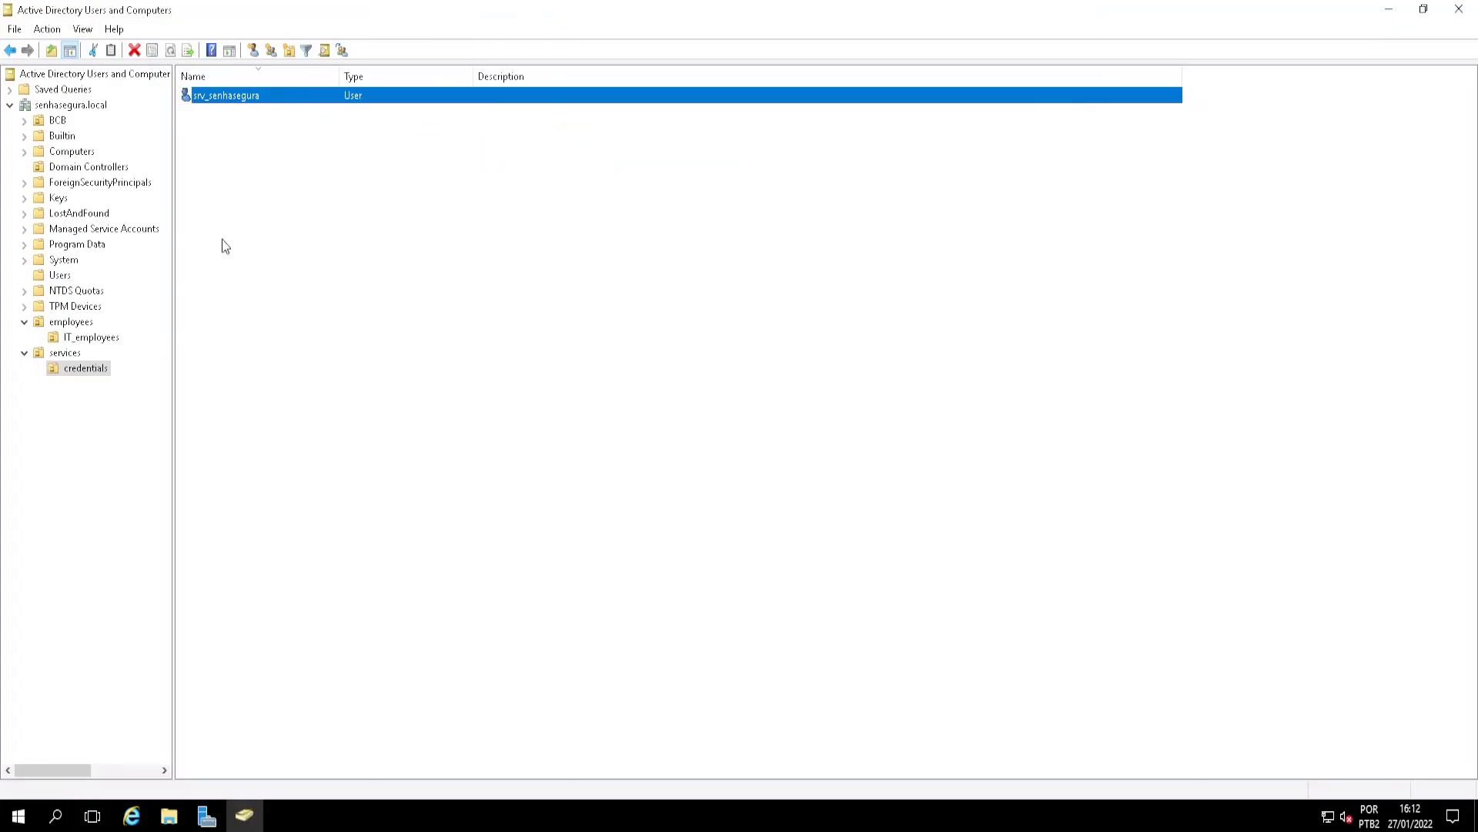
Enable View > Advanced Features after briefly opening srv_senhasegura's properties
right_click(224, 95)
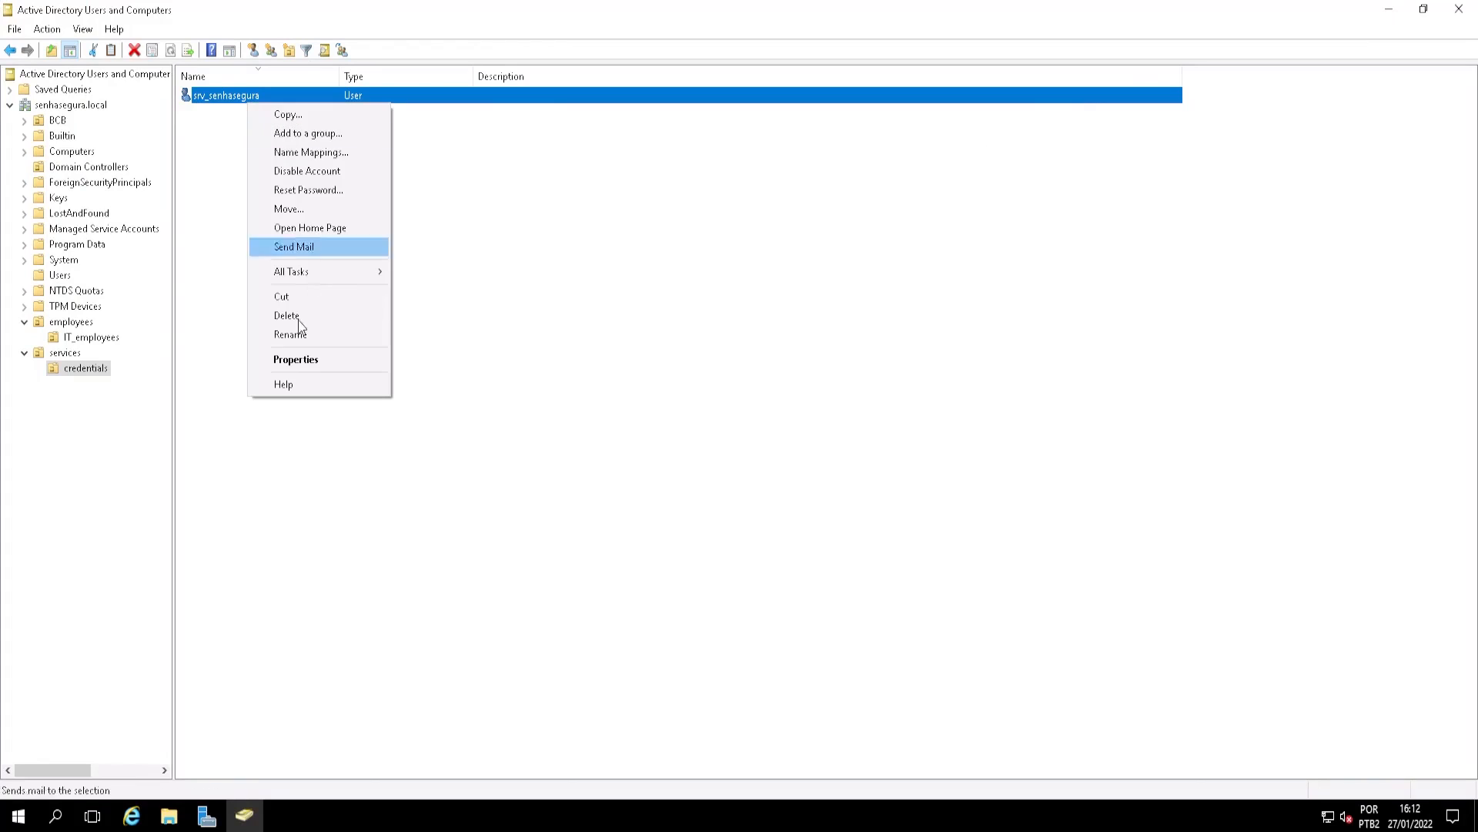
left_click(295, 360)
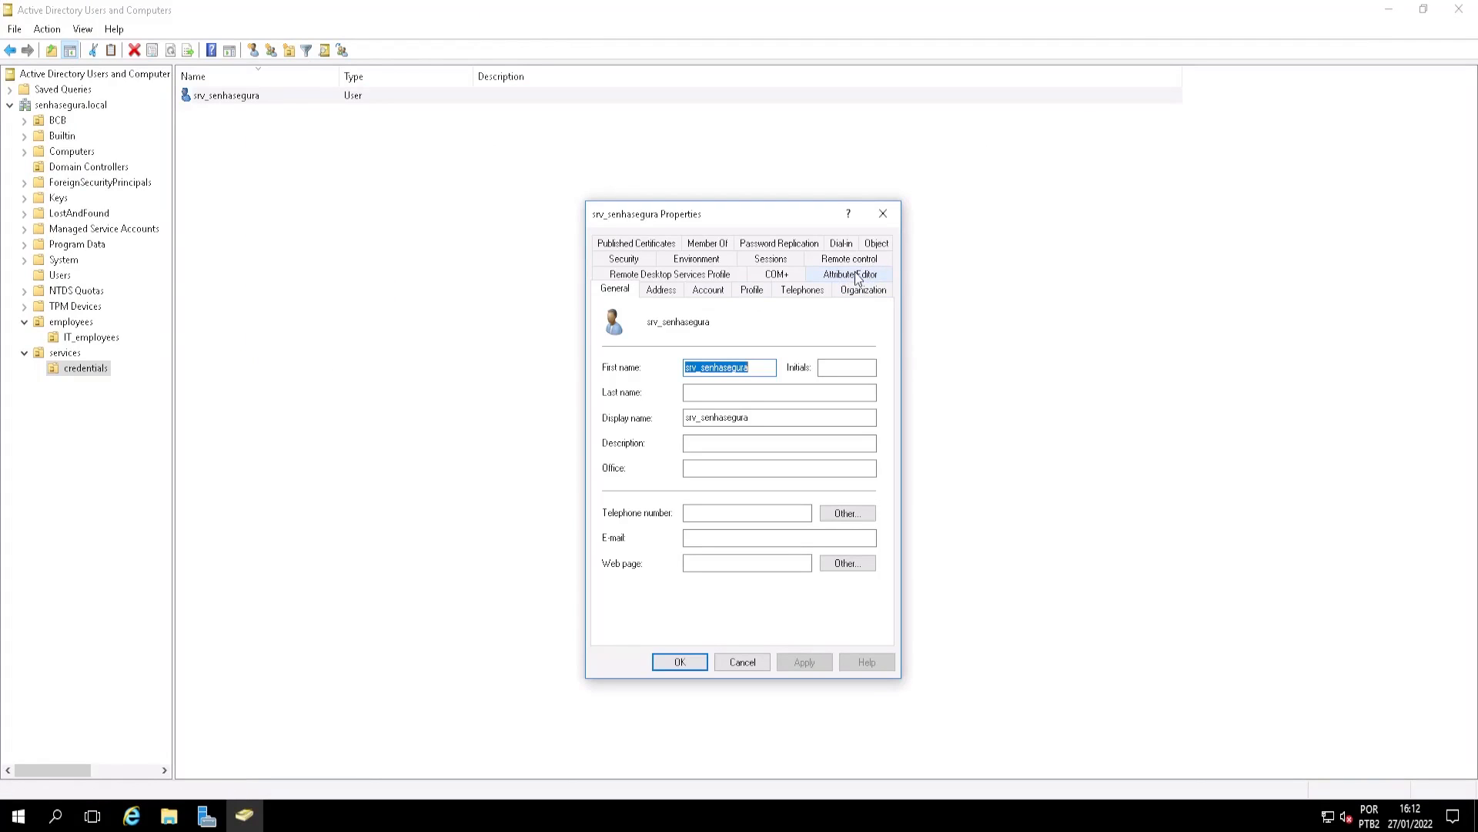
left_click(741, 661)
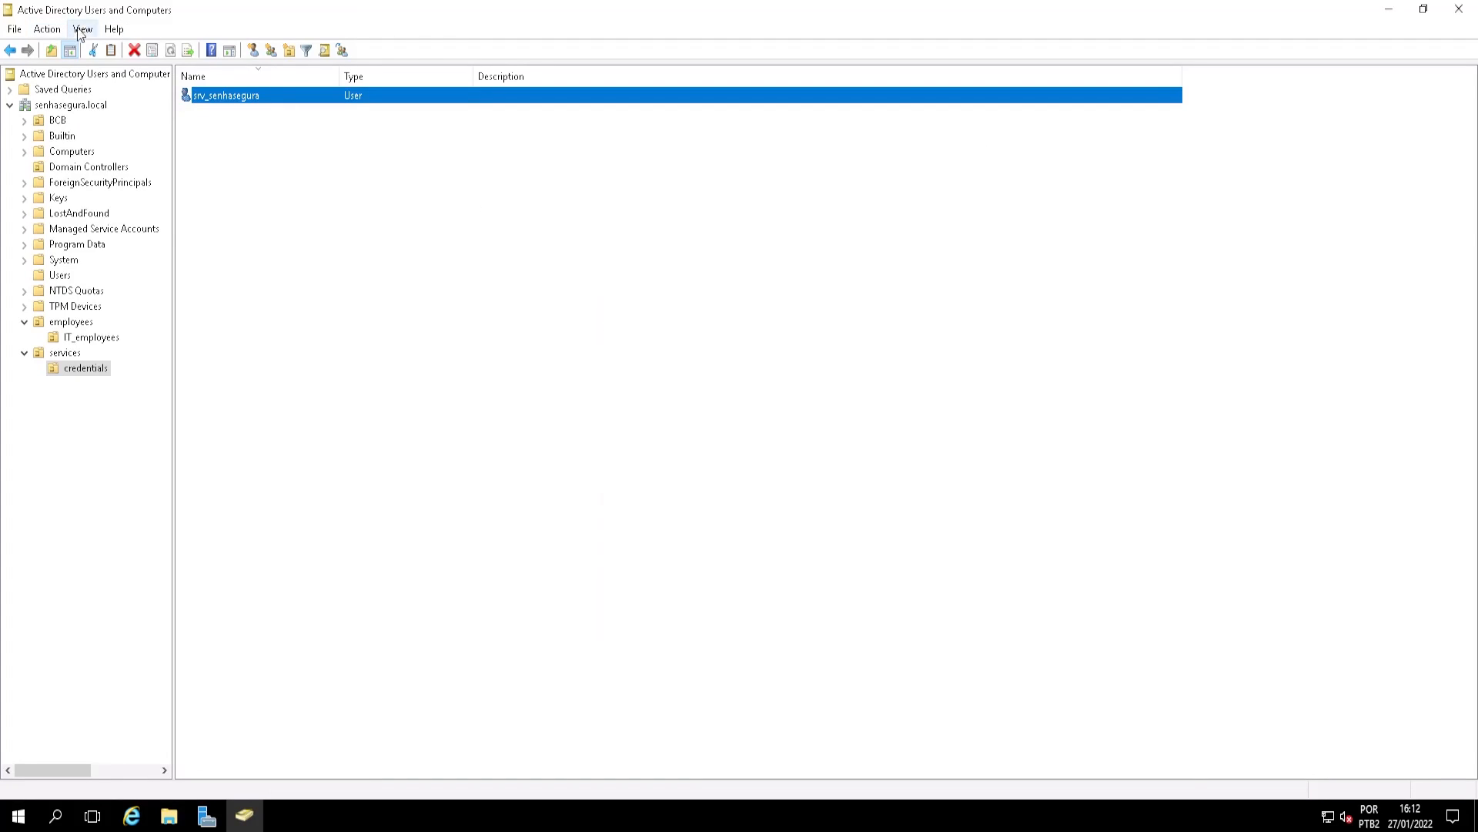
left_click(83, 29)
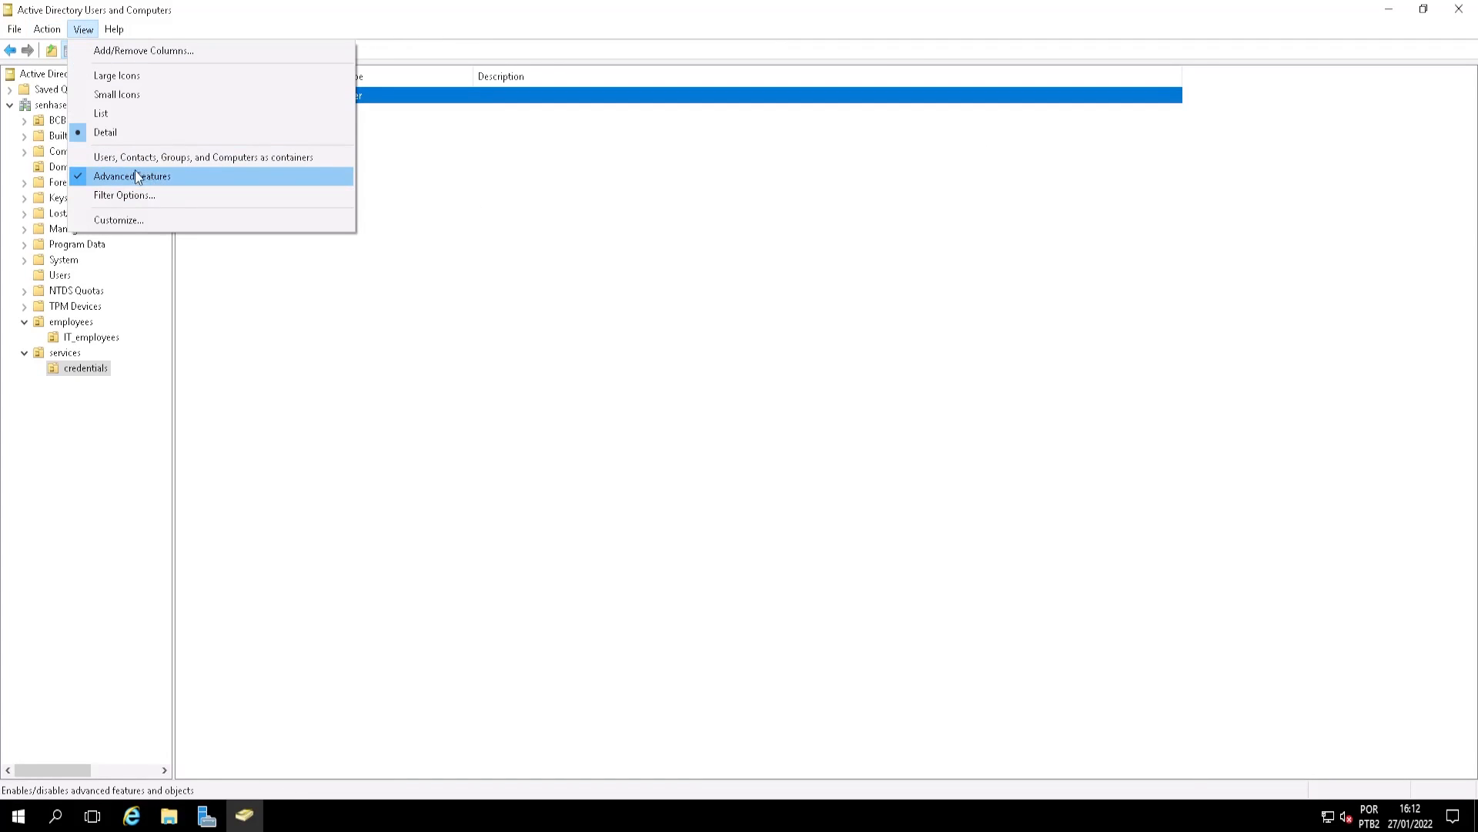
left_click(132, 176)
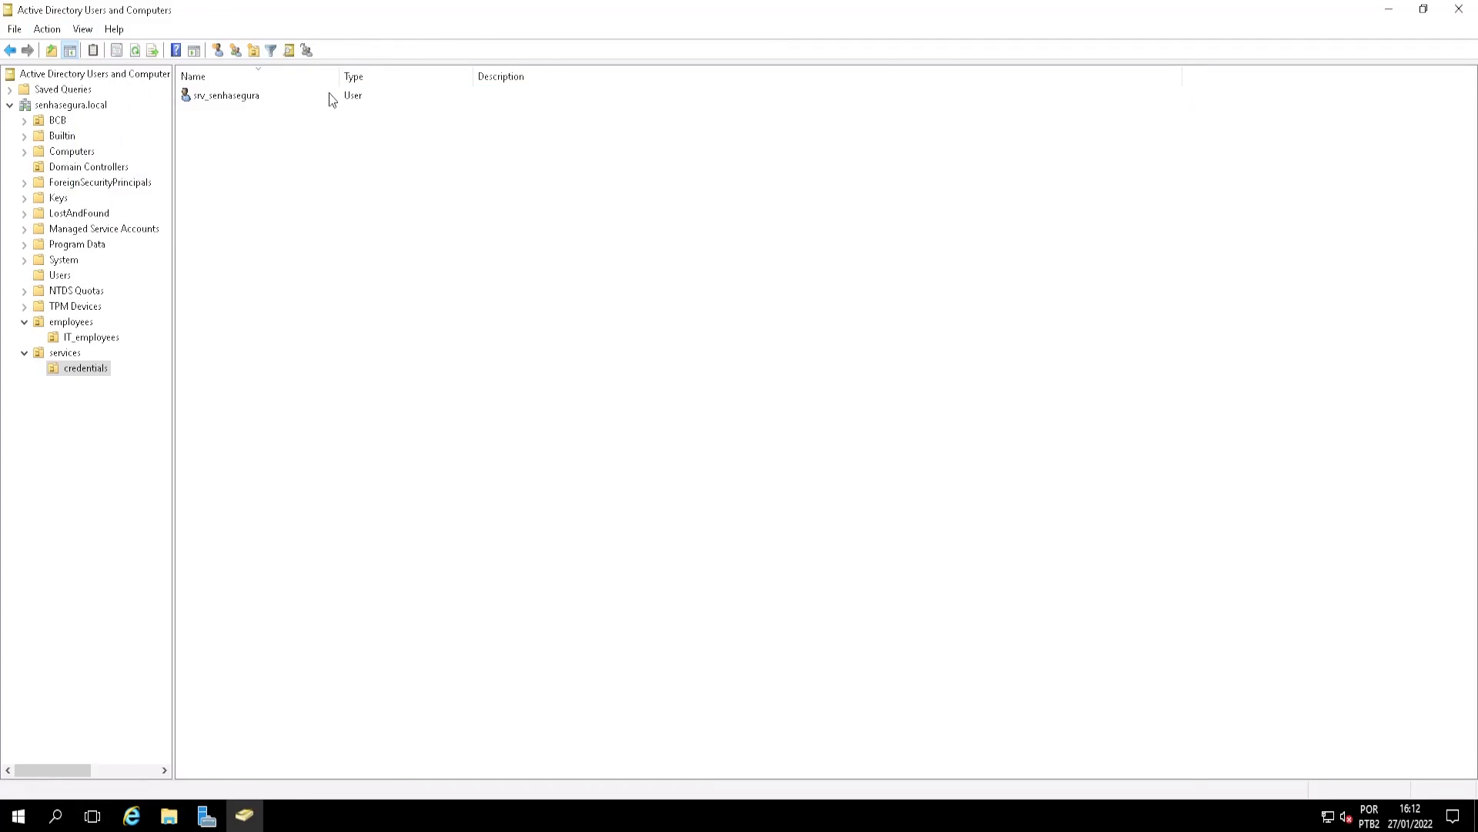
View srv_senhasegura's distinguishedName CN=srv_senhasegura,OU=credentials,OU=services,DC=senhasegura,DC=local in Attribute Editor
right_click(226, 95)
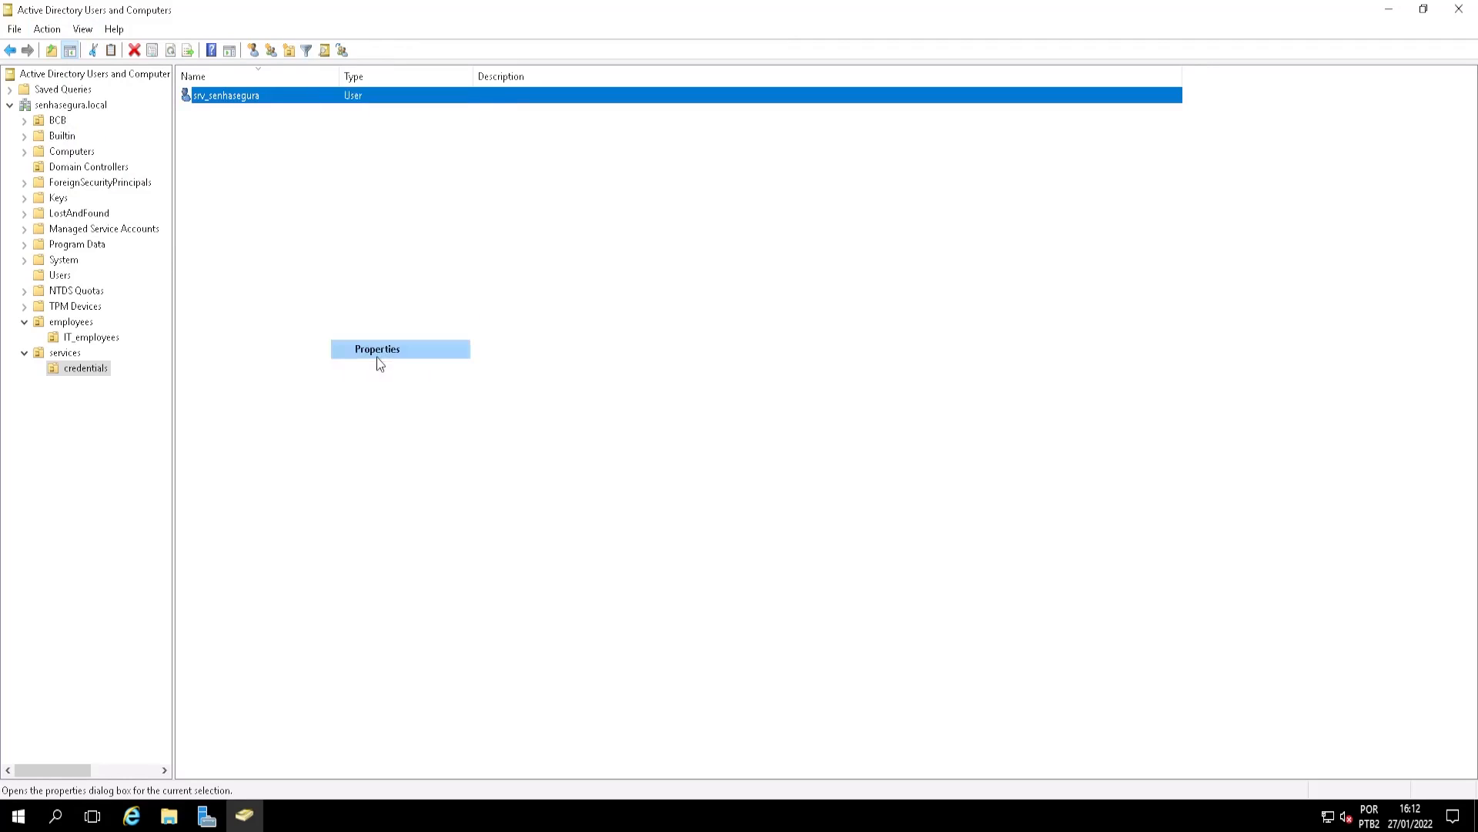
left_click(377, 349)
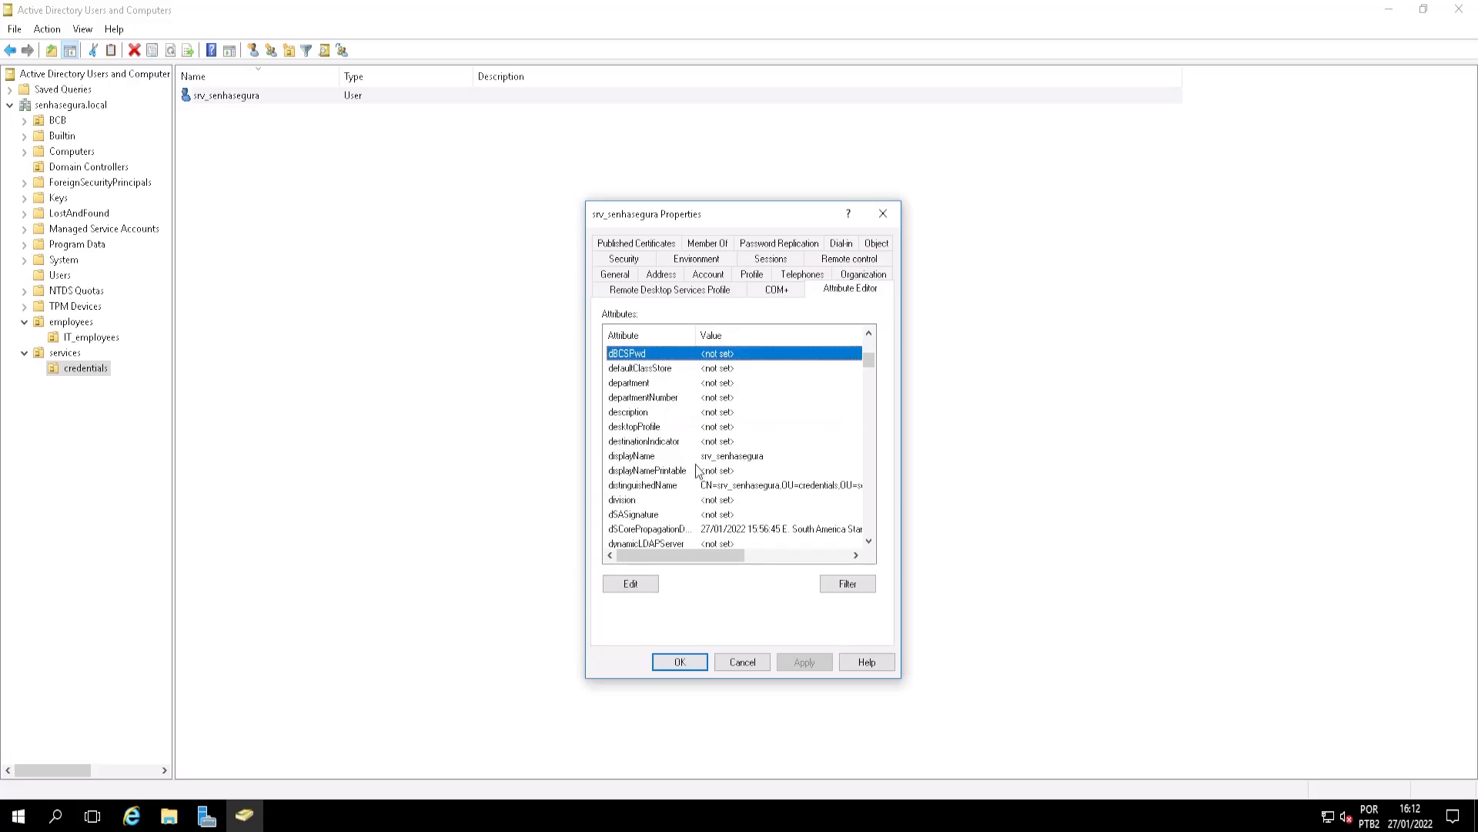
double_click(642, 484)
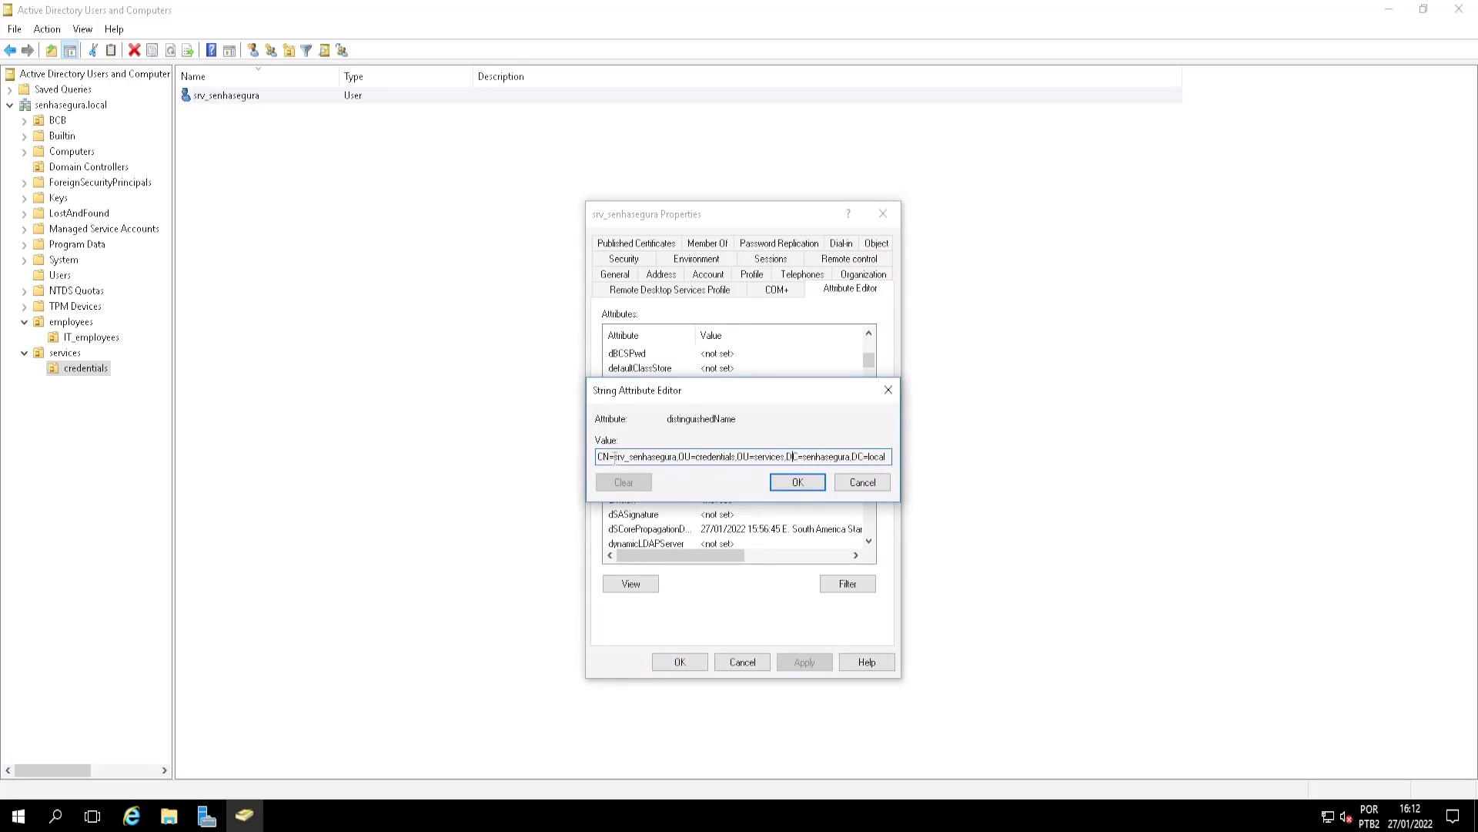
double_click(634, 456)
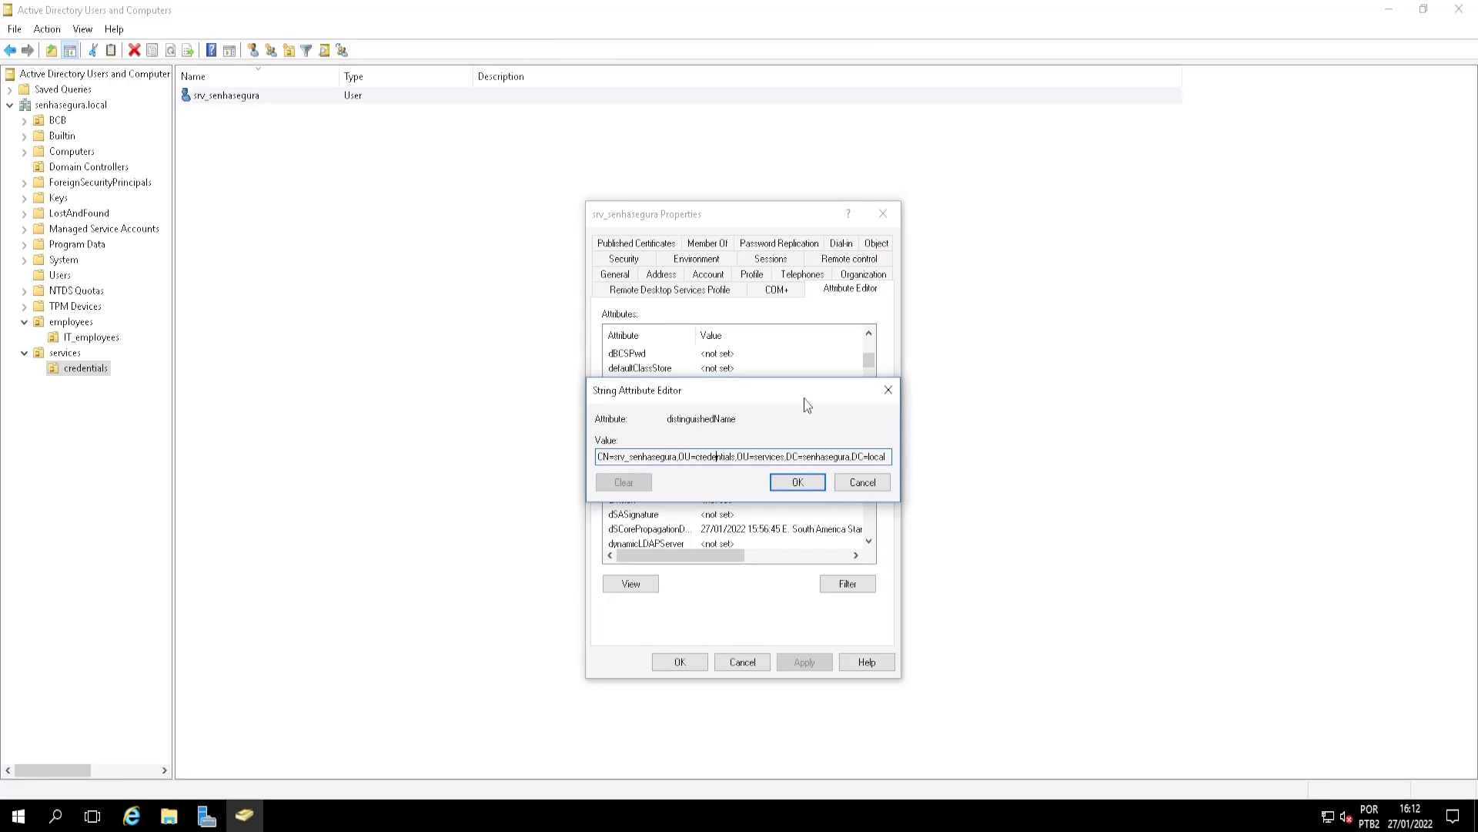
mouse_move(708, 479)
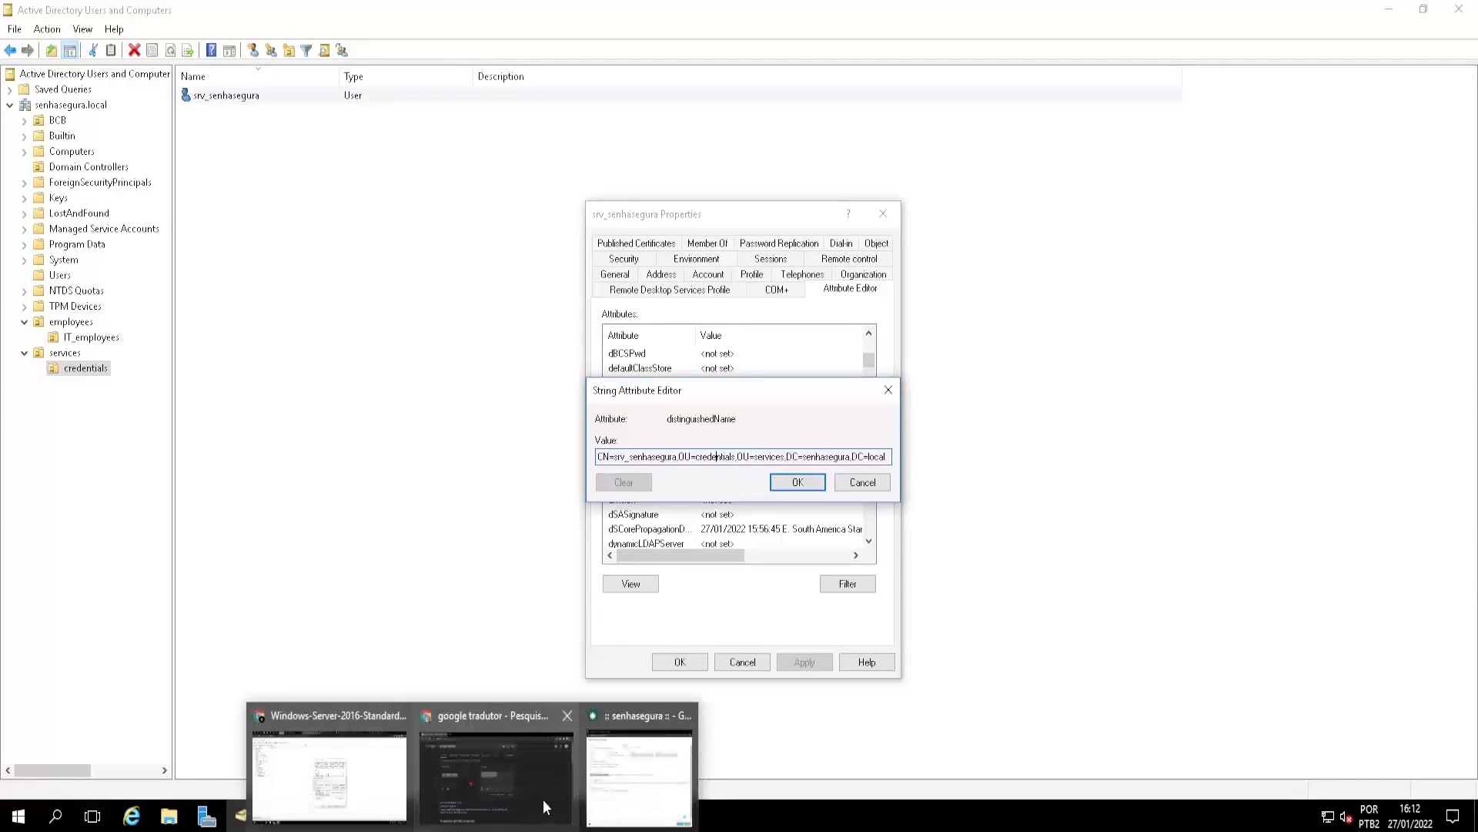
Look up the bind line's [#AUTH_USER#] tag in the template's tag legend, then close it
left_click(638, 773)
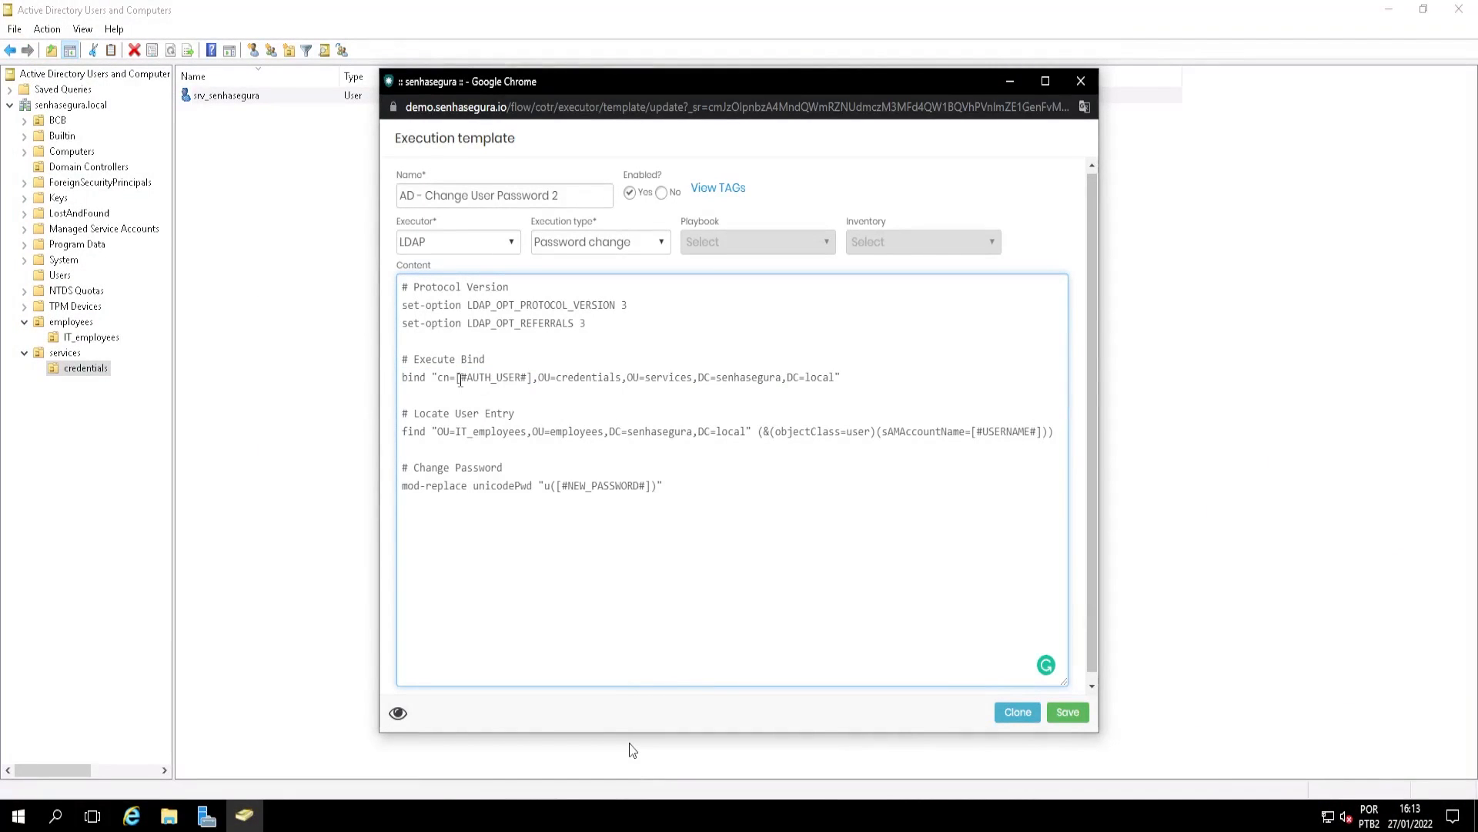
double_click(487, 377)
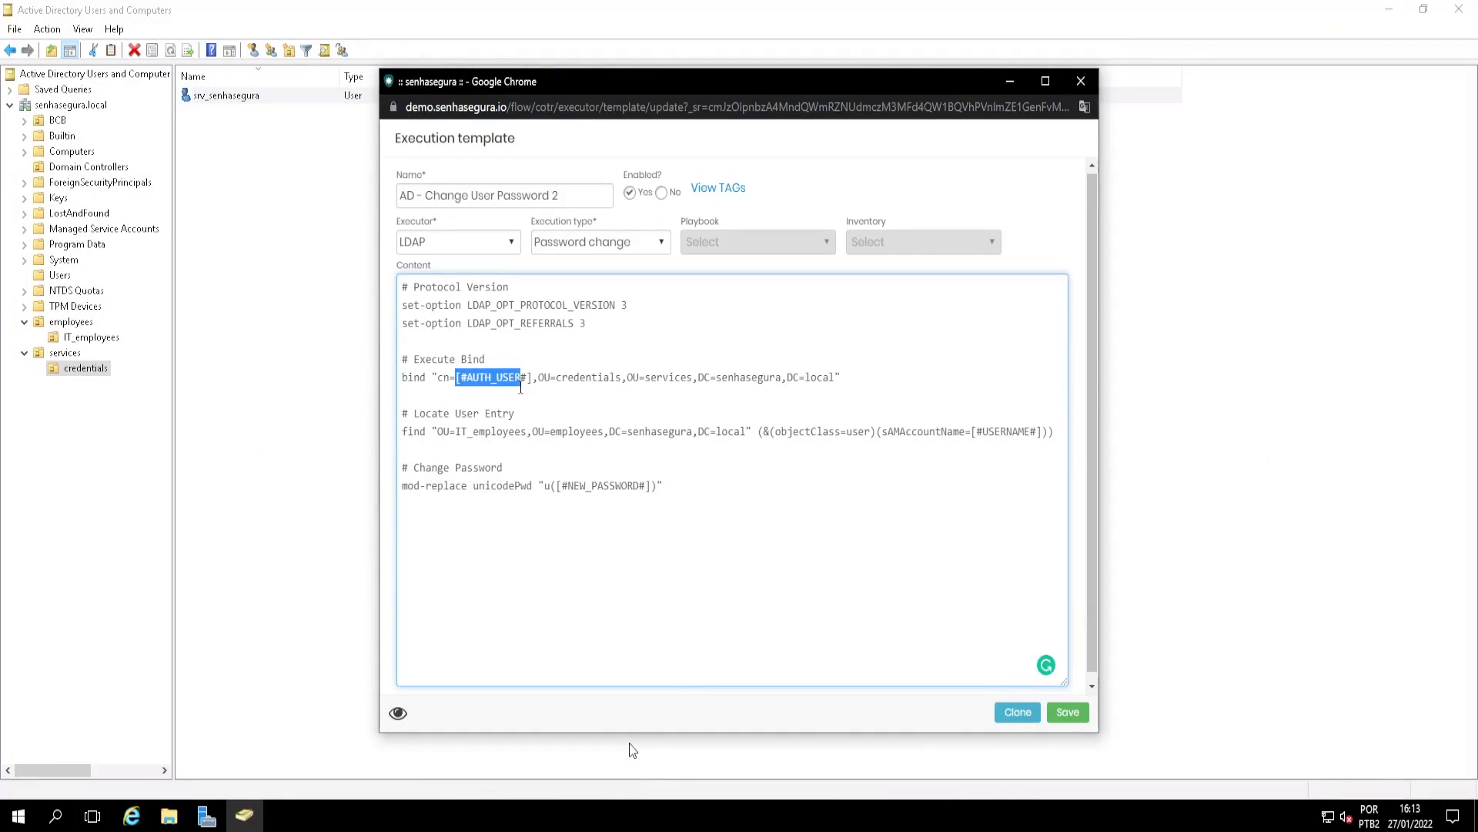
mouse_move(488, 359)
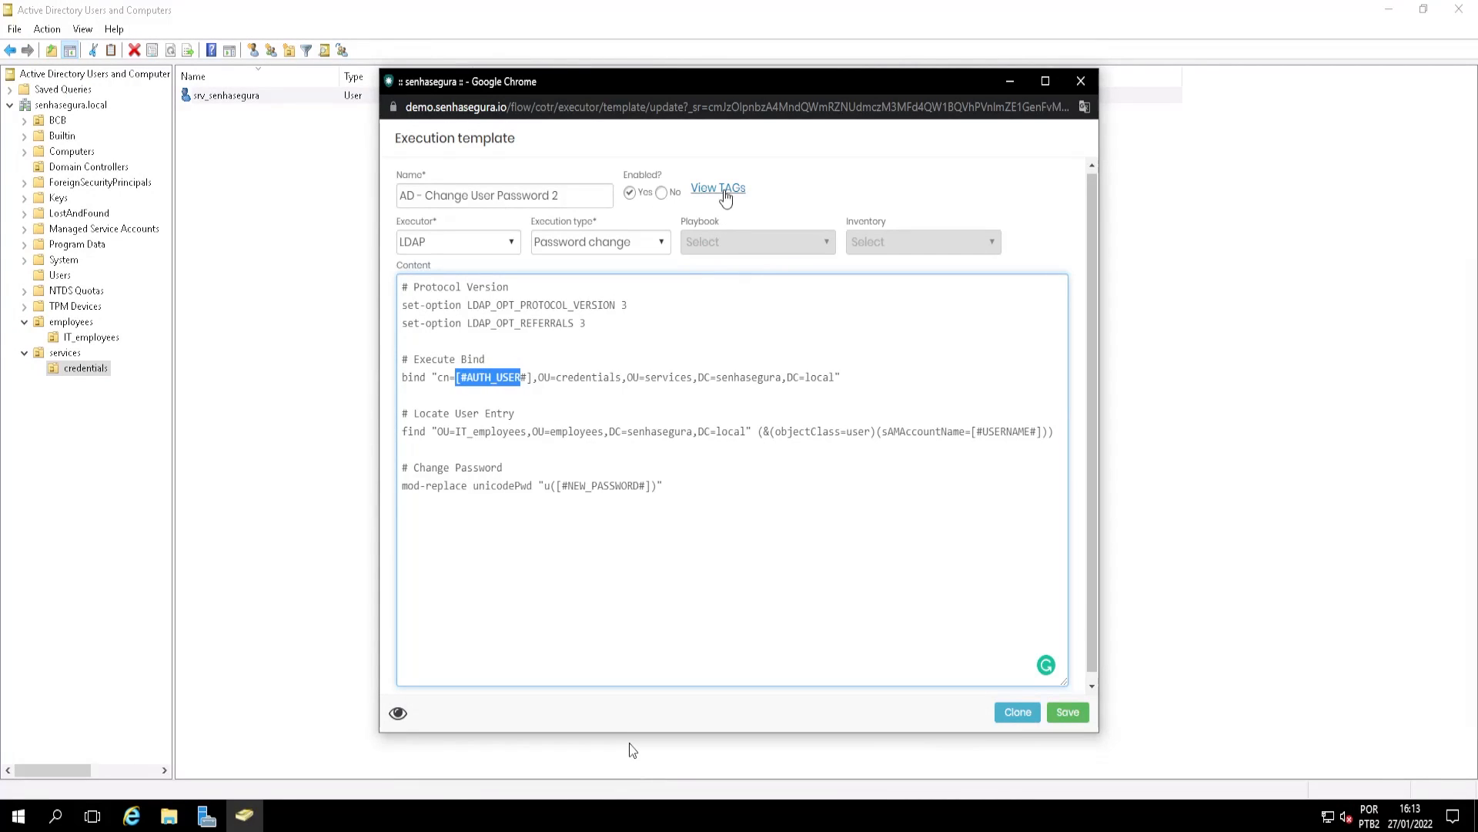
left_click(718, 188)
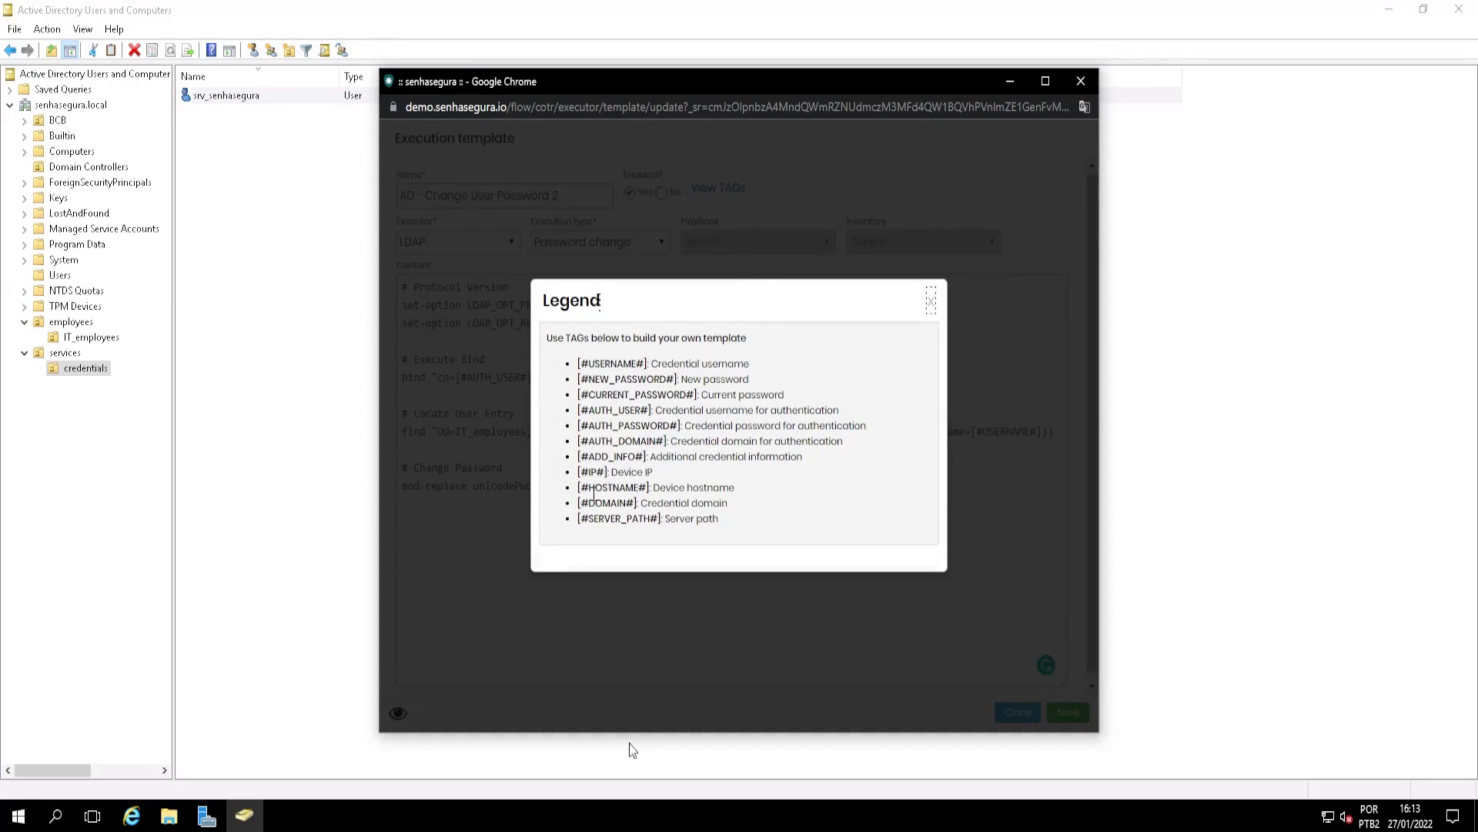
double_click(611, 409)
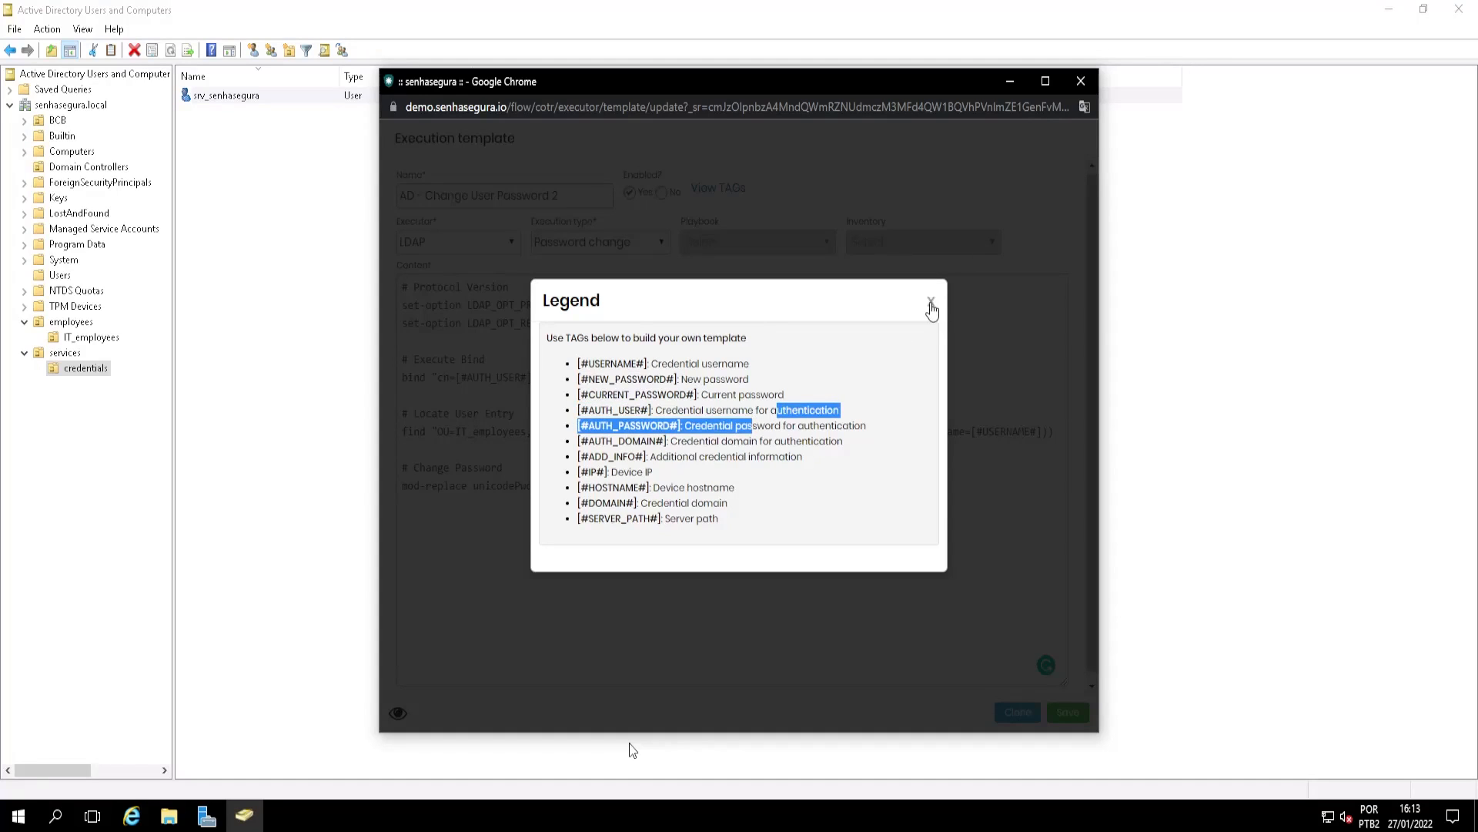
left_click(932, 307)
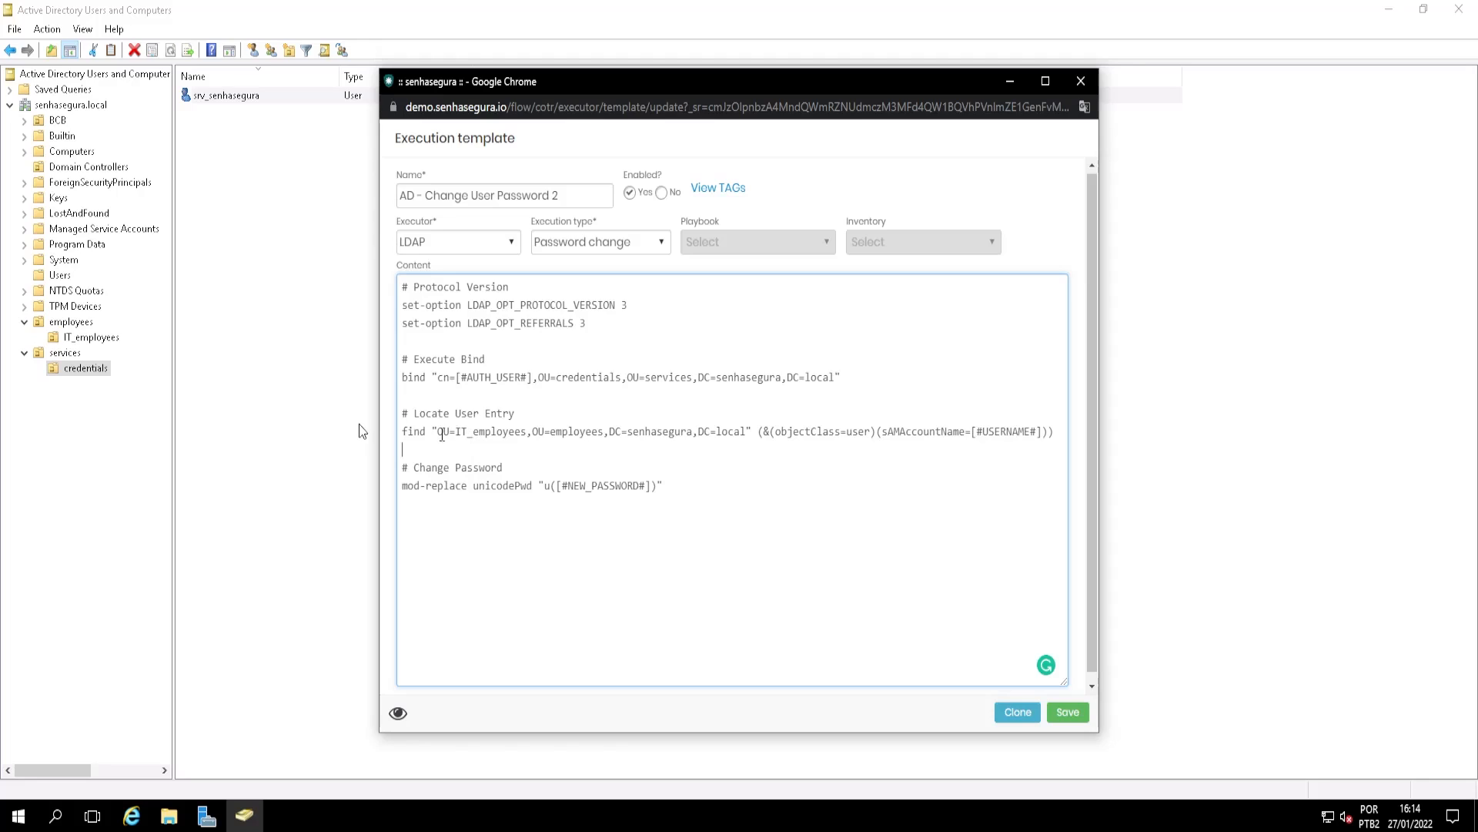
double_click(464, 431)
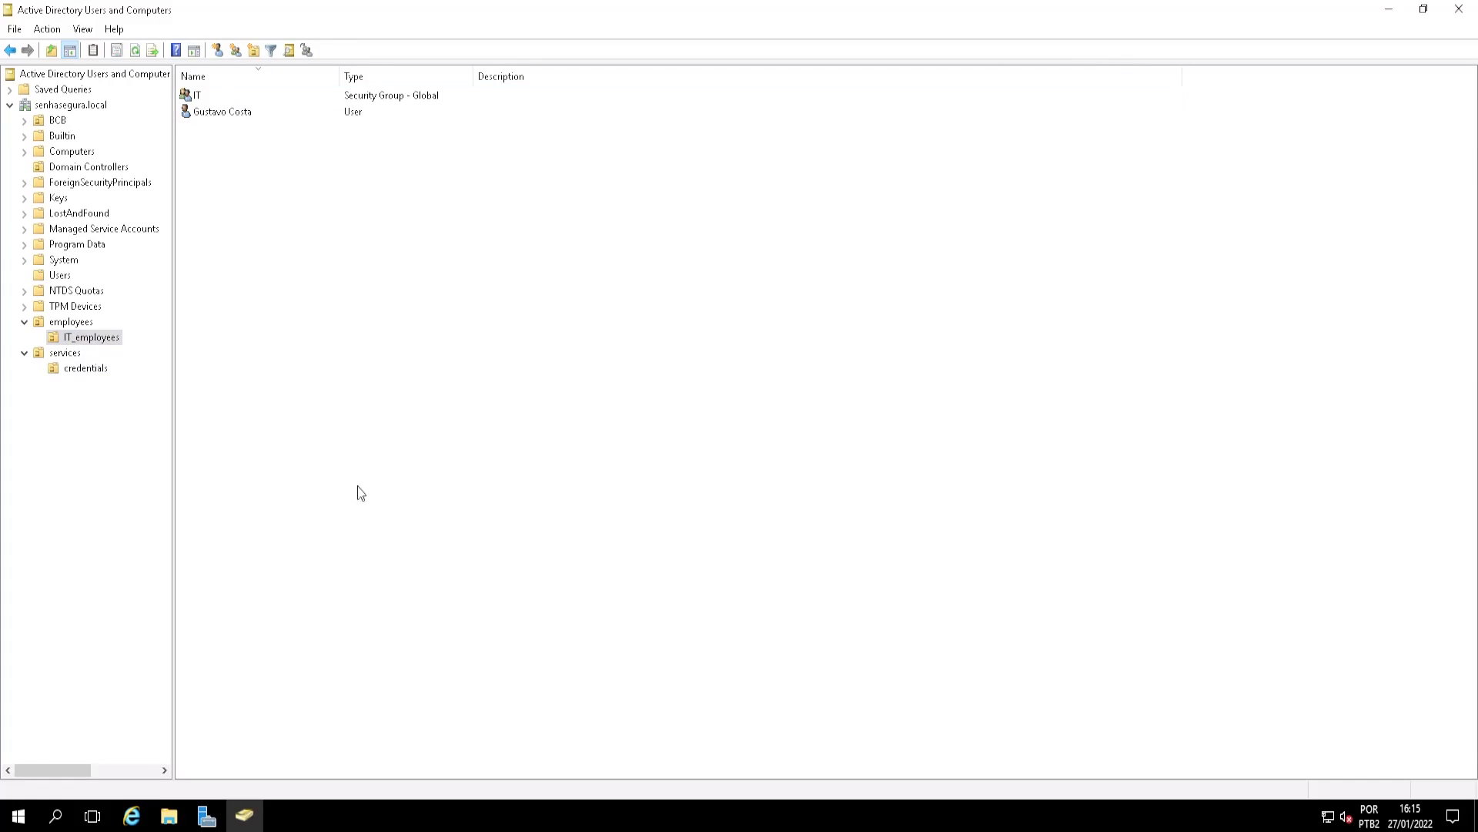
double_click(222, 111)
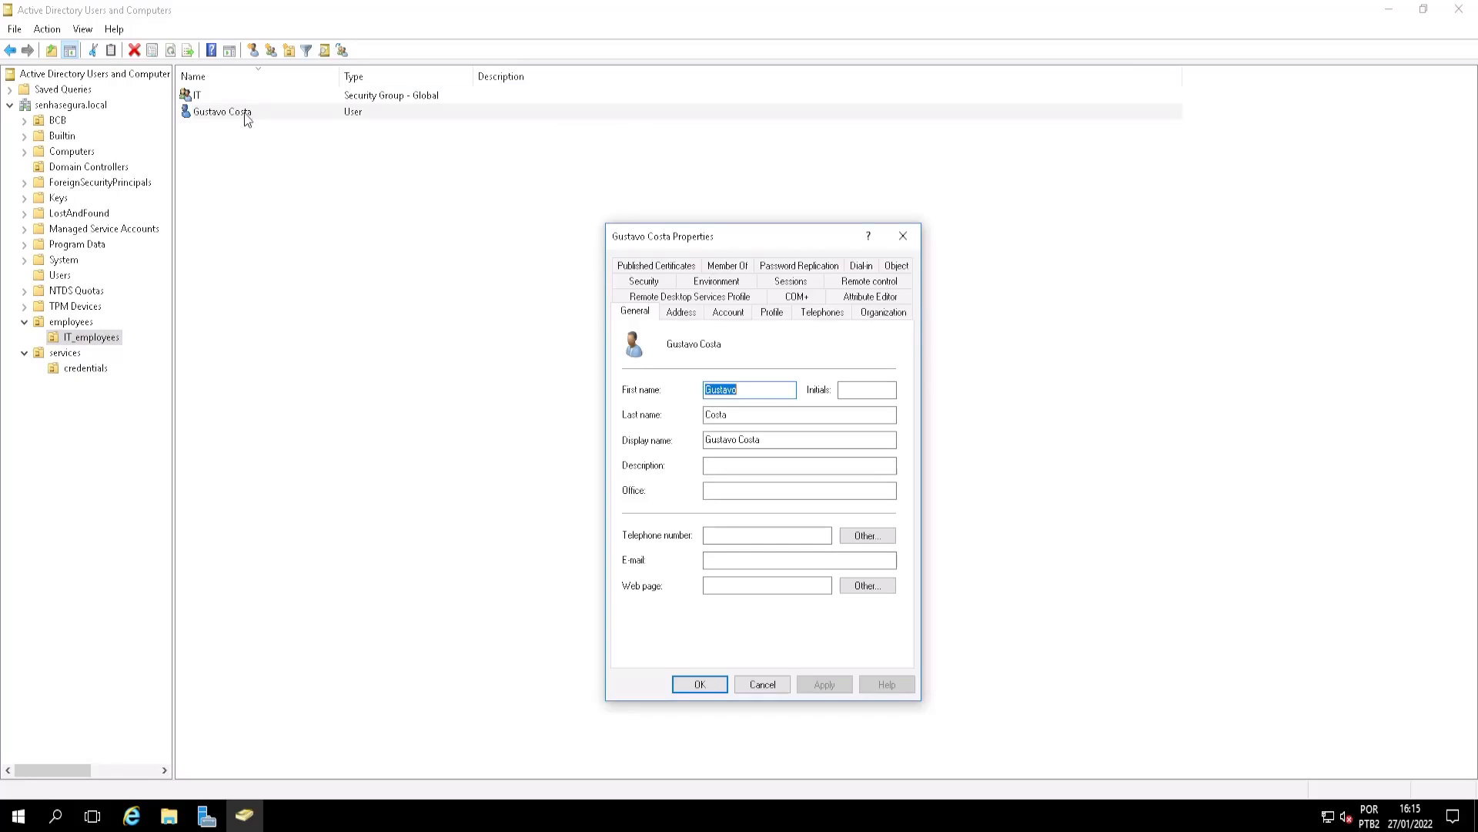
left_click(868, 311)
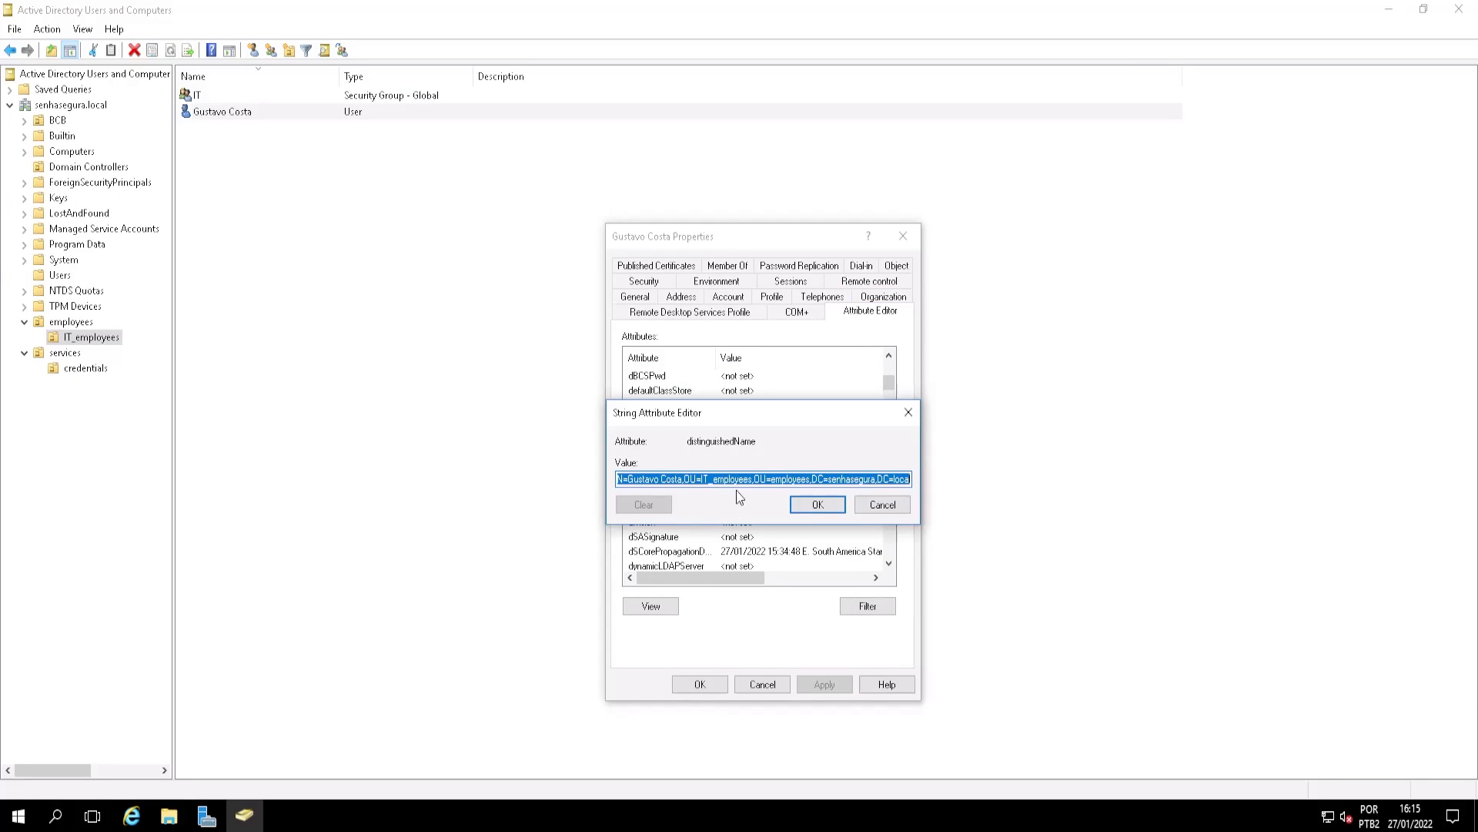
mouse_move(507, 769)
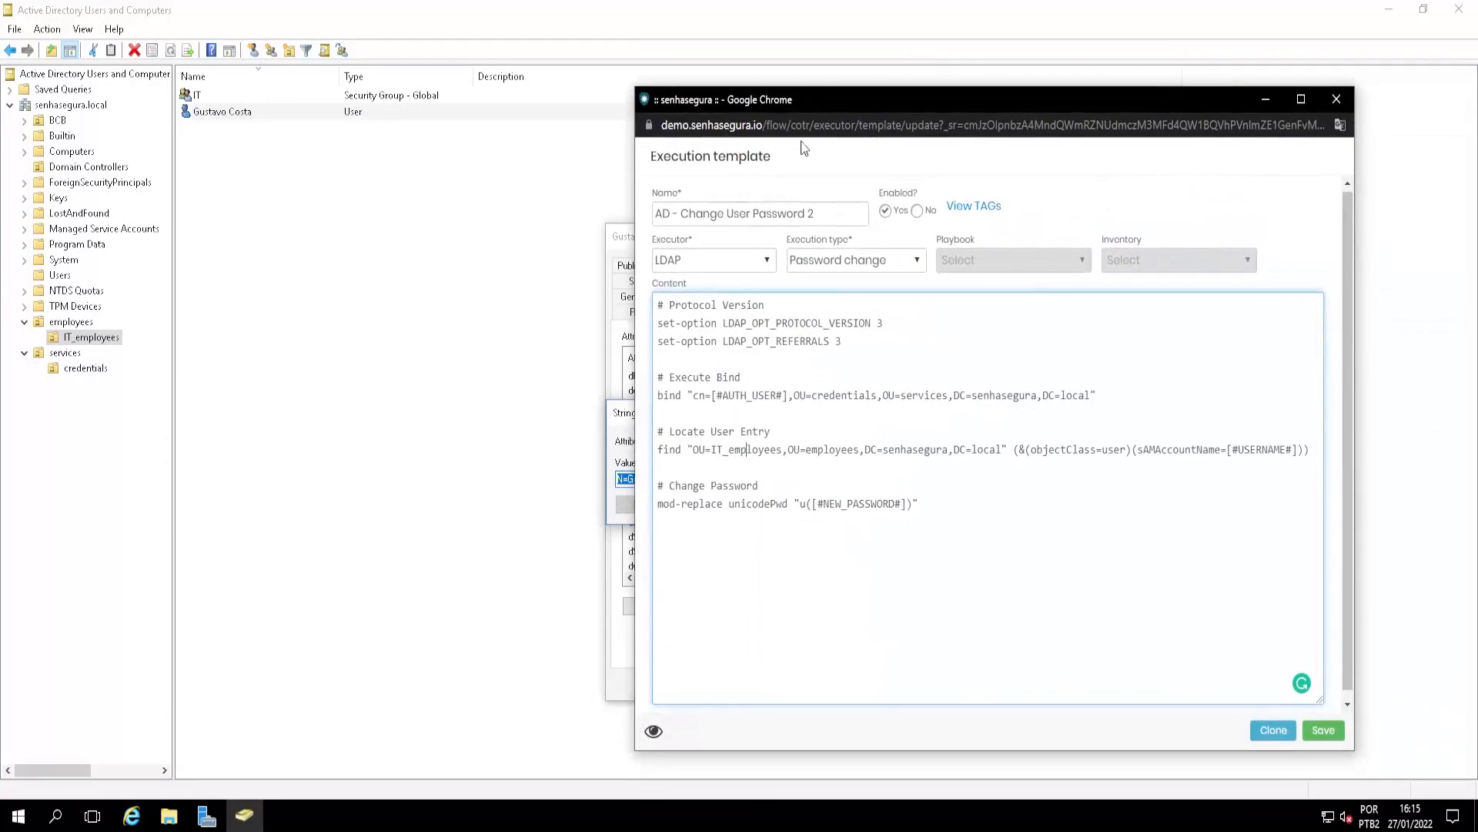
Select IT_employees in the find line and the [#NEW_PASSWORD#] tag in the script
double_click(1177, 448)
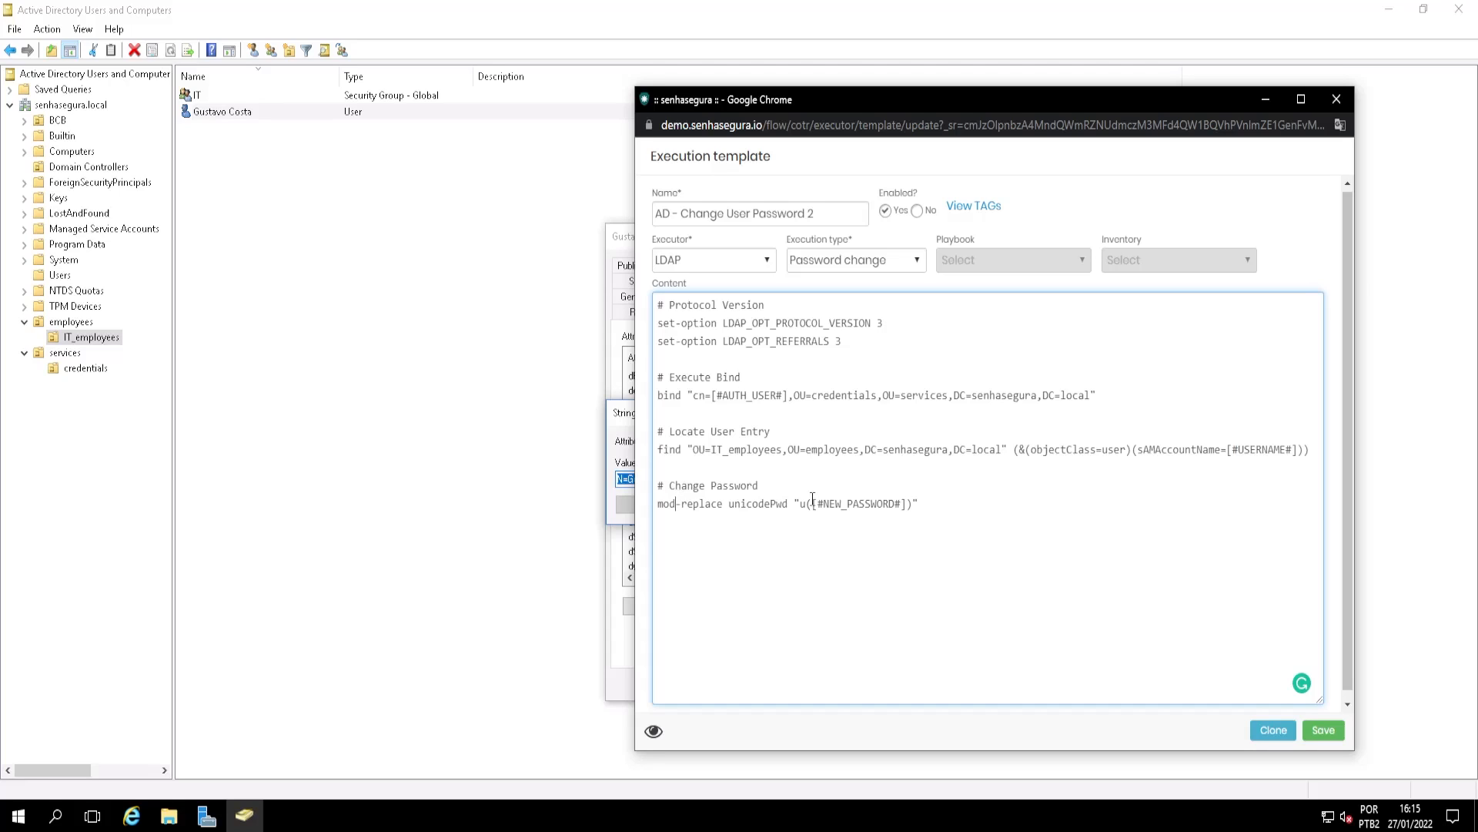
double_click(849, 503)
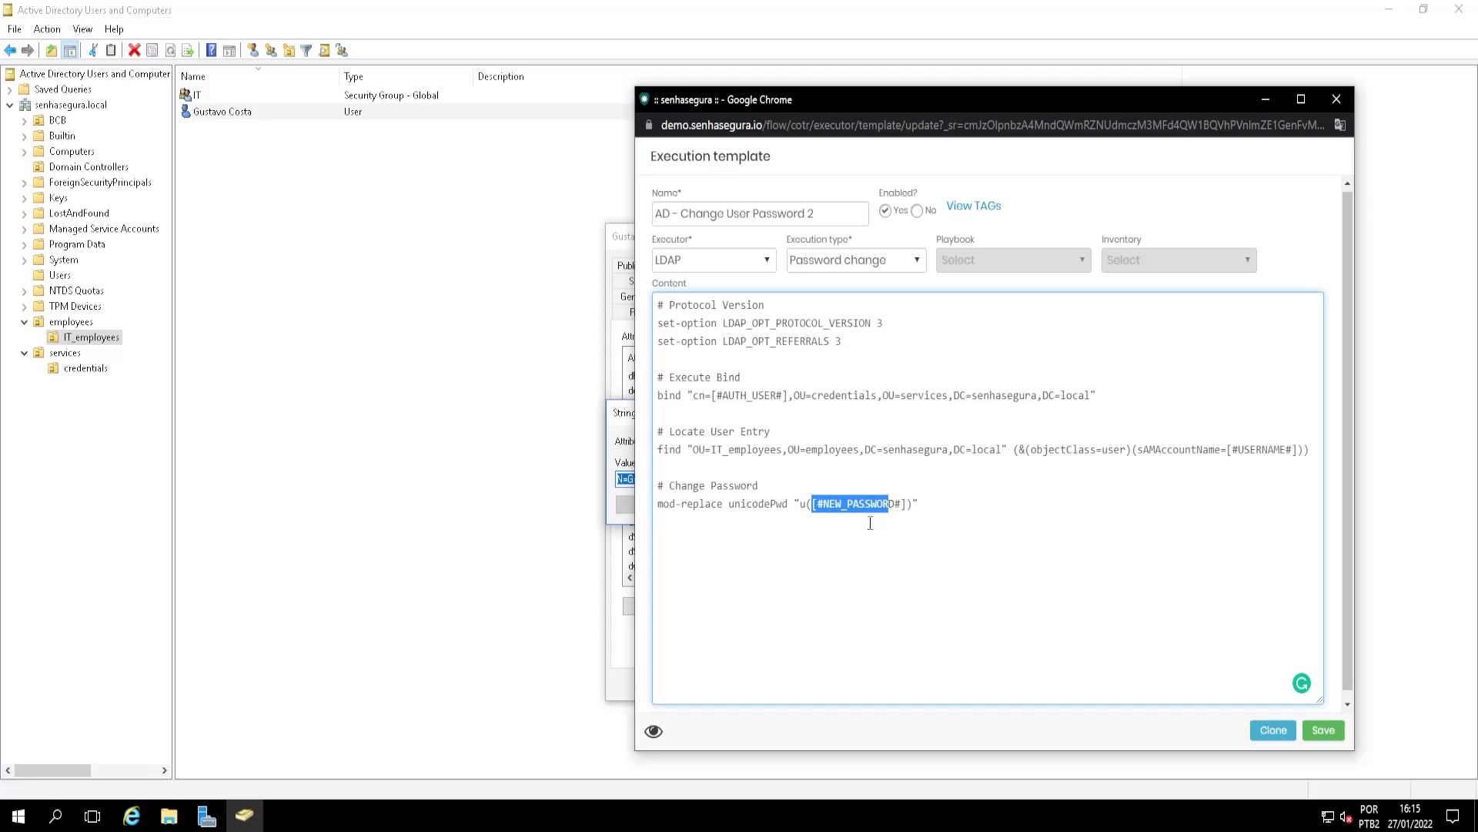
mouse_move(774, 484)
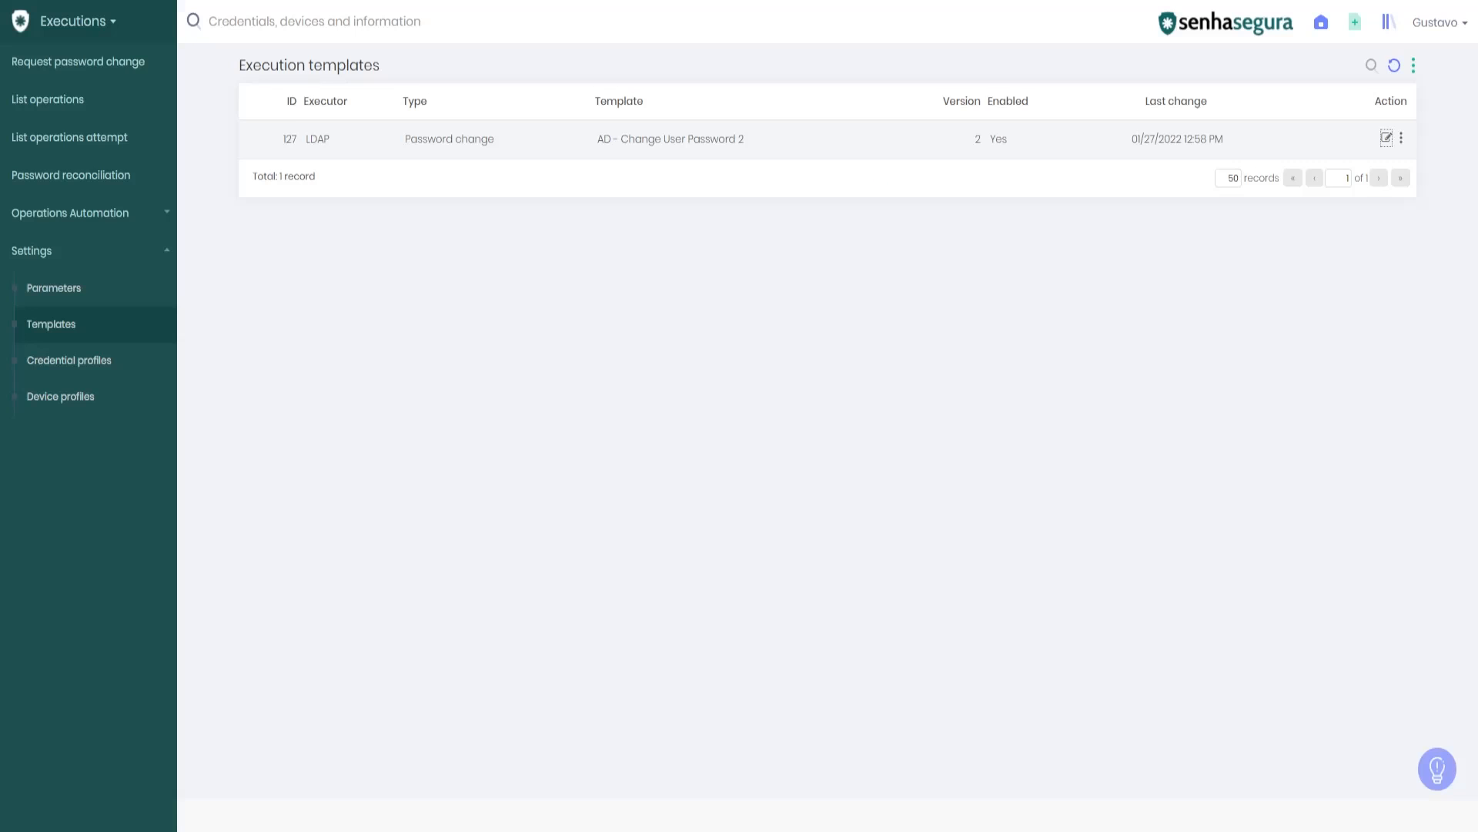
mouse_move(79, 61)
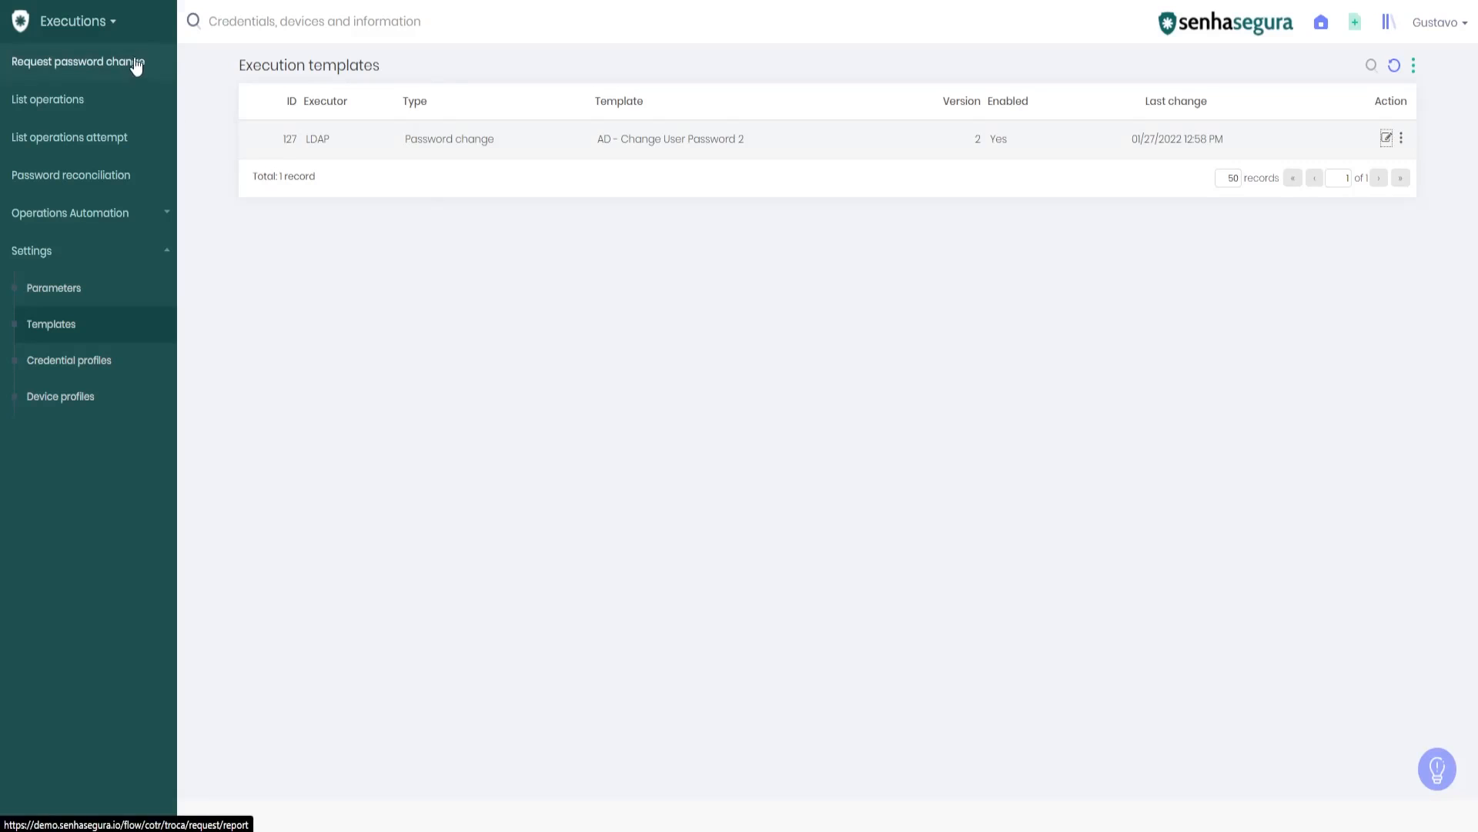
mouse_move(135, 38)
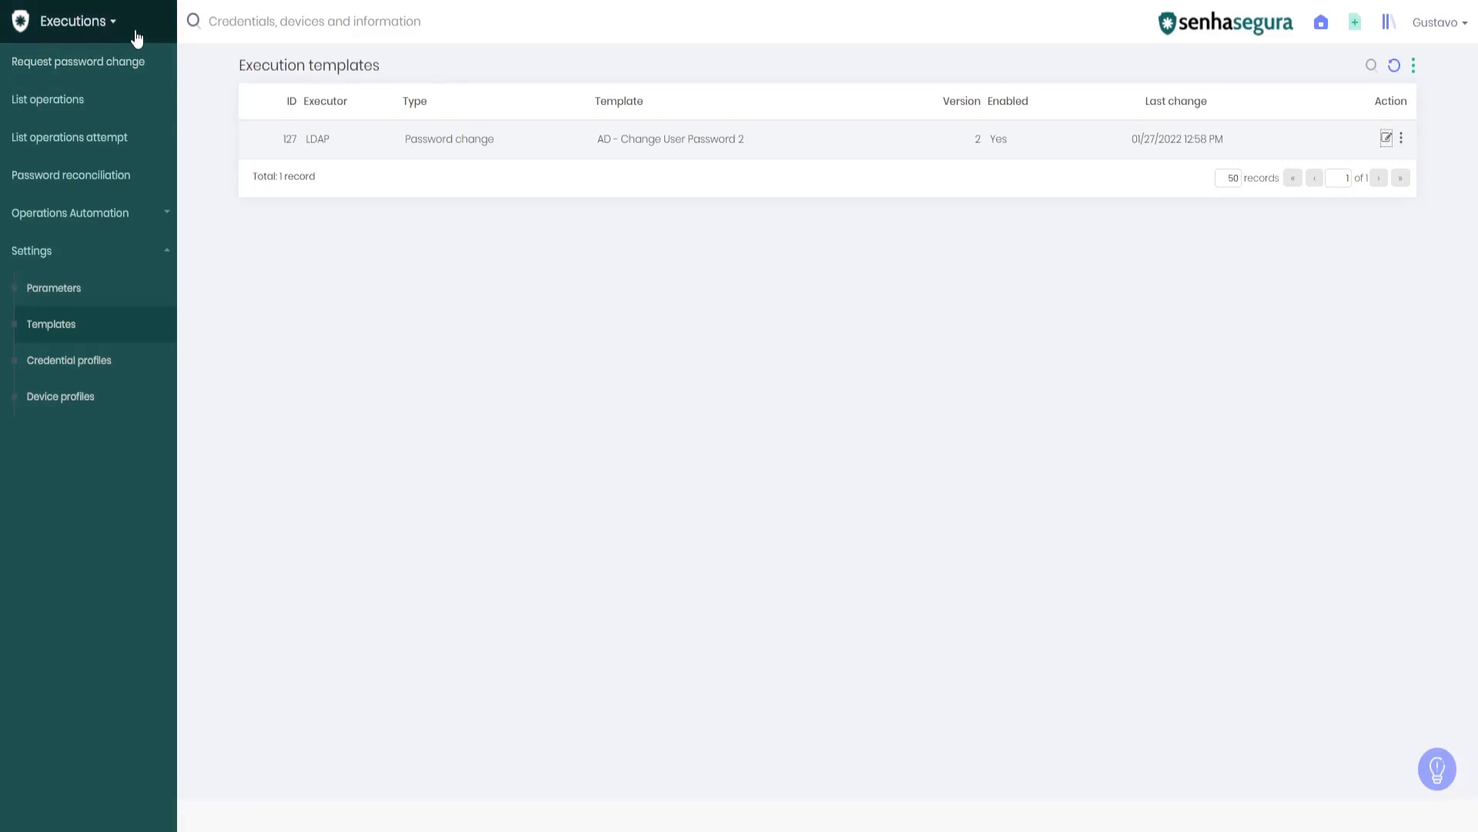
mouse_move(199, 104)
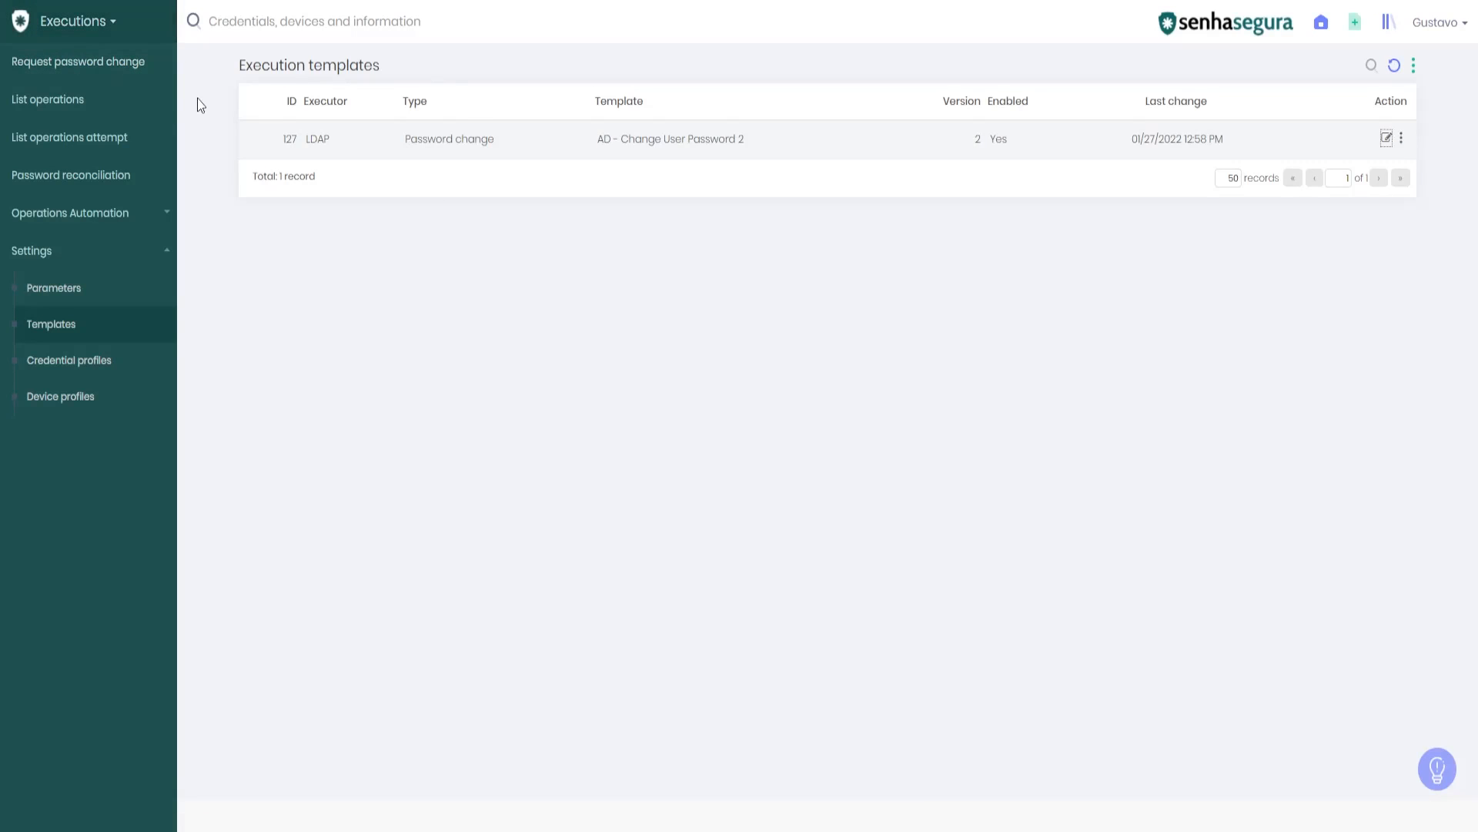
mouse_move(108, 38)
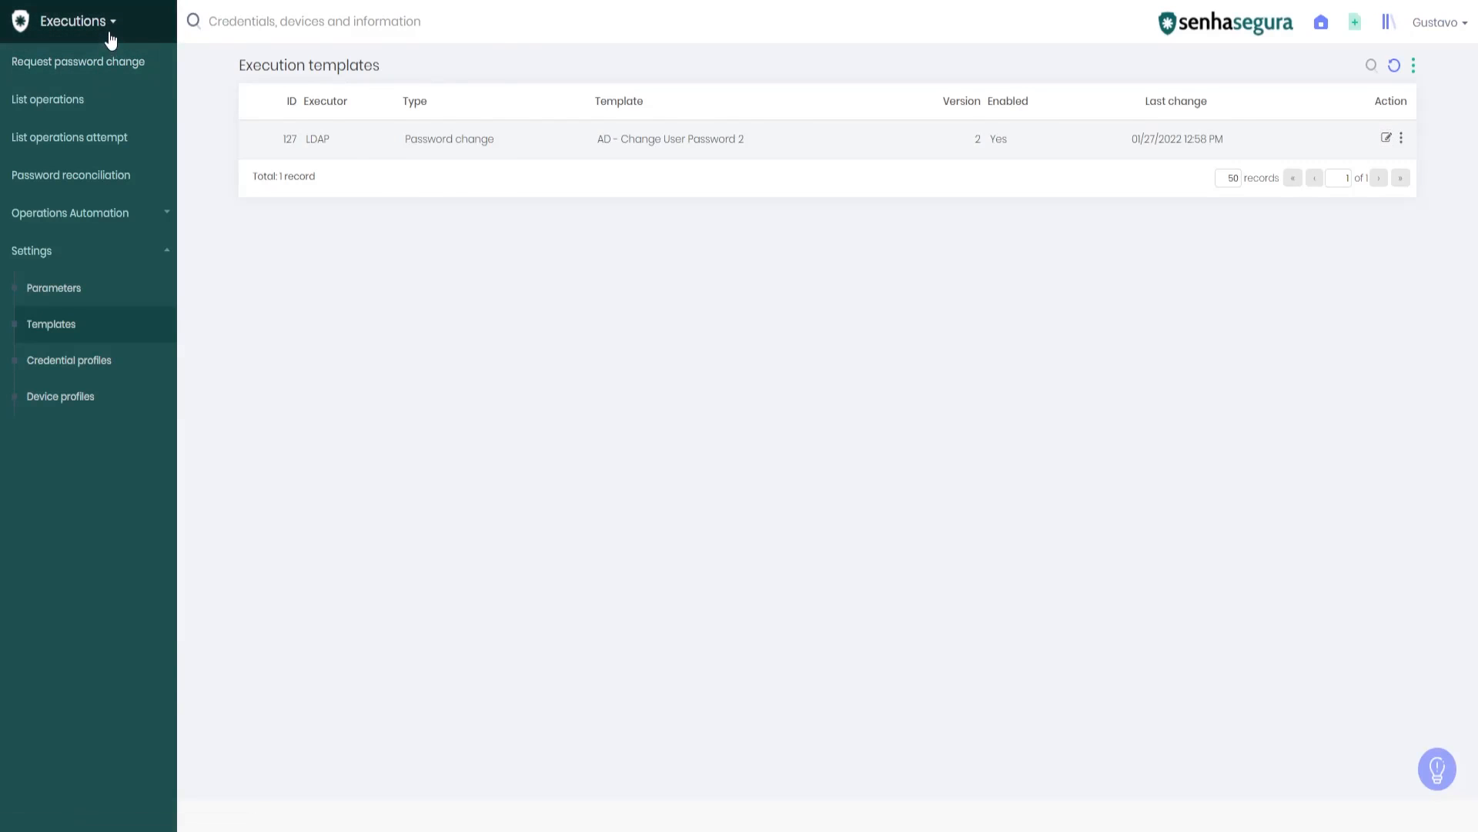
mouse_move(70, 138)
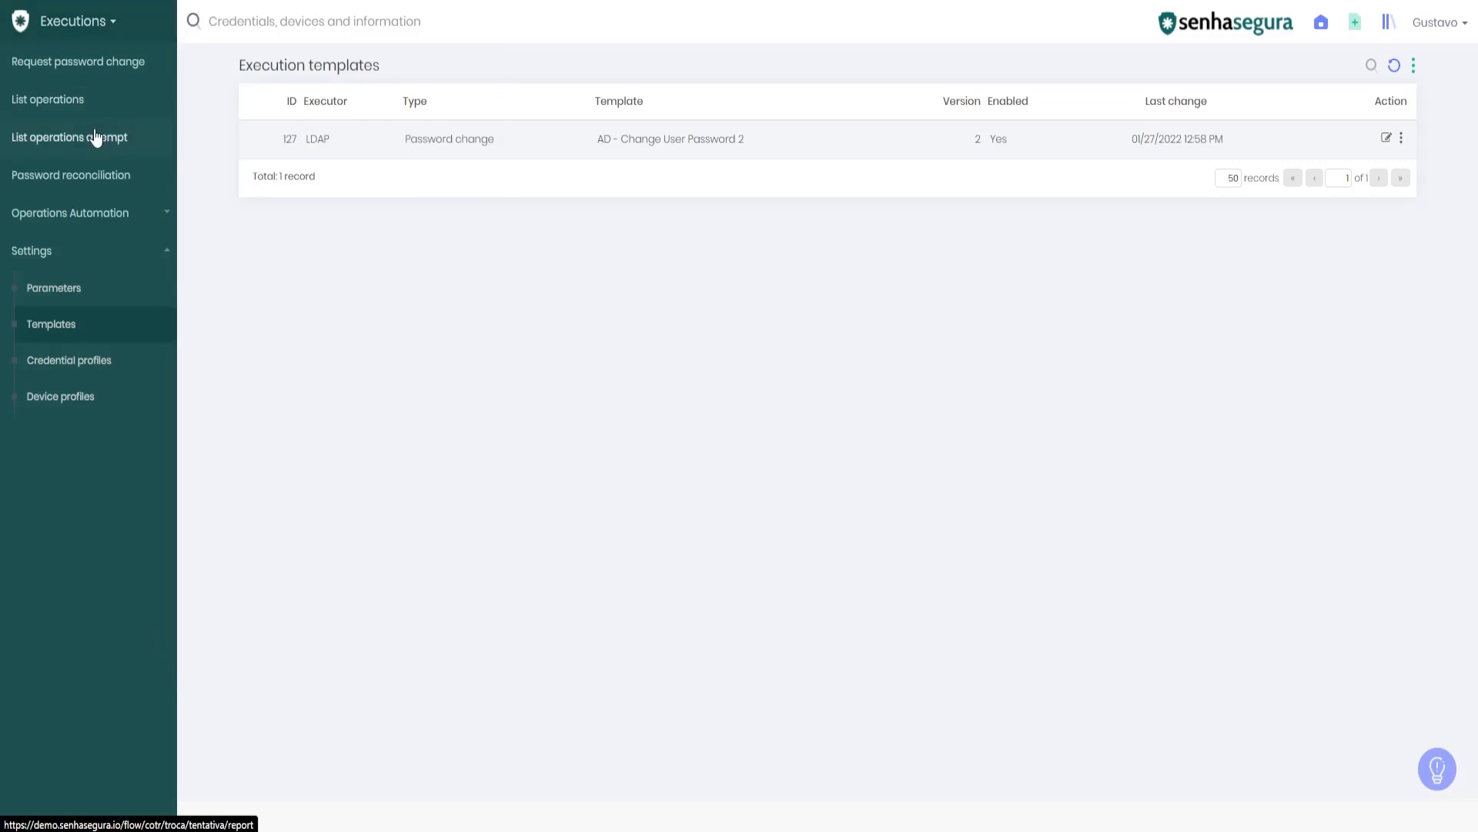
mouse_move(77, 62)
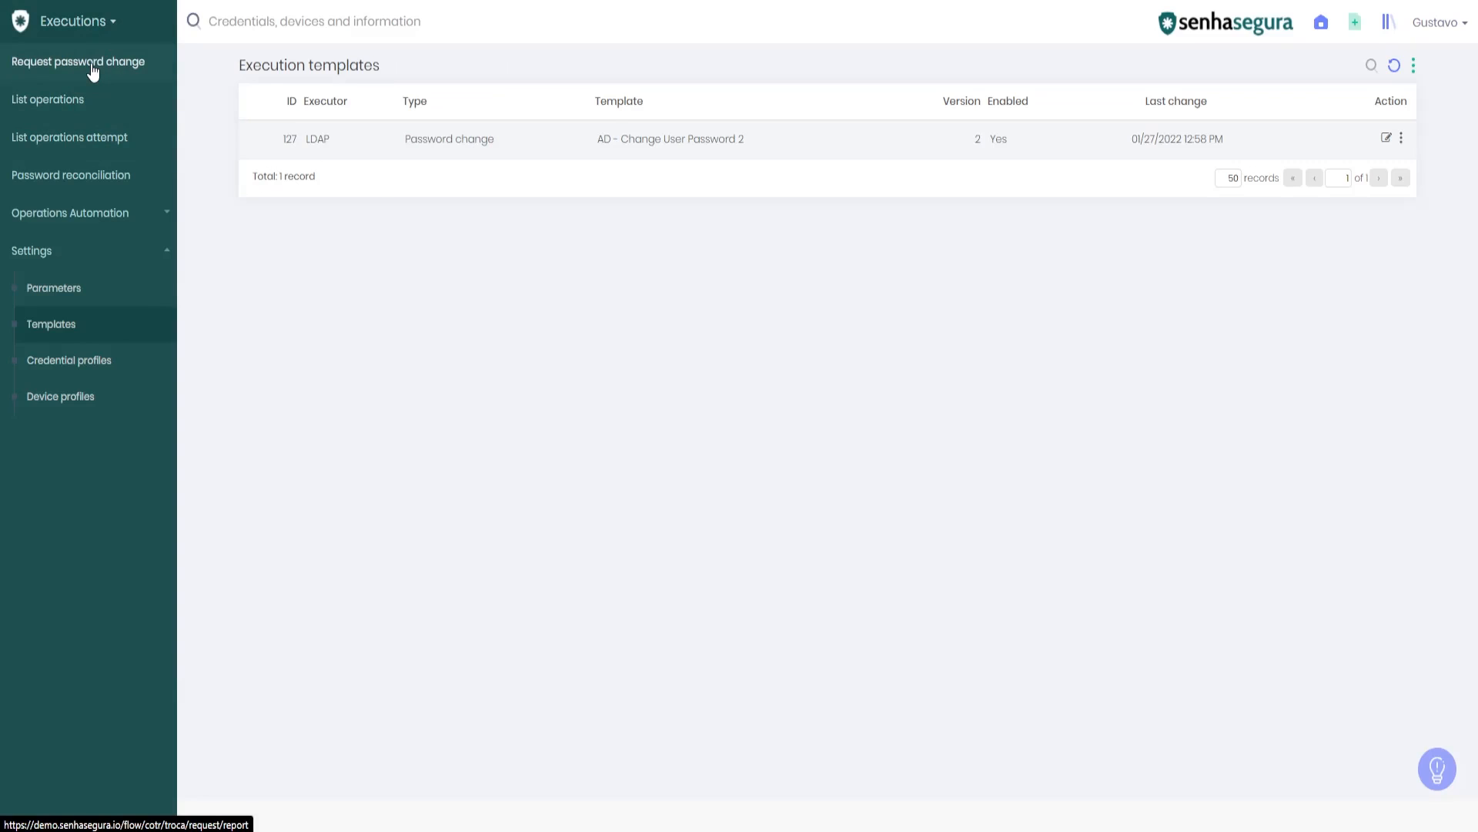
mouse_move(67, 99)
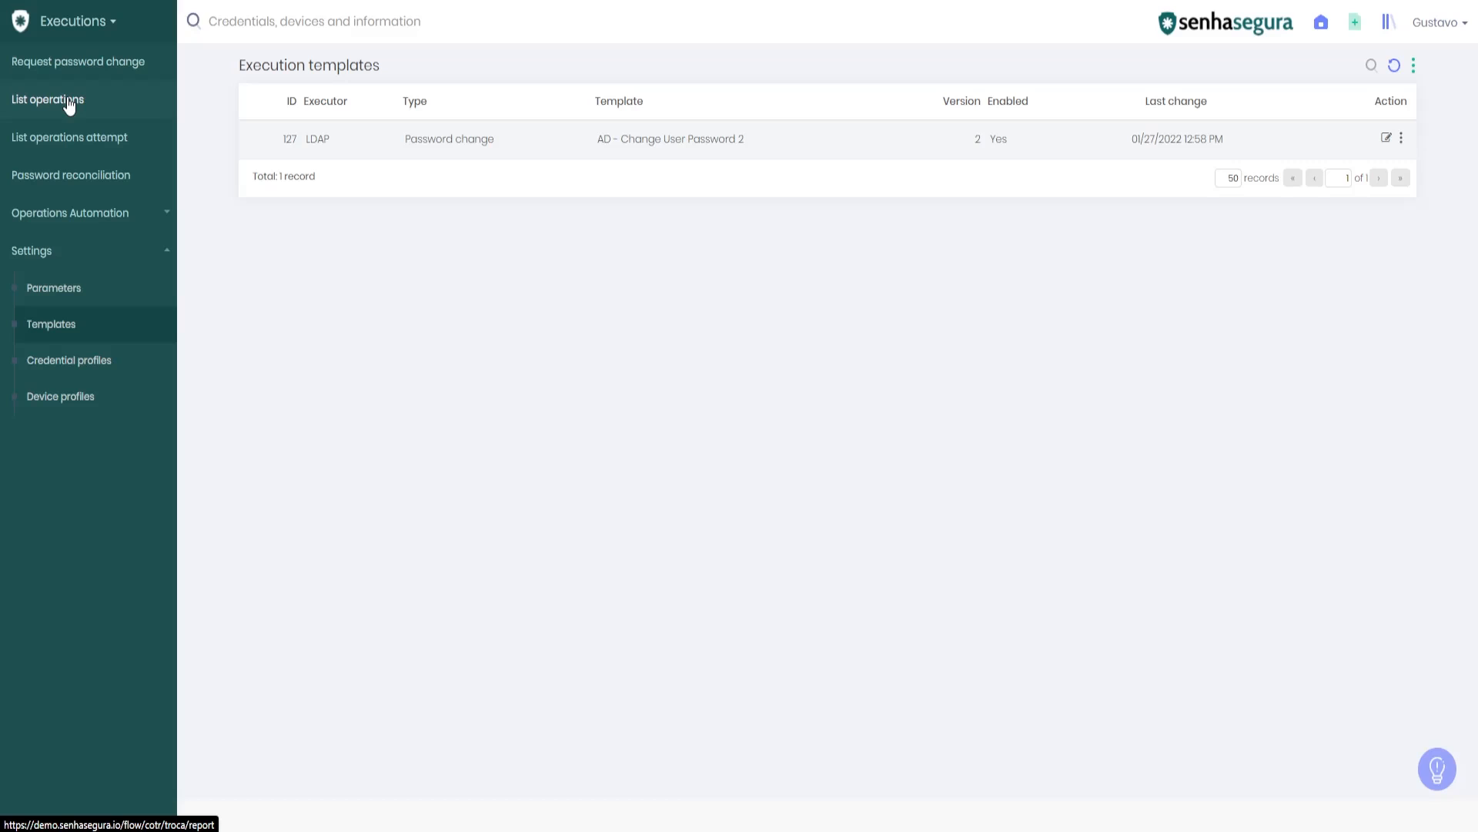
left_click(47, 100)
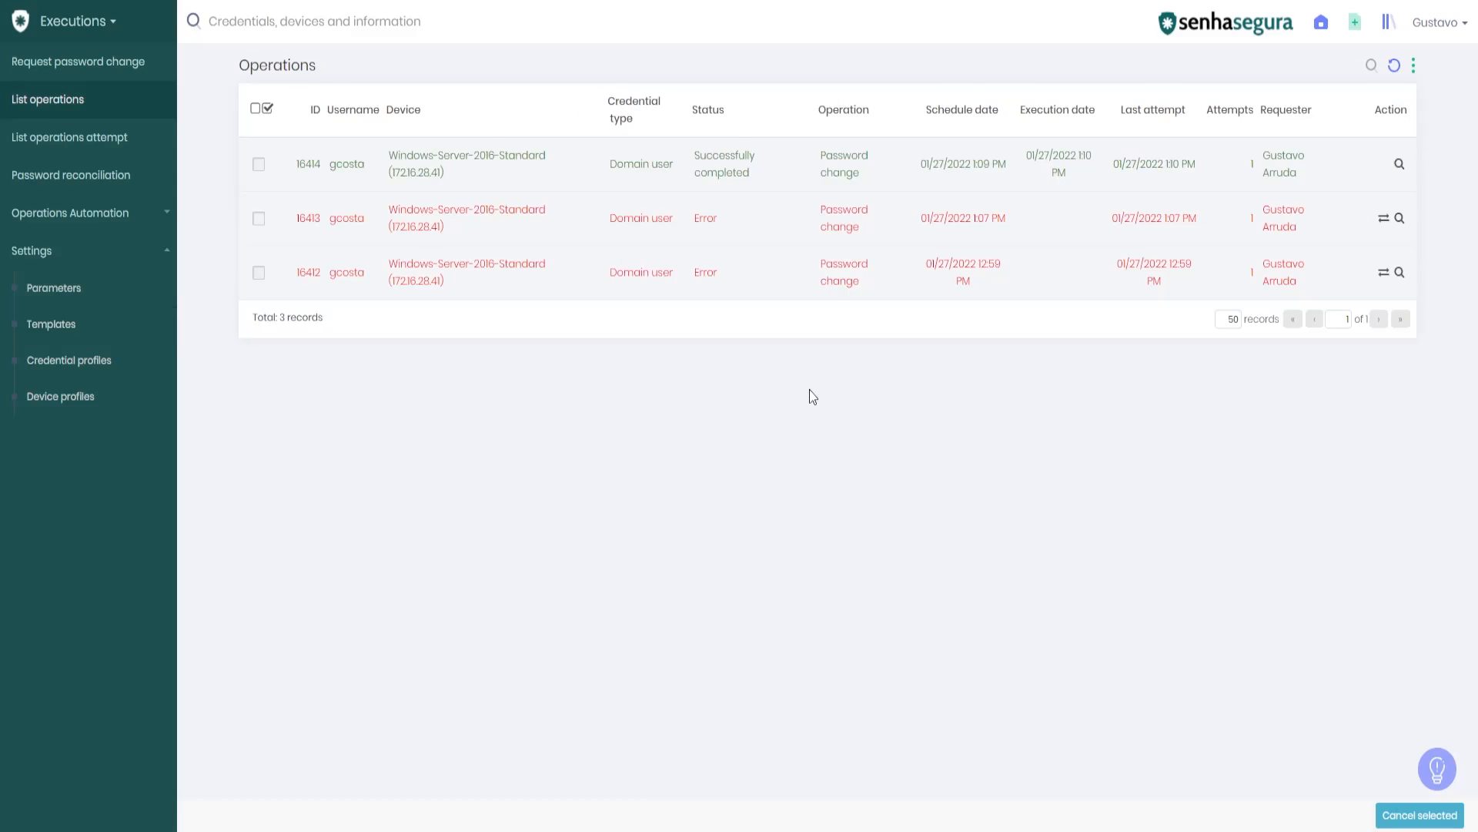
mouse_move(974, 100)
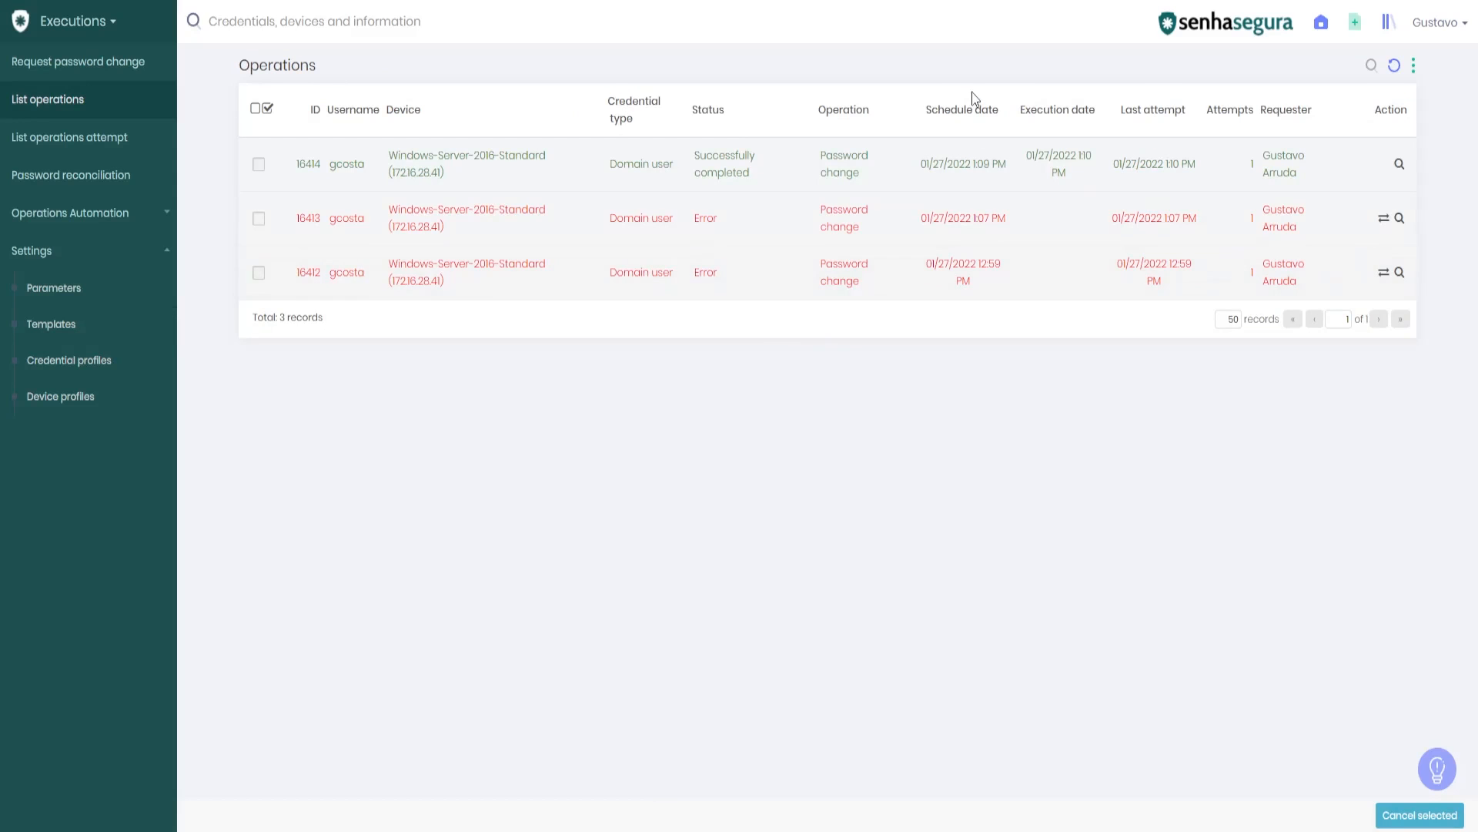
mouse_move(488, 286)
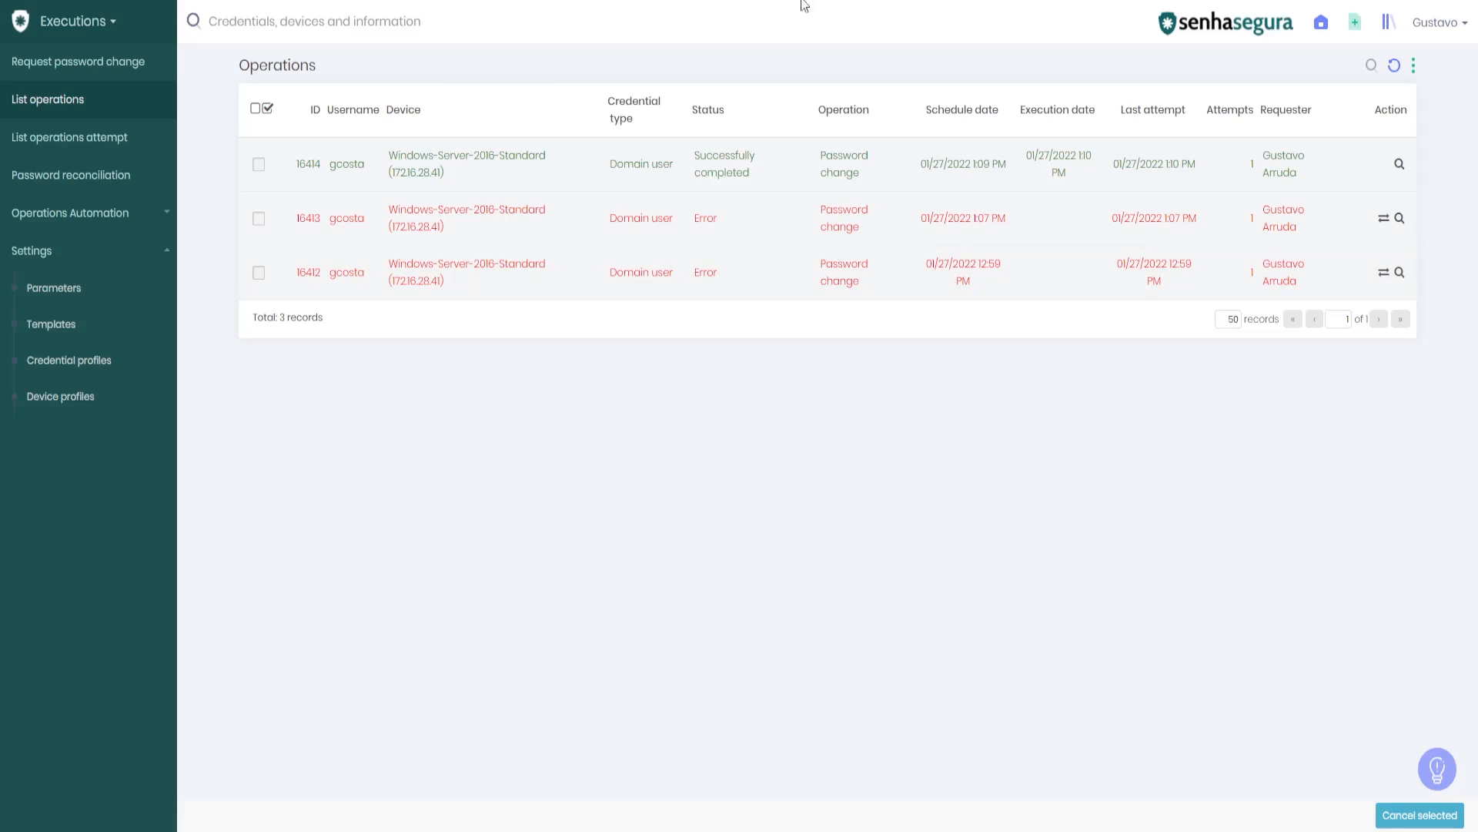
left_click(1412, 64)
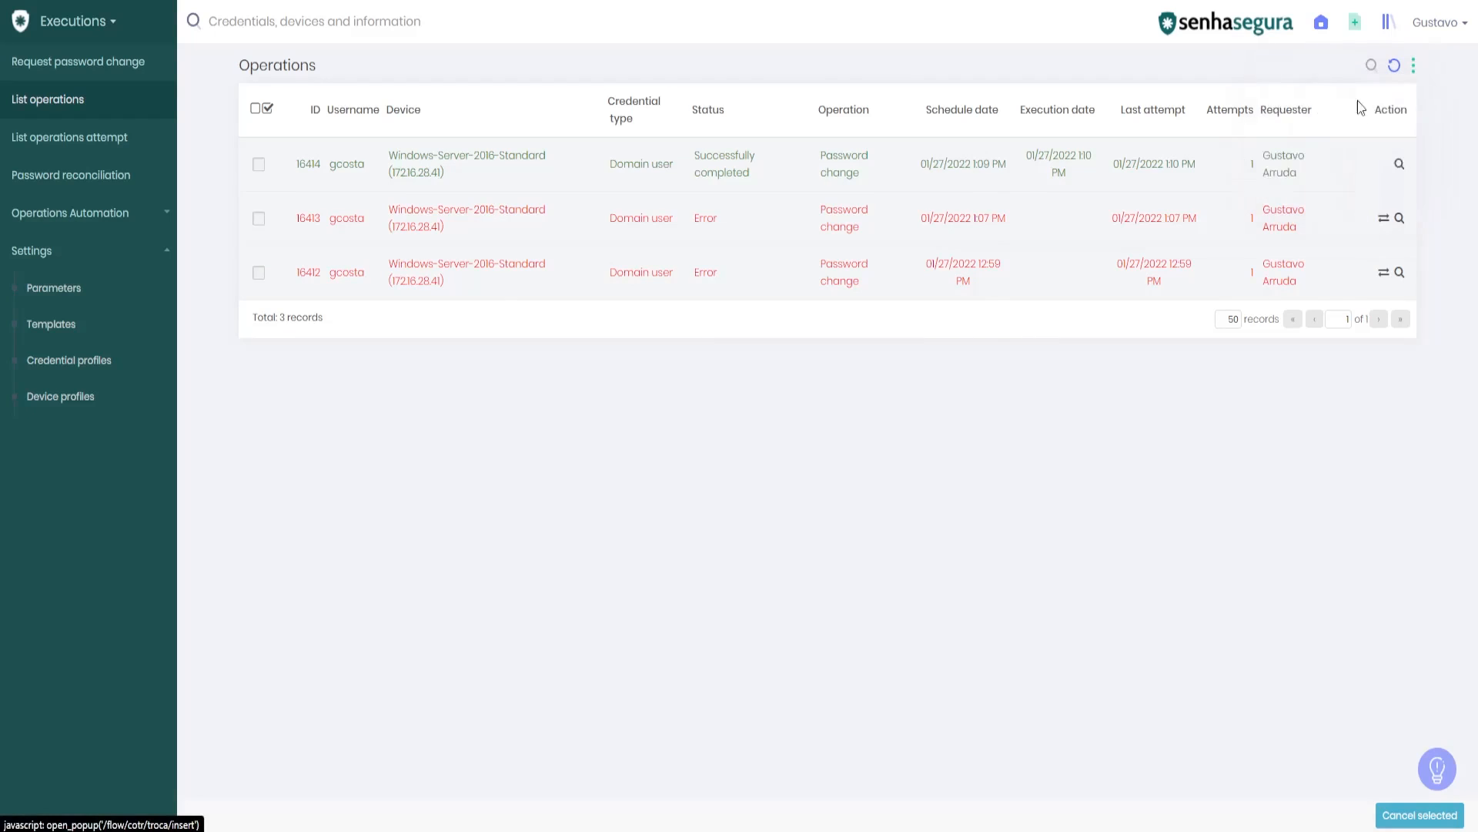
left_click(77, 62)
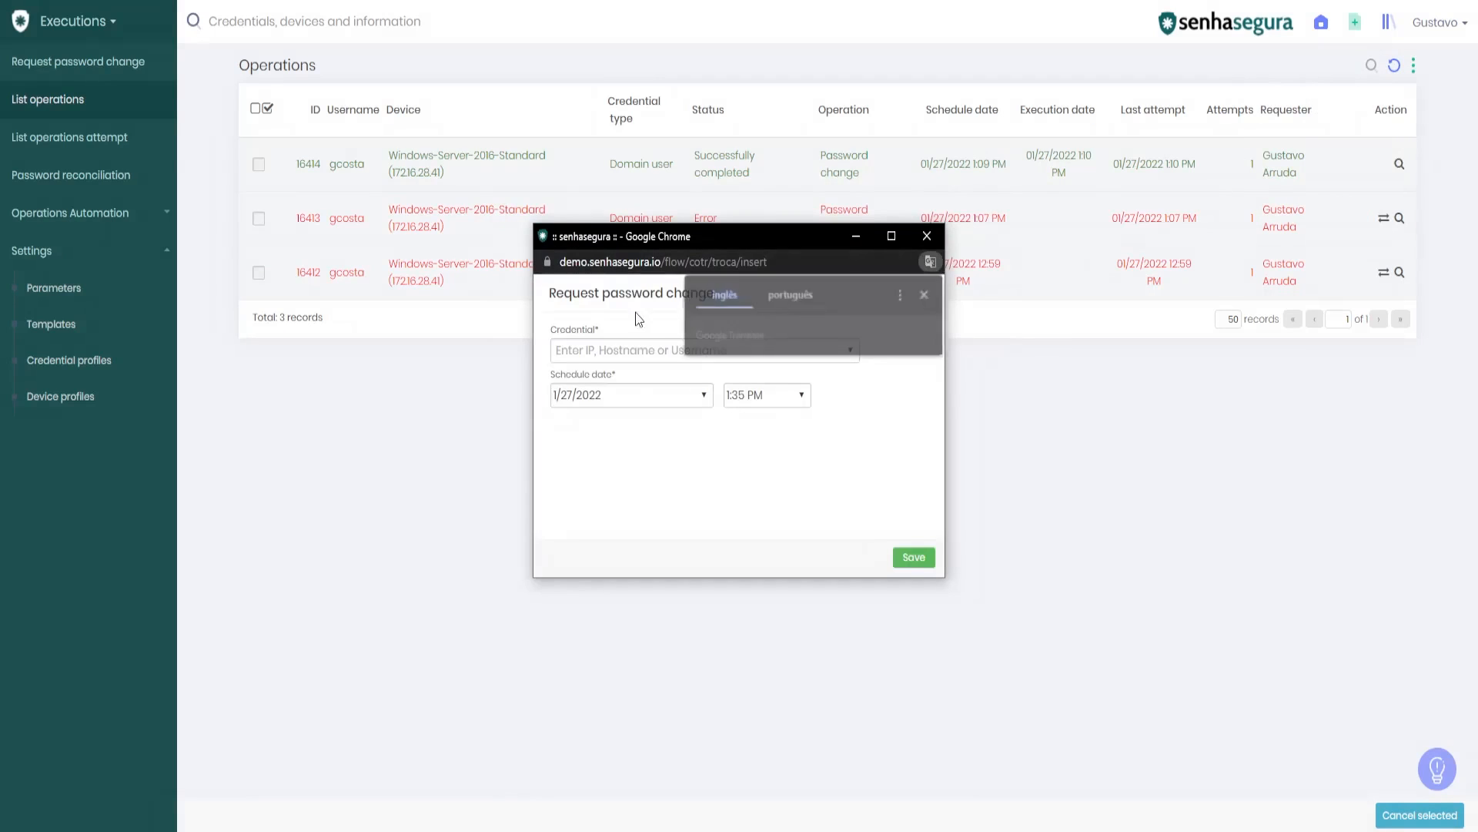
type("GCOS")
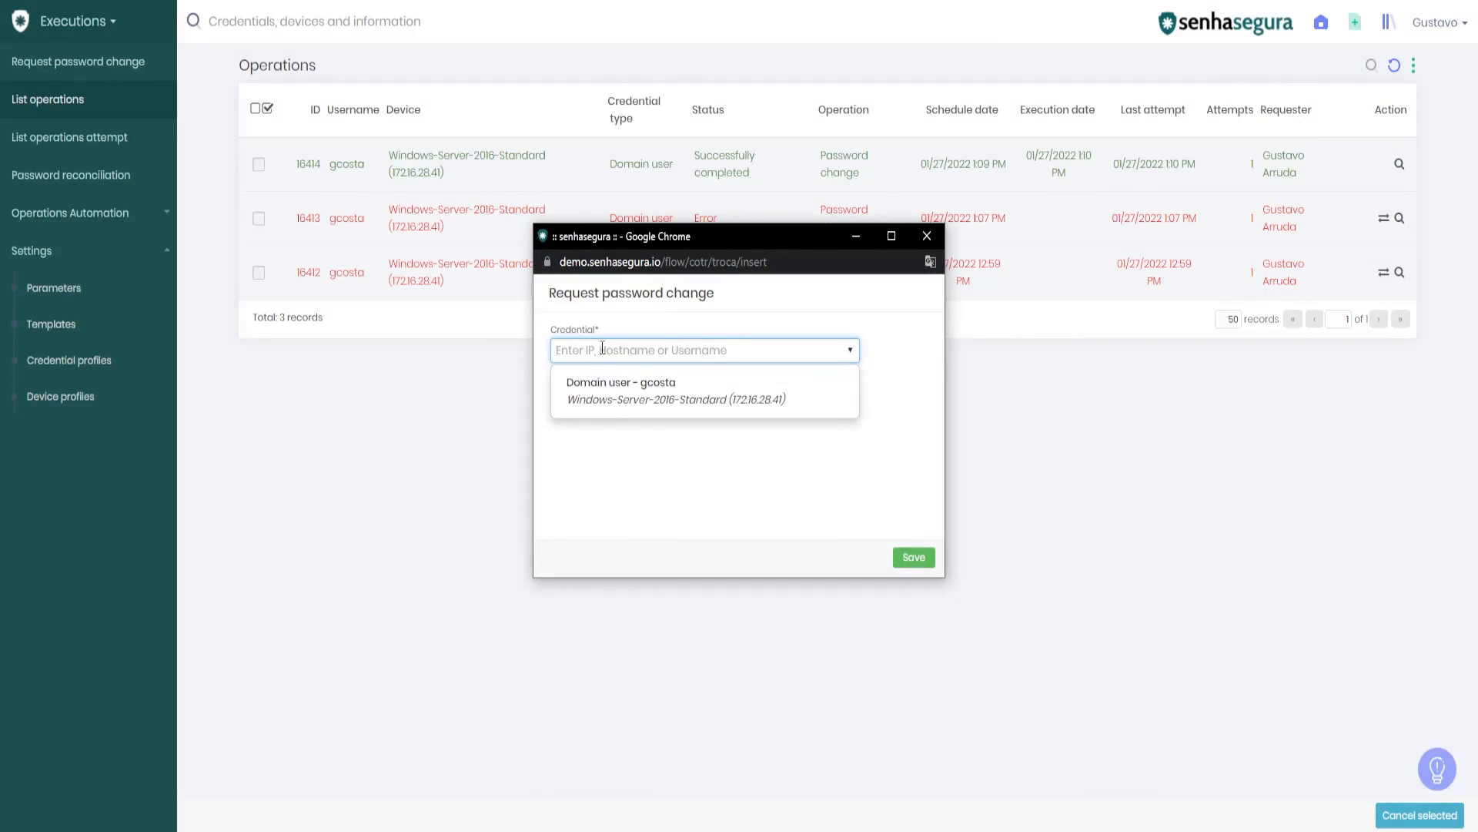
type("gc")
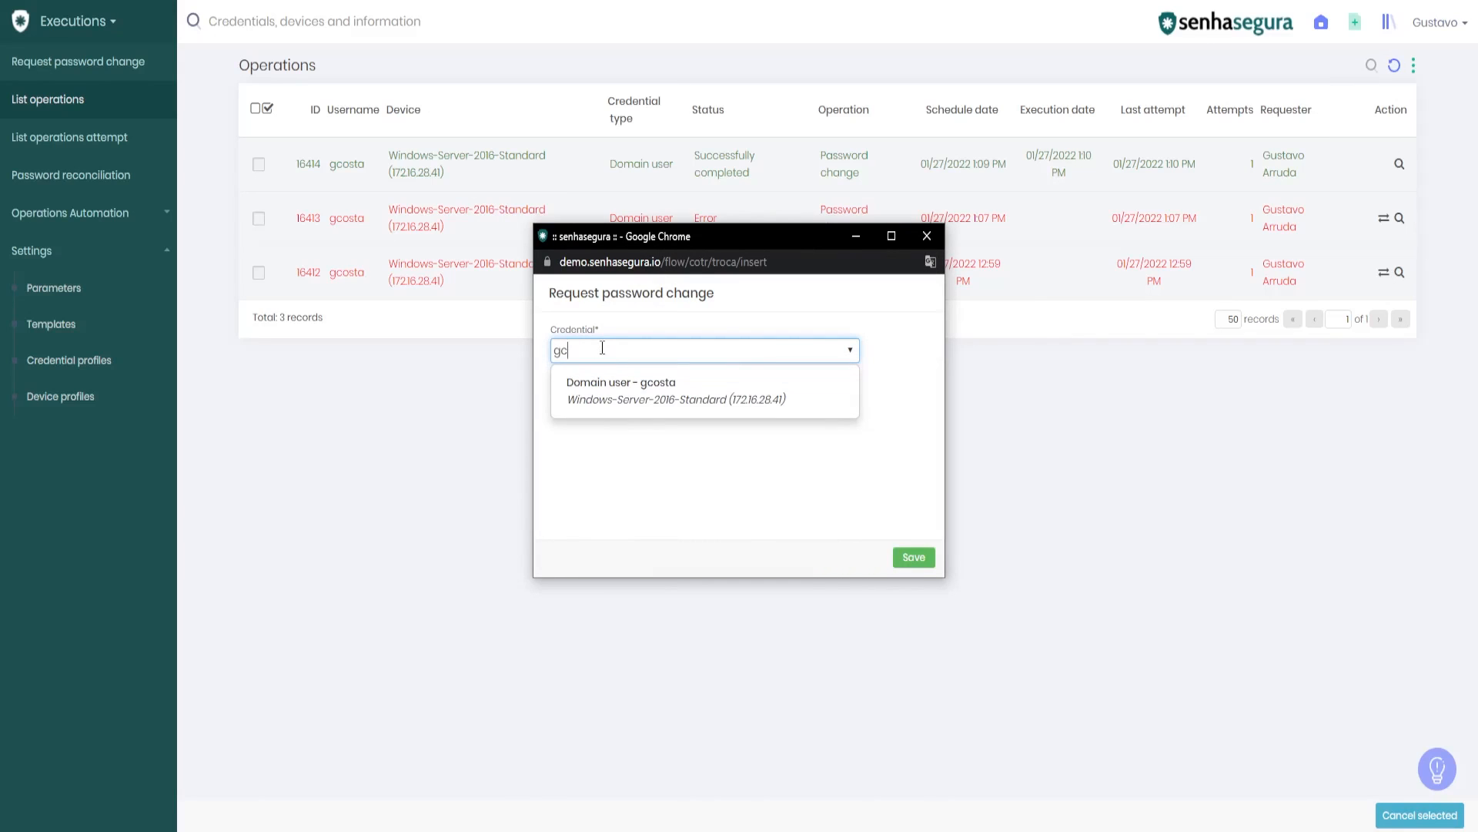
left_click(676, 390)
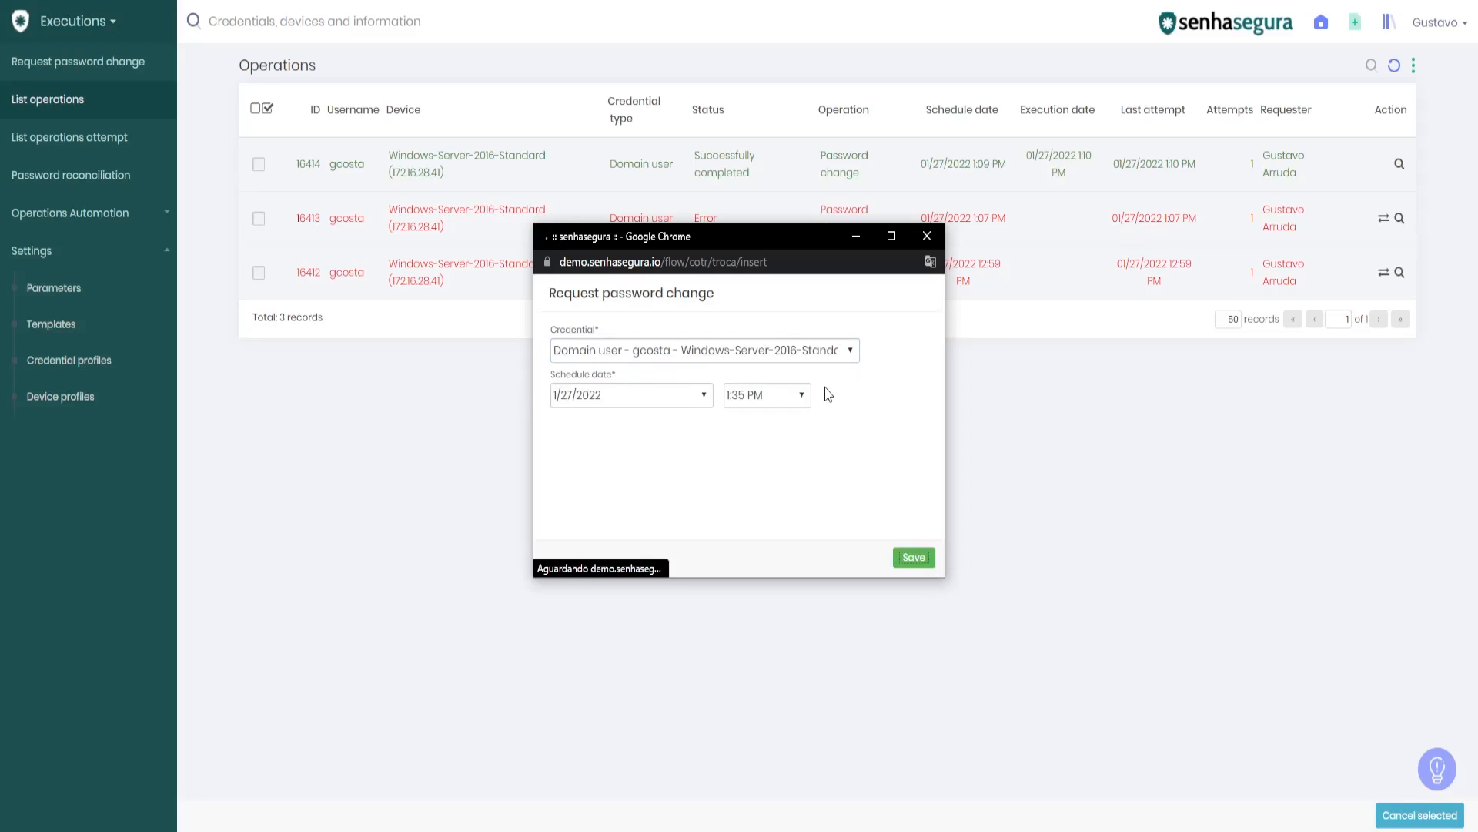
left_click(912, 556)
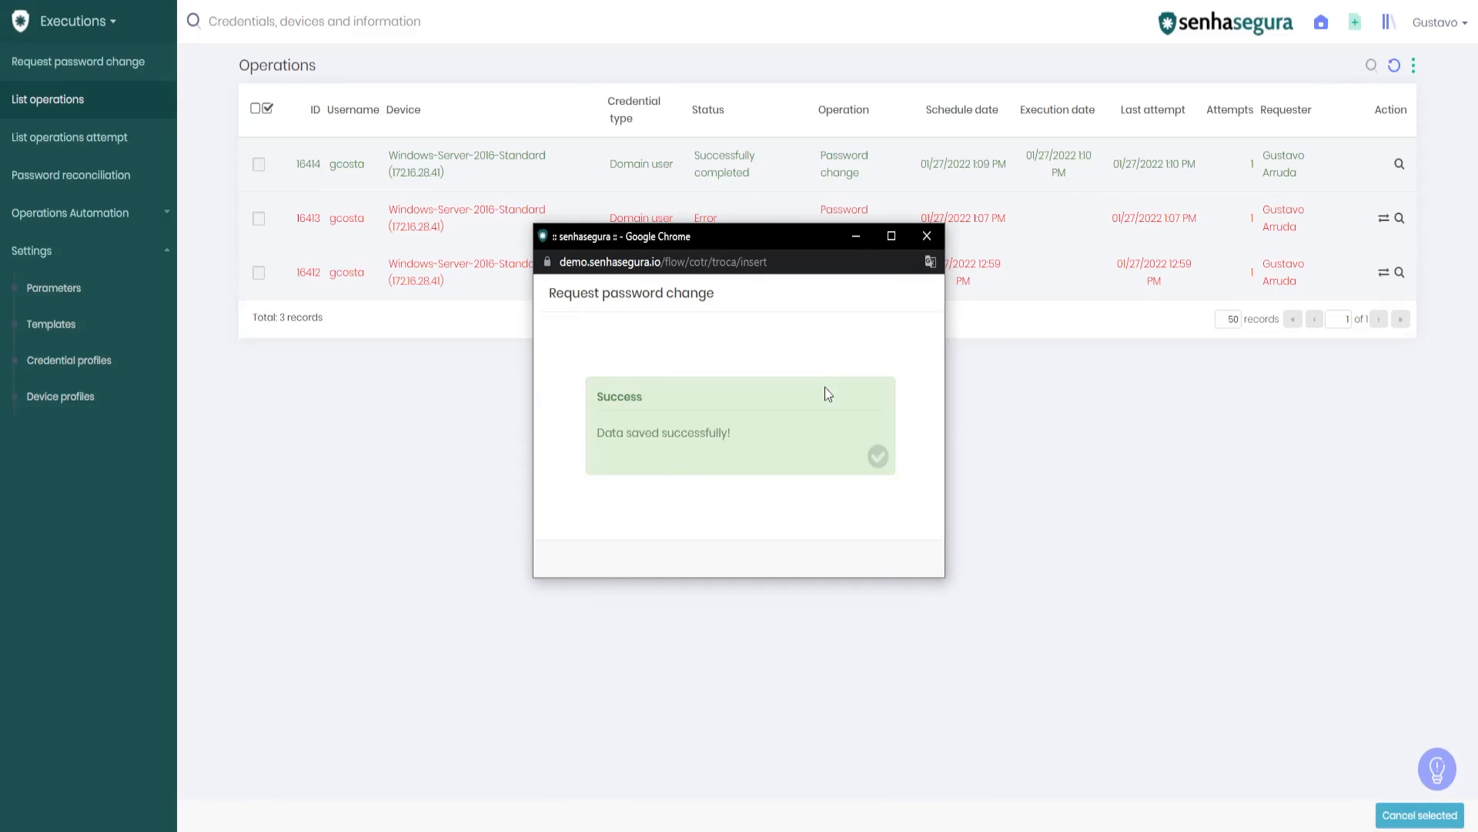
left_click(927, 235)
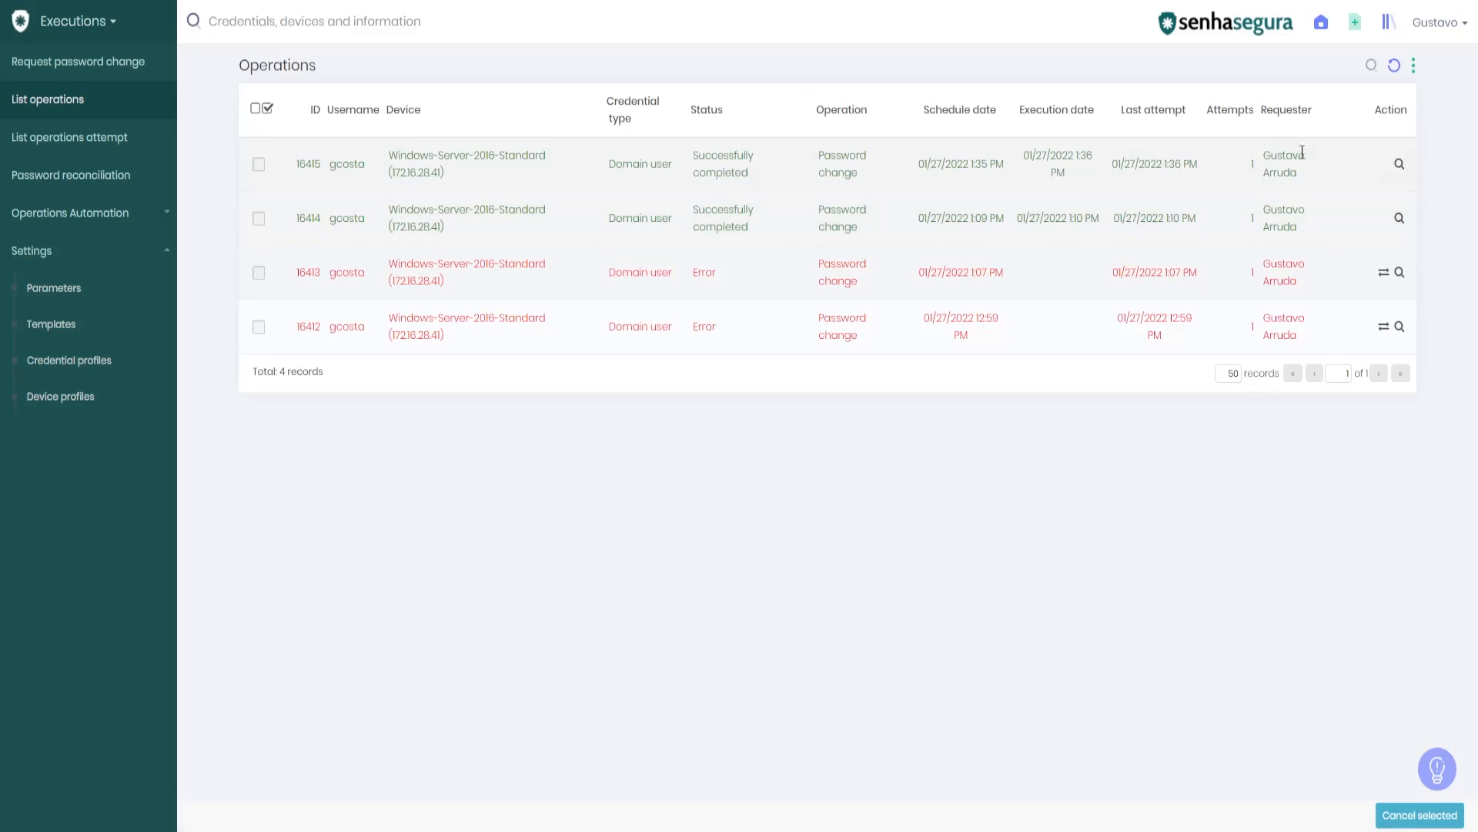
left_click(1399, 164)
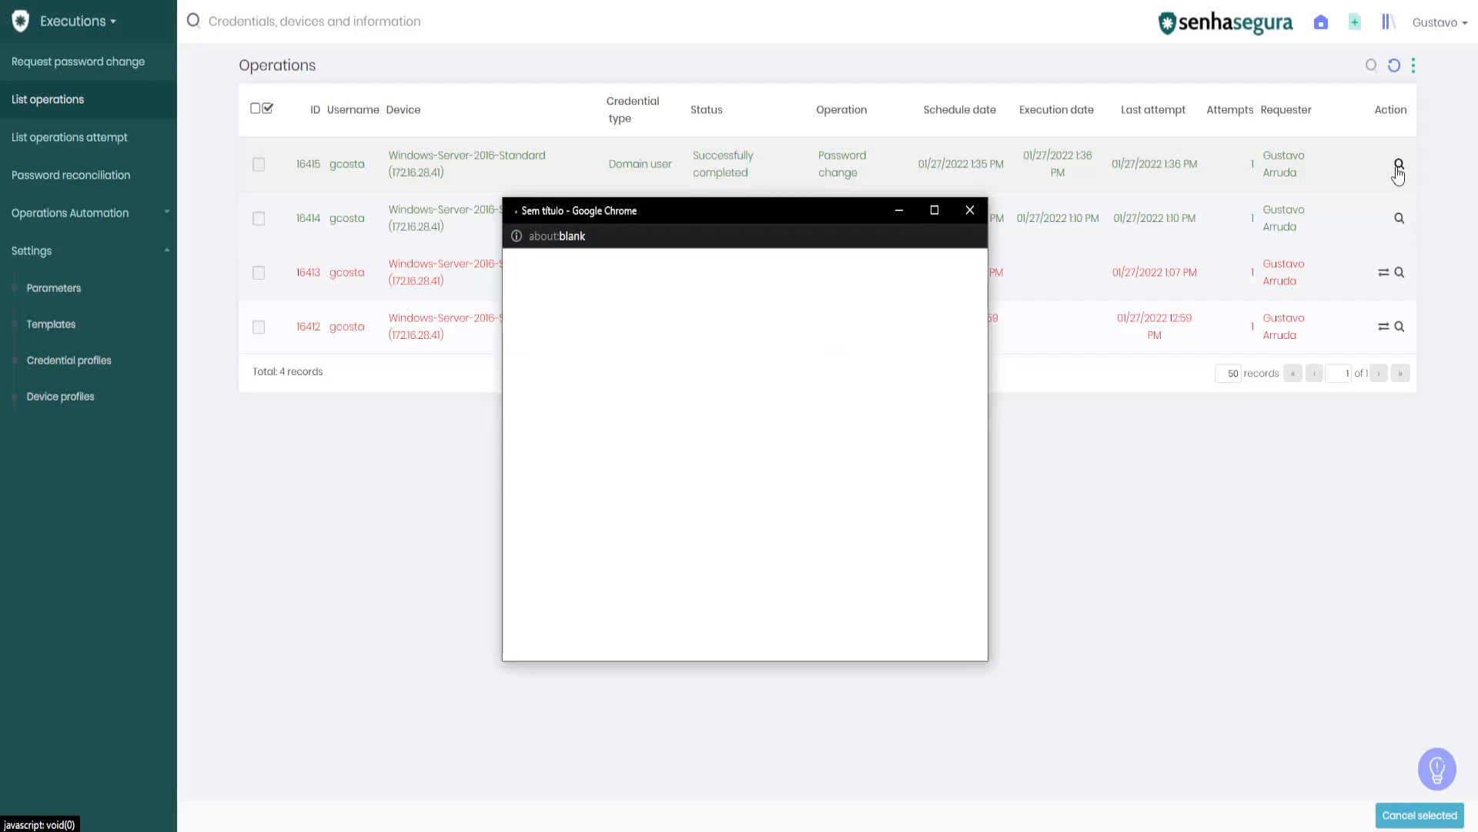
left_click(1399, 172)
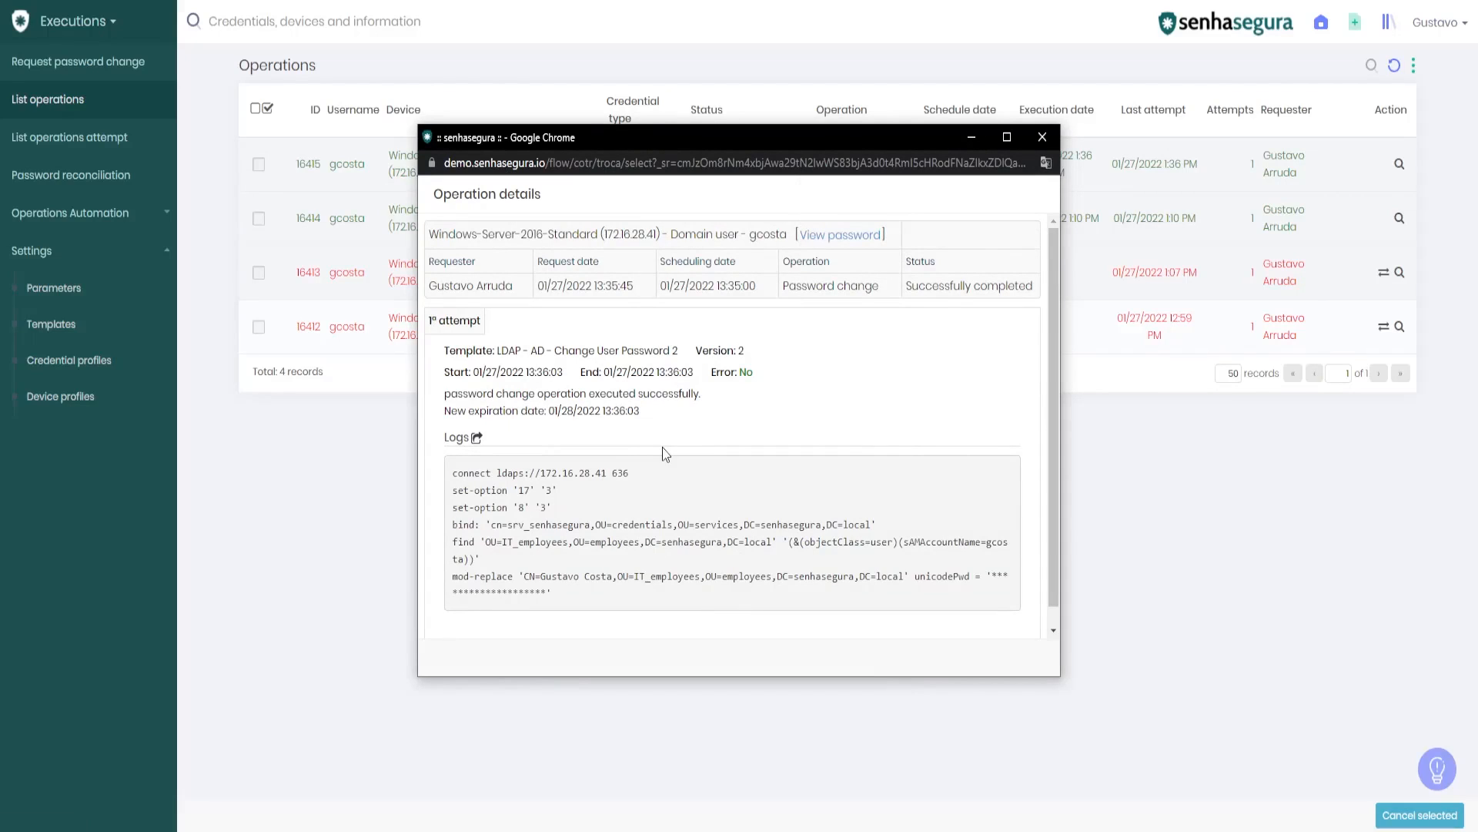
mouse_move(963, 577)
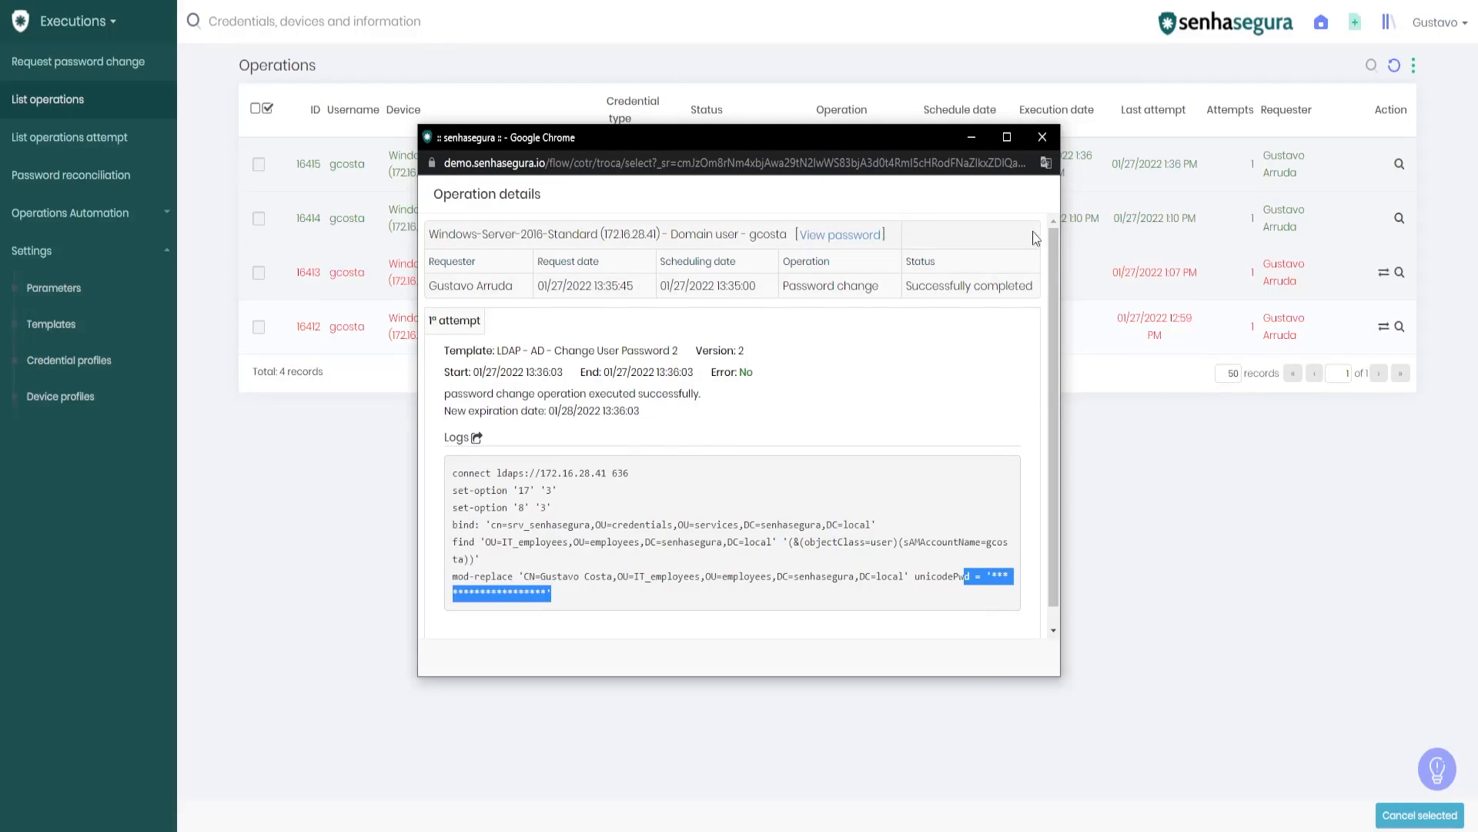
left_click(1042, 137)
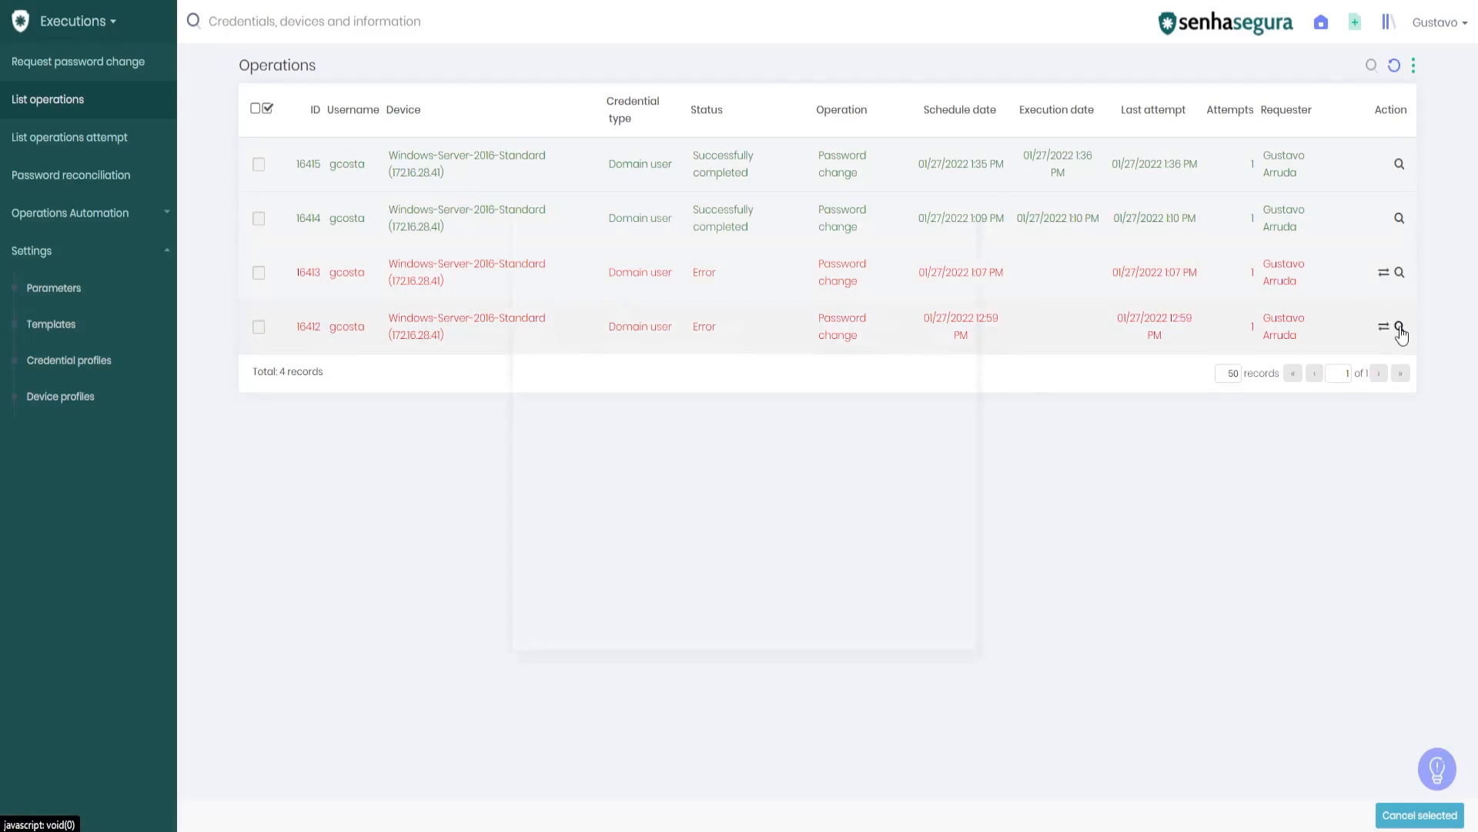
Open failed operation 16412's details and highlight the bind, invalid credentials and srv_senhasegura entries
left_click(1399, 327)
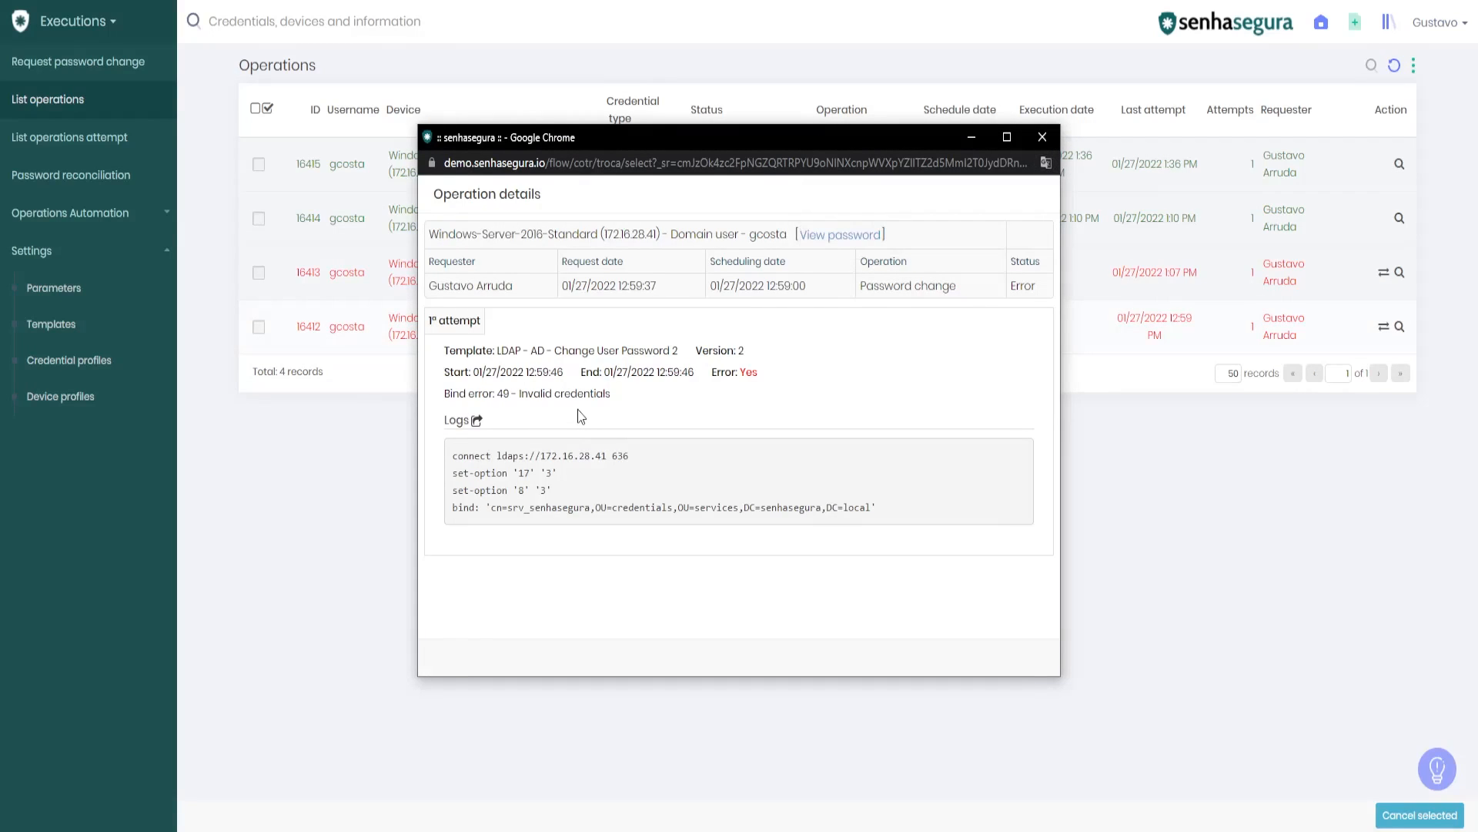
mouse_move(593, 306)
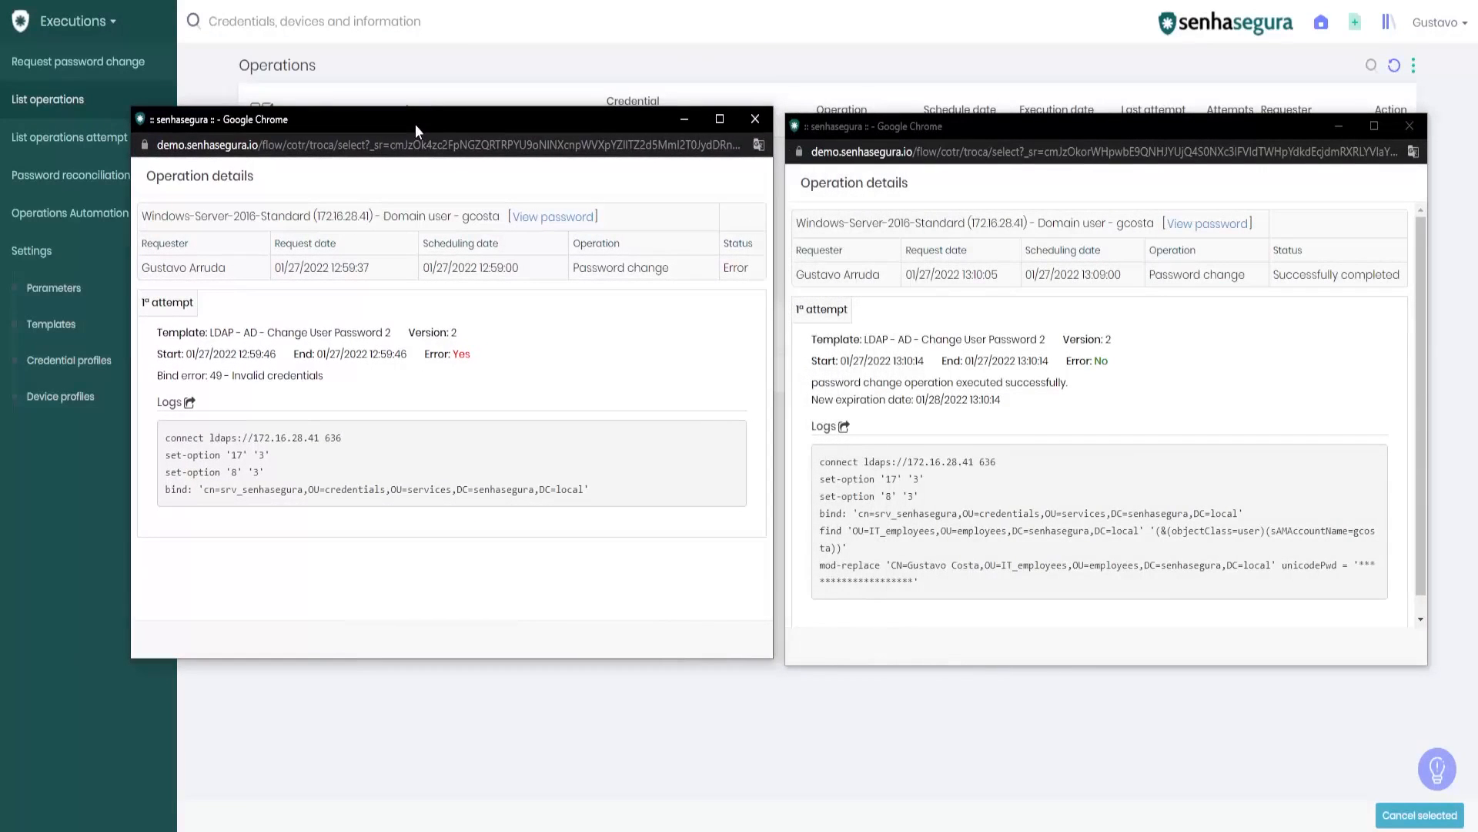
double_click(230, 488)
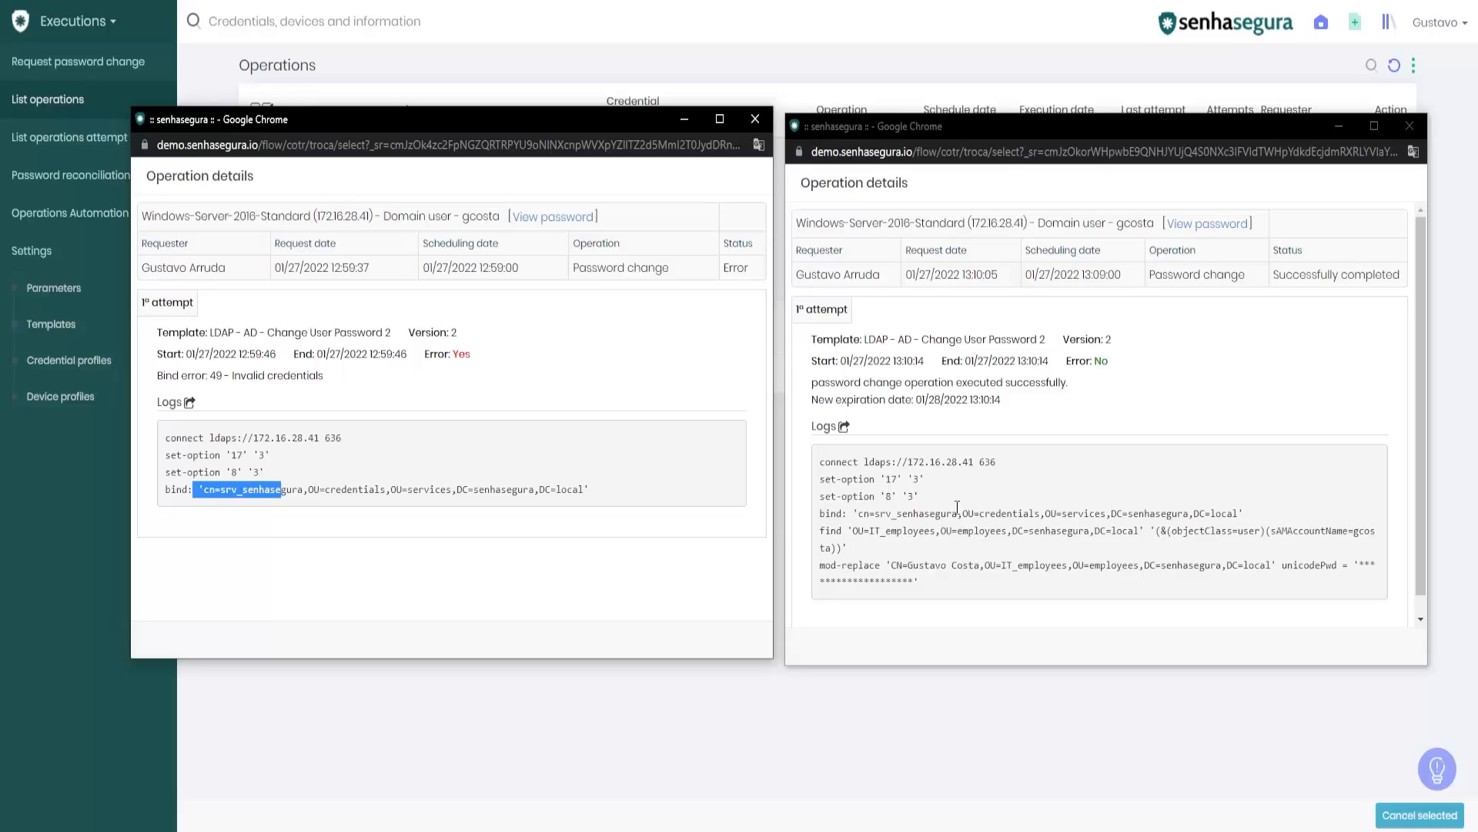
double_click(295, 375)
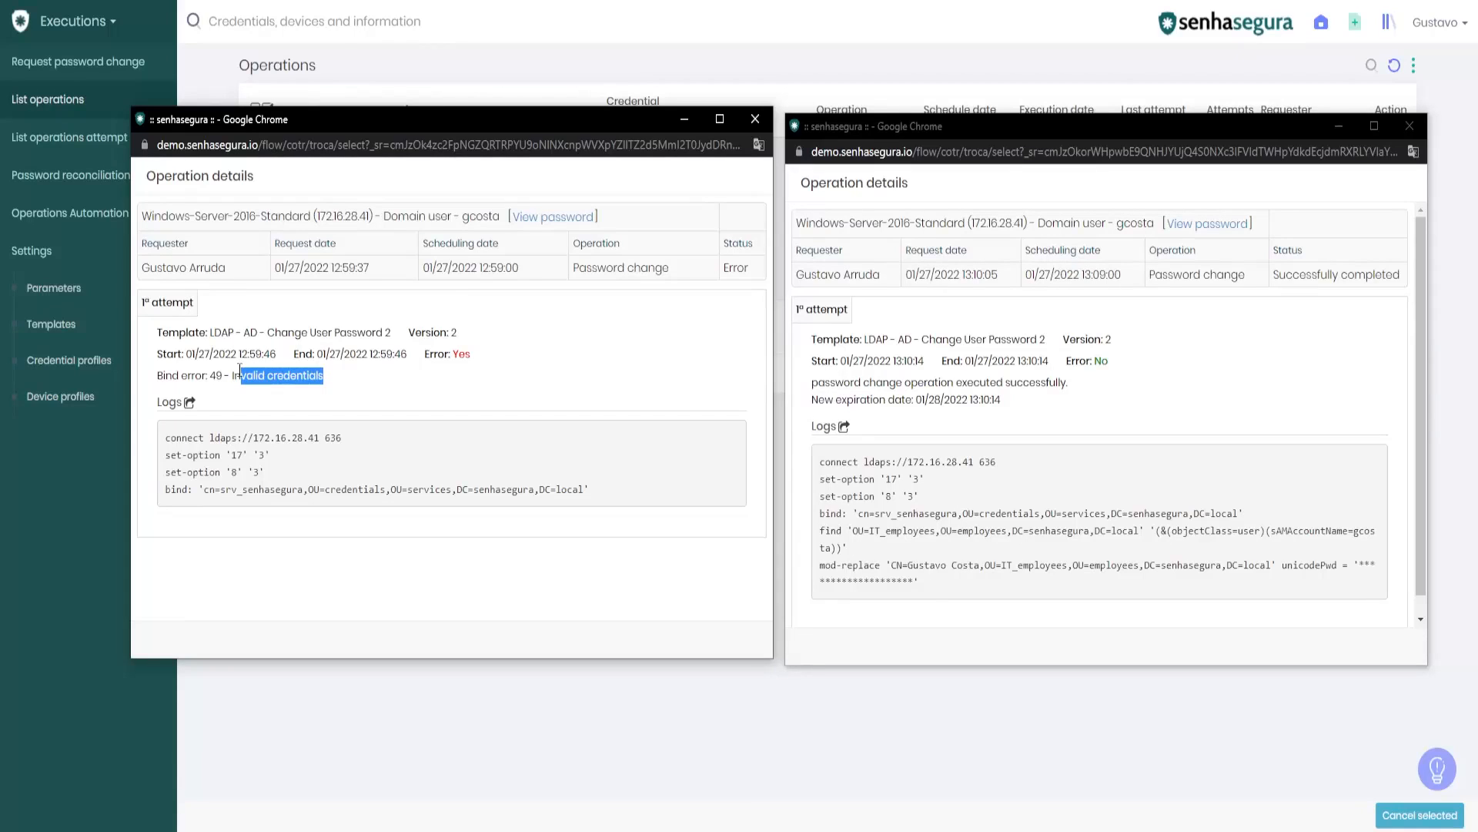
mouse_move(240, 538)
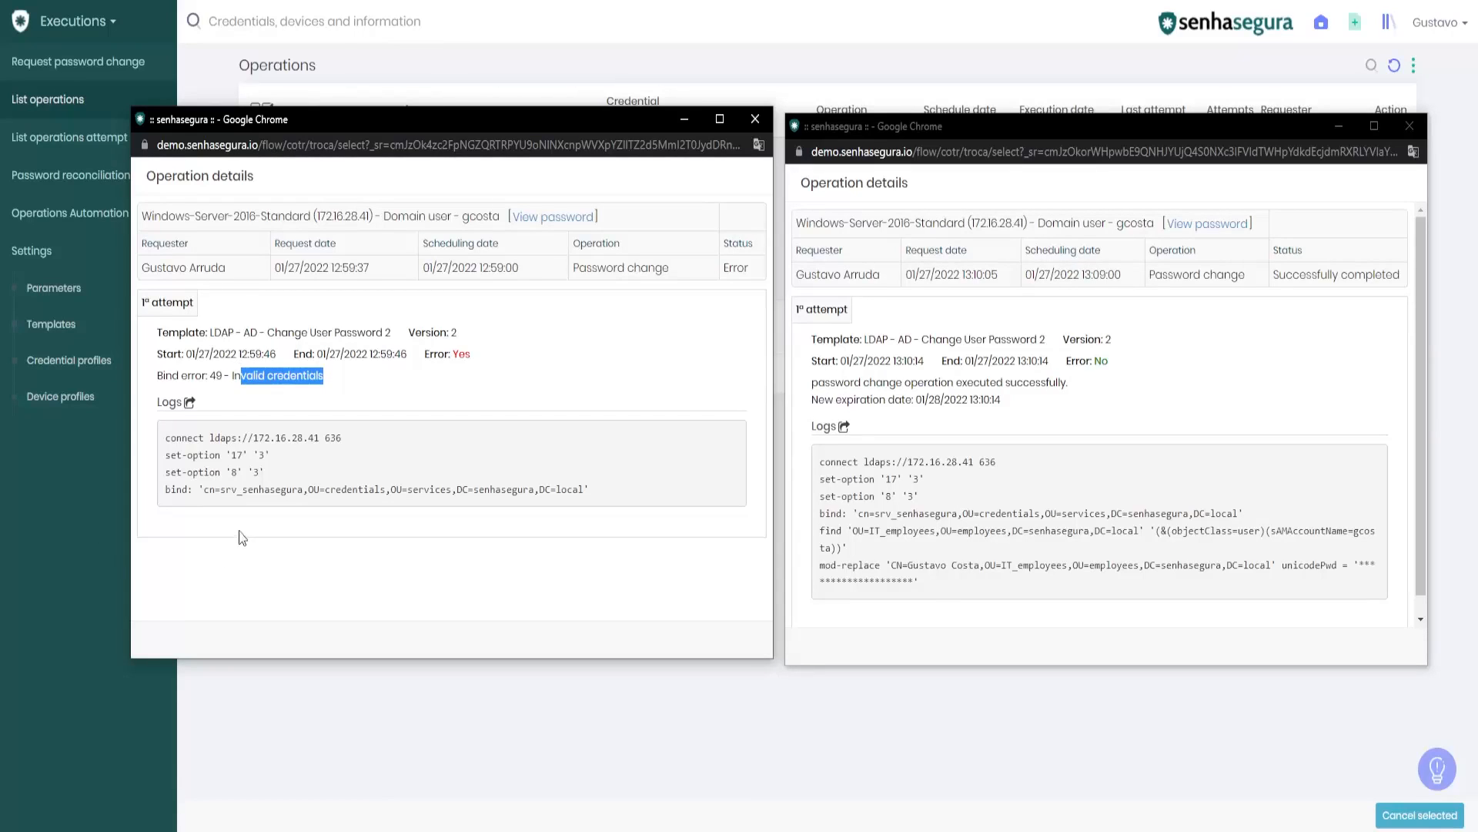
double_click(260, 490)
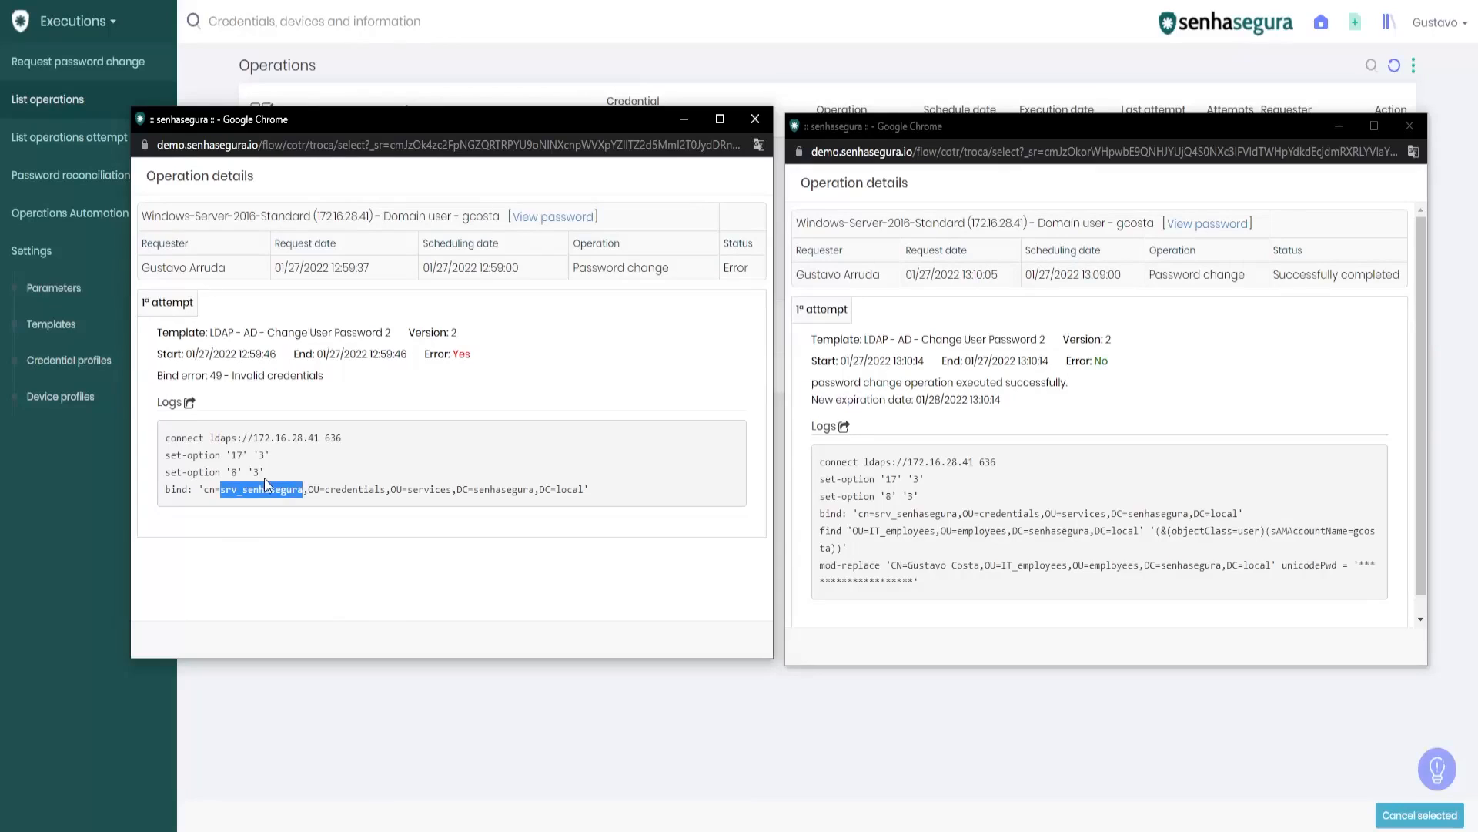
mouse_move(262, 315)
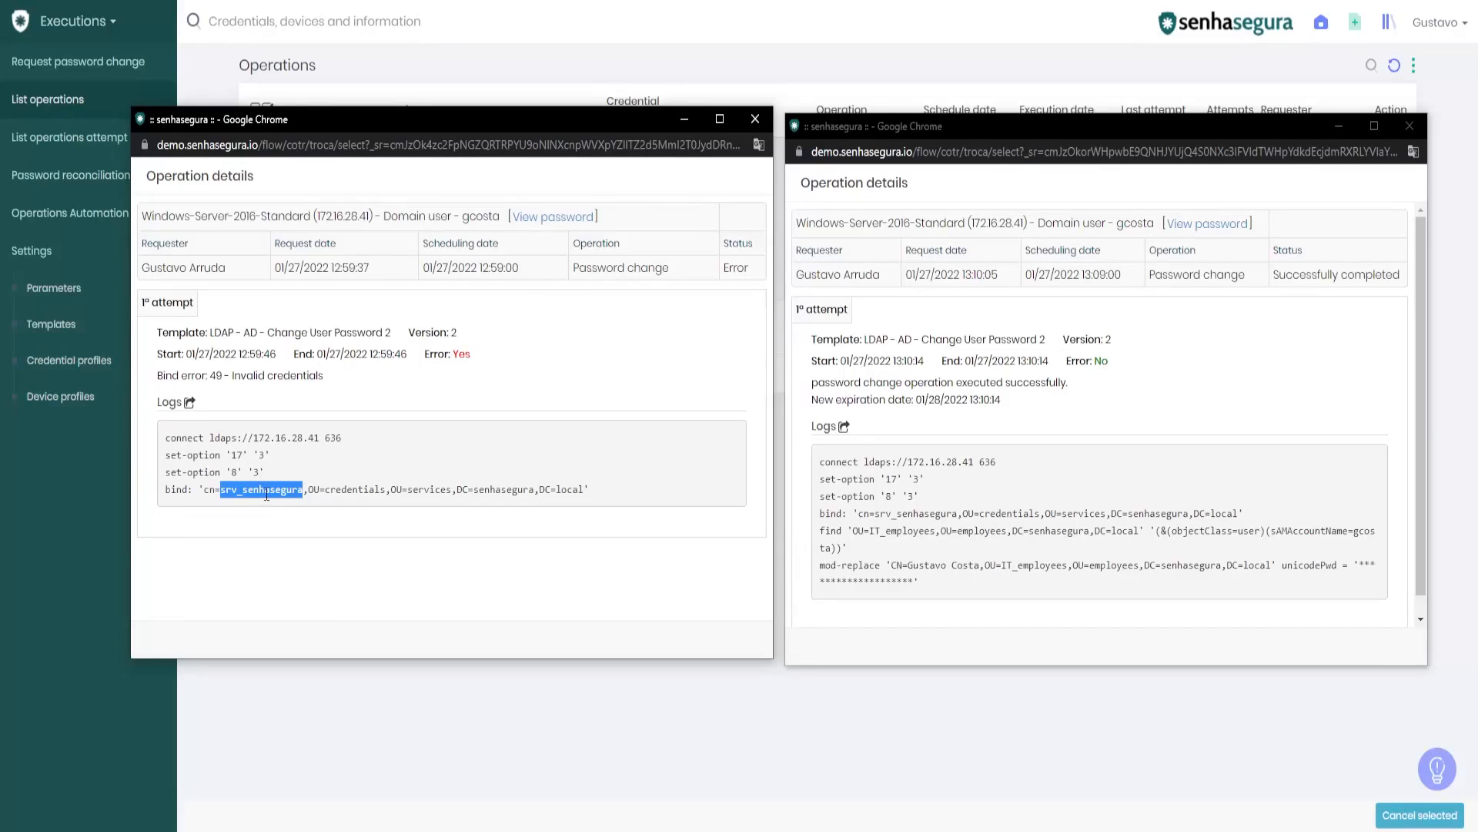
mouse_move(556, 305)
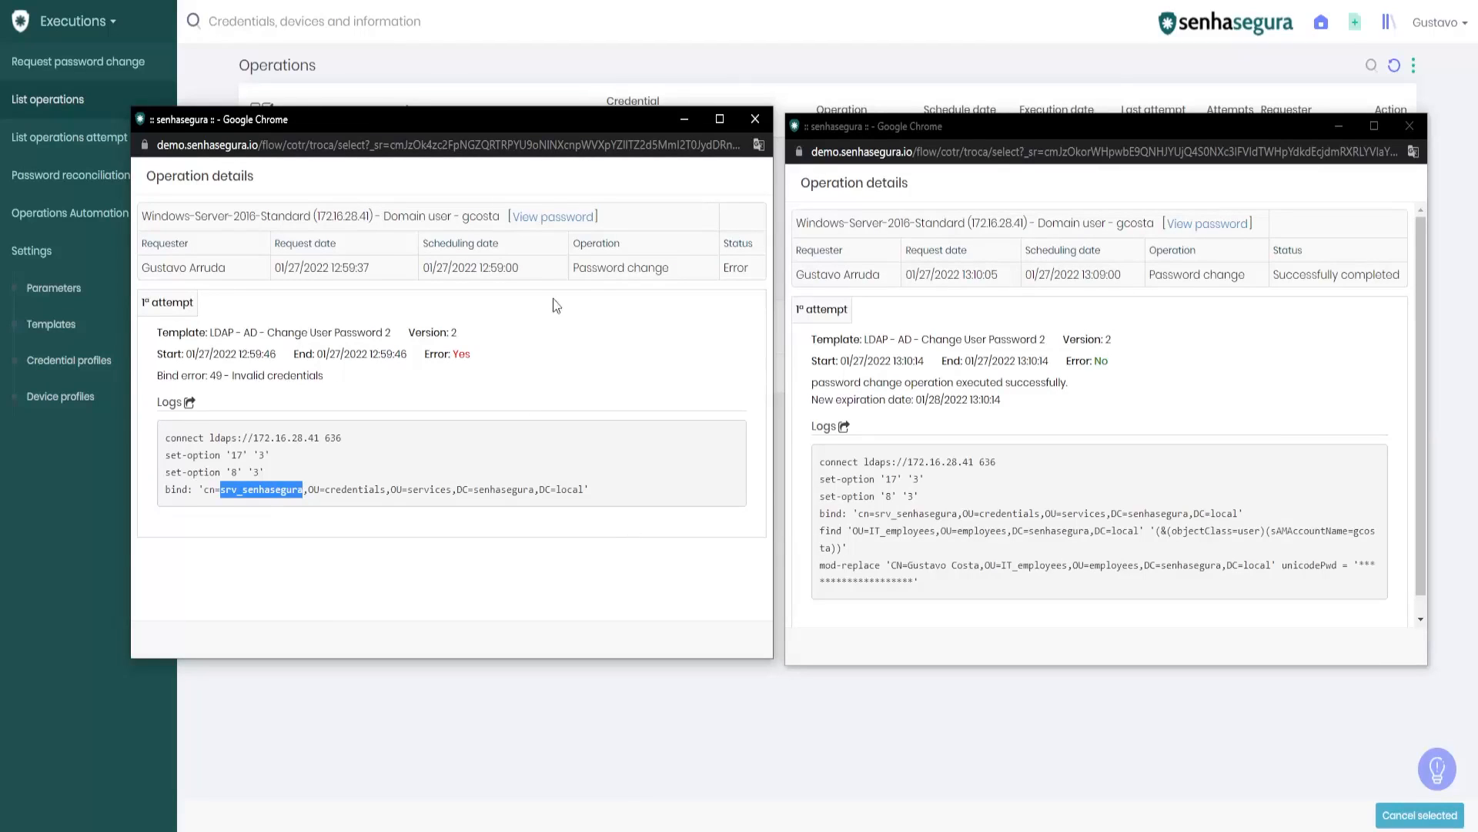
mouse_move(490, 302)
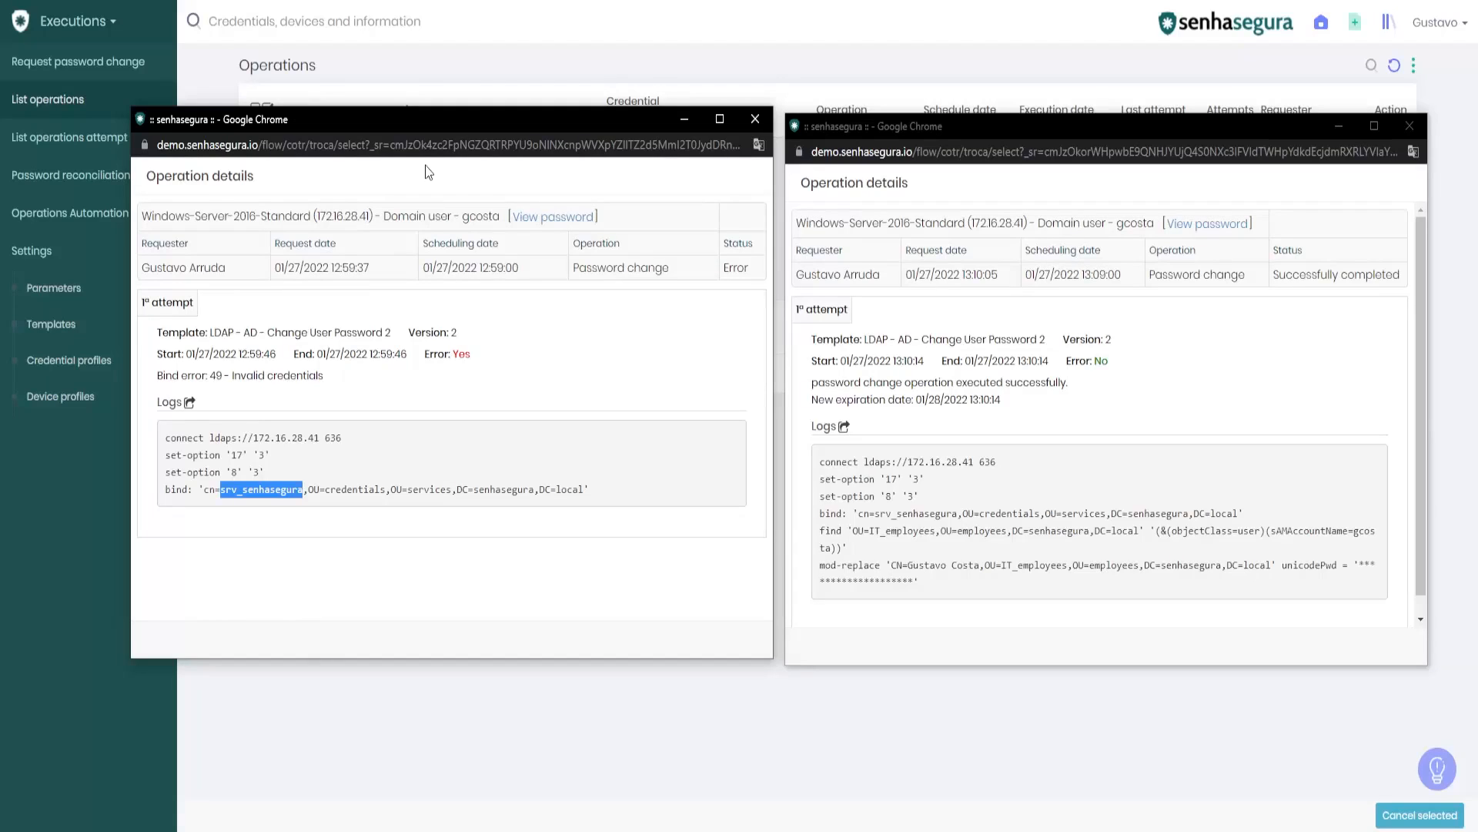
mouse_move(461, 169)
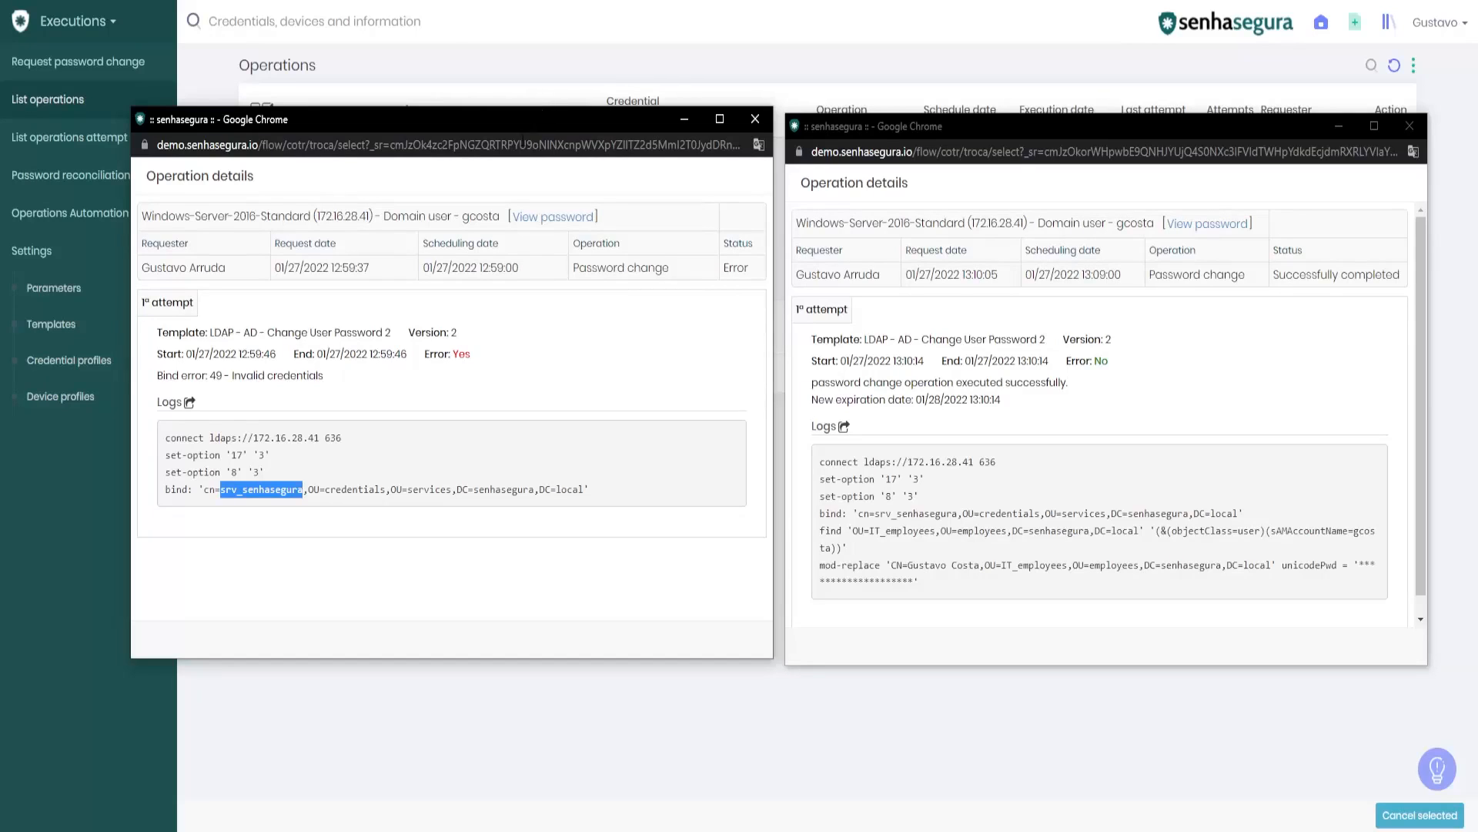
mouse_move(656, 428)
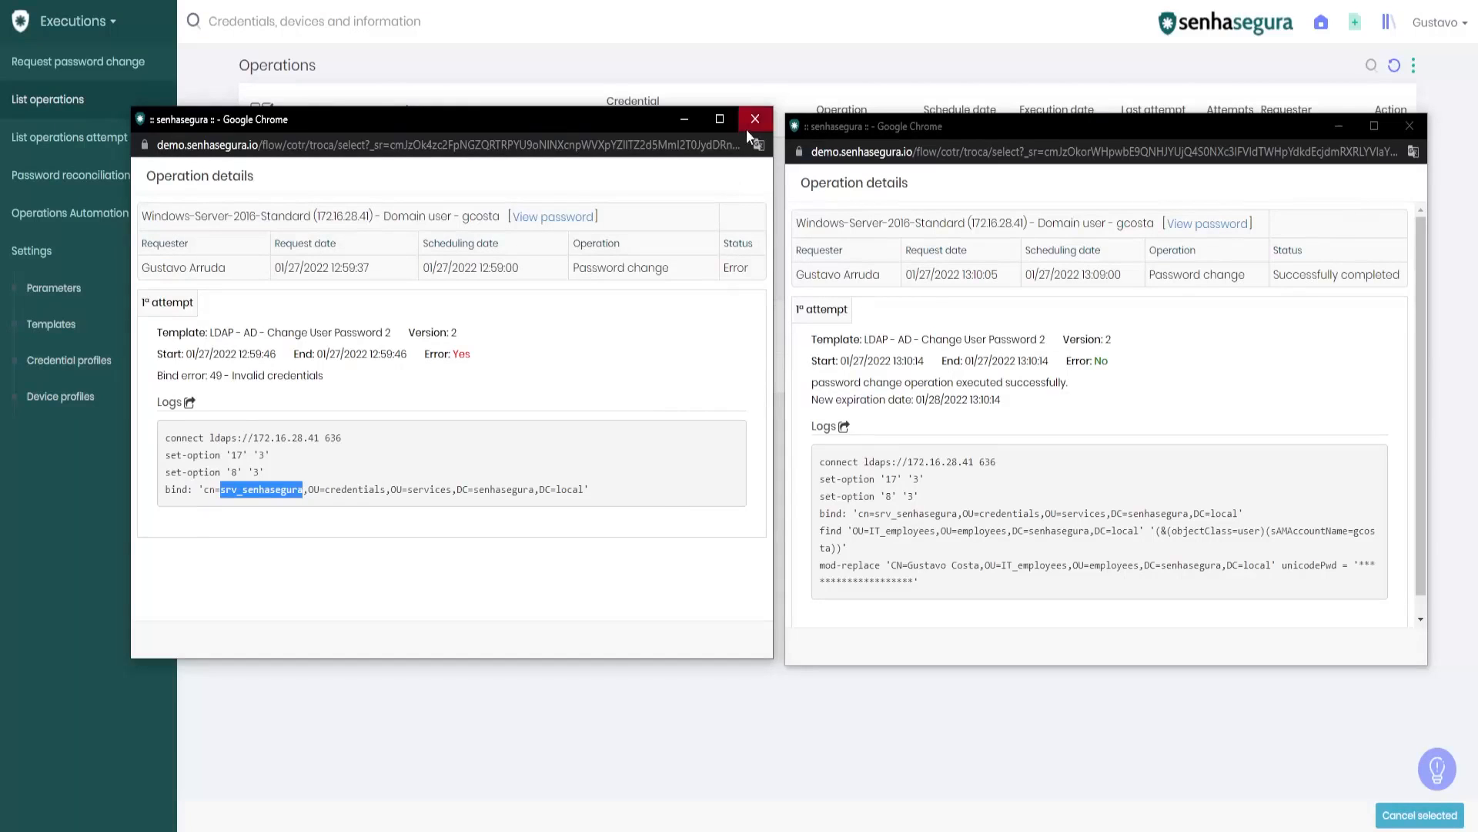
Close the failed details and recheck the [#AUTH_USER#] placeholder in the template's bind line
left_click(754, 118)
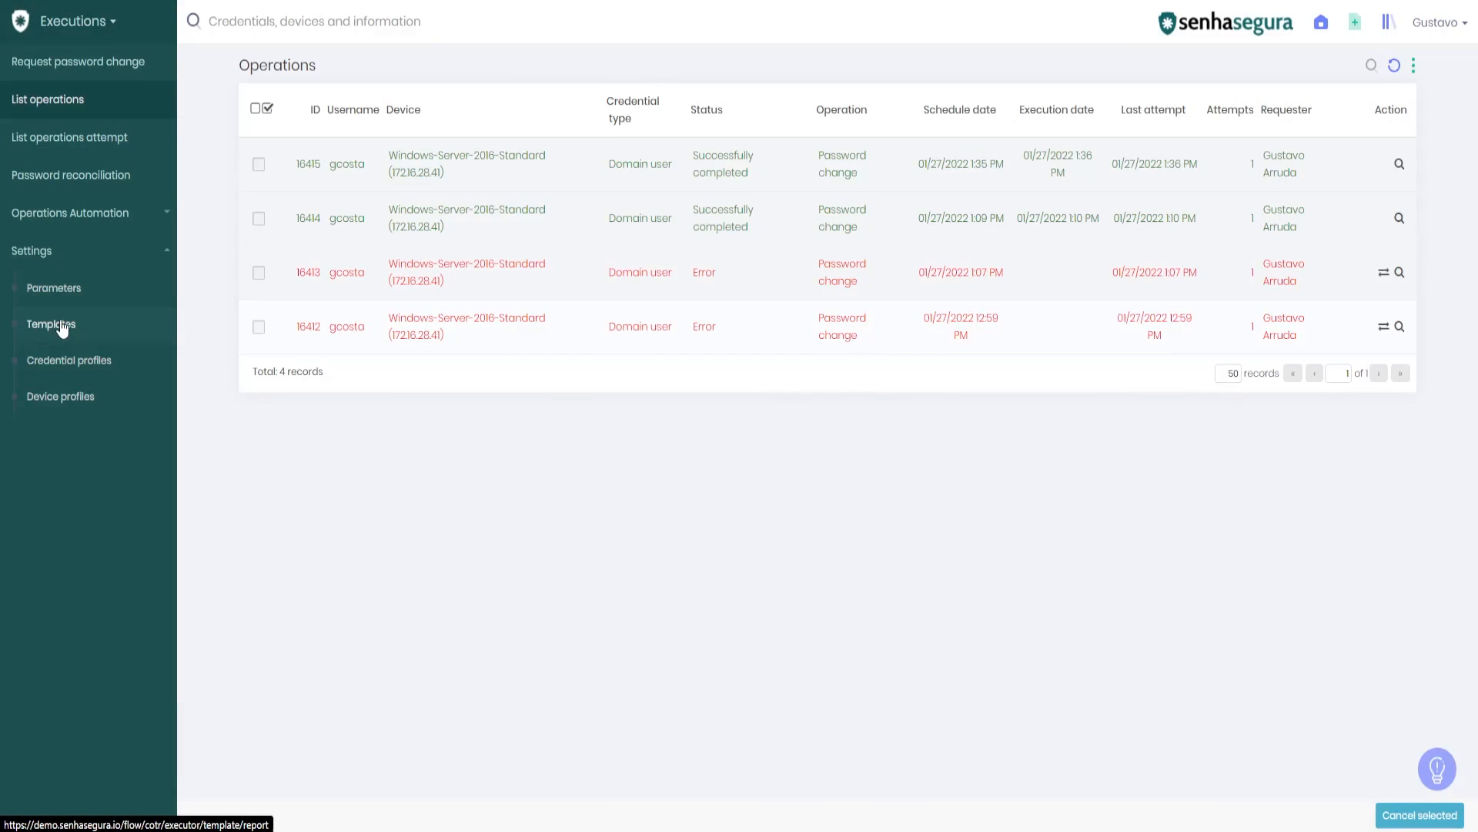
left_click(51, 324)
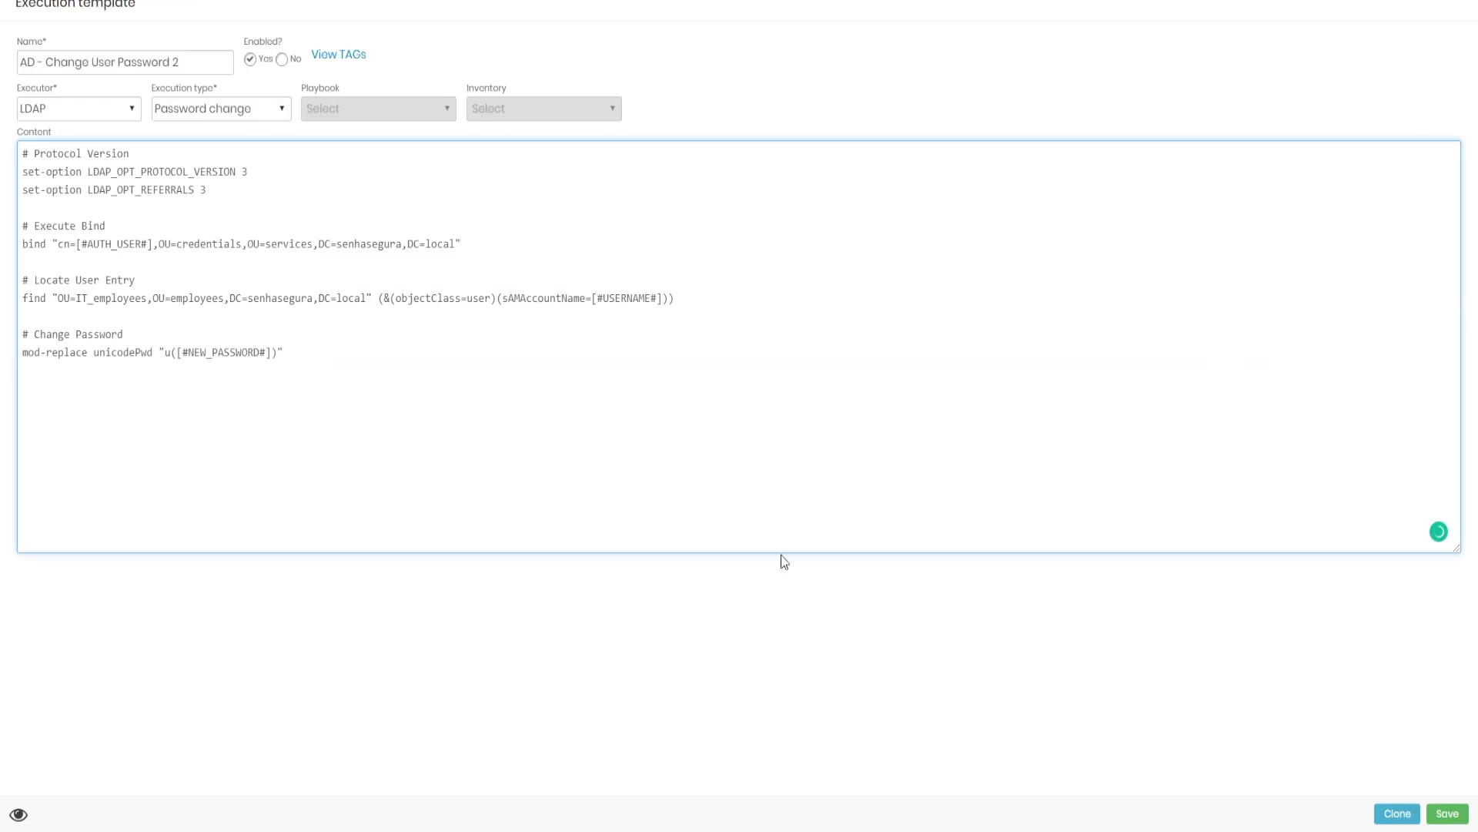
mouse_move(80, 293)
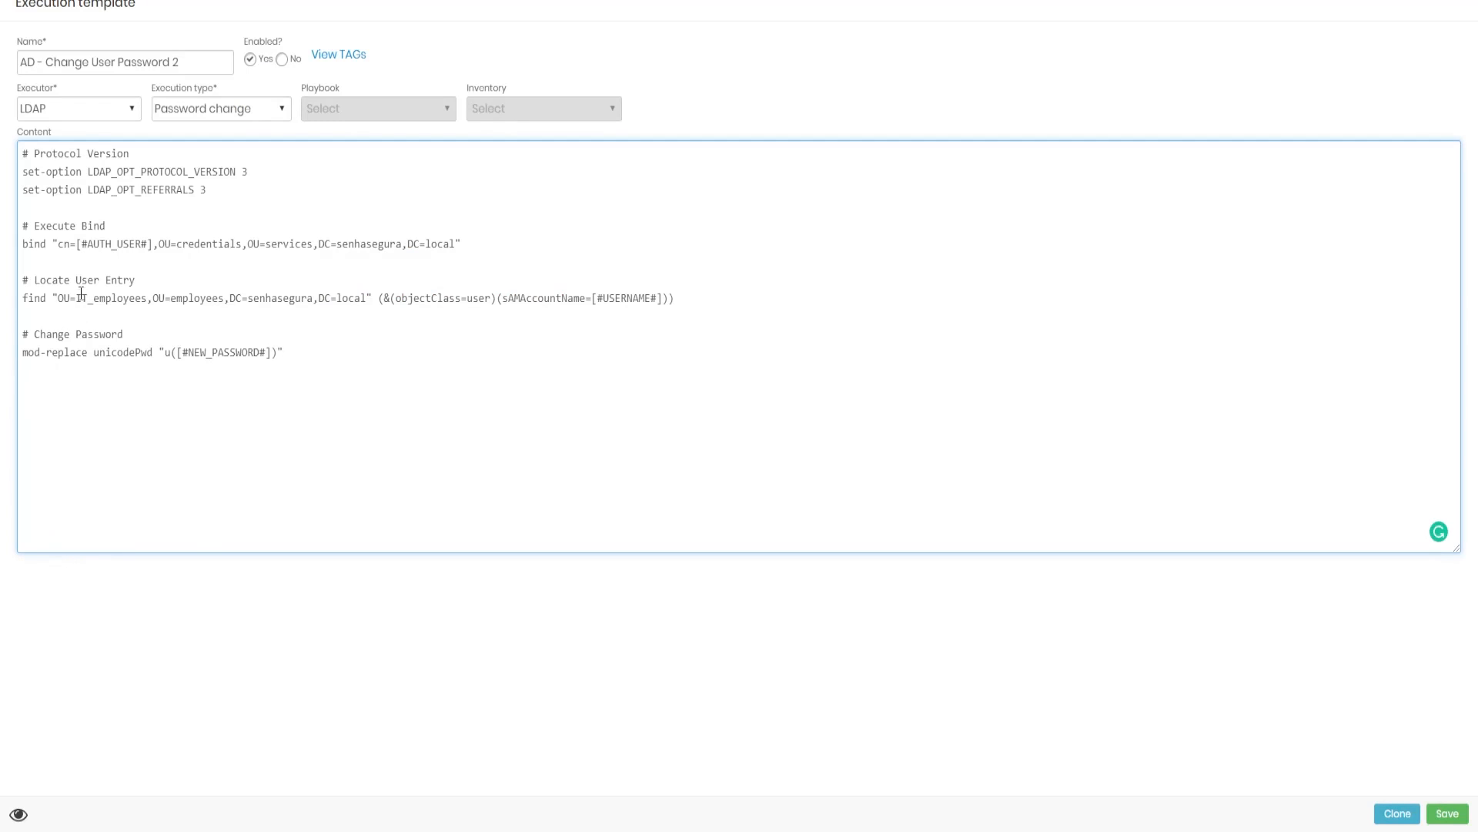
double_click(113, 244)
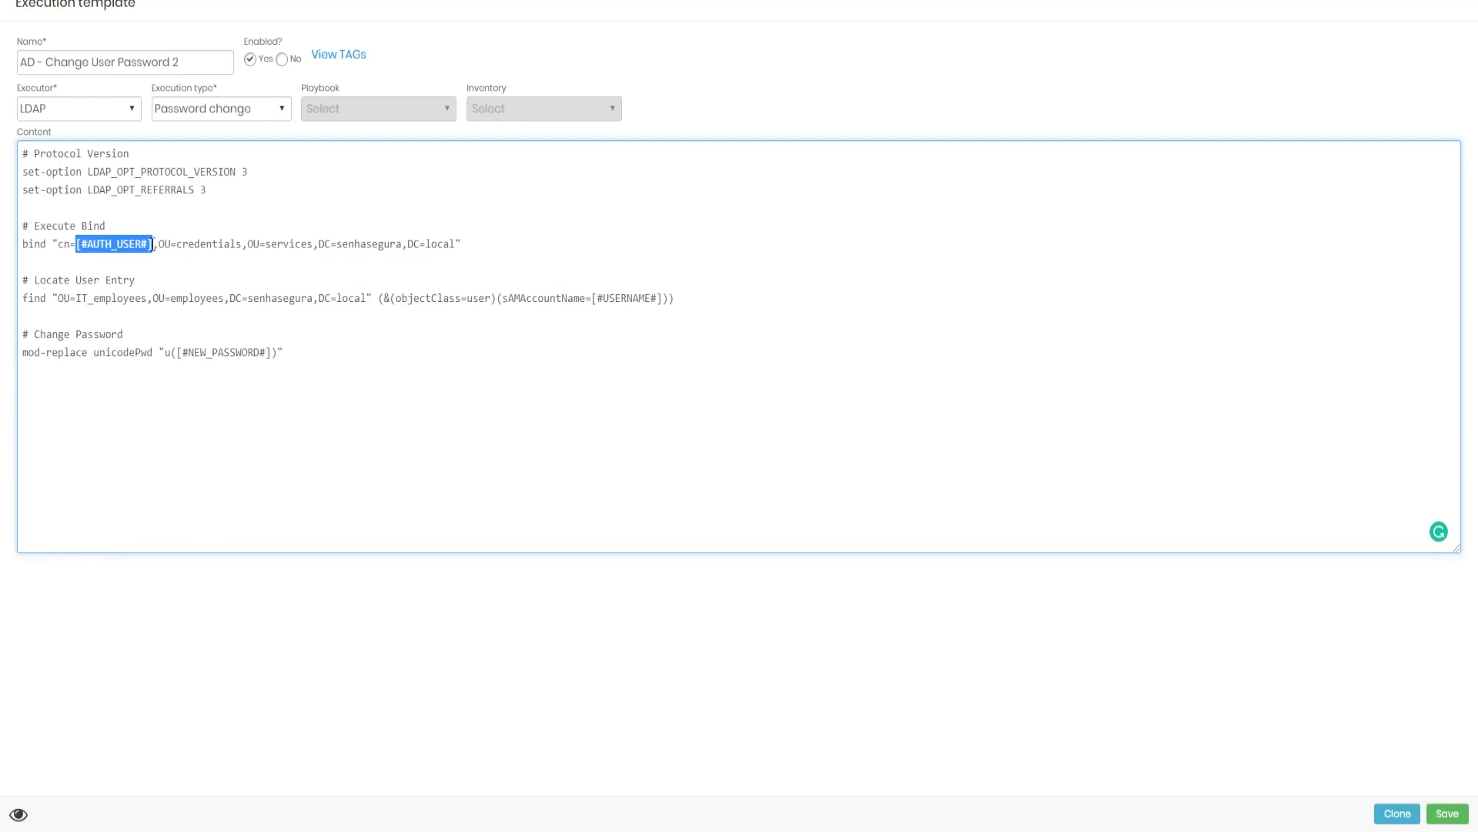
type("sr")
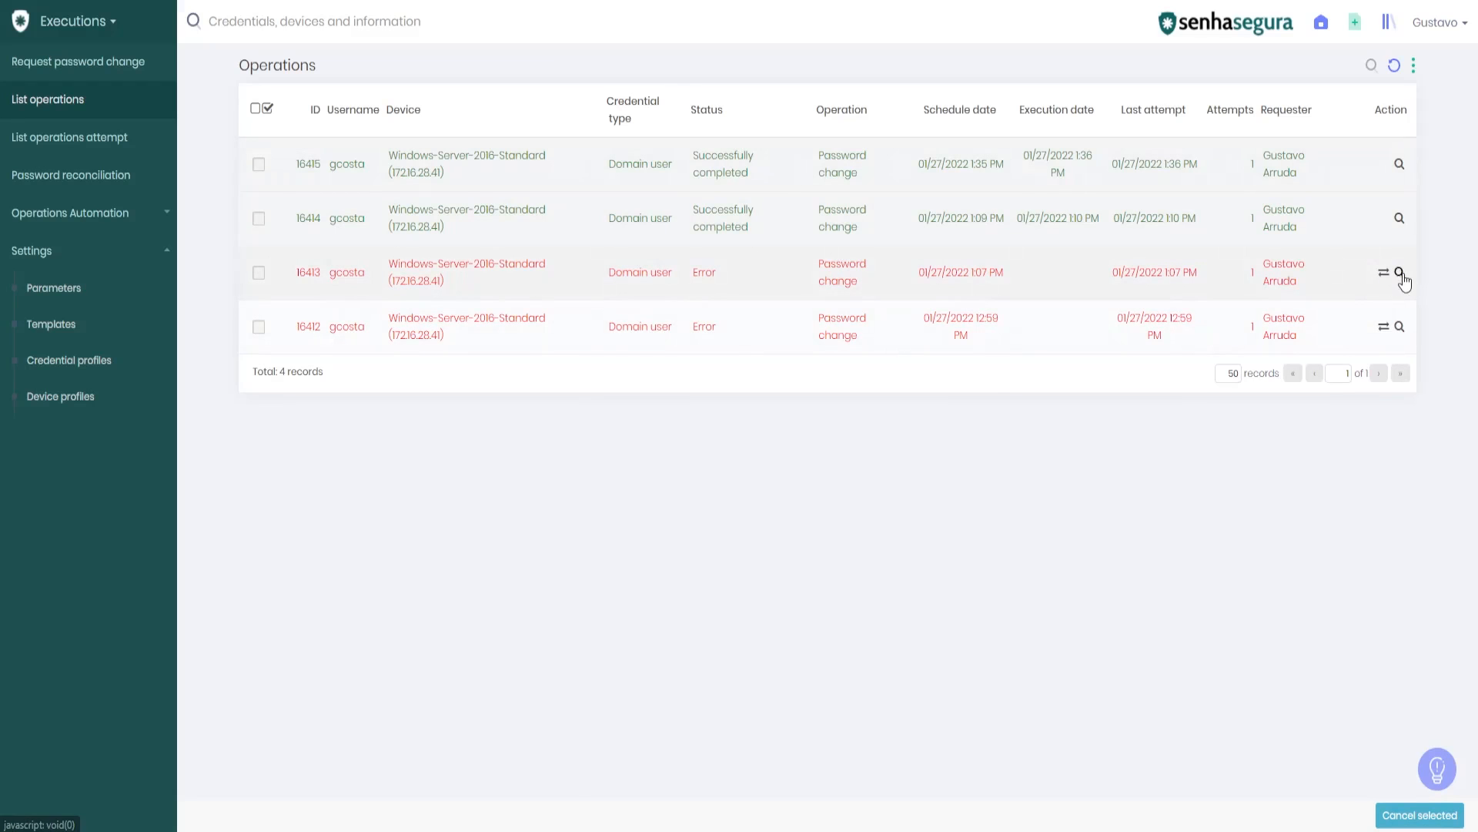
Open operation 16413's details and mark the search base and target user in its log
left_click(1403, 273)
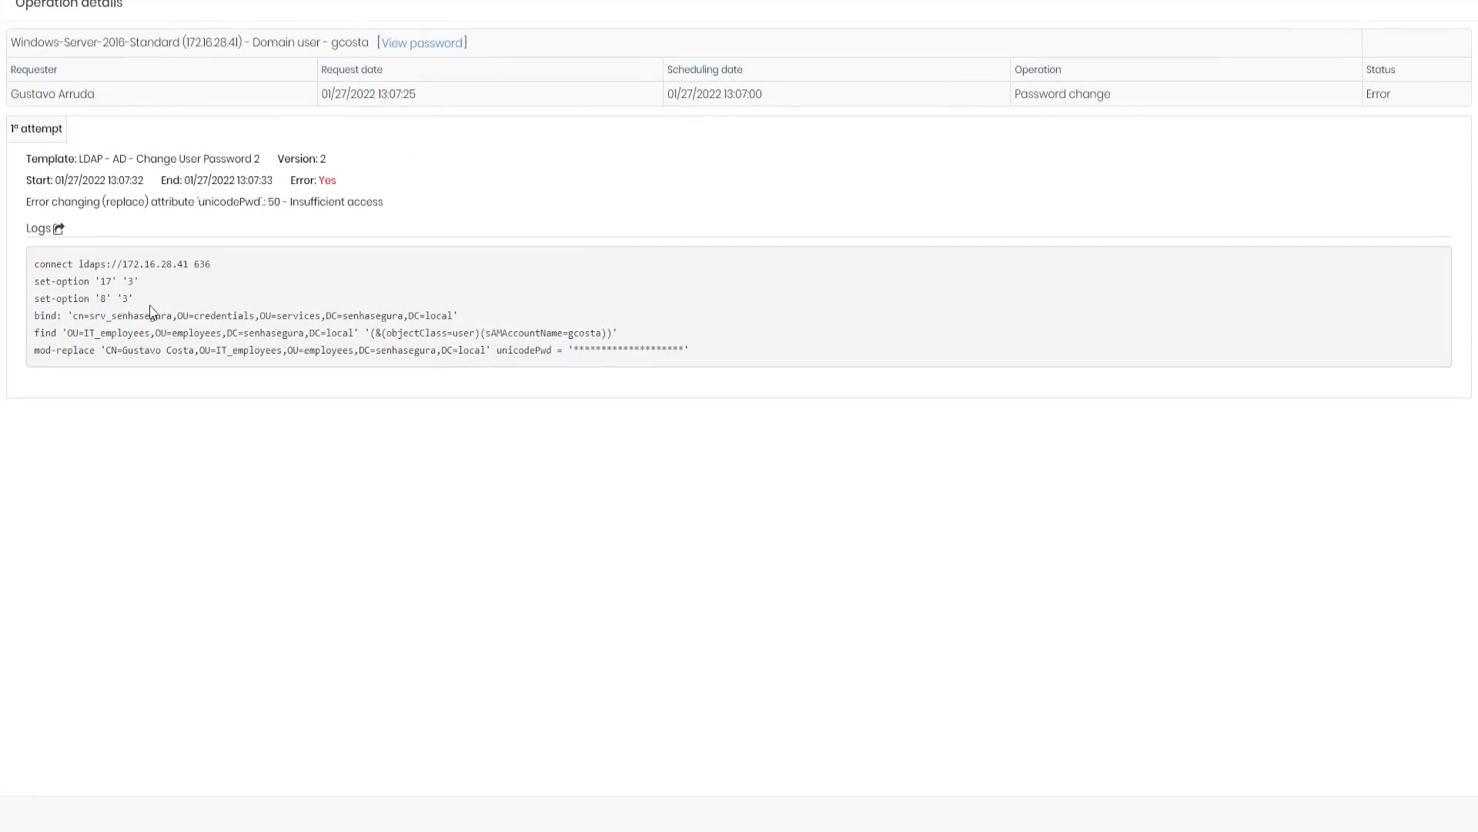
double_click(98, 315)
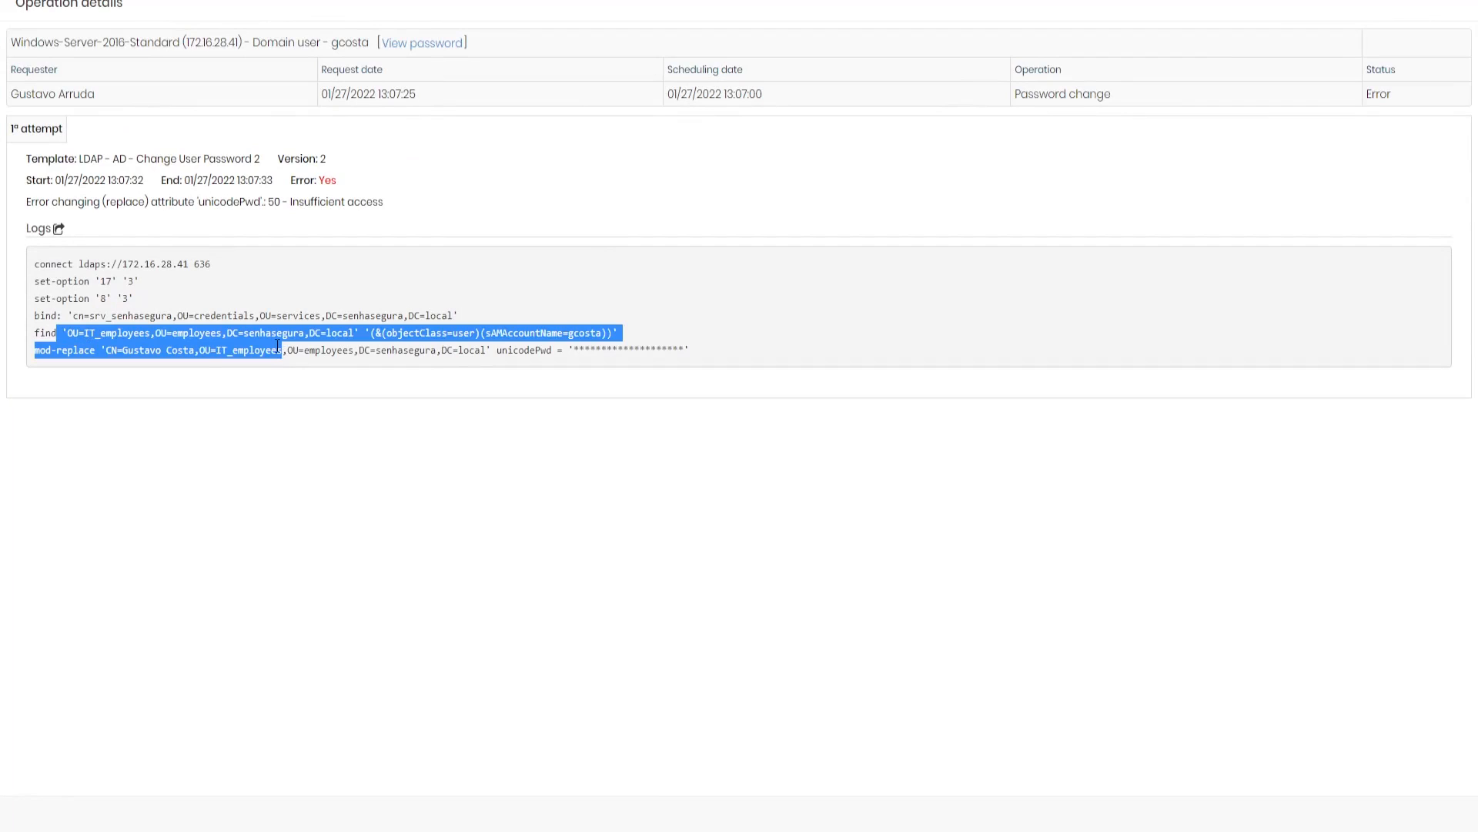
mouse_move(262, 390)
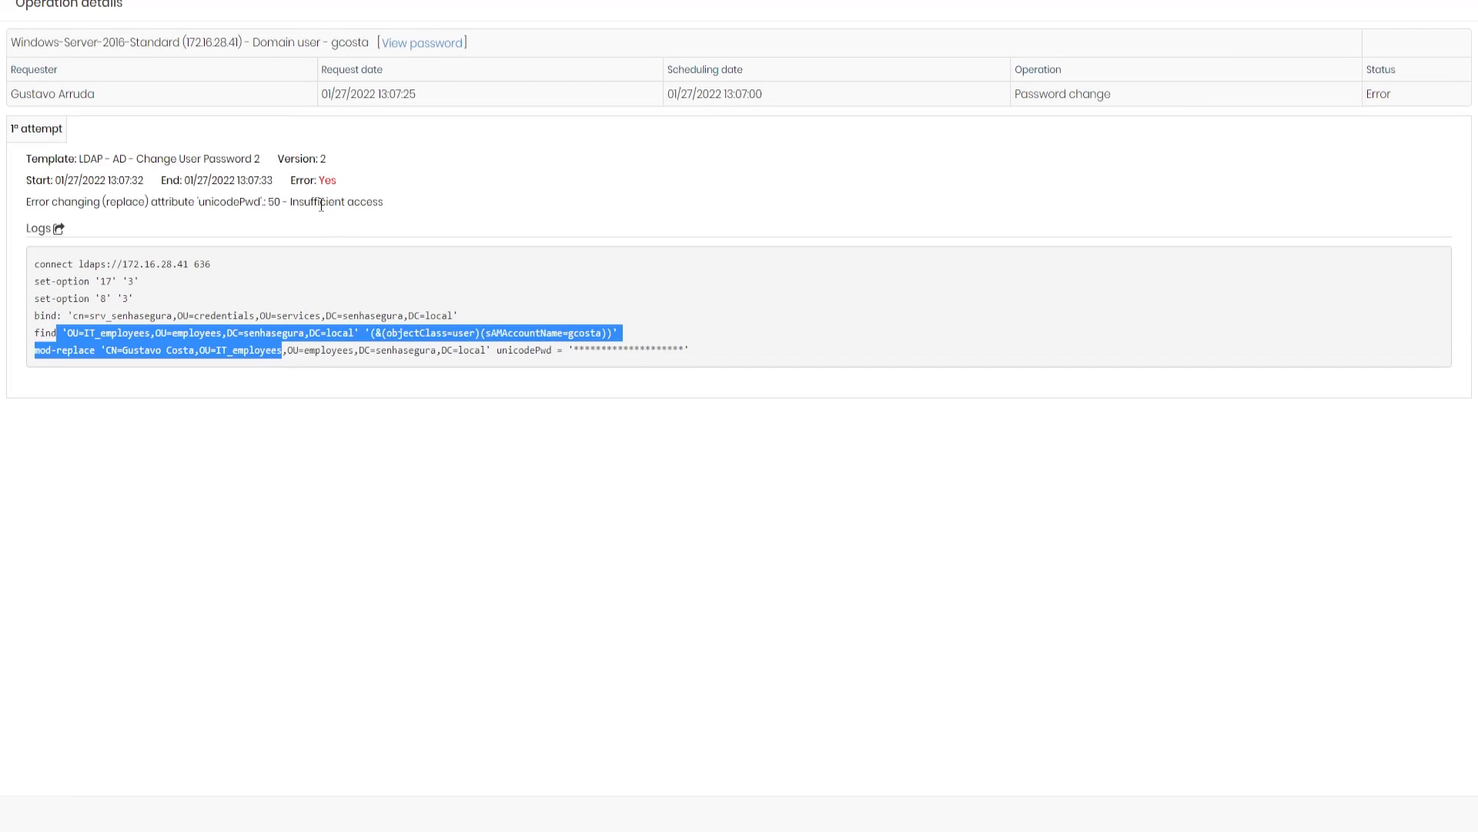
mouse_move(325, 195)
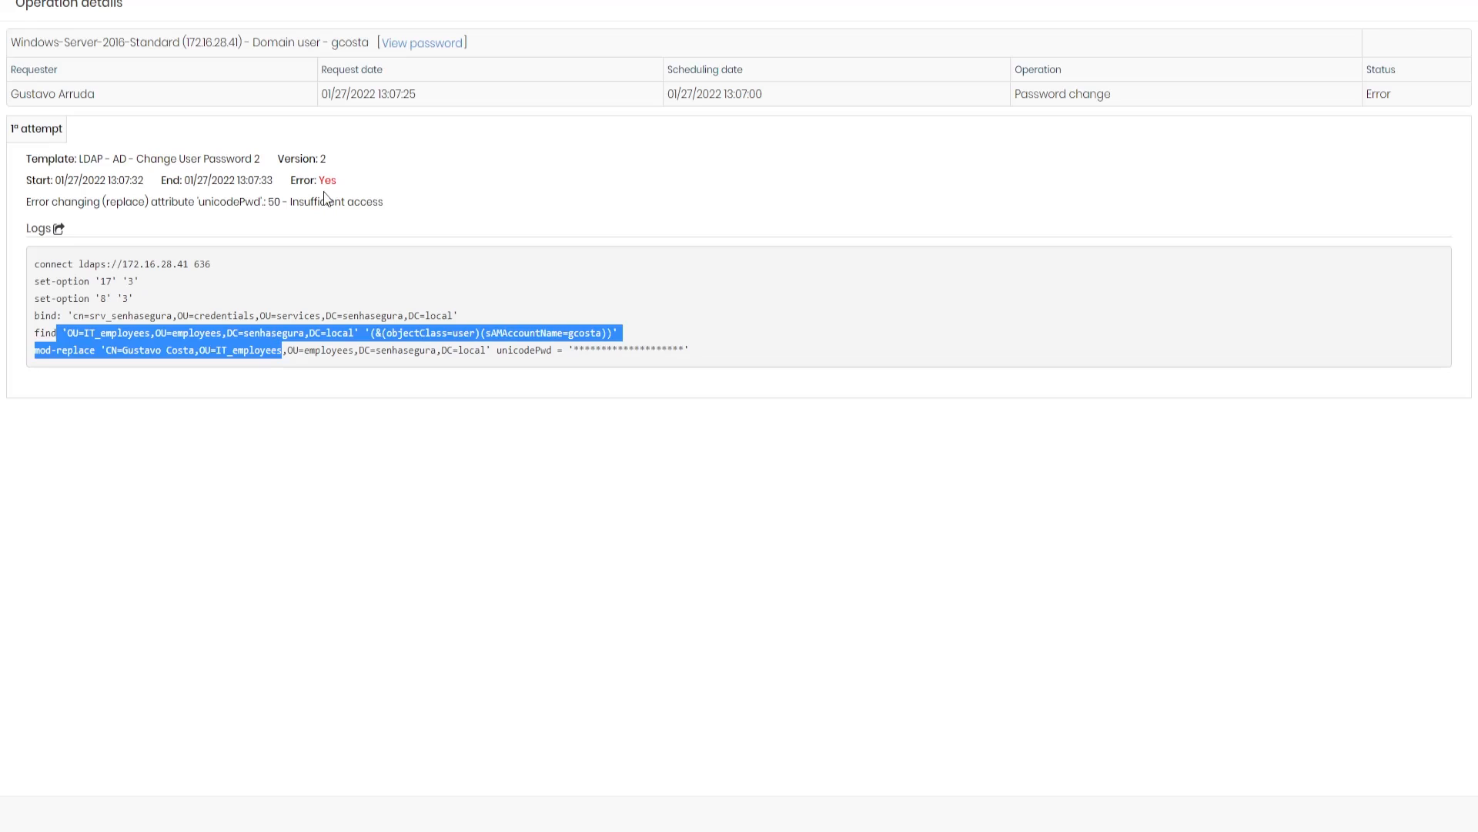
mouse_move(303, 239)
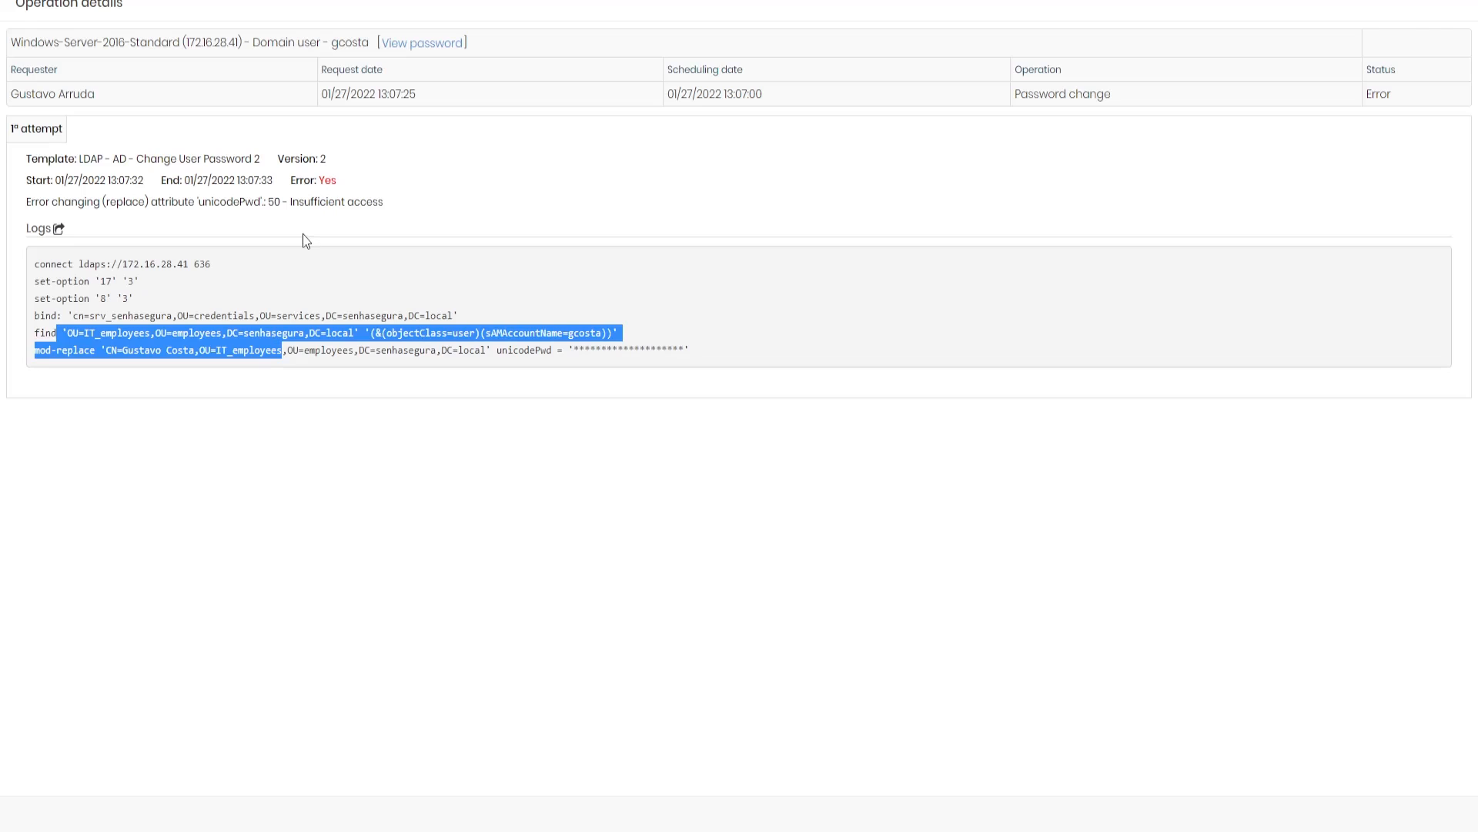
mouse_move(420, 114)
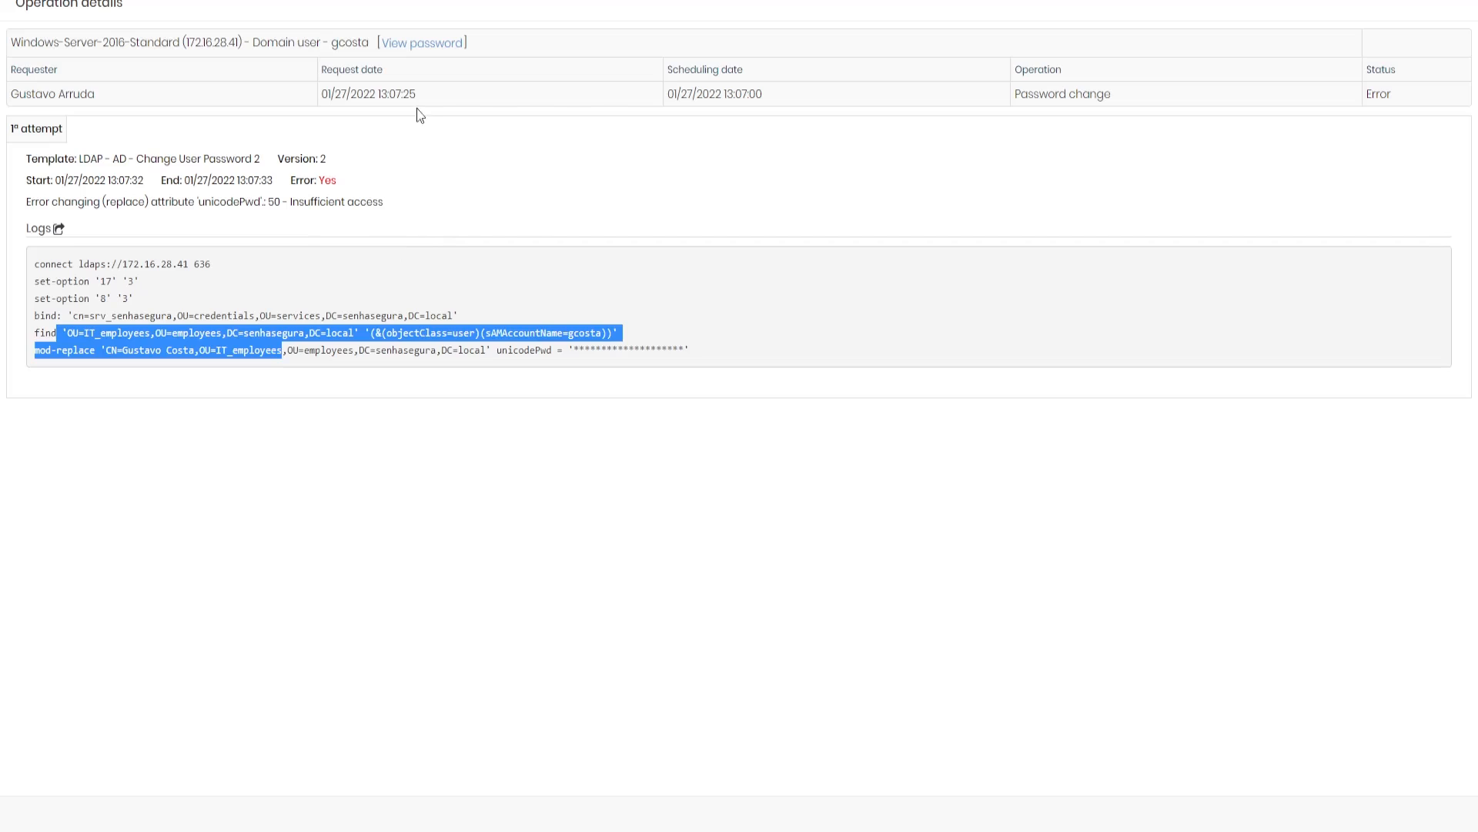
mouse_move(492, 76)
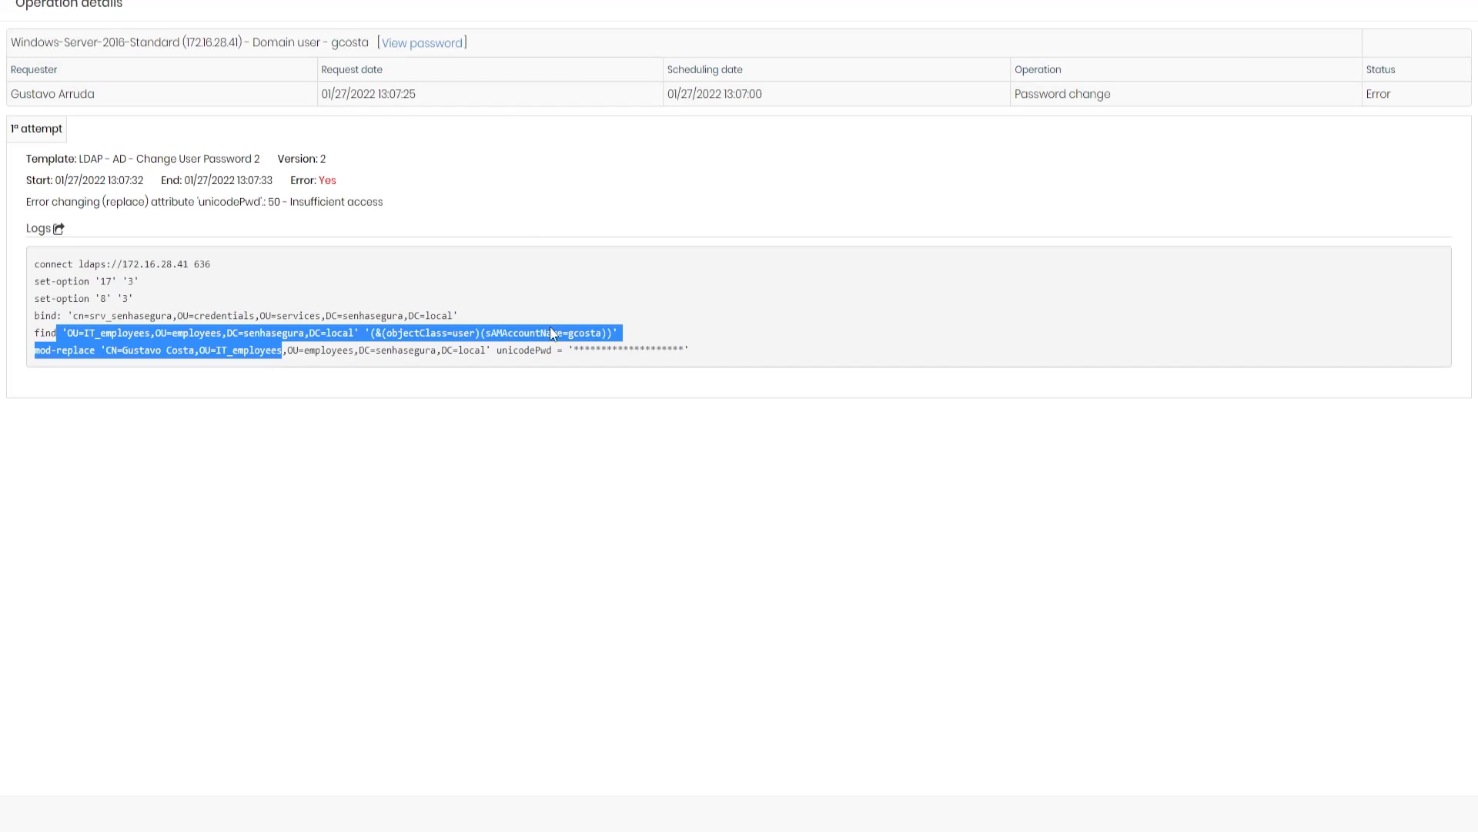
mouse_move(504, 403)
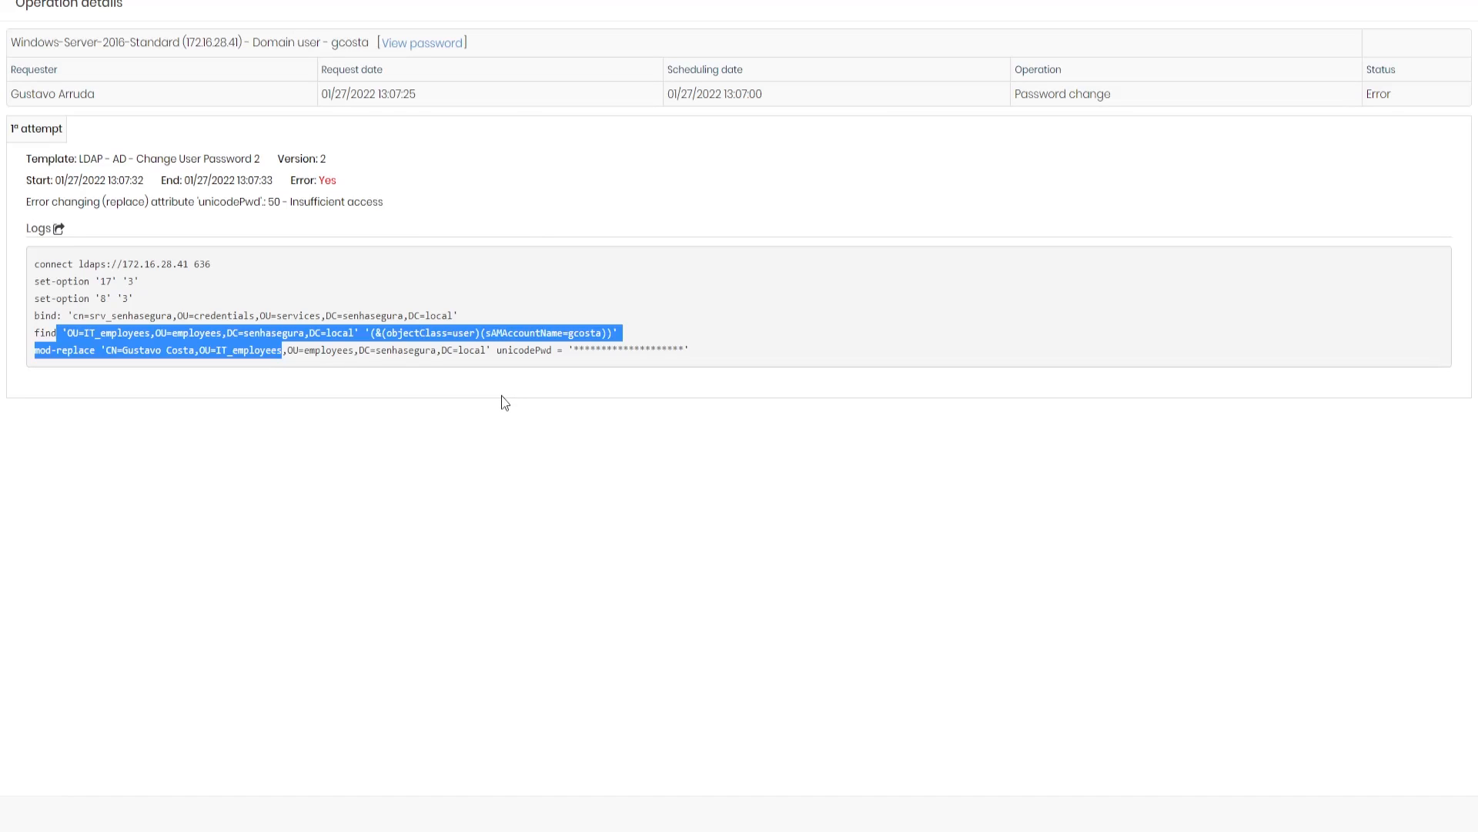
mouse_move(4, 222)
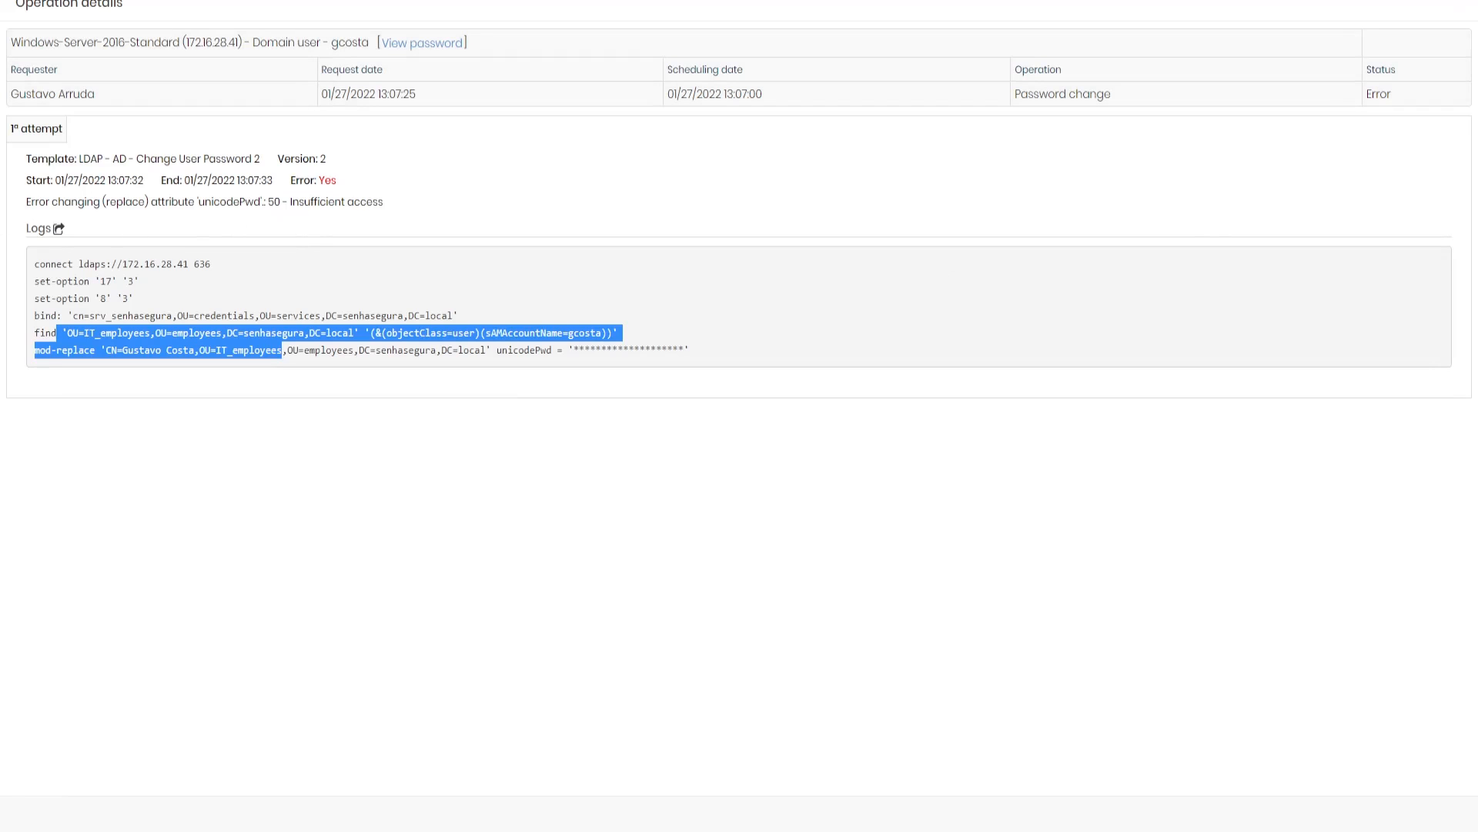
Close the failed details, then view and close successful operation 16414's log
left_click(47, 100)
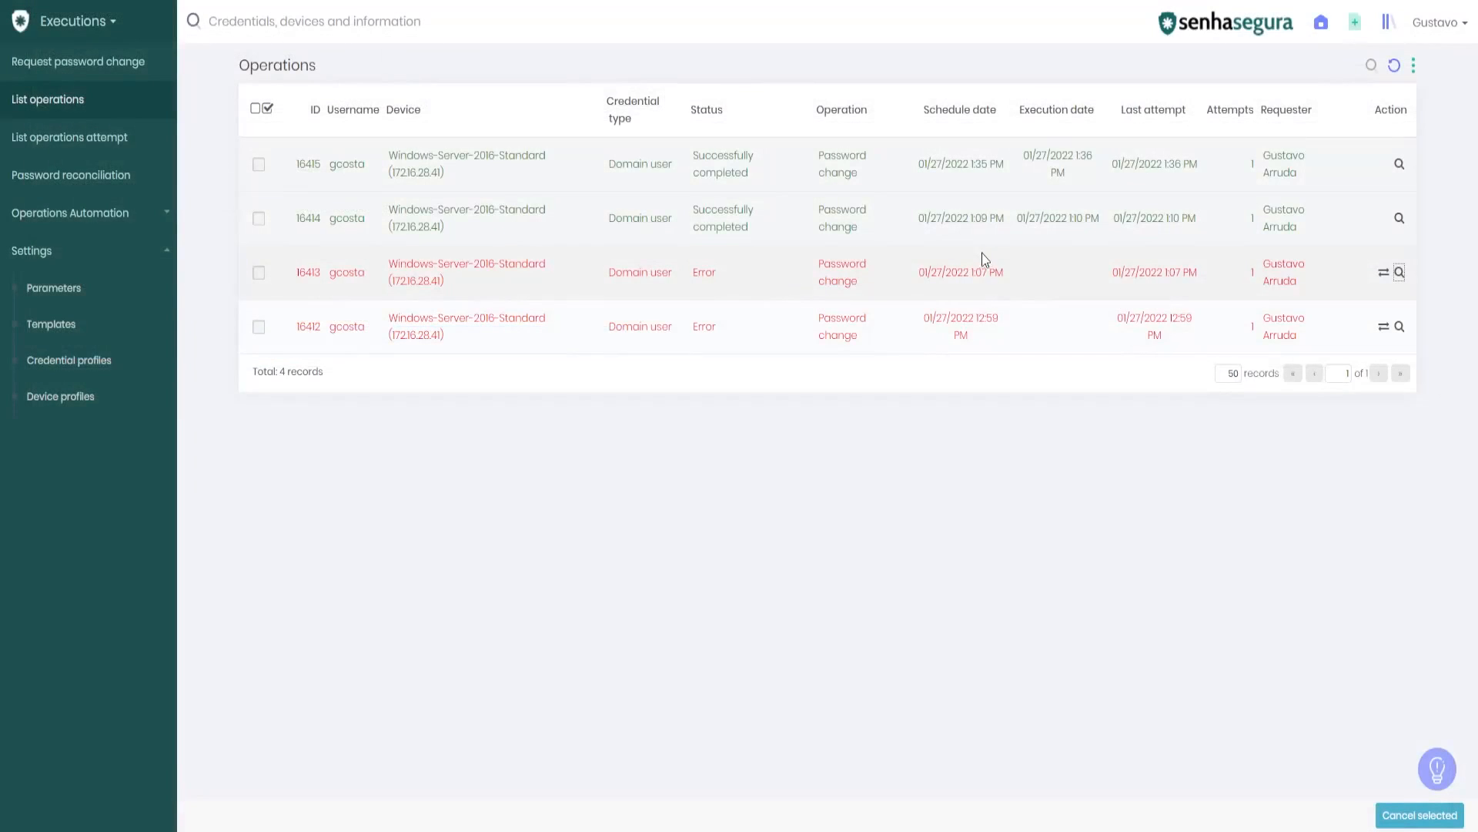
mouse_move(966, 247)
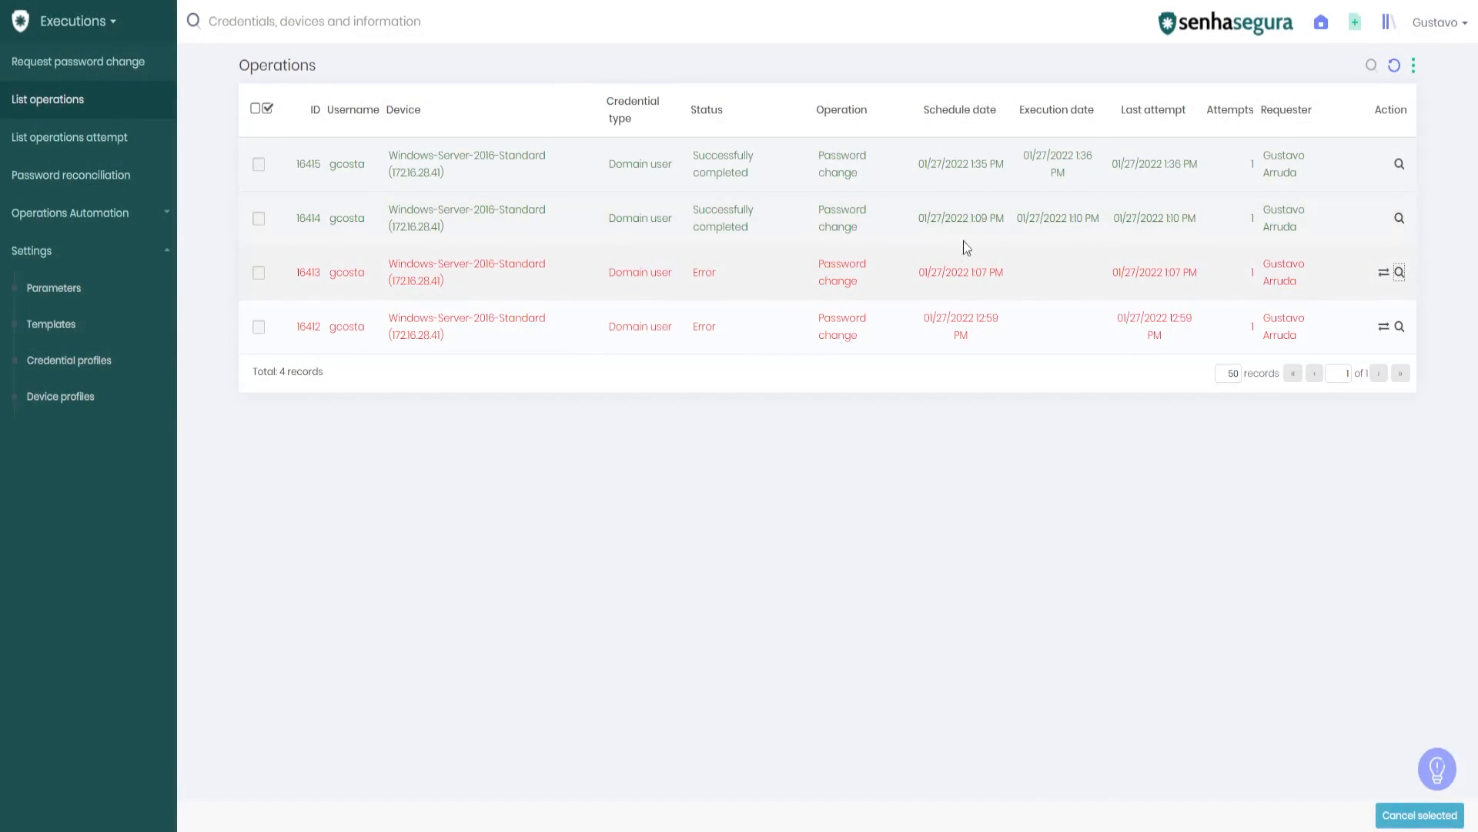
mouse_move(971, 160)
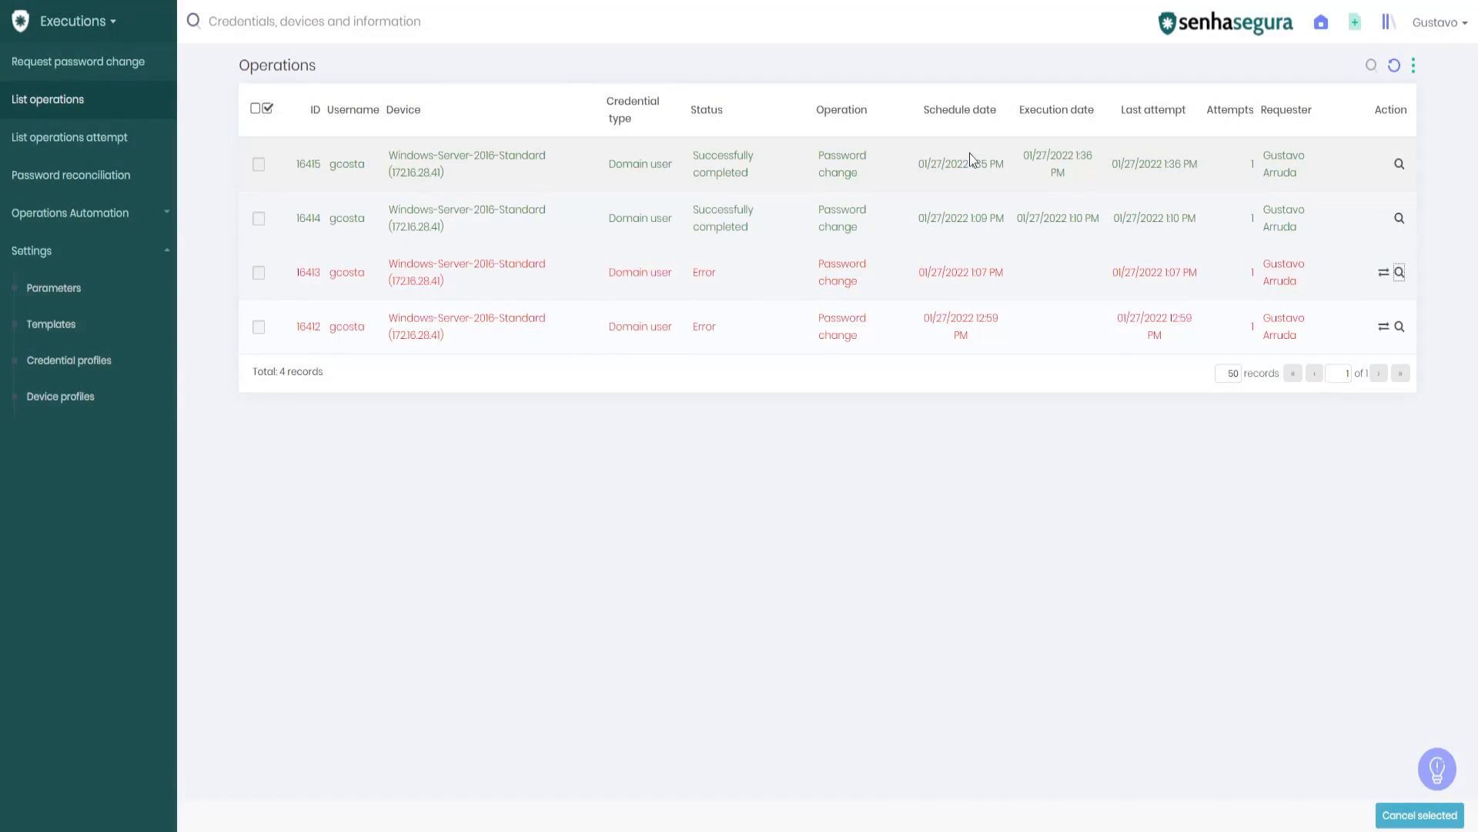
mouse_move(1399, 223)
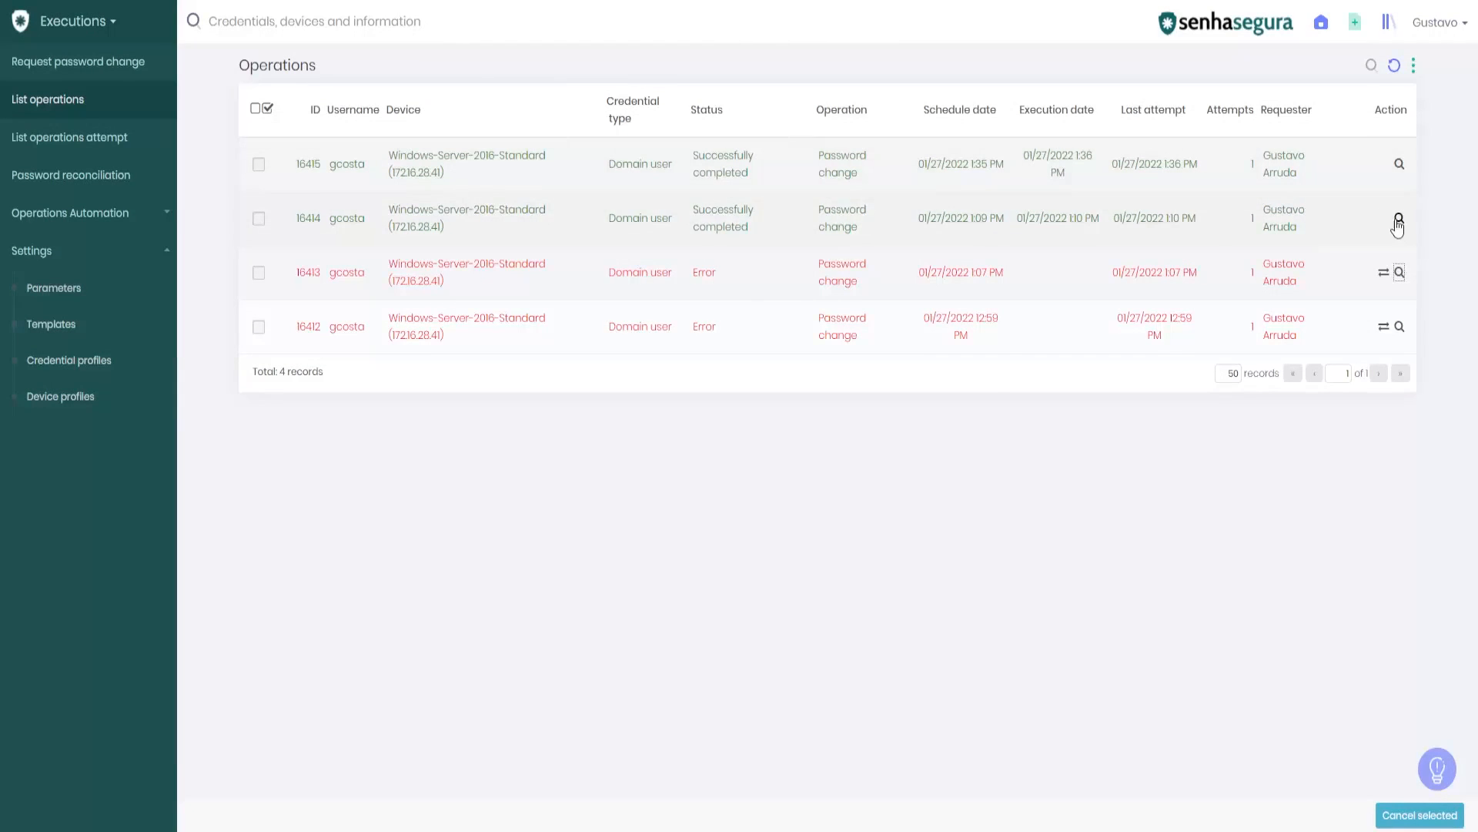
left_click(1399, 221)
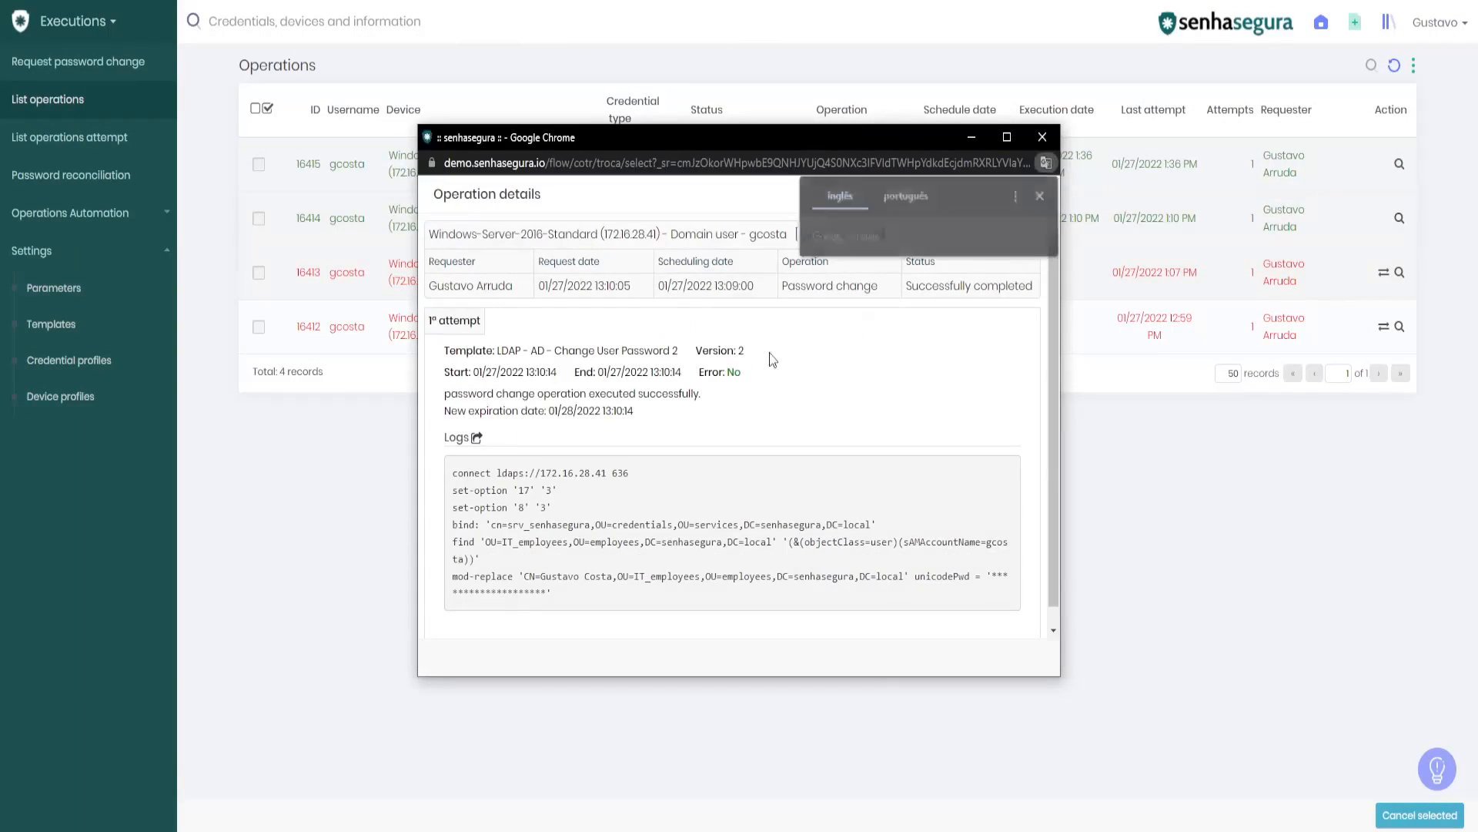
left_click(1041, 137)
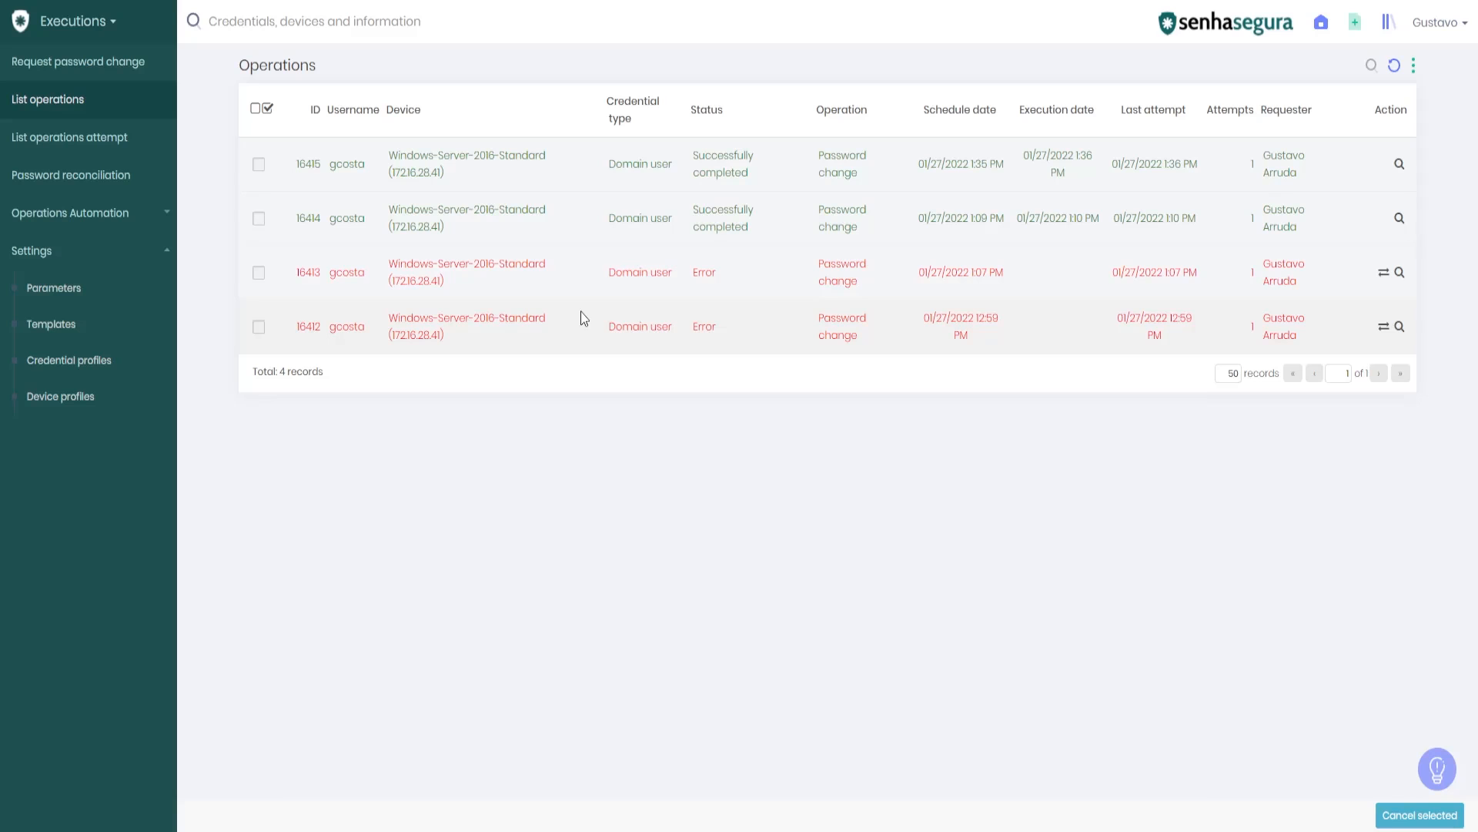
mouse_move(482, 409)
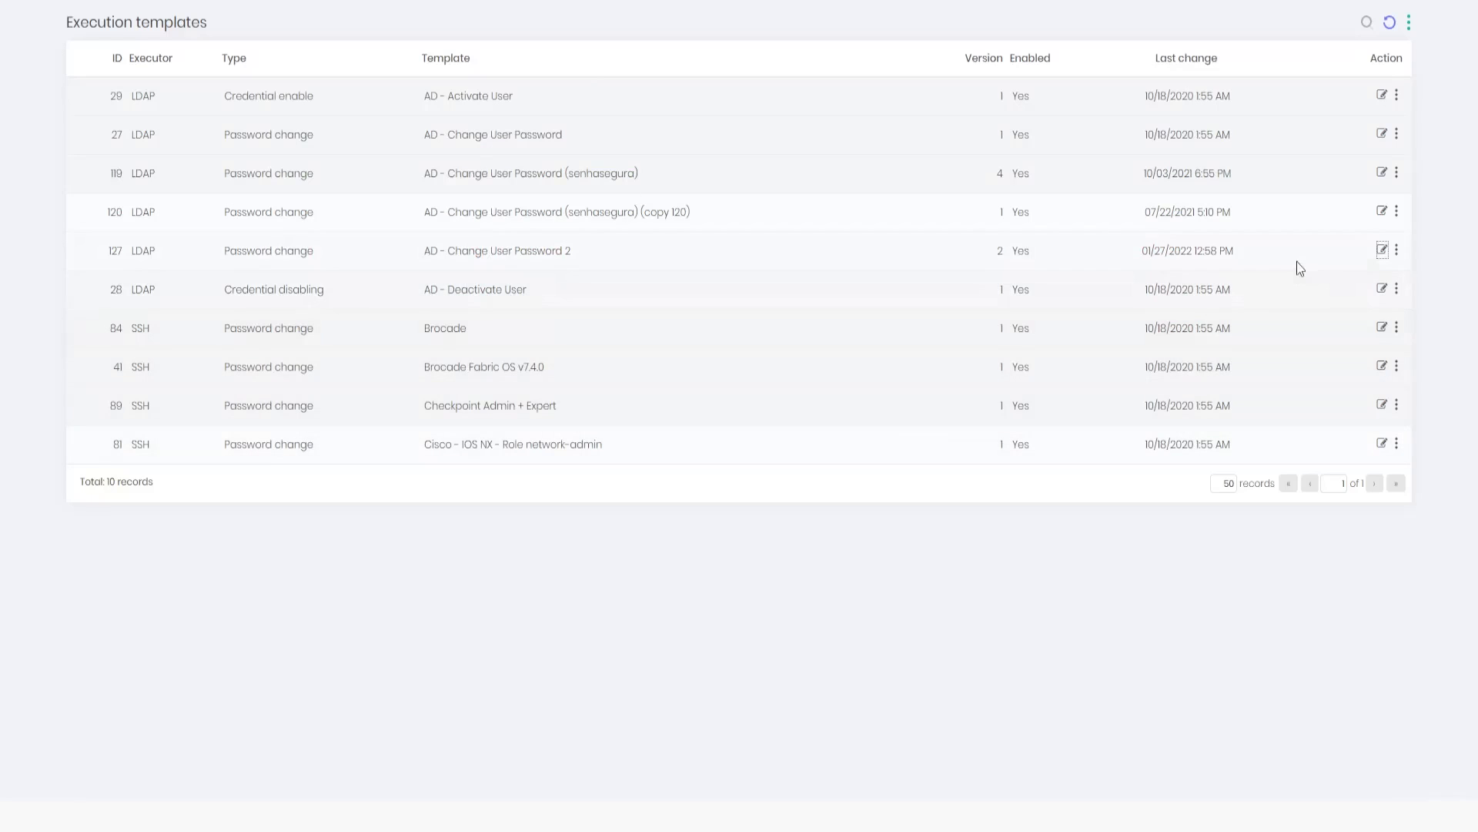
Open template 'AD - Change User Password 2' and set LDAP_OPT_REFERRALS to 0
left_click(1382, 248)
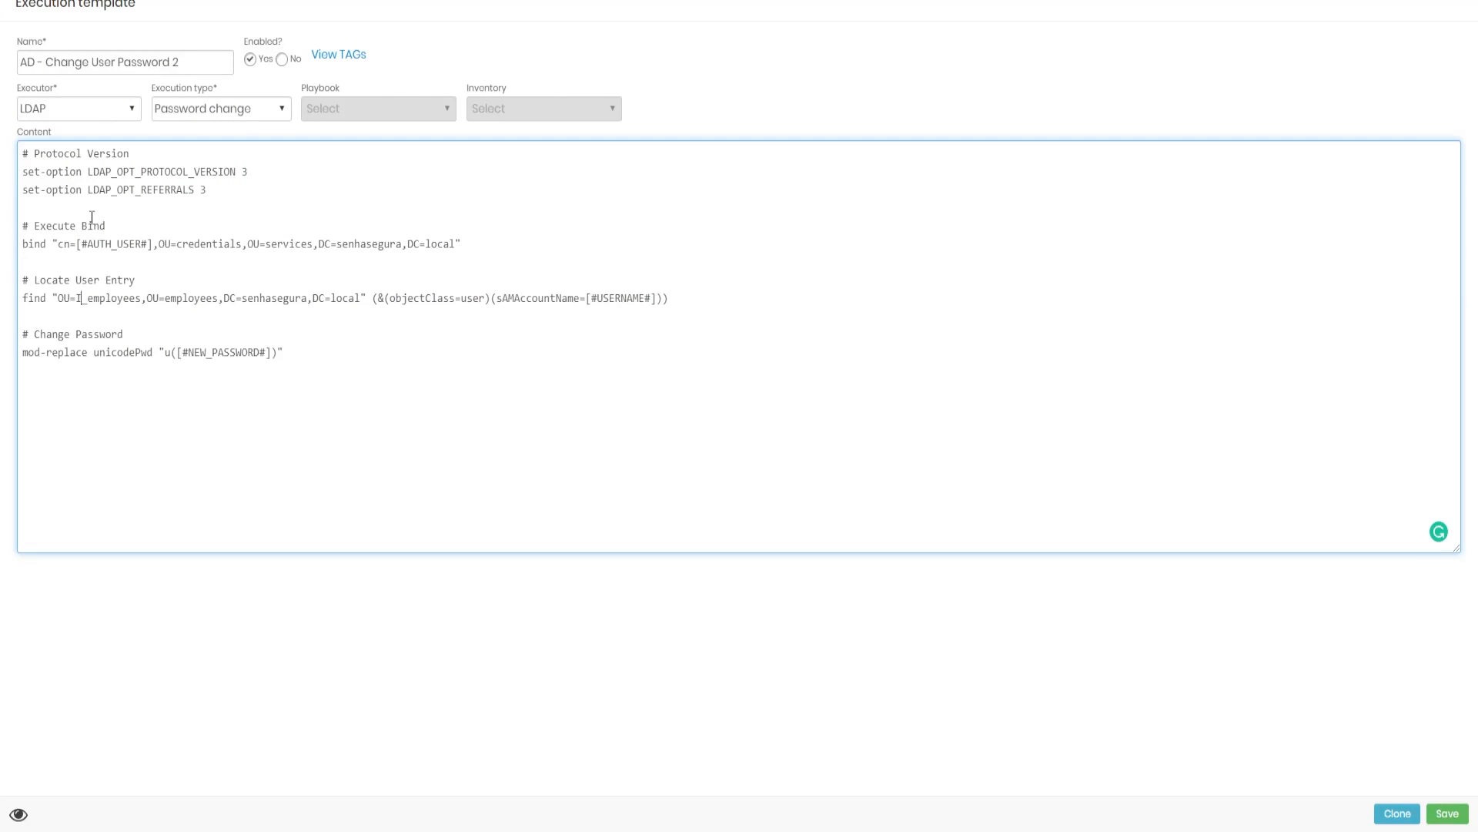
type("NFRA")
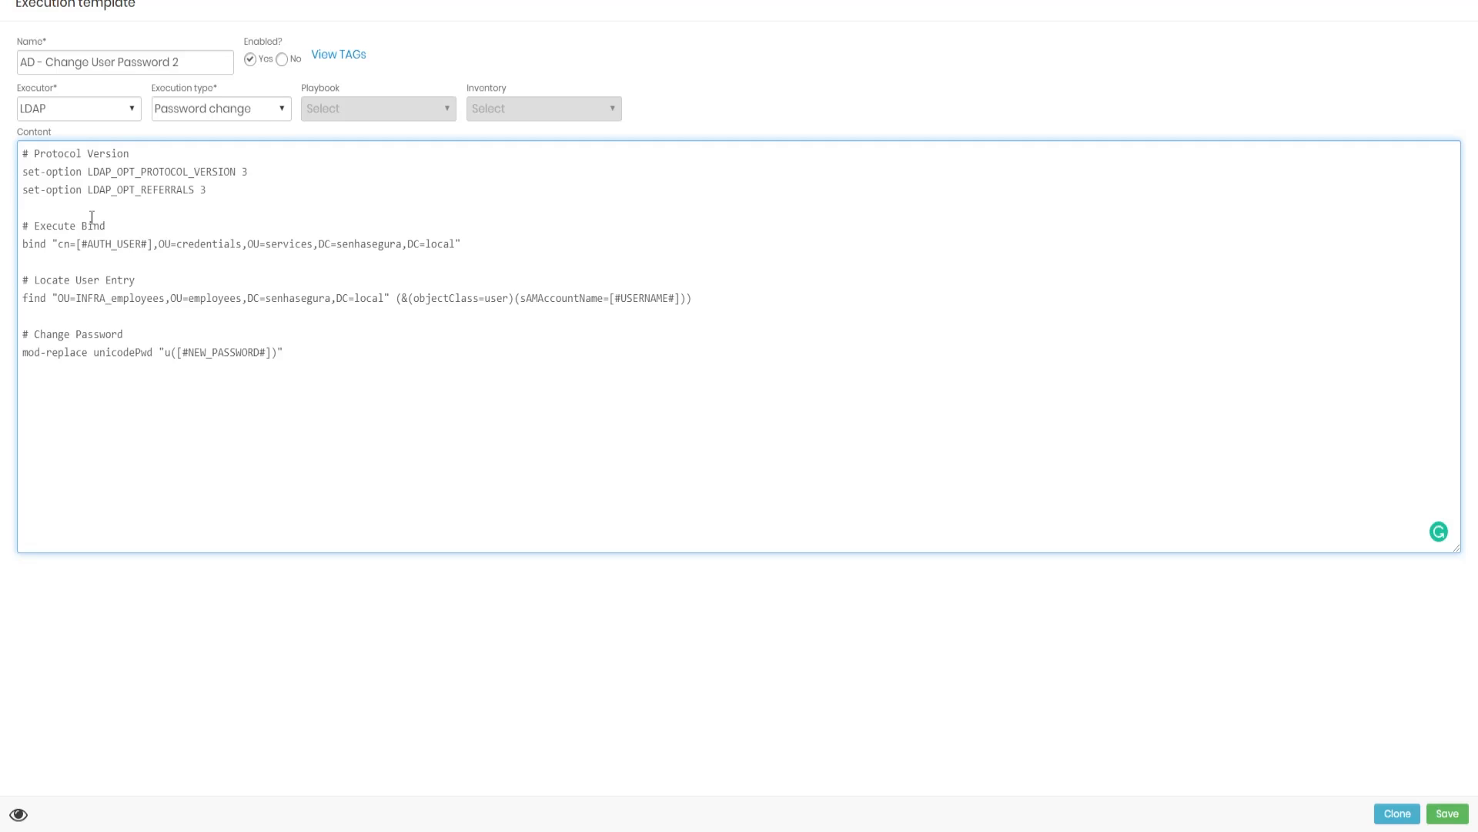
mouse_move(210, 193)
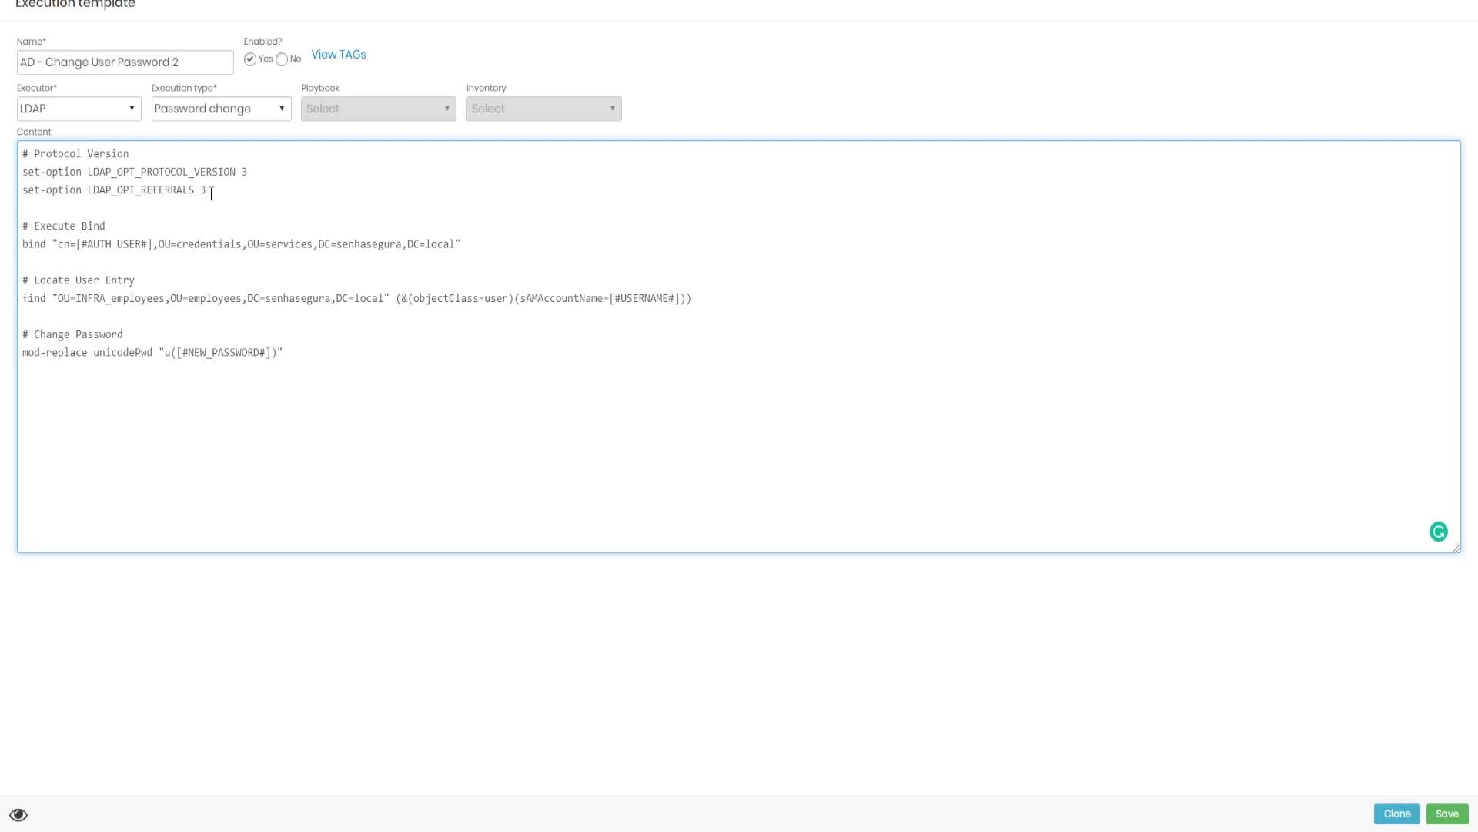
key("Backspace")
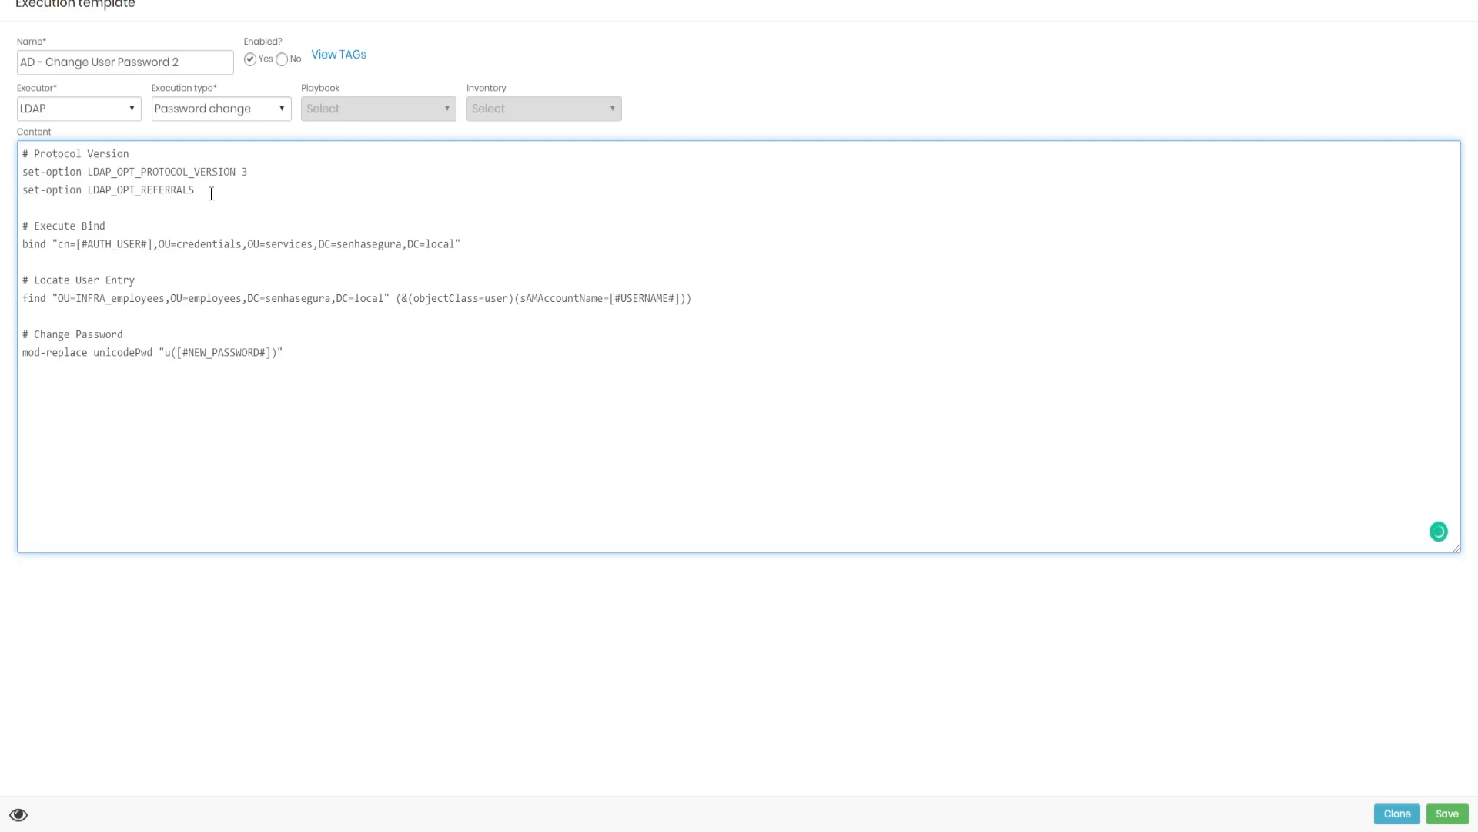
type("3")
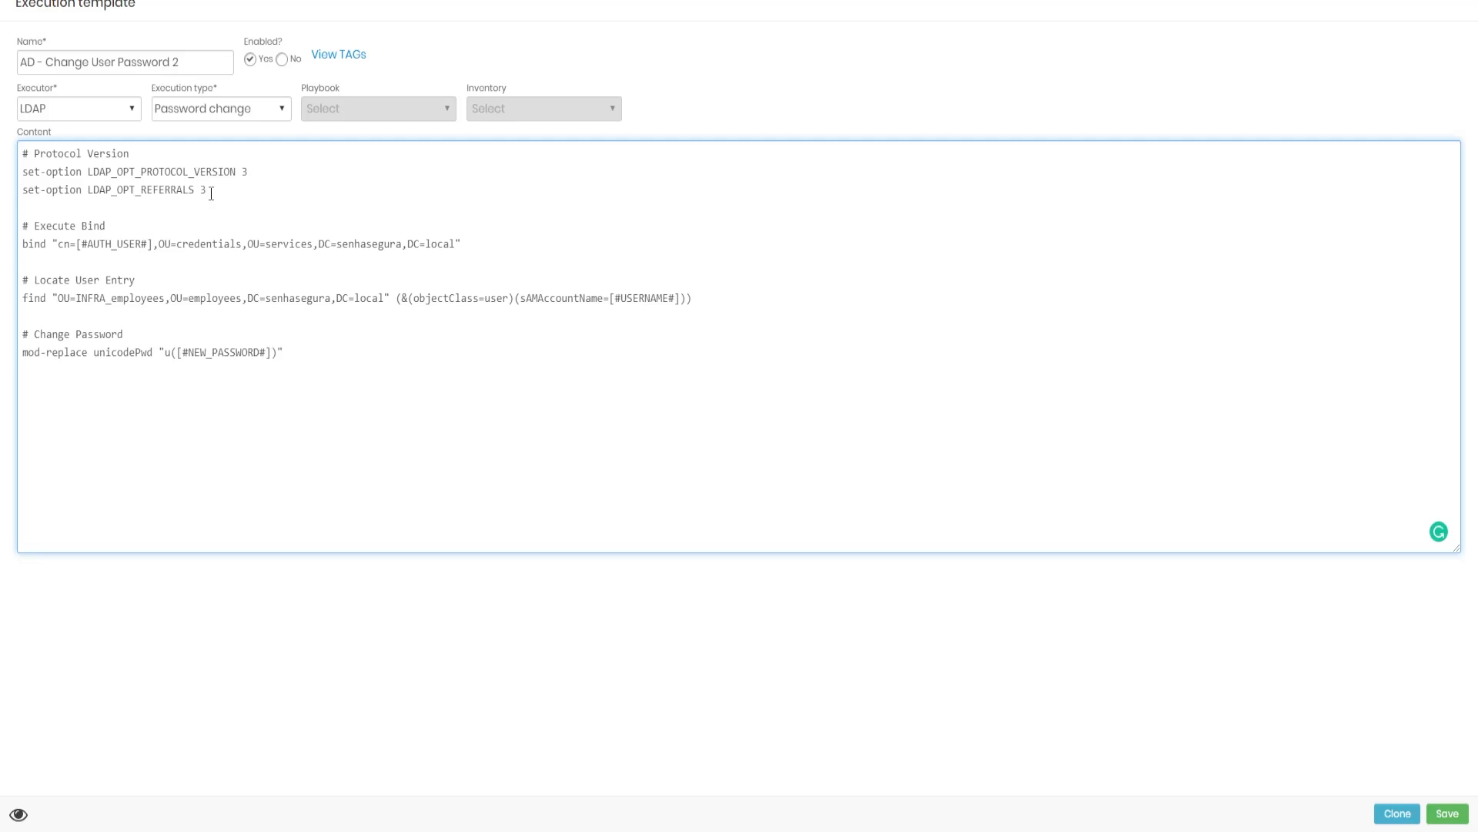
type("0")
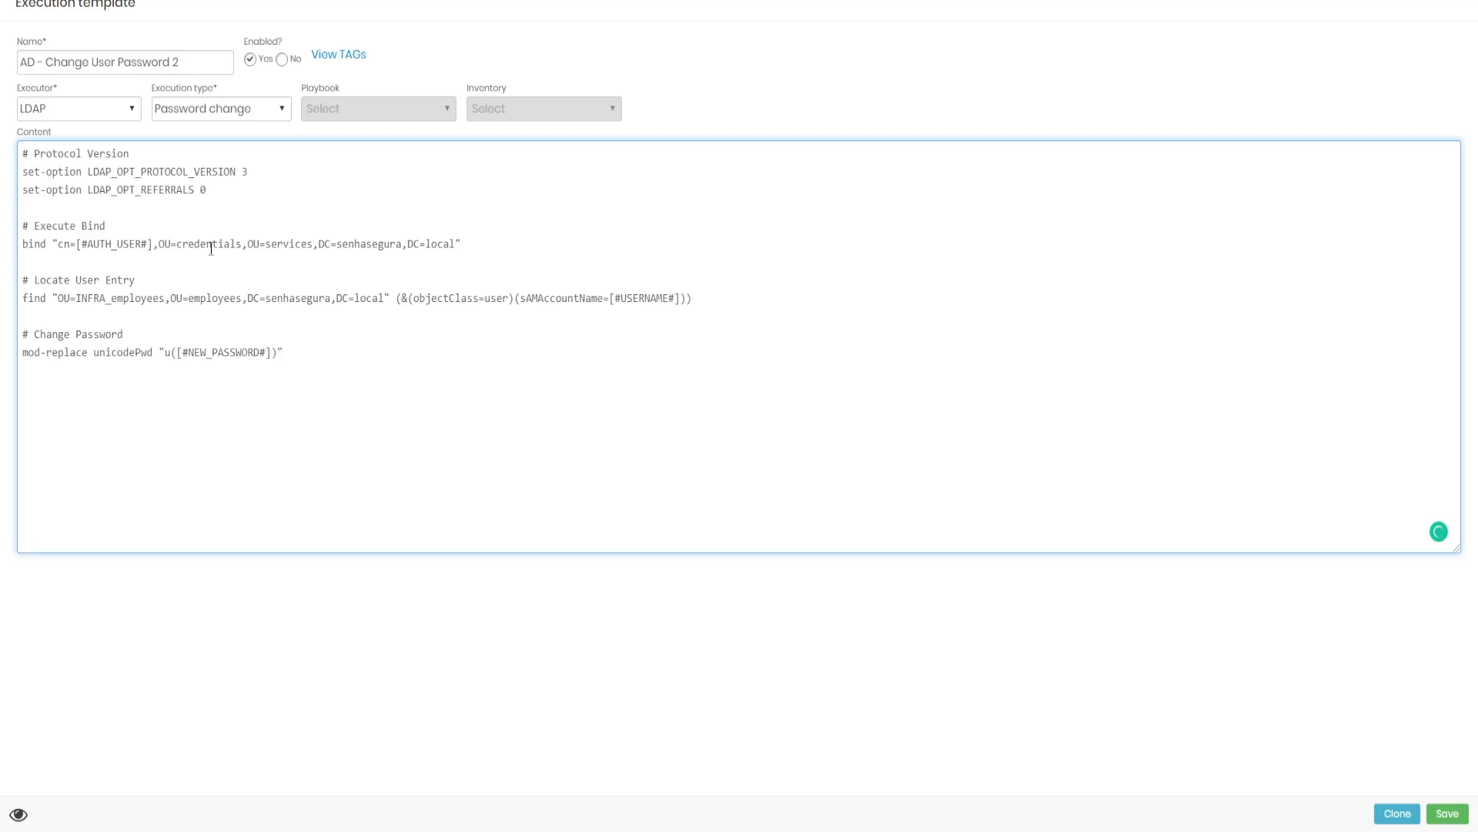
mouse_move(617, 304)
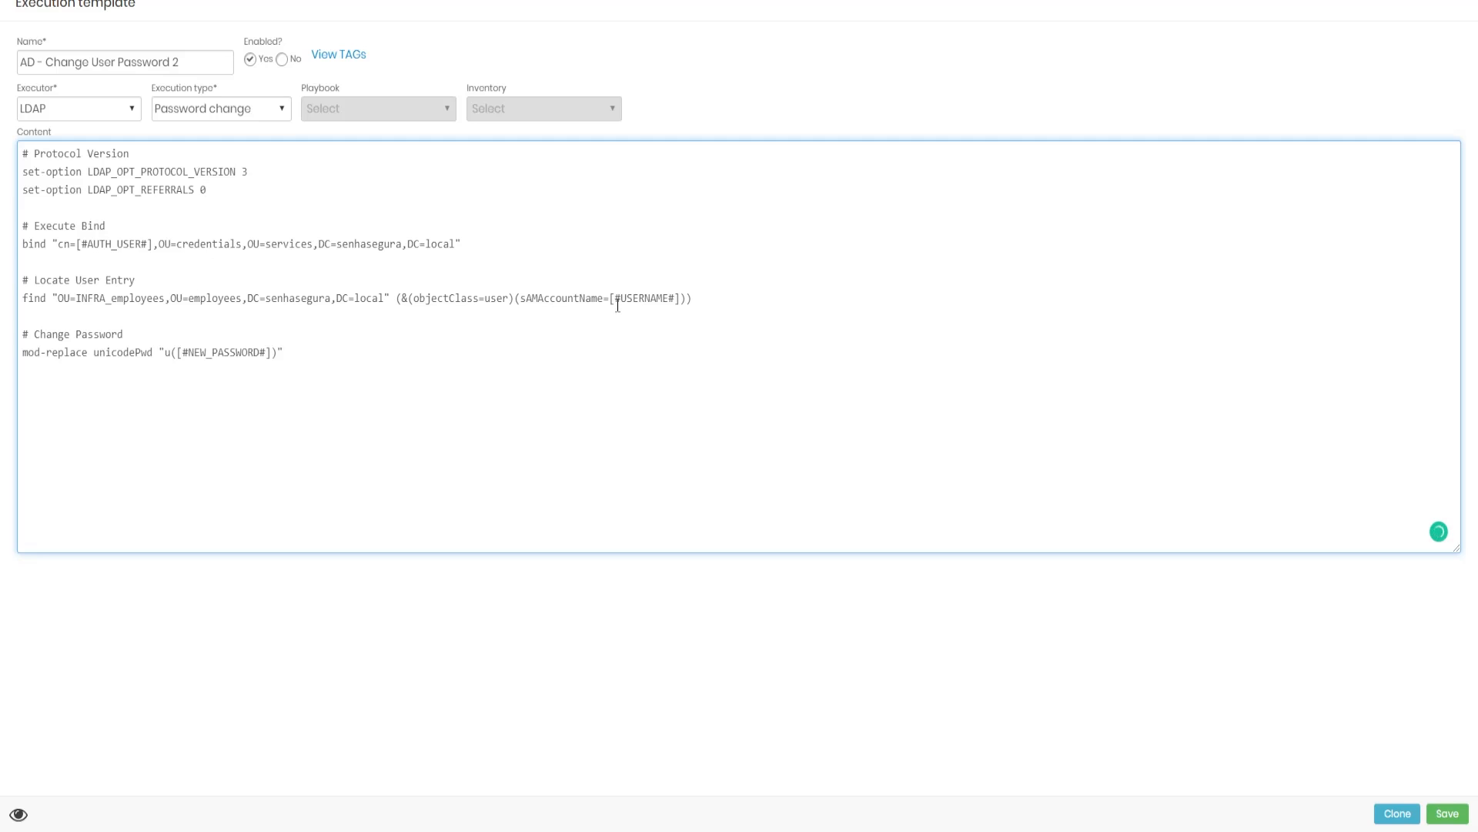
Delete the OU parts so the find base is DC=senhasegura,DC=local
double_click(640, 298)
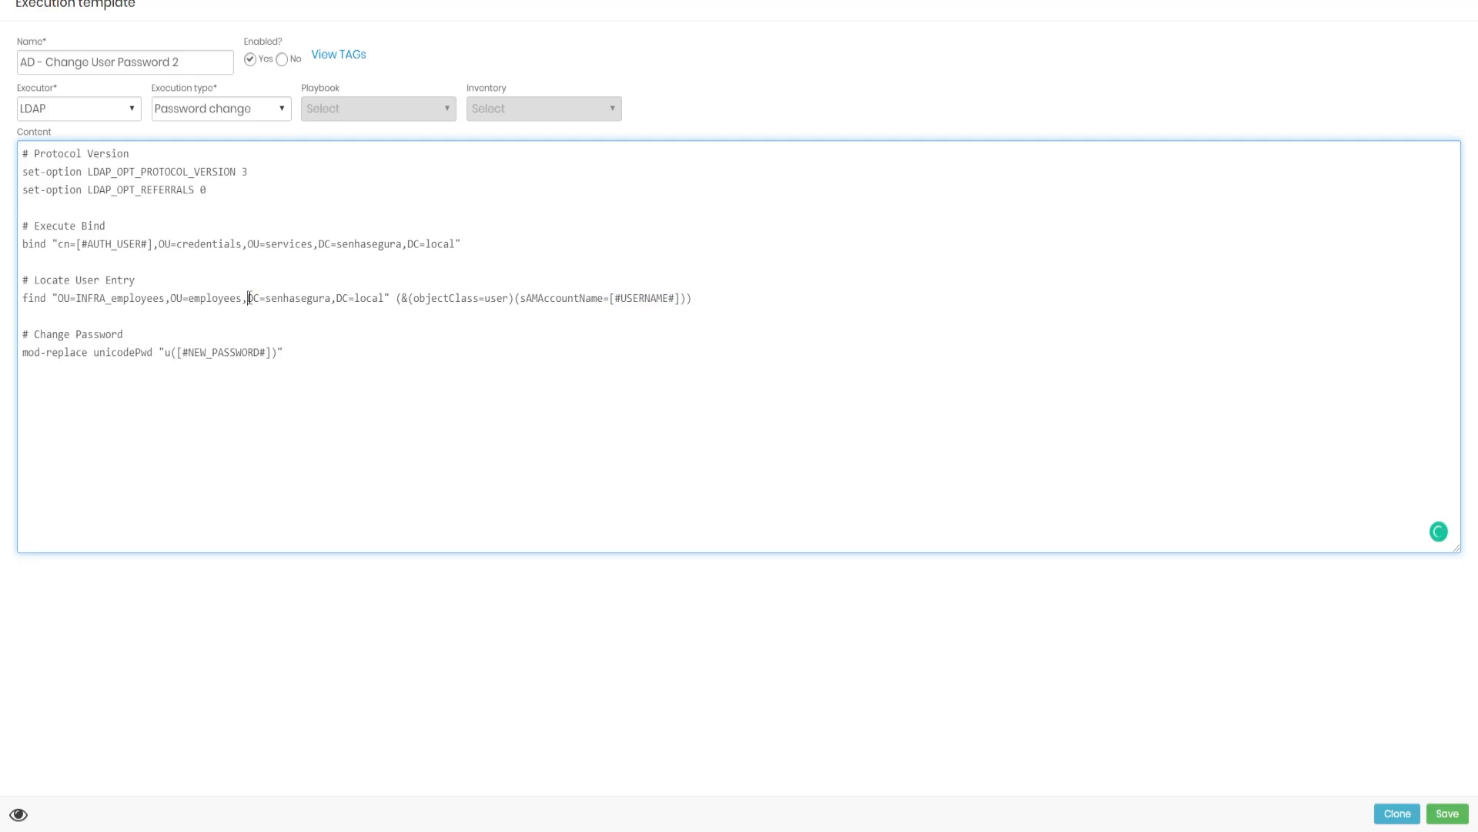
left_click_drag(66, 298, 247, 298)
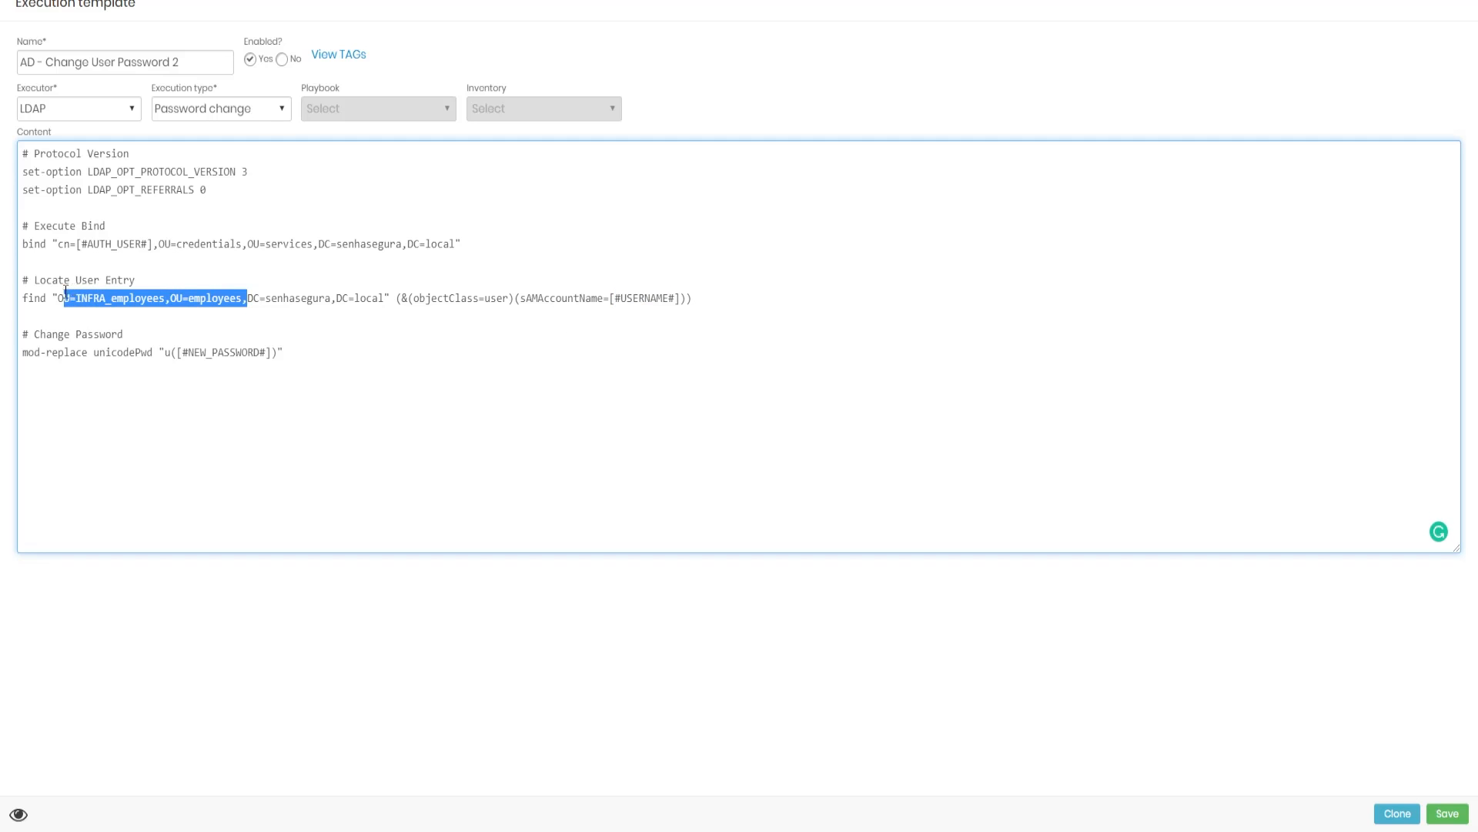
key("Delete")
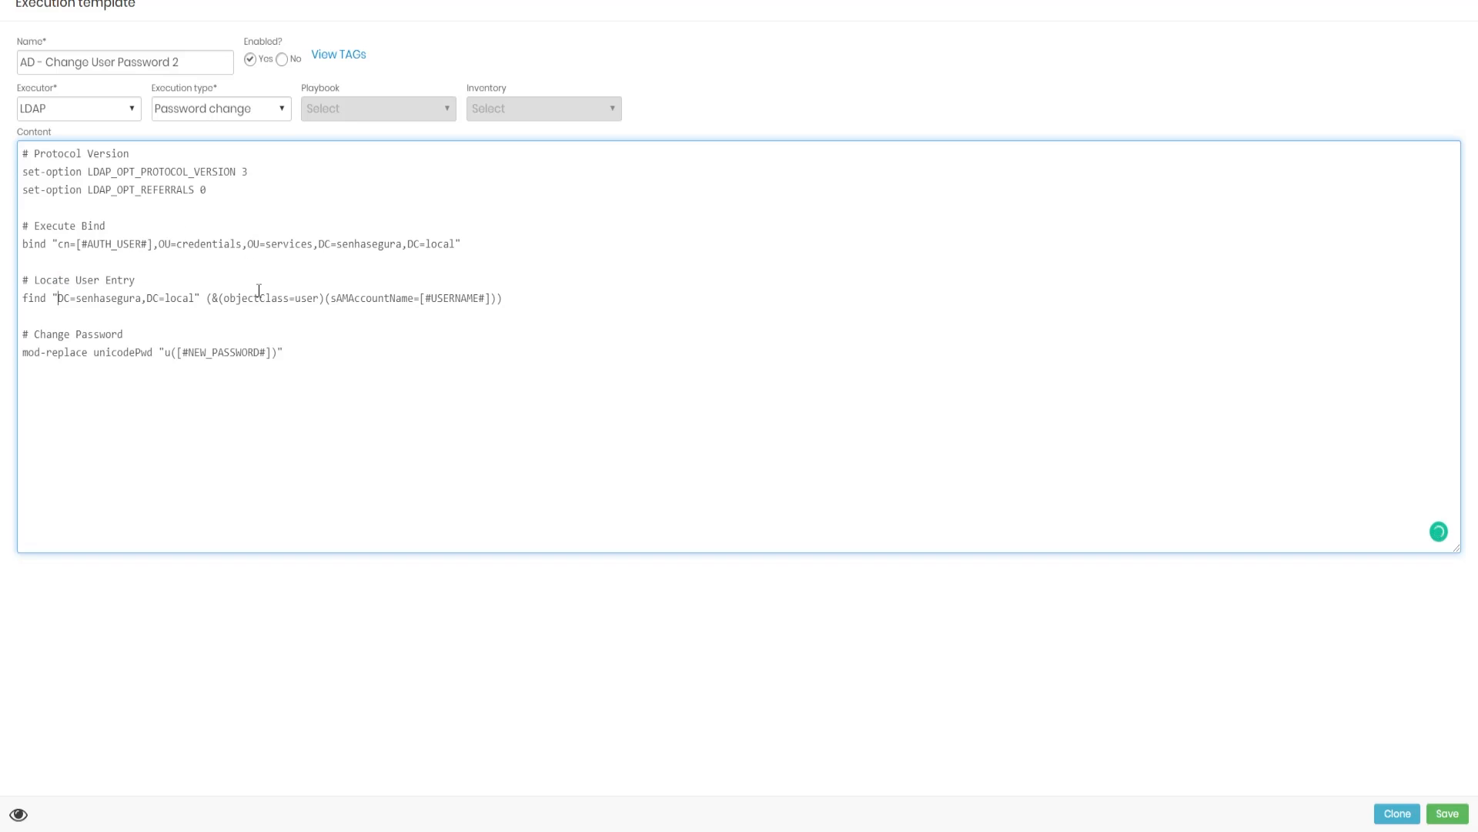
mouse_move(356, 315)
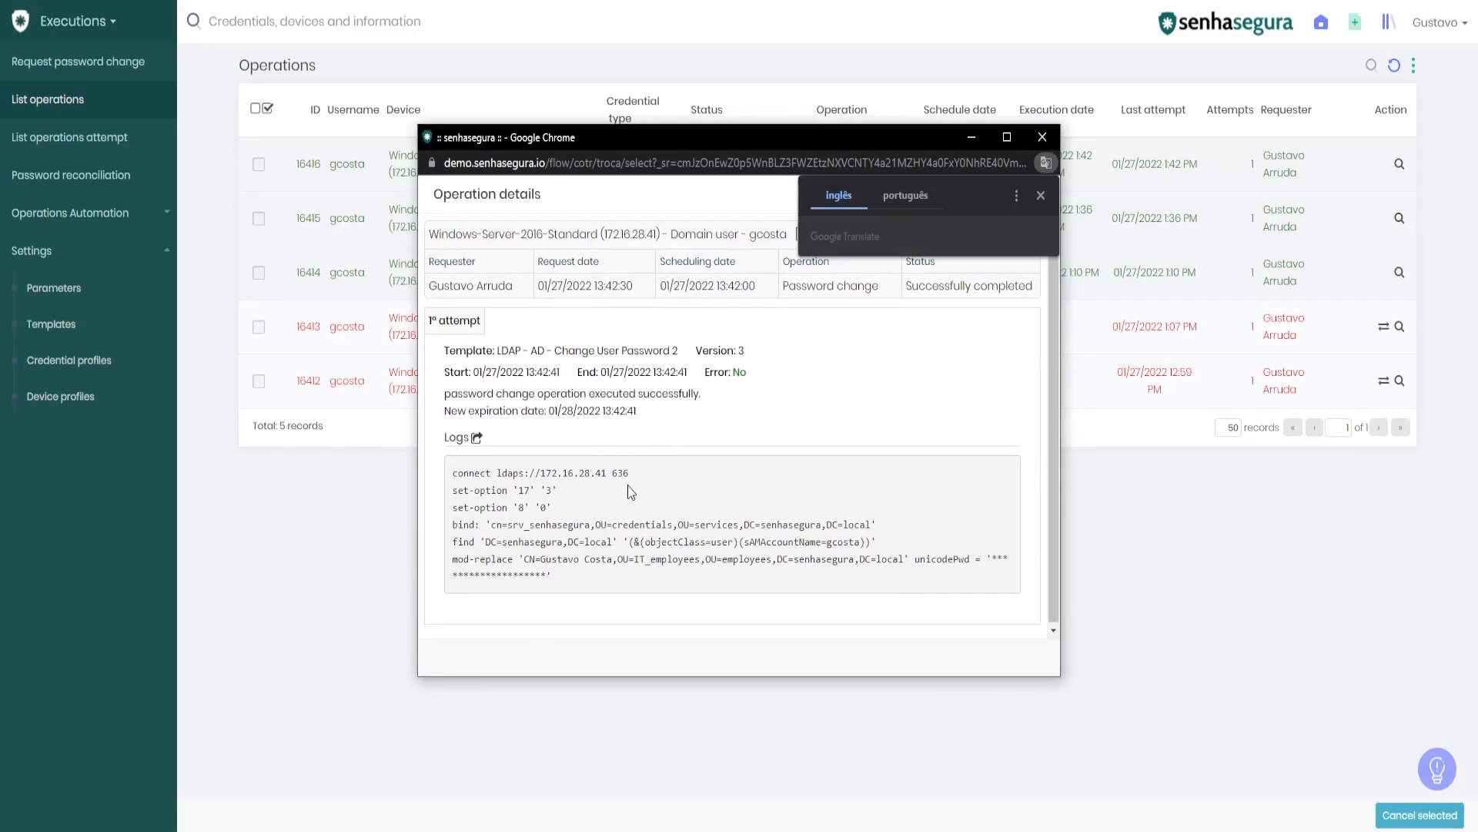
Highlight the DC=senhasegura,DC=local search base in the new operation's log
double_click(516, 542)
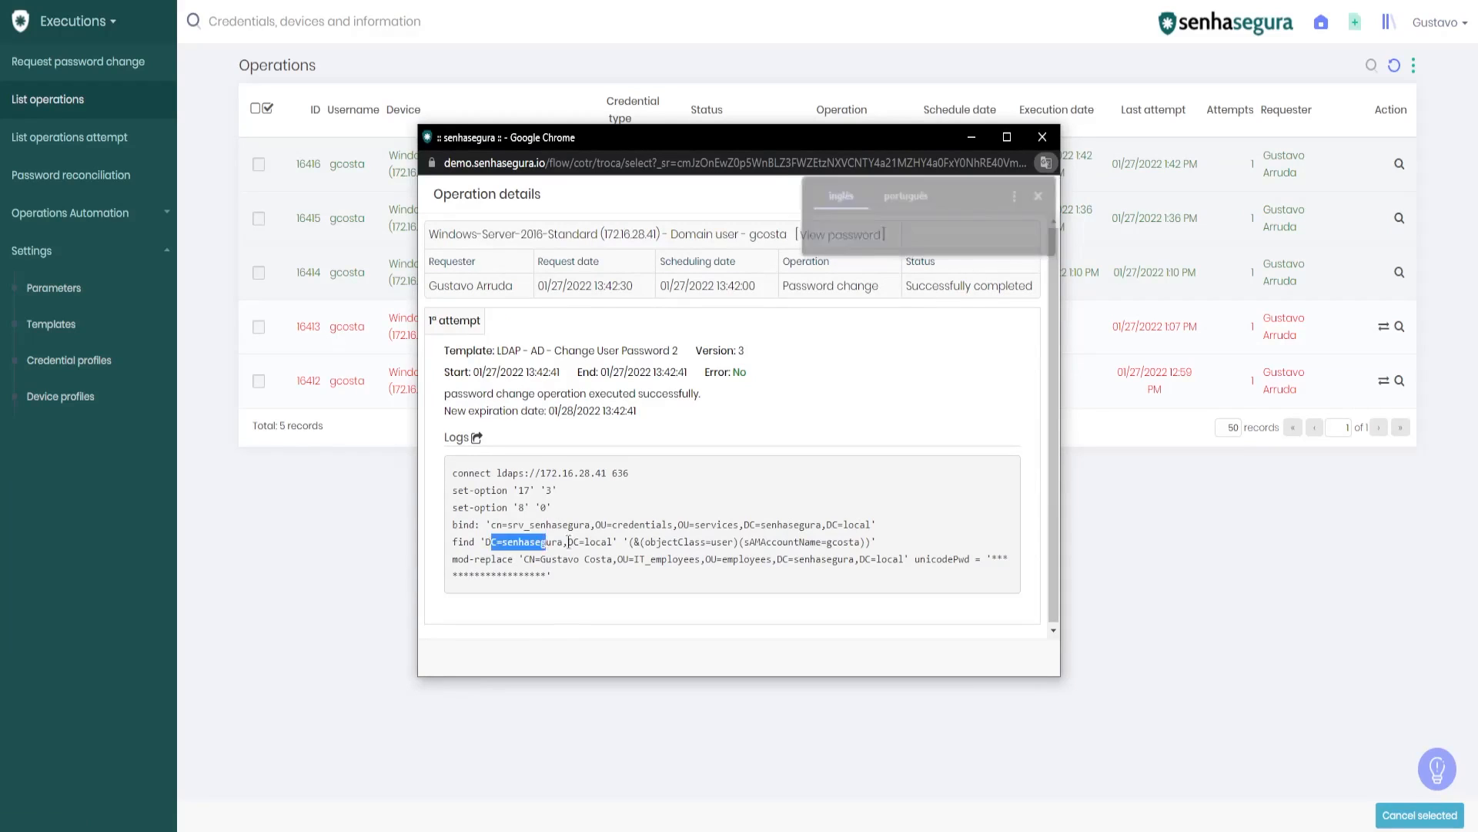